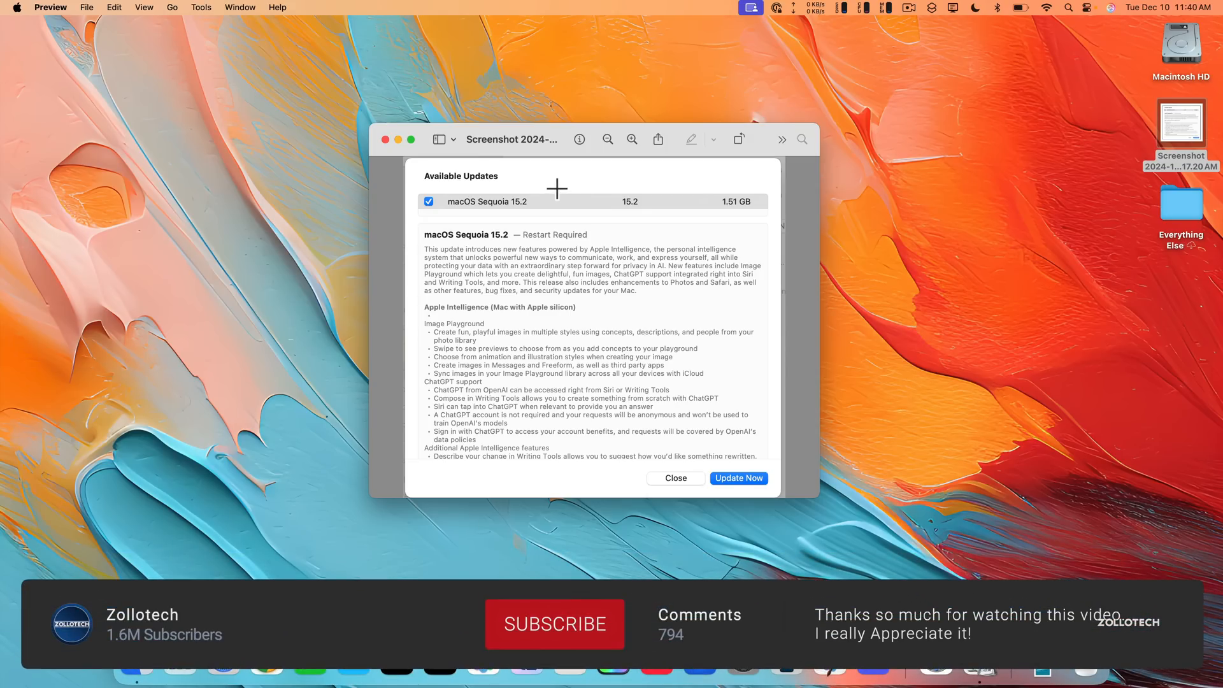
- Review the macOS Sequoia 15.2 (1.51 GB) release notes, then close the window
left_click(555, 622)
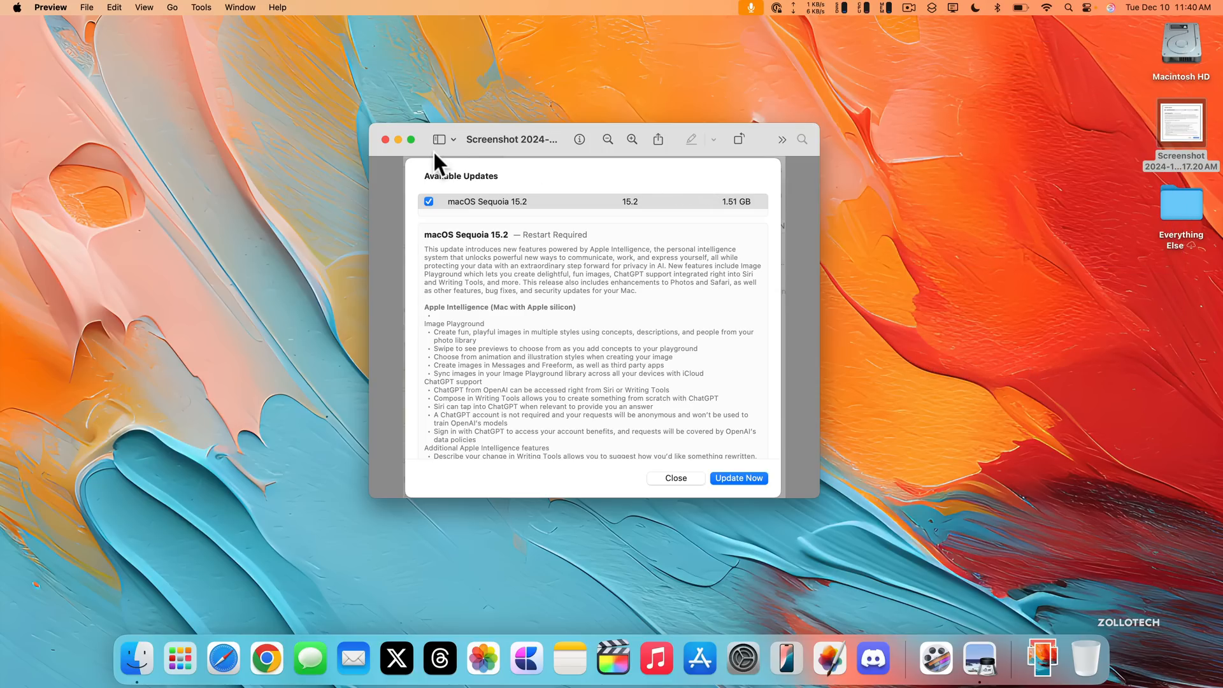
left_click(674, 477)
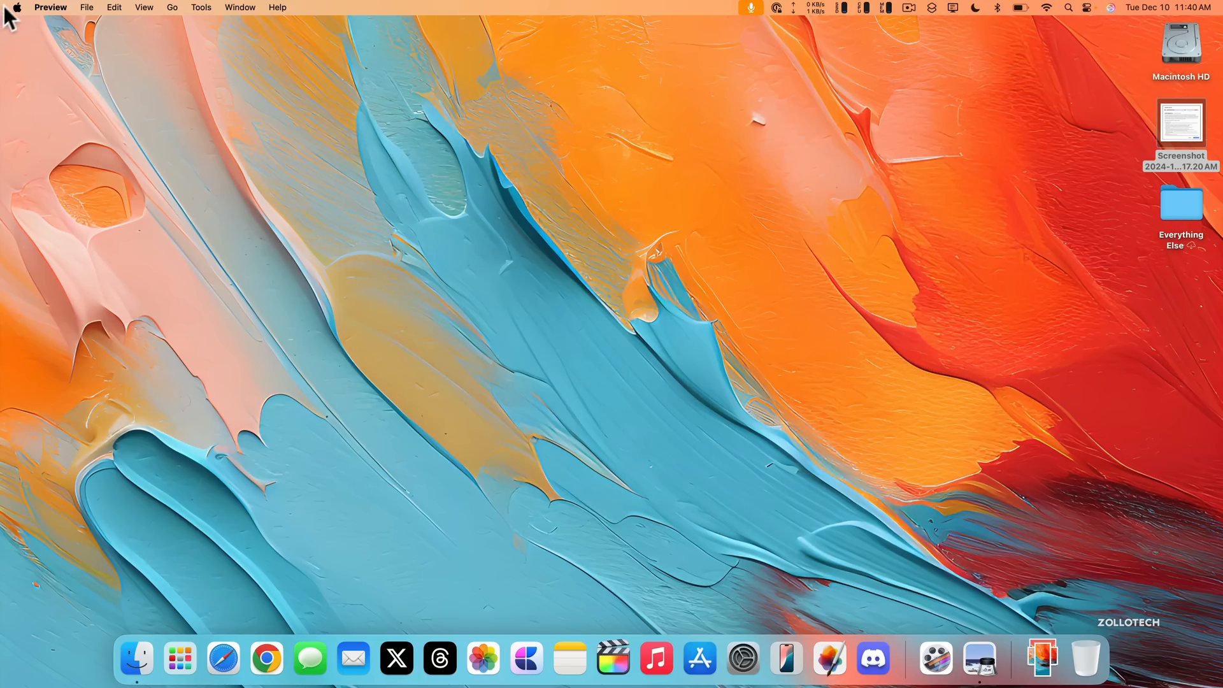
left_click(15, 7)
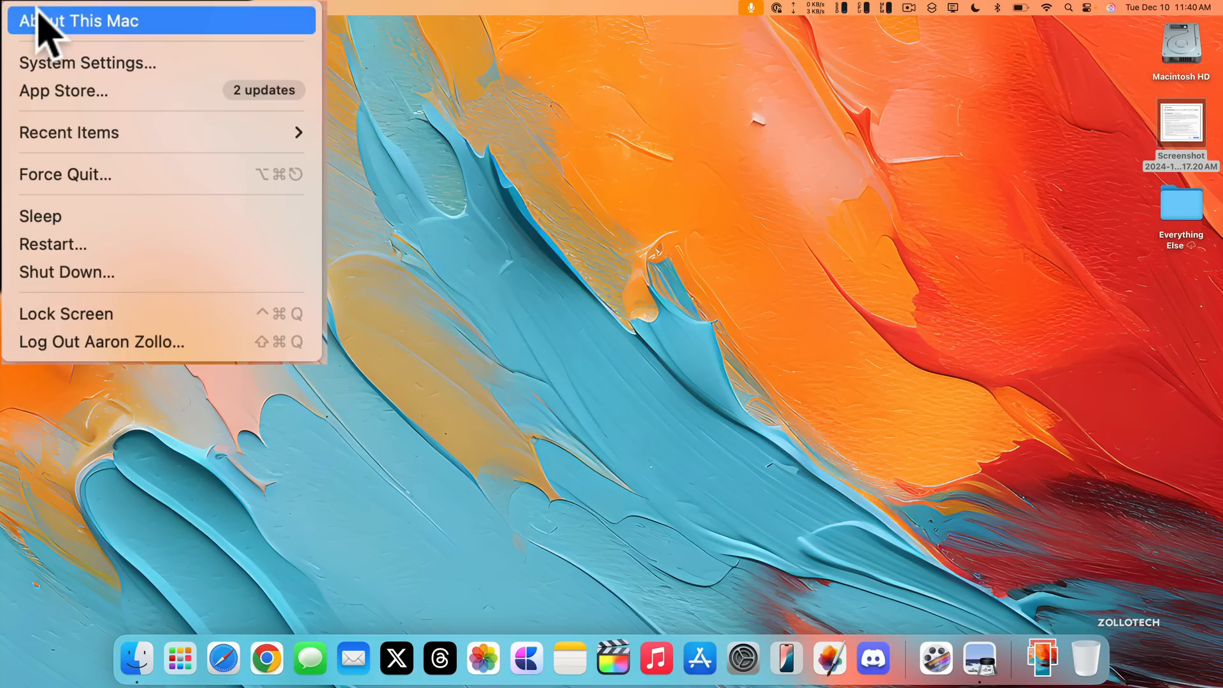
left_click(80, 21)
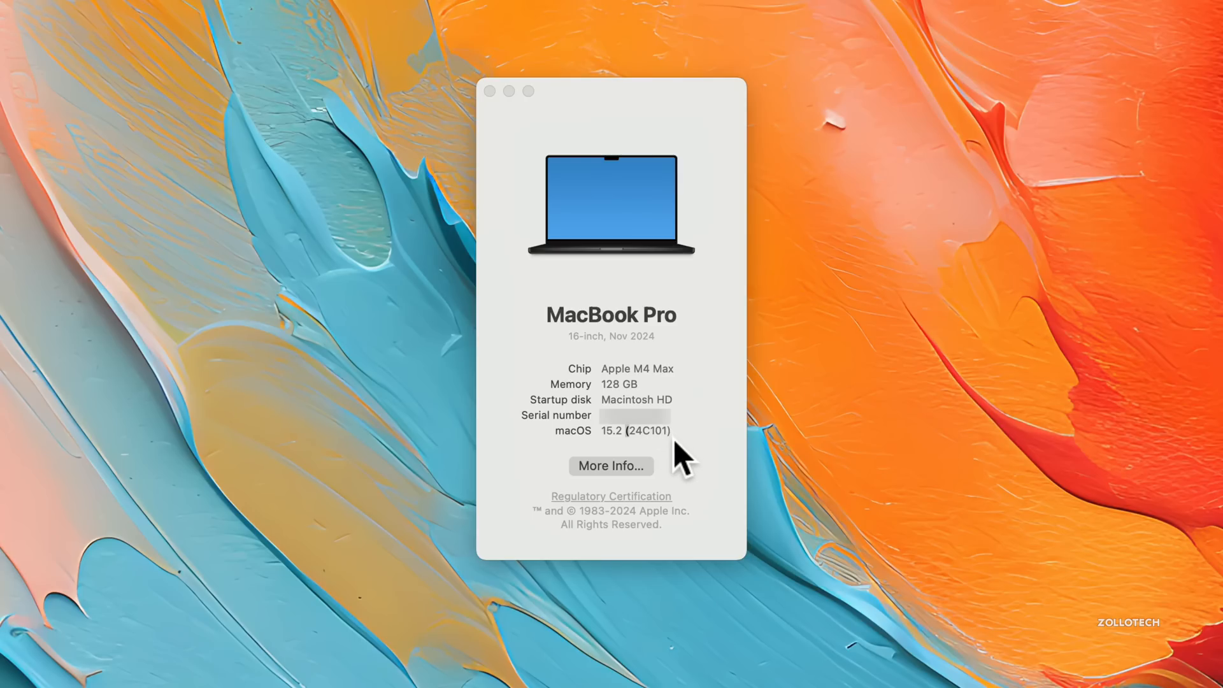
mouse_move(490, 91)
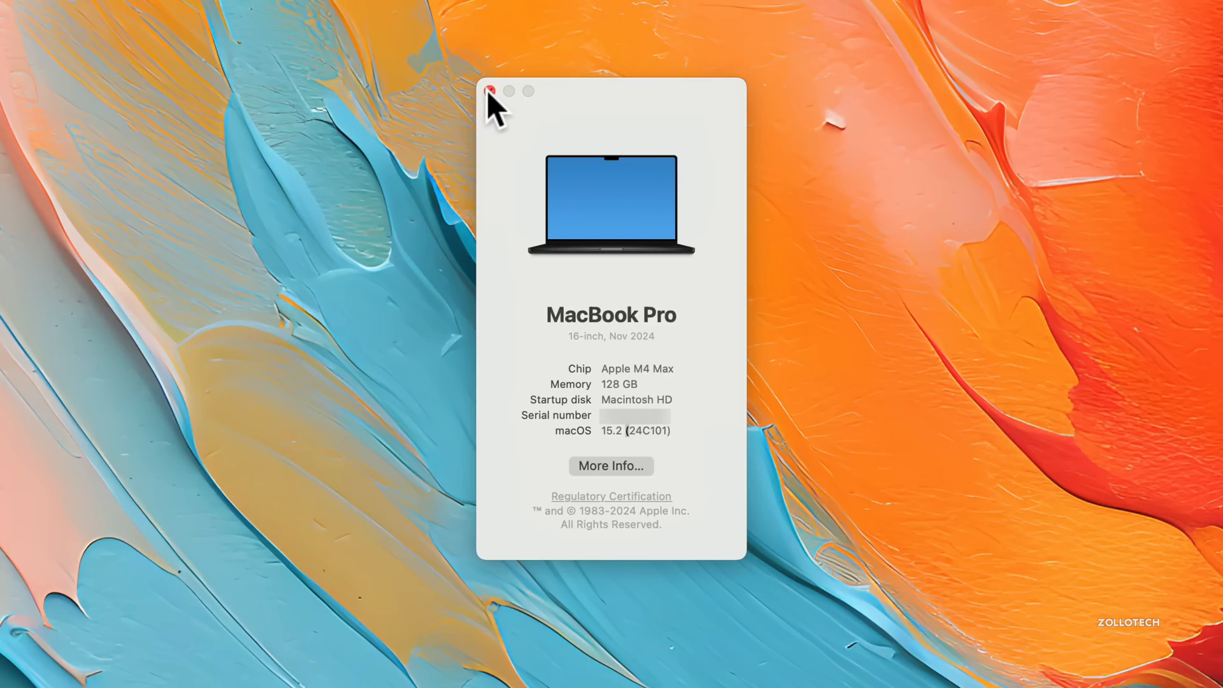
left_click(489, 90)
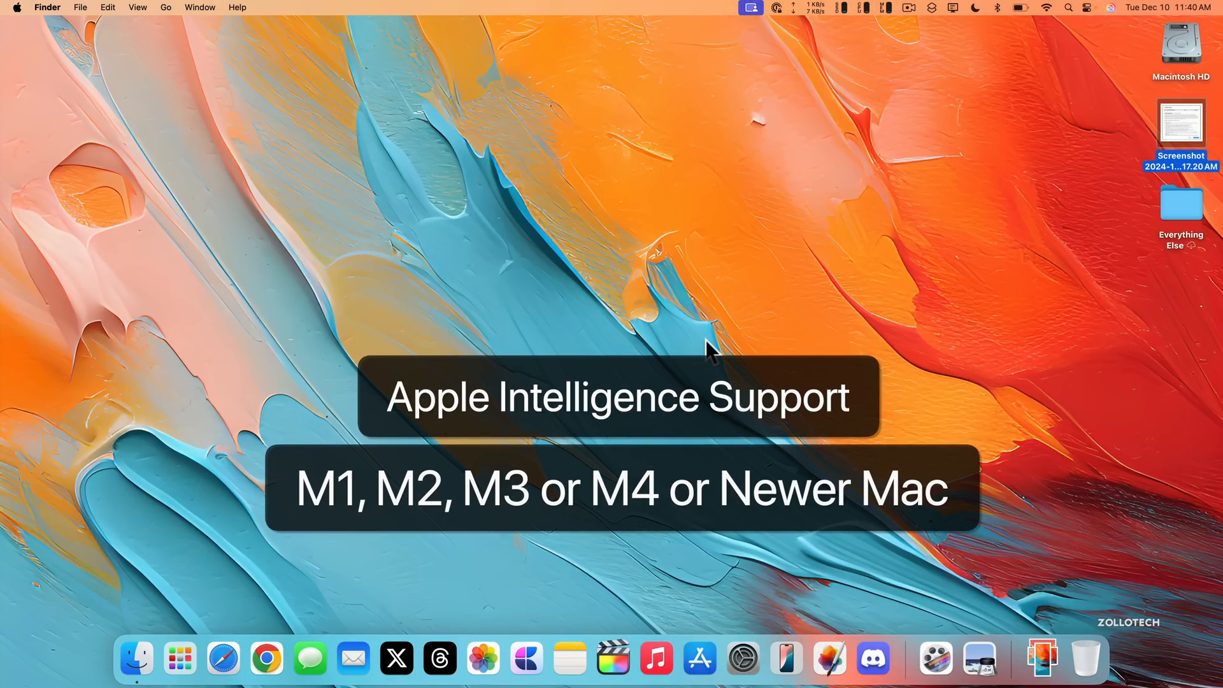
mouse_move(397, 414)
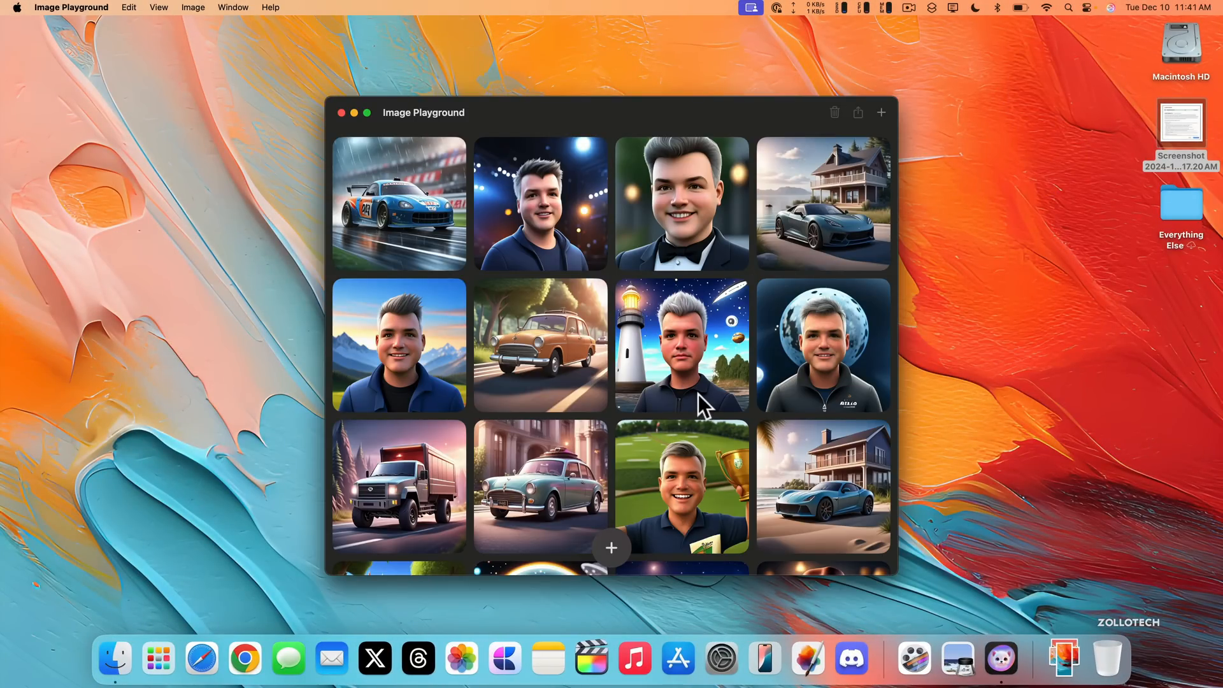
- Browse the Image Playground gallery and start a blank new image
scroll("down", 3)
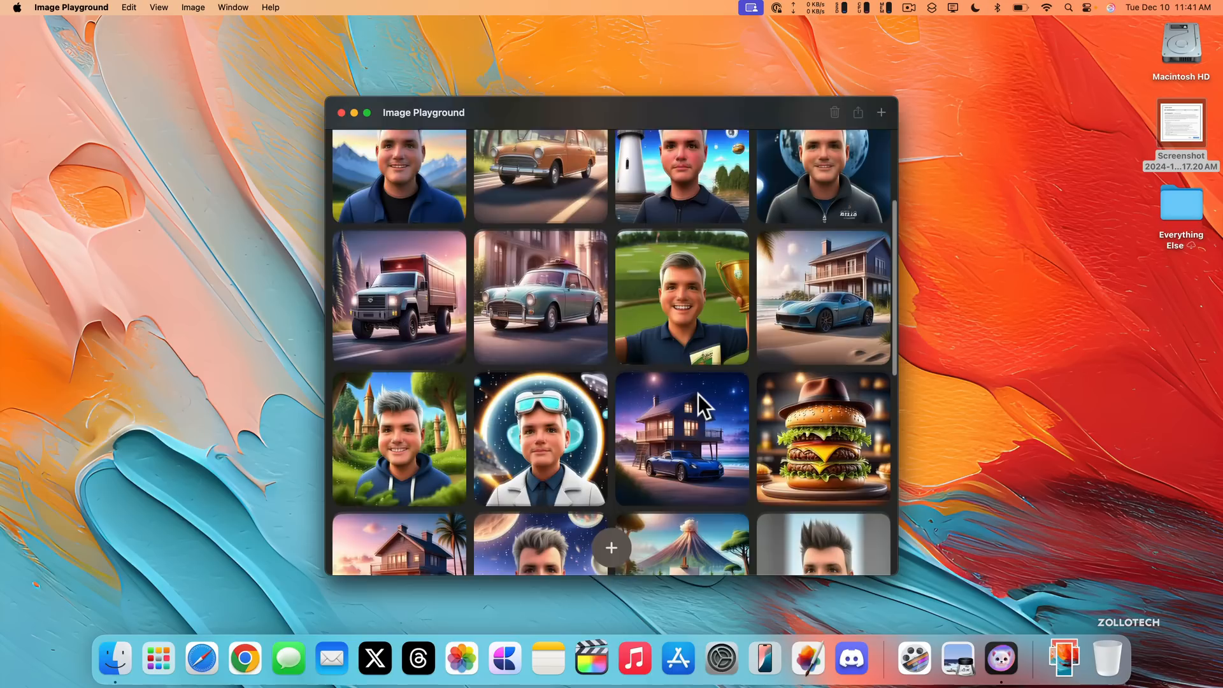
scroll("down", 3)
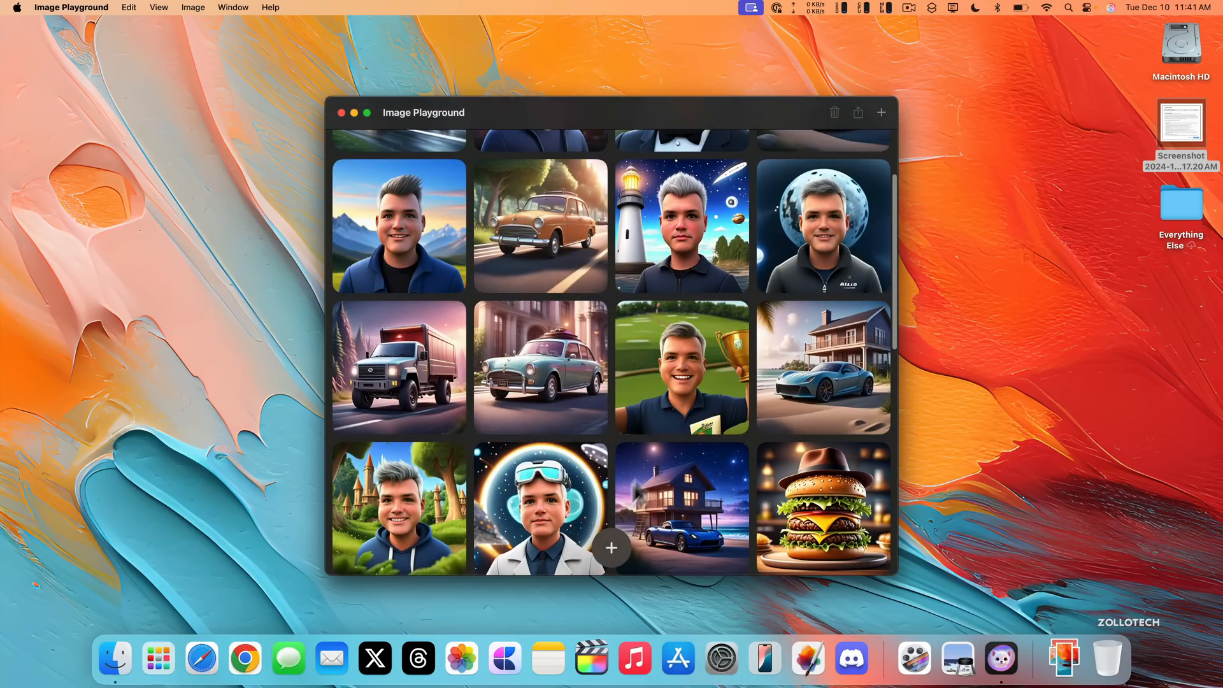
left_click(611, 547)
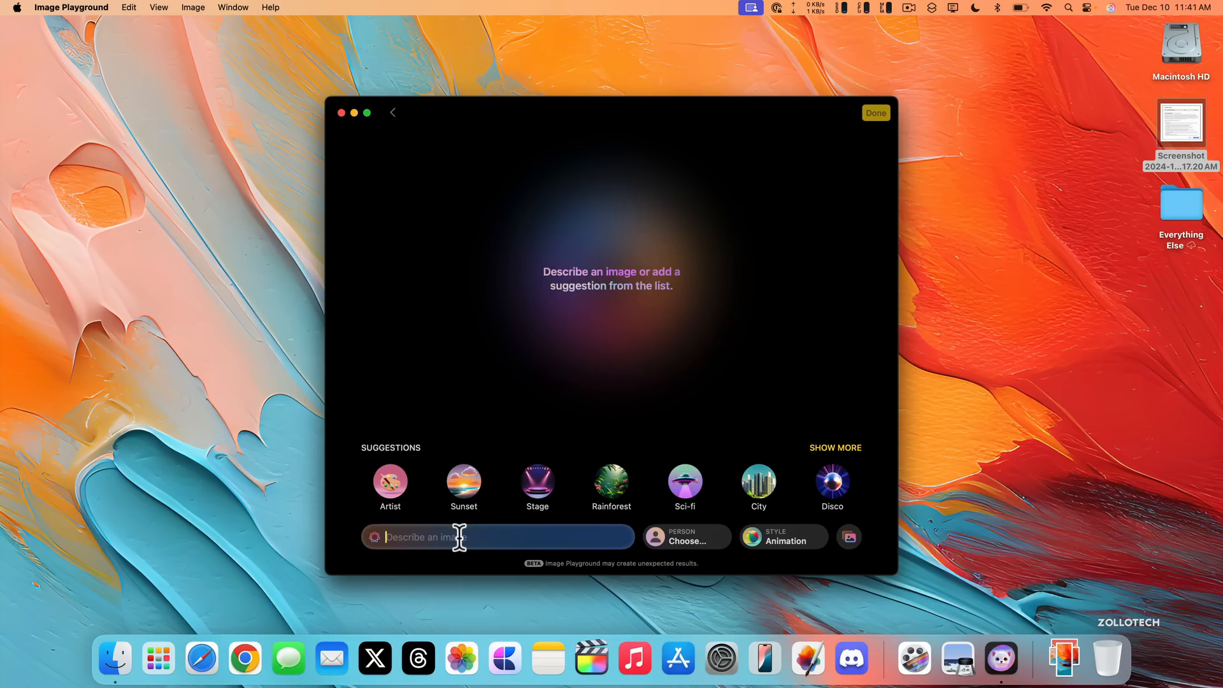
- Generate images from the race car description and switch the style to Illustration
type("A race car d")
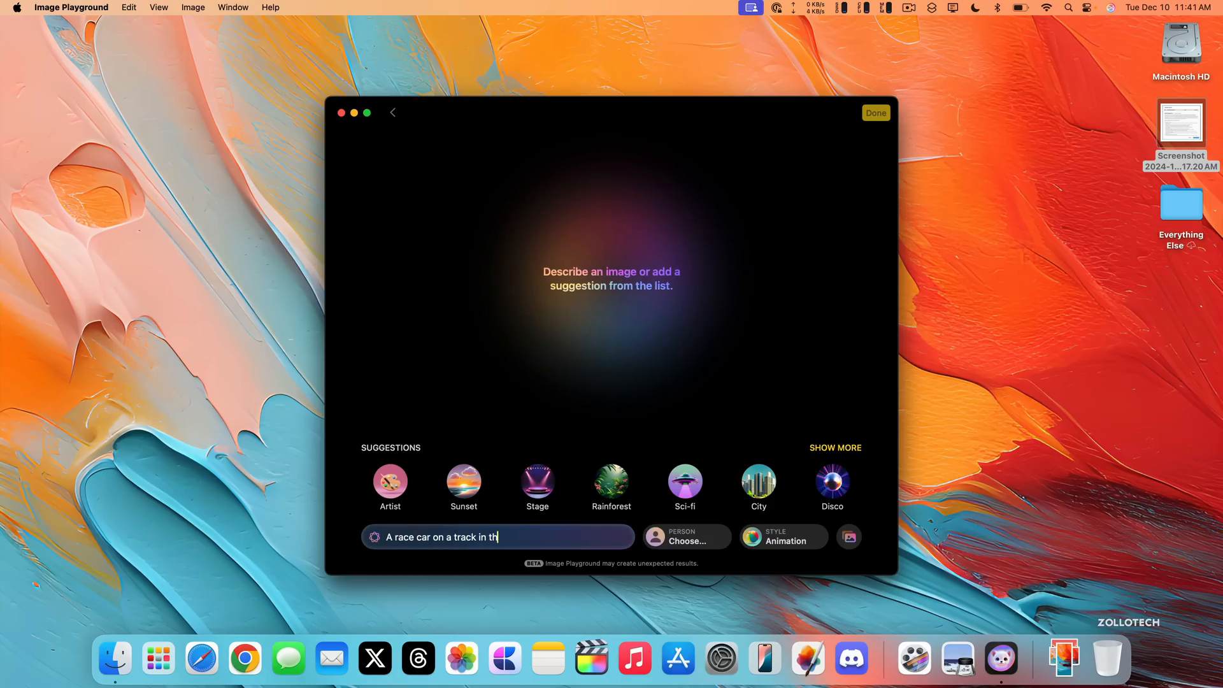
key("Return")
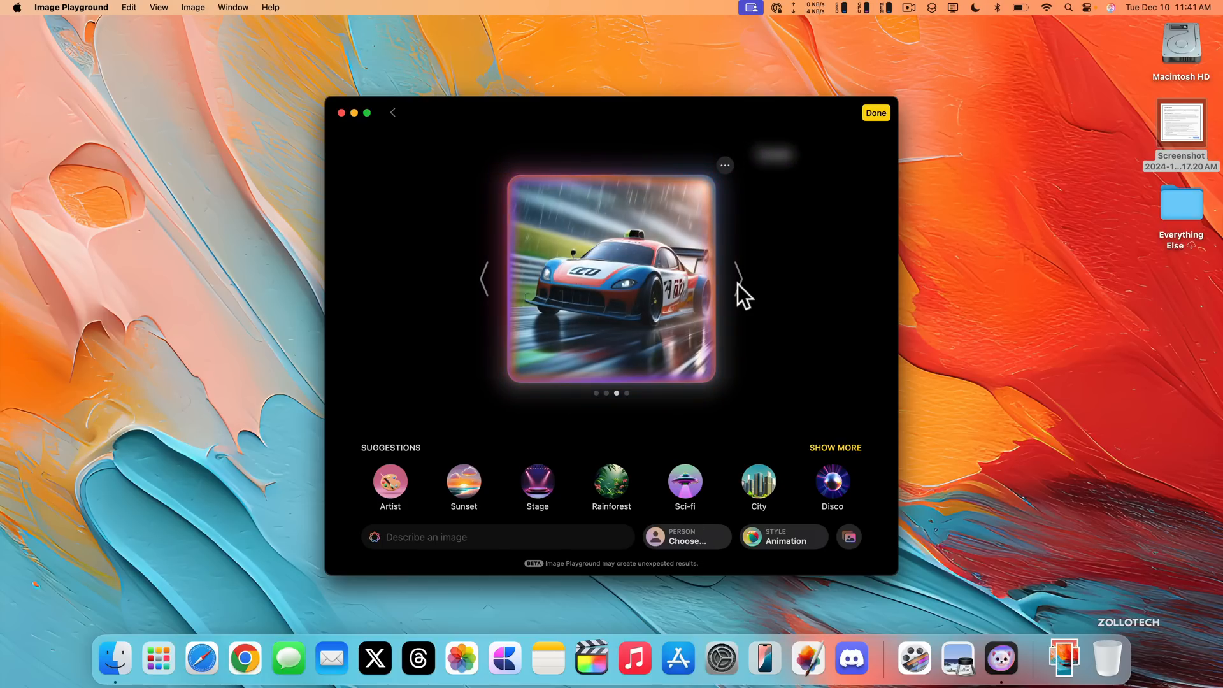
left_click(782, 537)
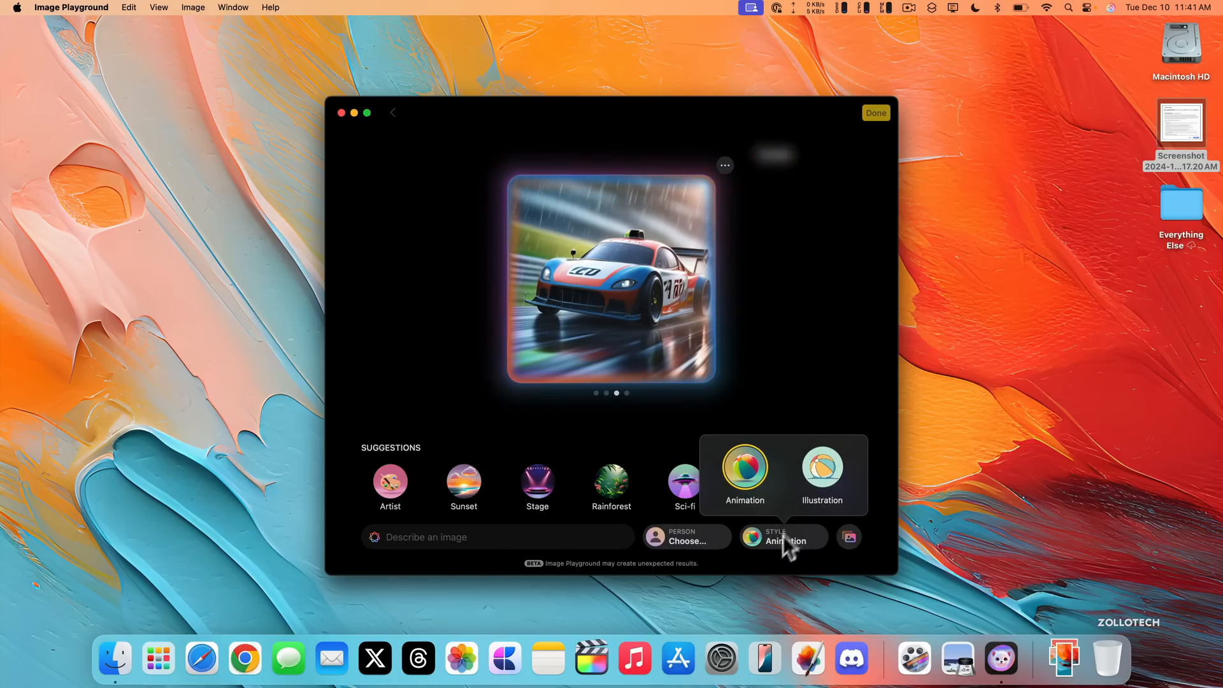
left_click(821, 472)
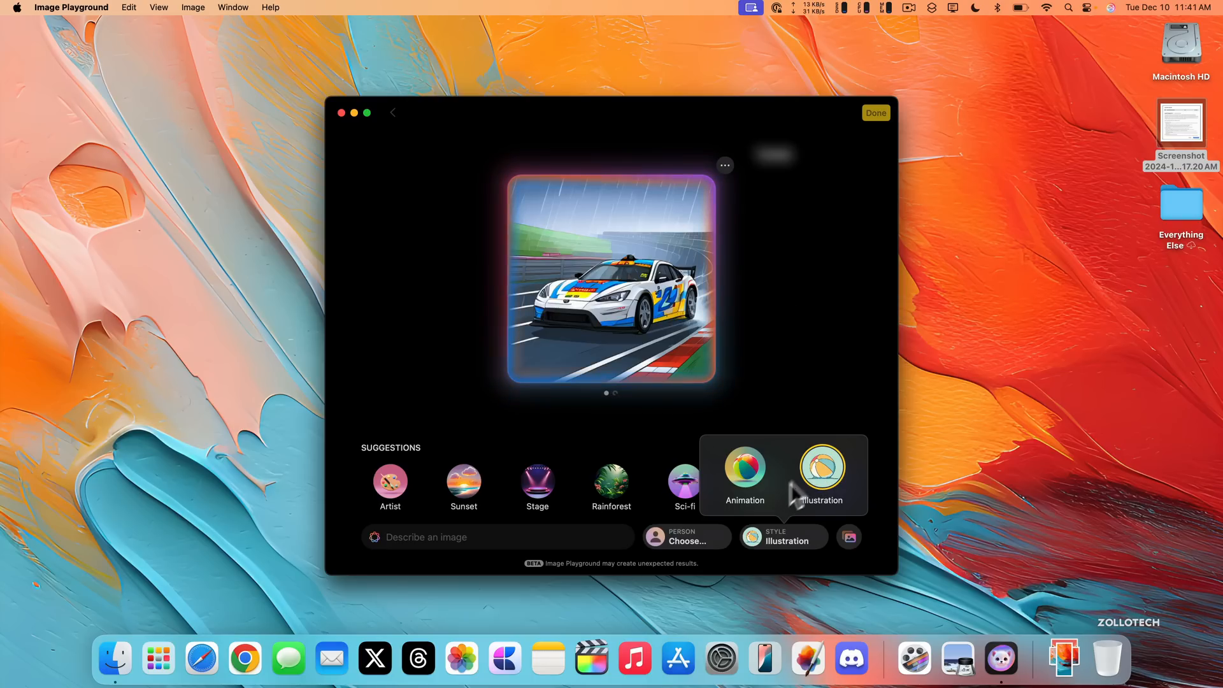
left_click(821, 468)
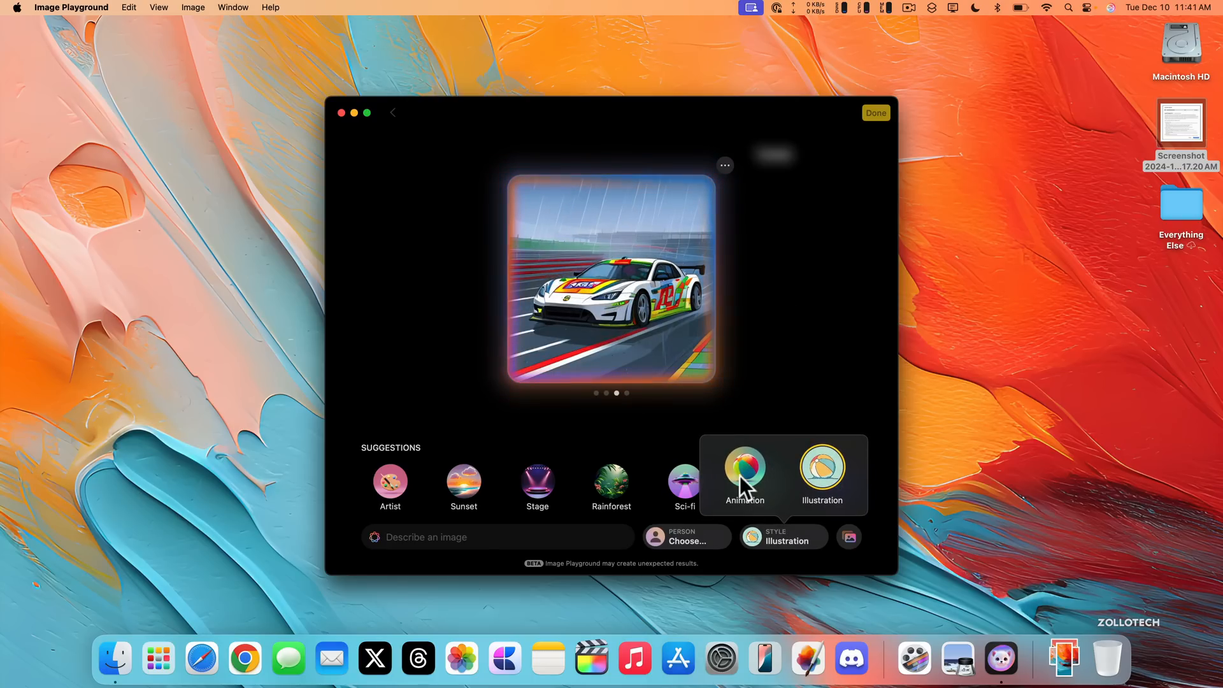
- Return to Animation style, add the City concept, browse previews, and save the chosen image
left_click(743, 473)
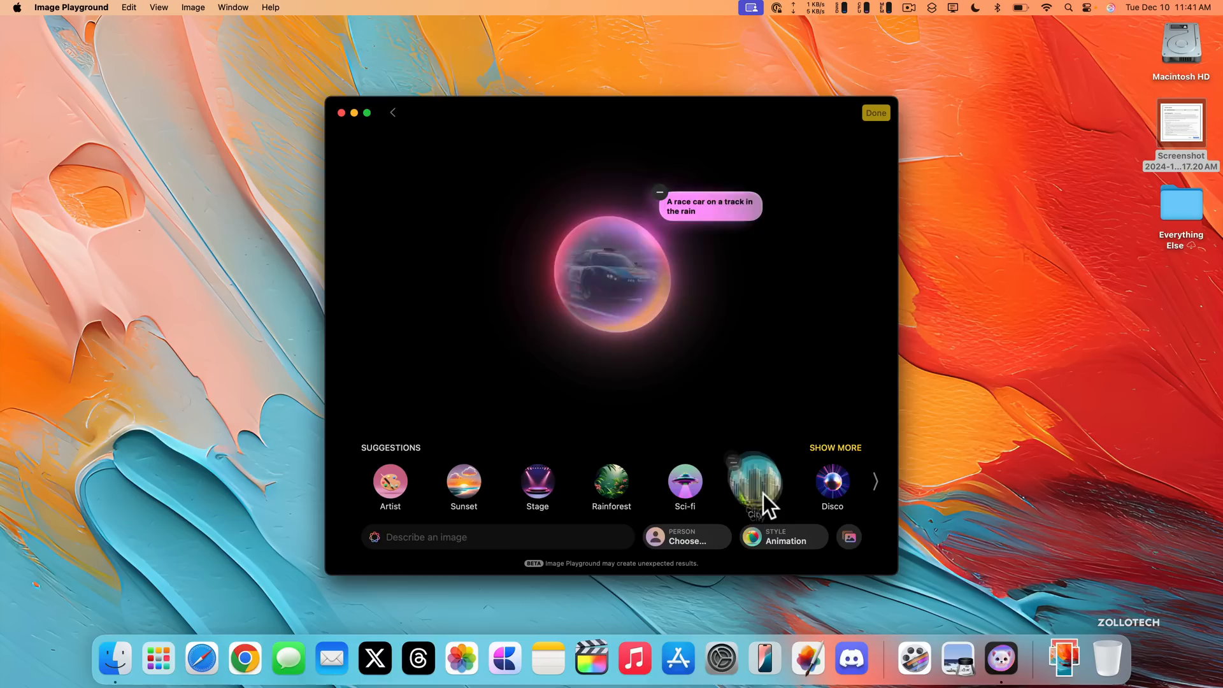
left_click(753, 482)
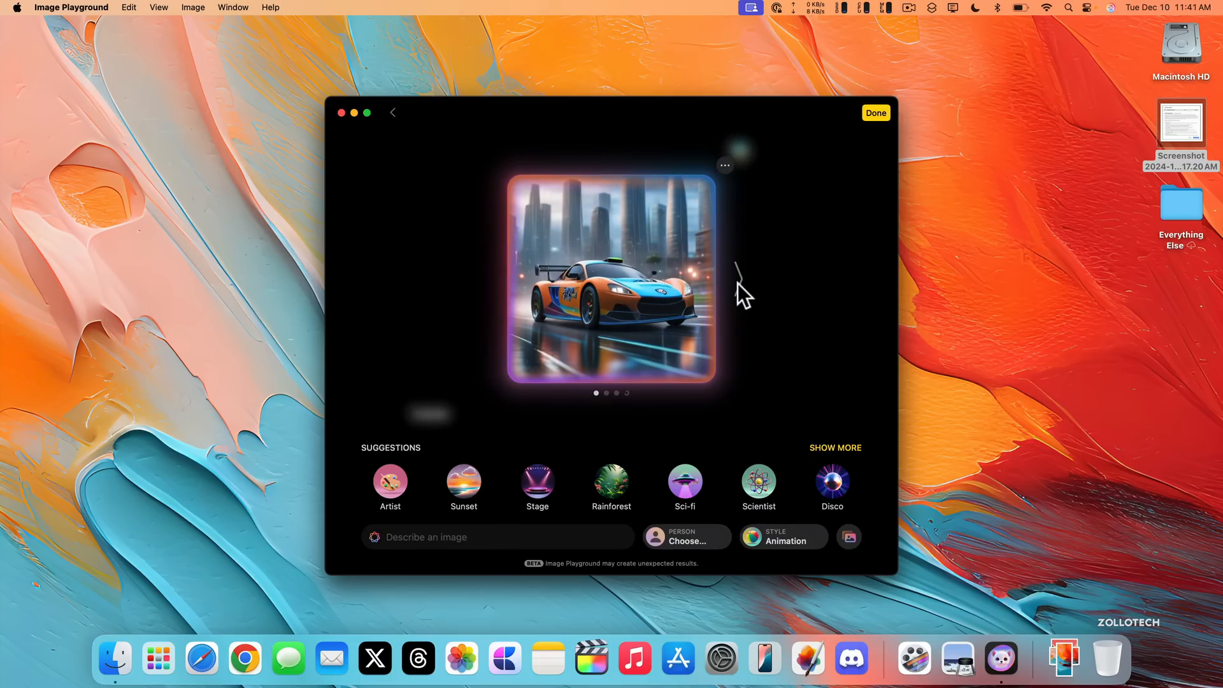
left_click(724, 164)
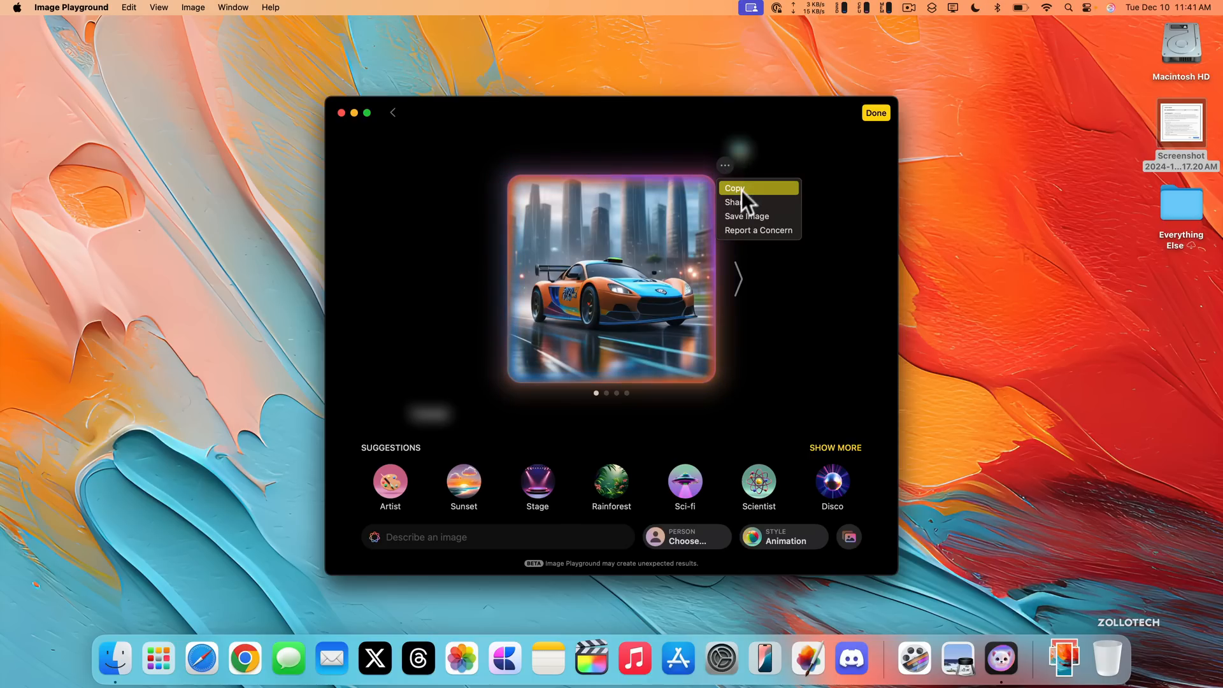
mouse_move(768, 230)
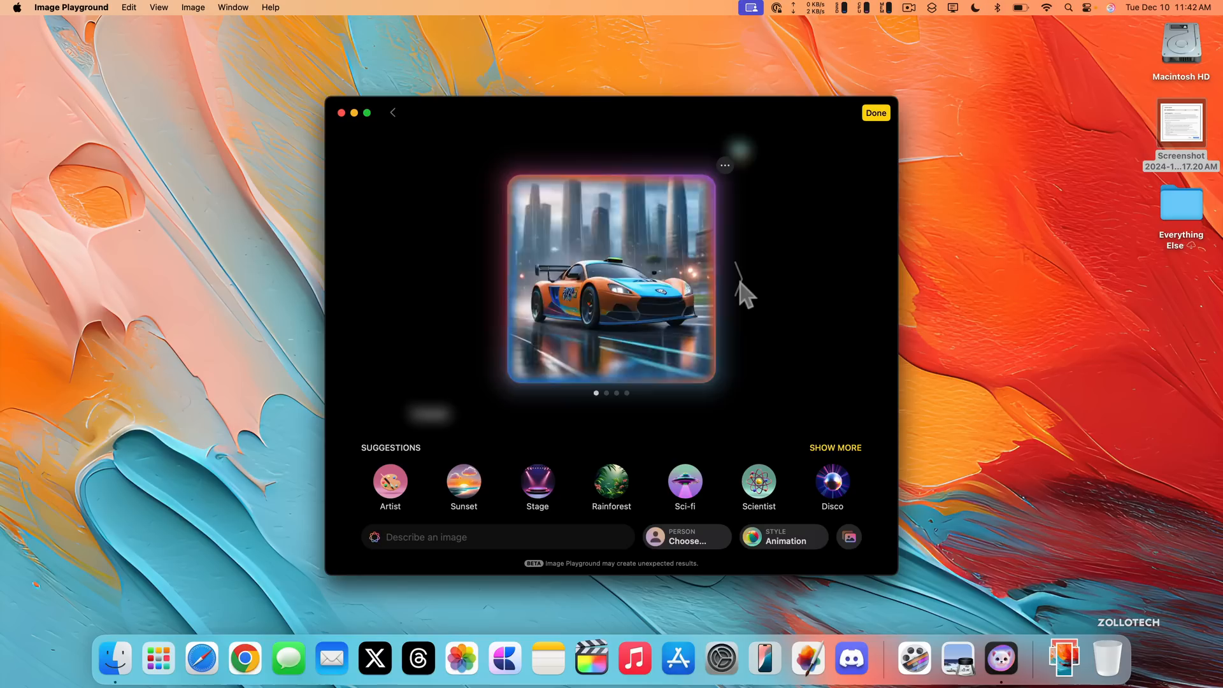
left_click(740, 280)
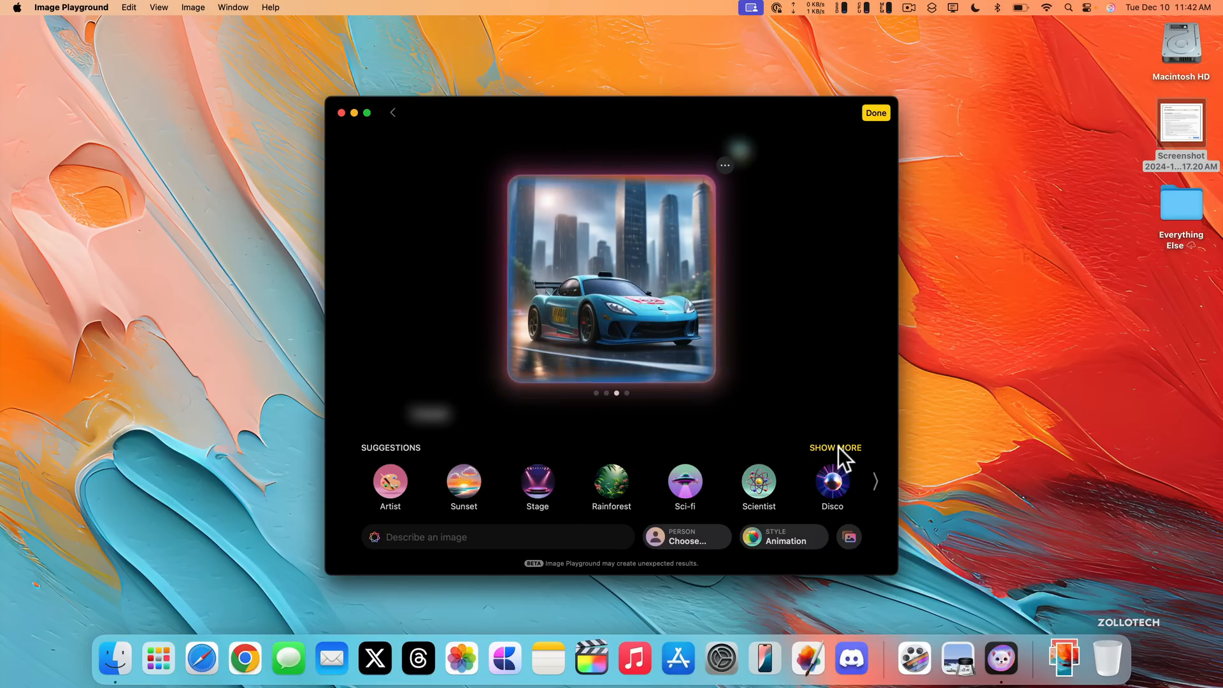
left_click(834, 447)
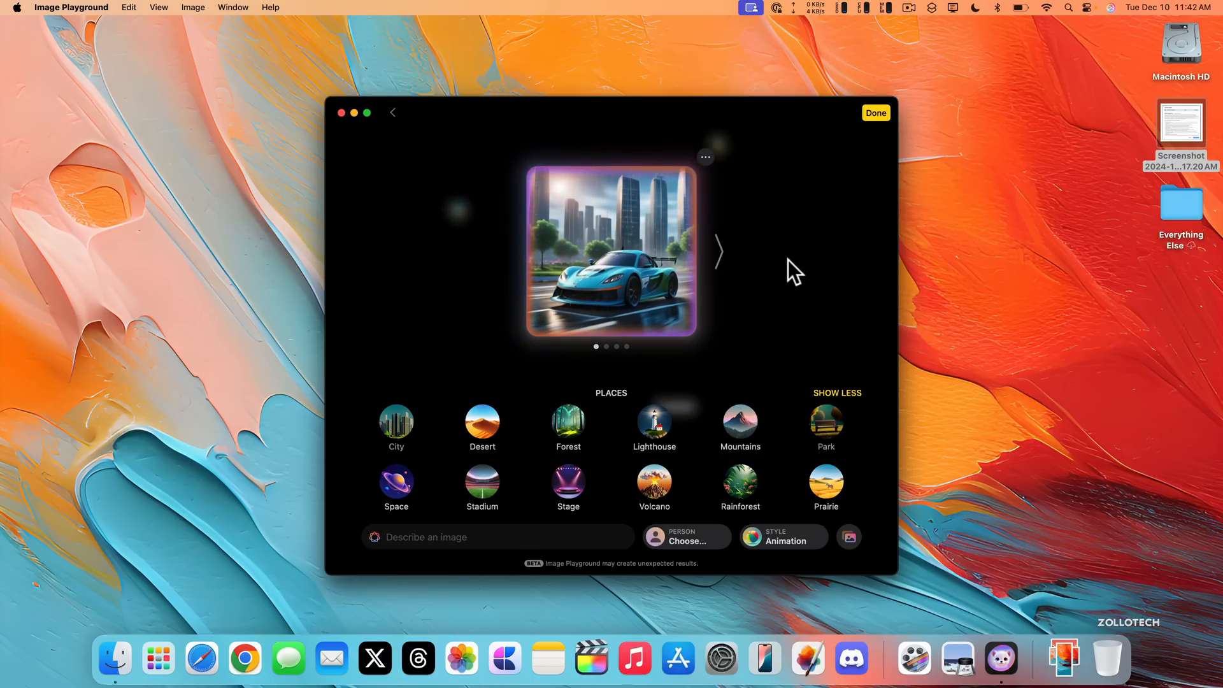
left_click(875, 112)
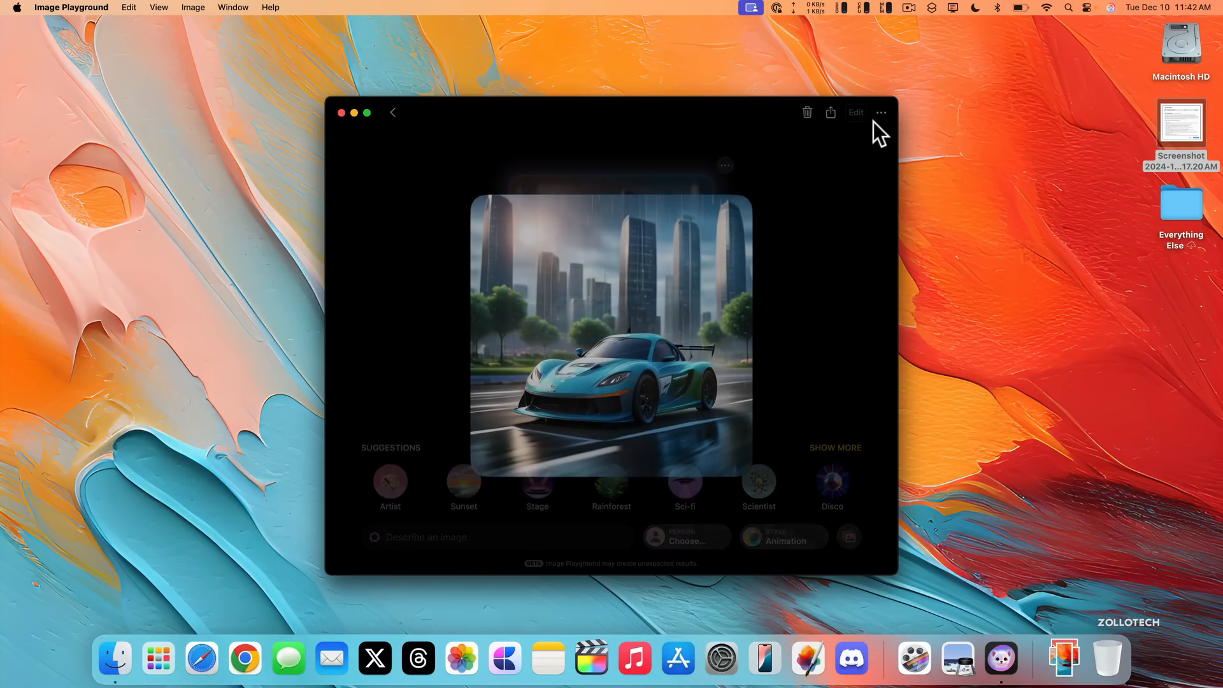
- Close Image Playground, open Messages, and bring up the Image Playground gallery in the chat
left_click(342, 112)
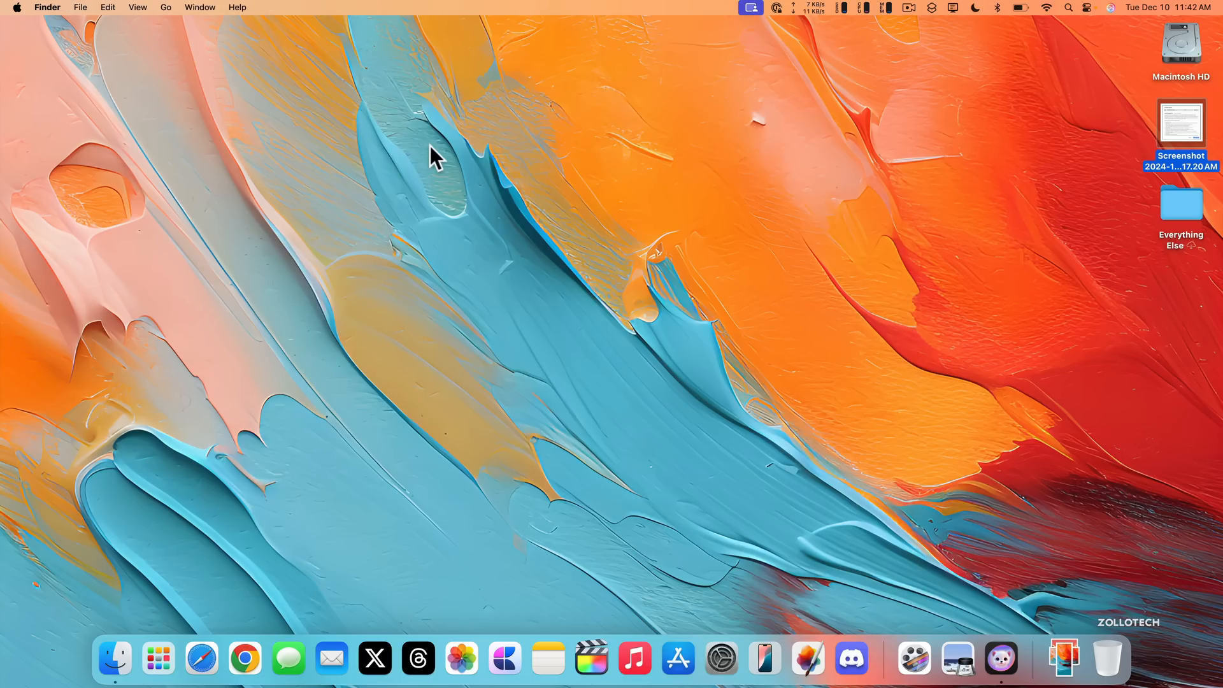
left_click(288, 658)
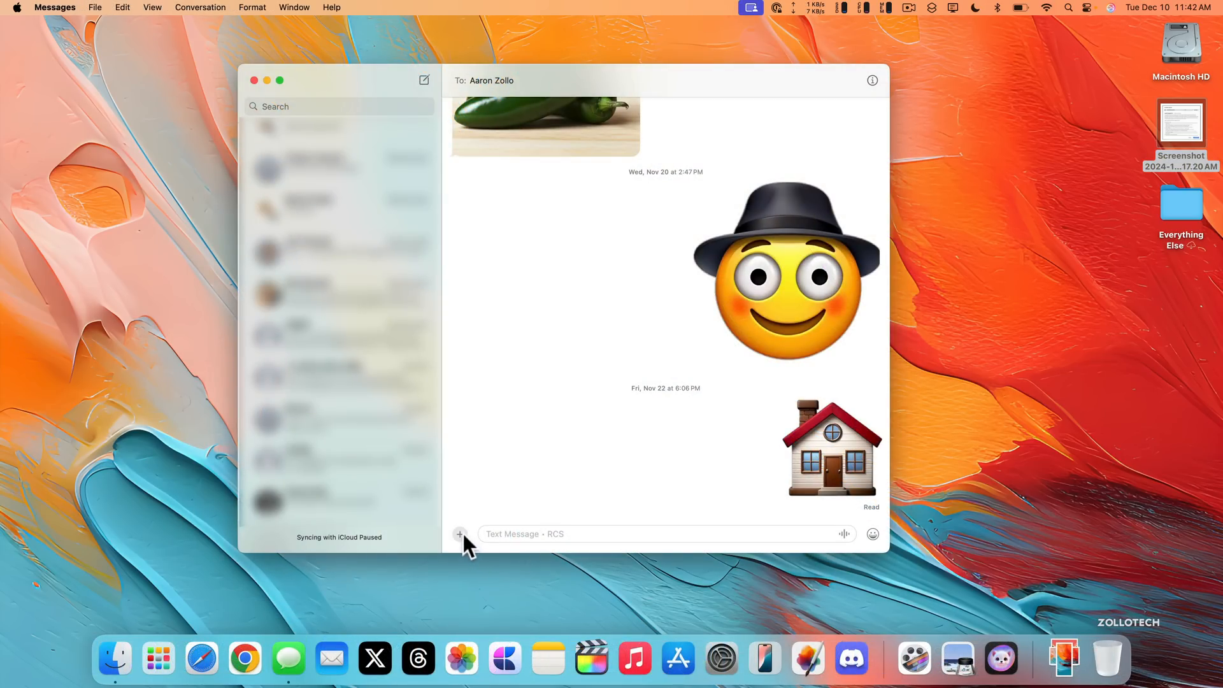
left_click(460, 534)
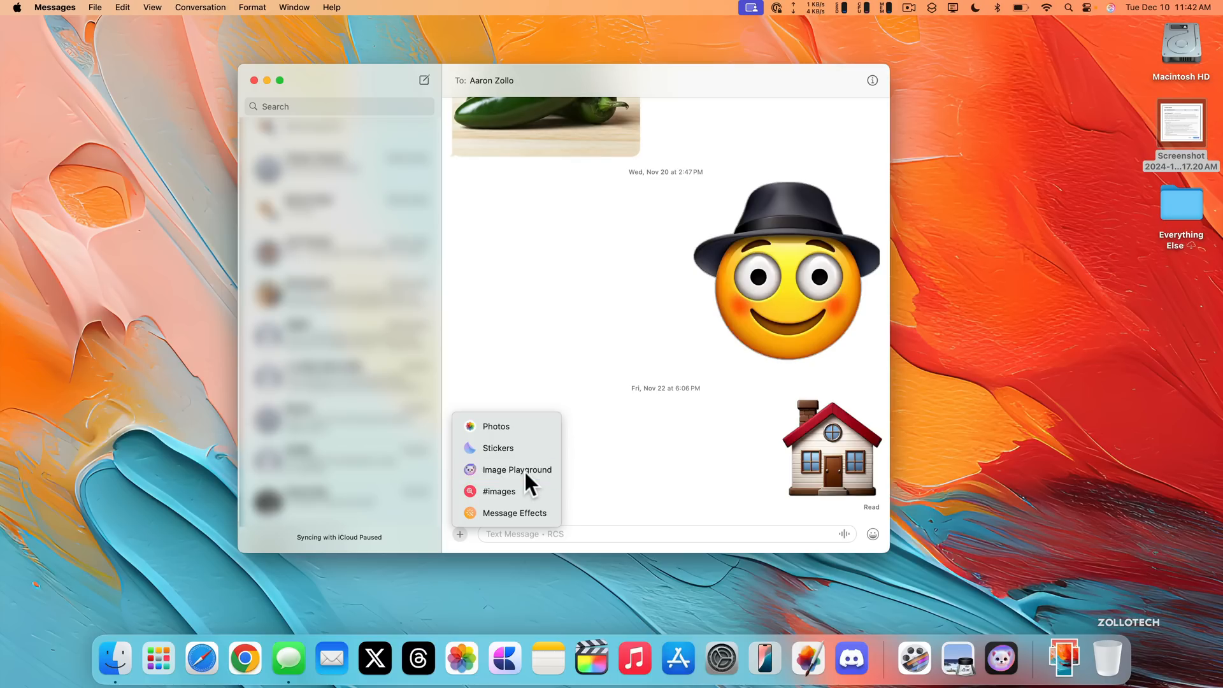
left_click(516, 469)
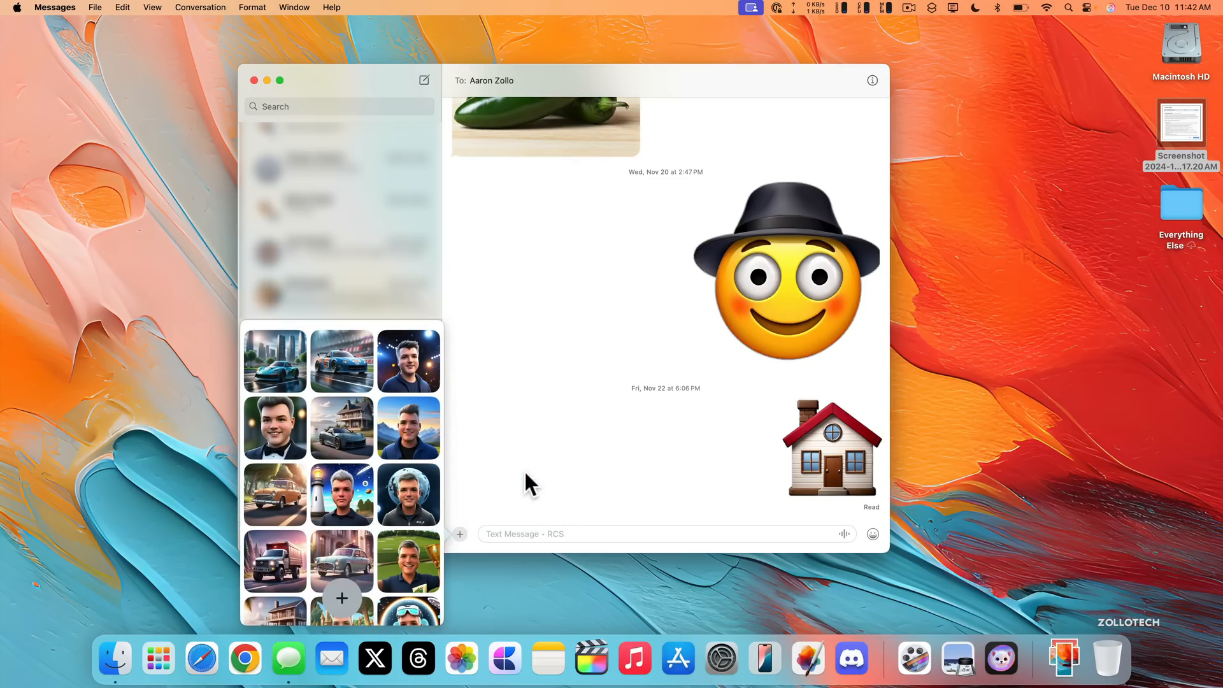
mouse_move(807, 335)
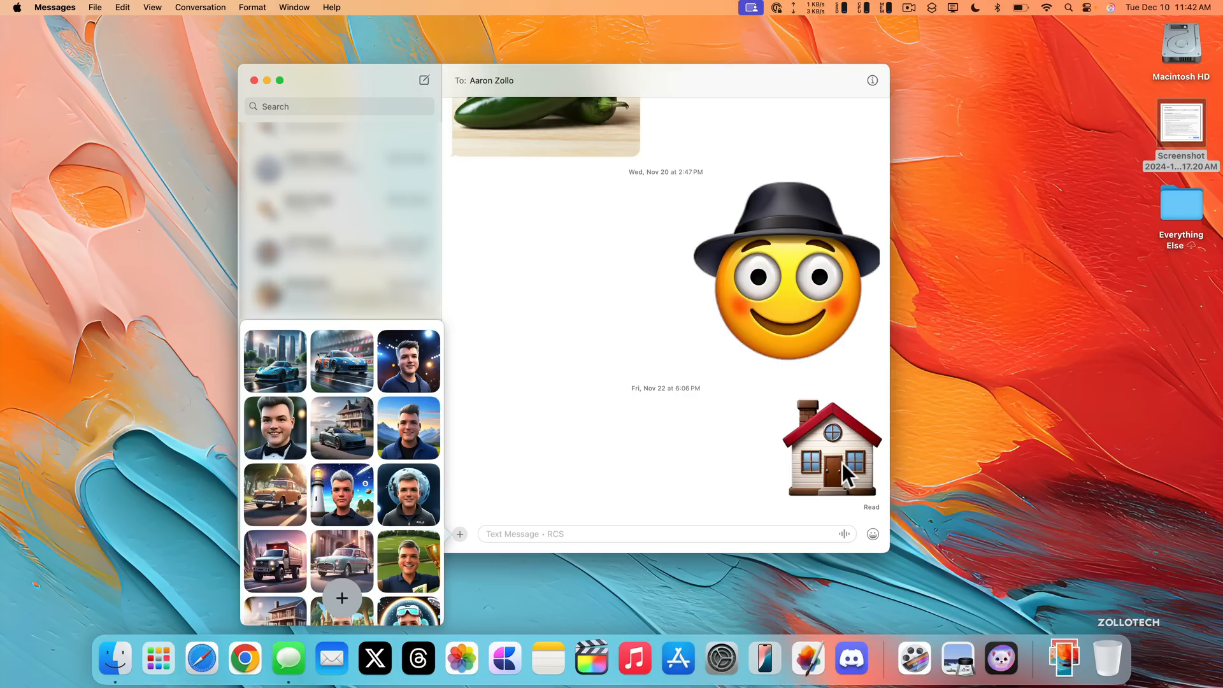
mouse_move(442, 575)
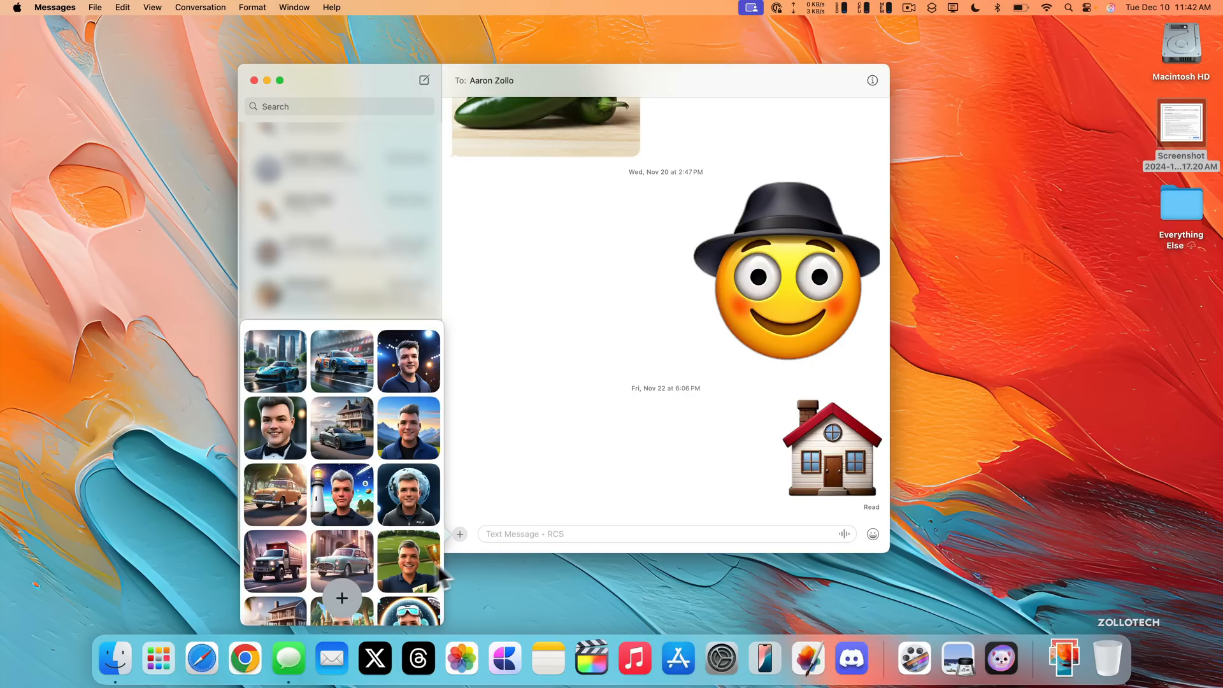
mouse_move(344, 609)
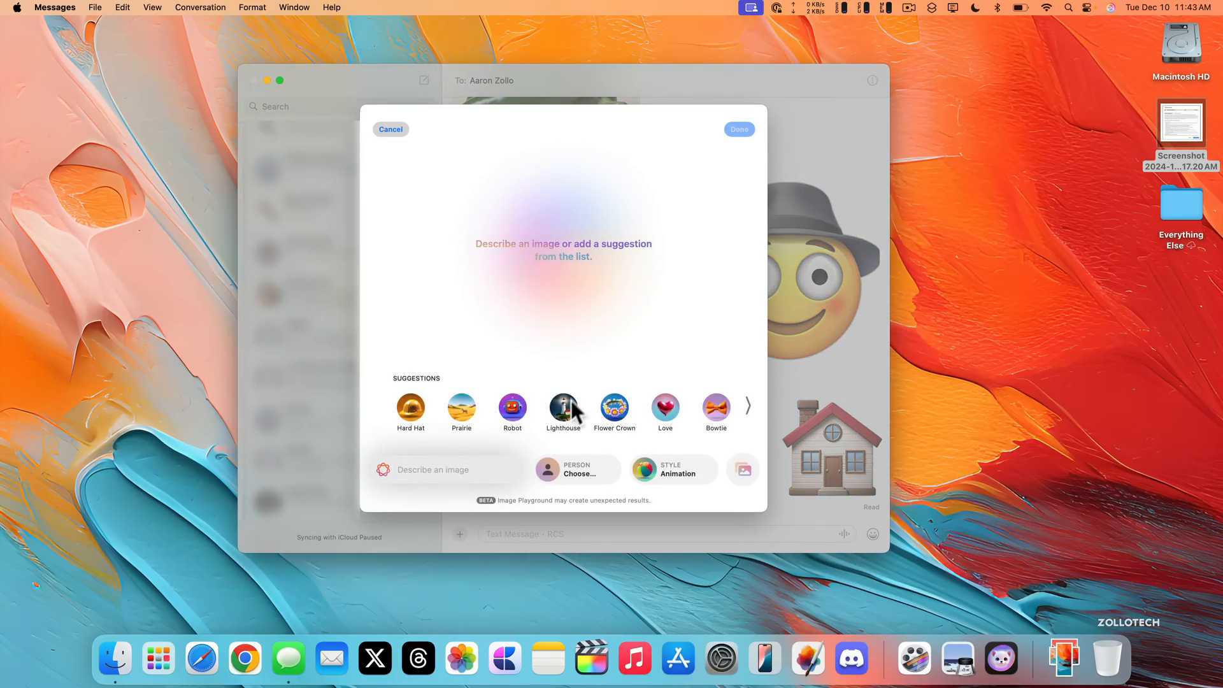
- Add the Lighthouse concept, generate and browse previews, then scroll the conversation
left_click(562, 407)
type("on a rocky beach in the rain")
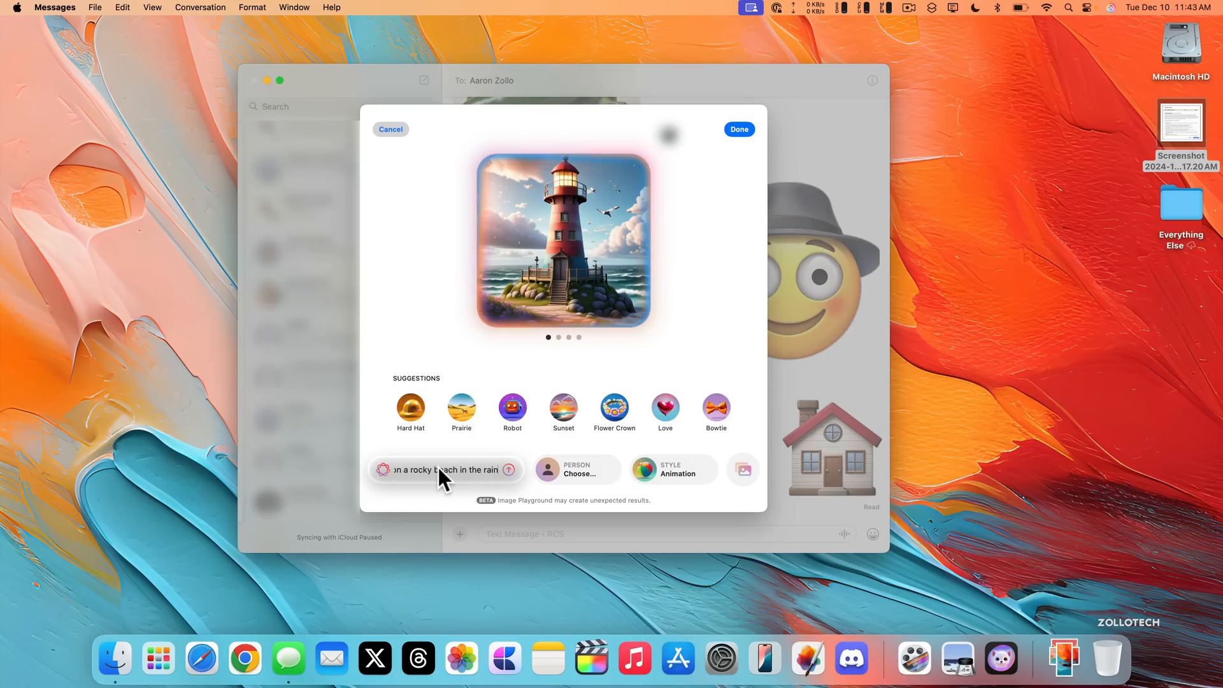
left_click(509, 468)
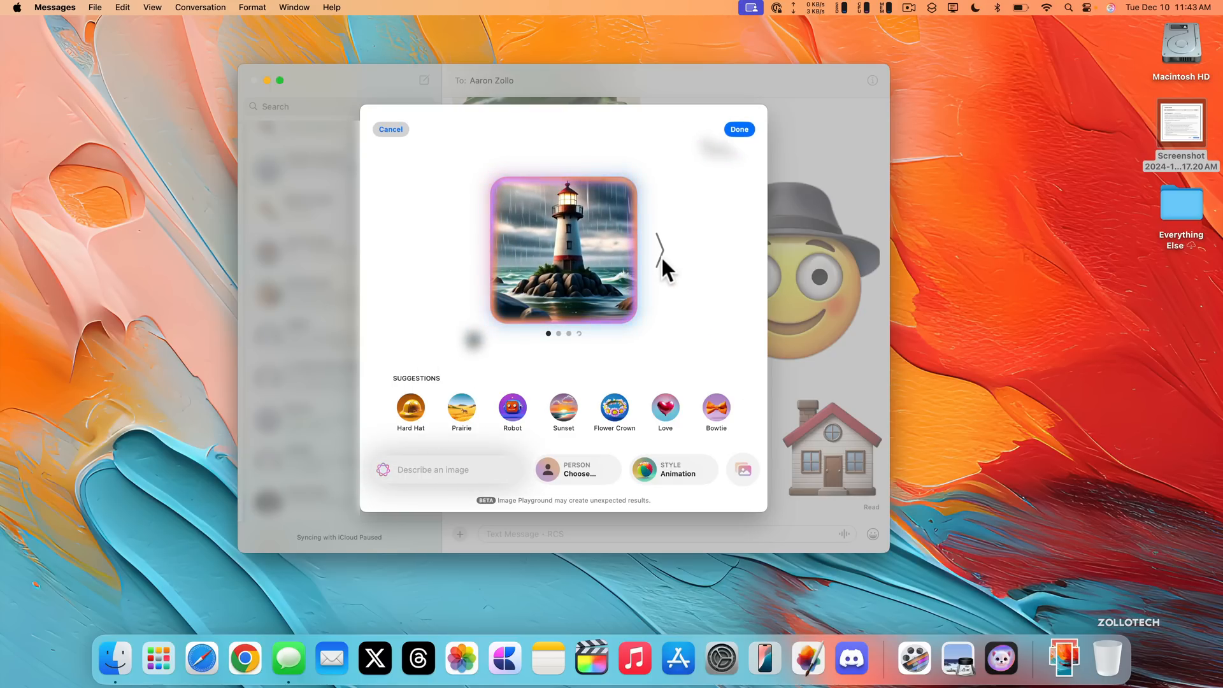
left_click(738, 129)
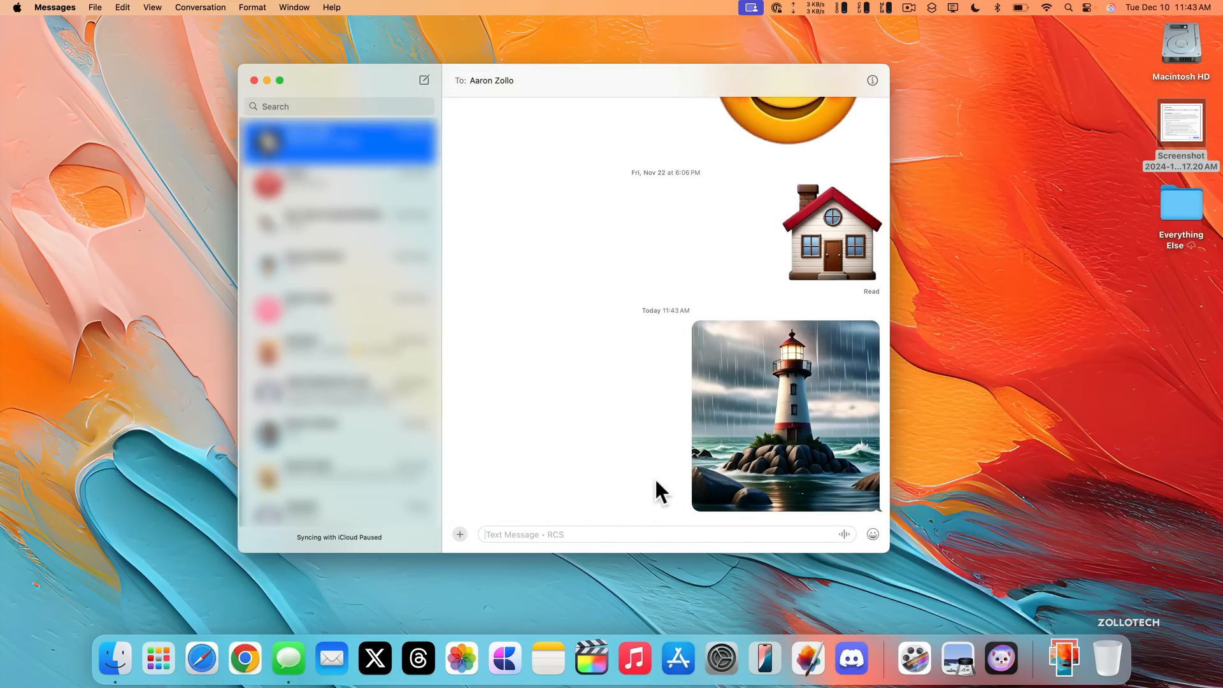
scroll("down", 3)
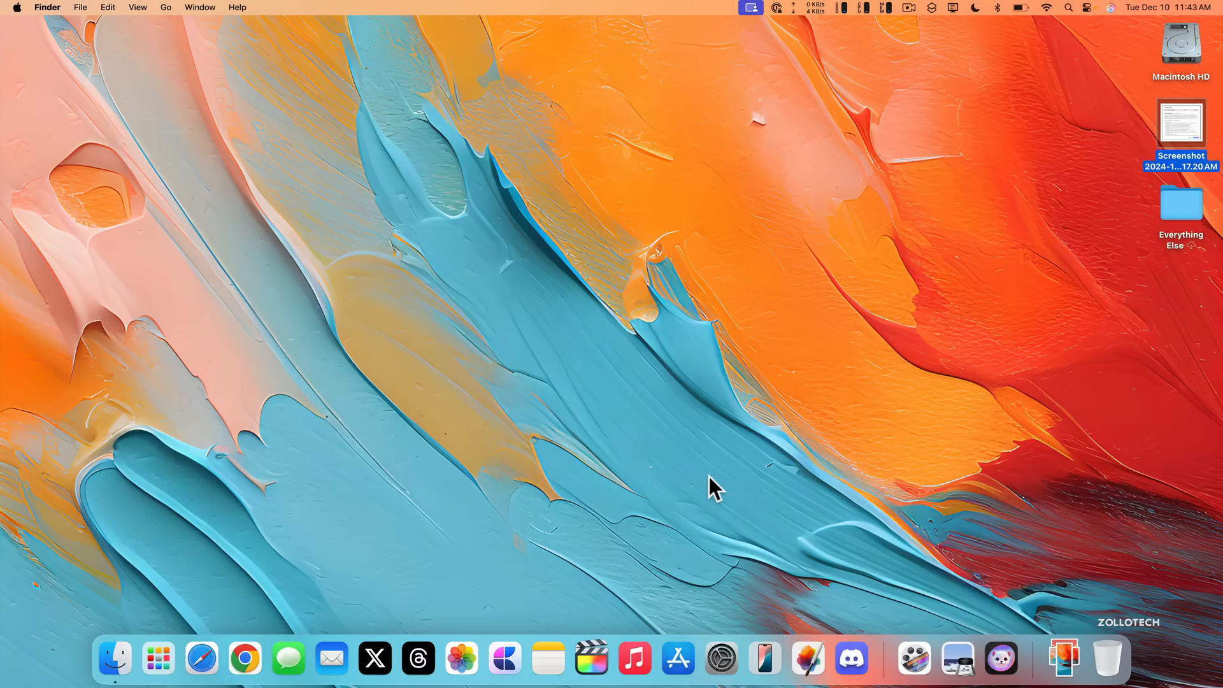
- Open System Settings to the ChatGPT Extension page under Apple Intelligence & Siri and begin setup
left_click(720, 657)
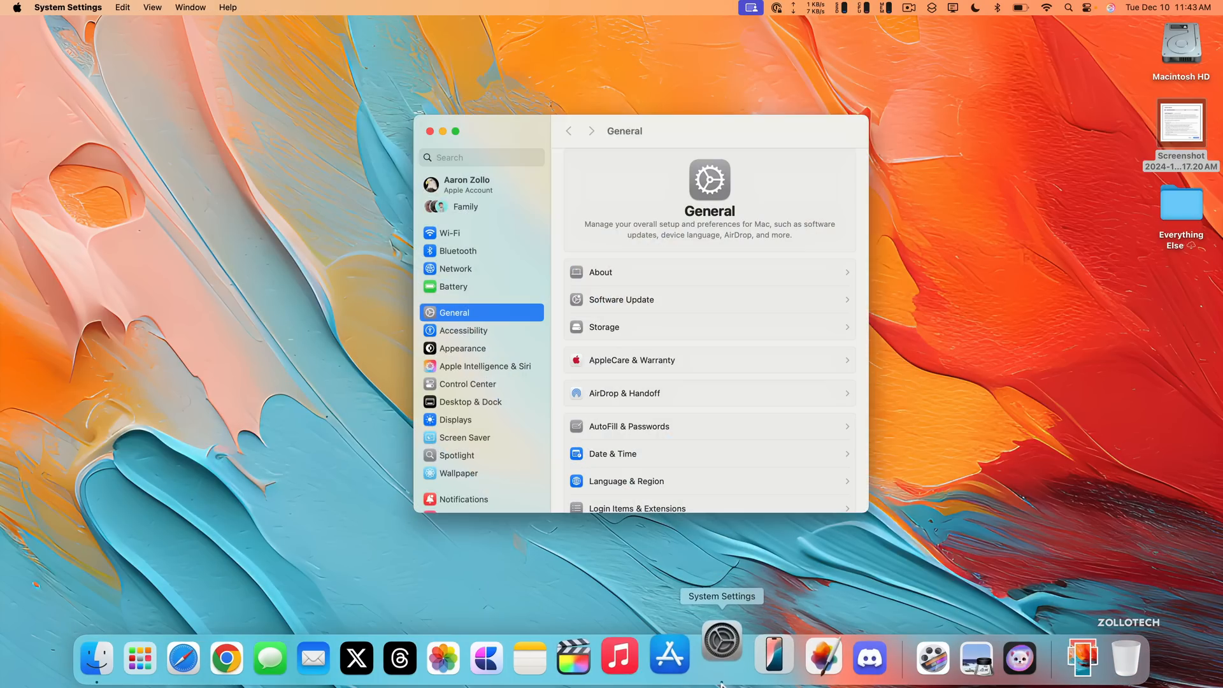
left_click(484, 369)
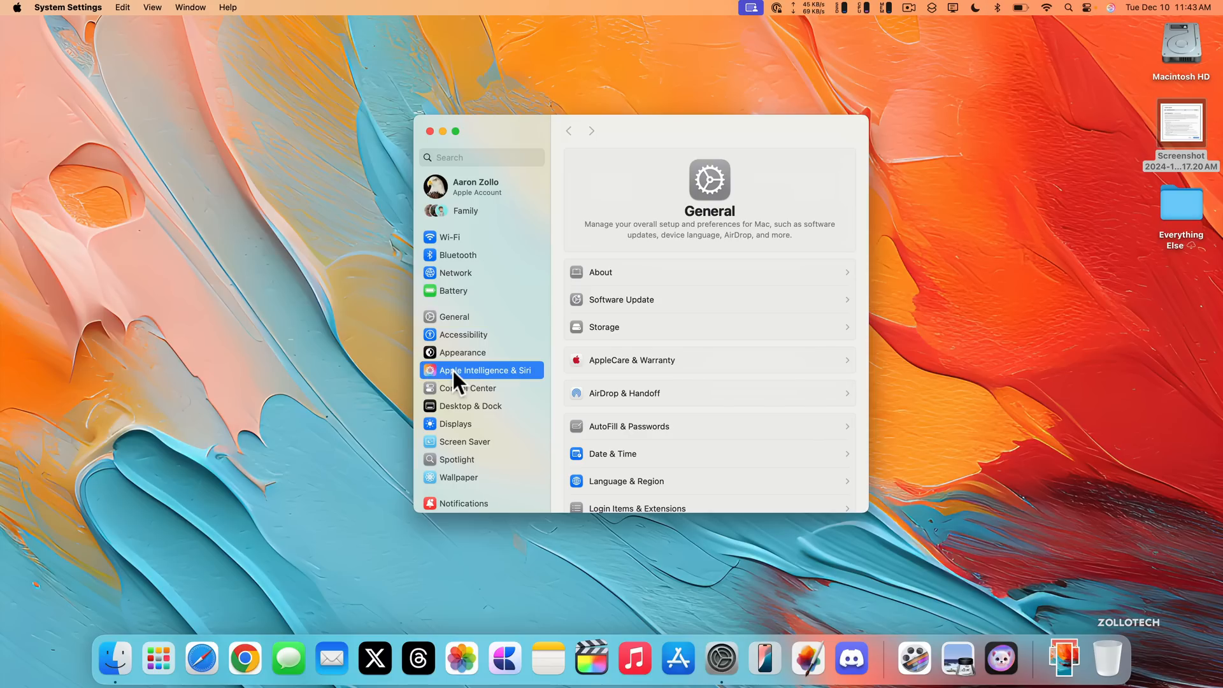
left_click(481, 369)
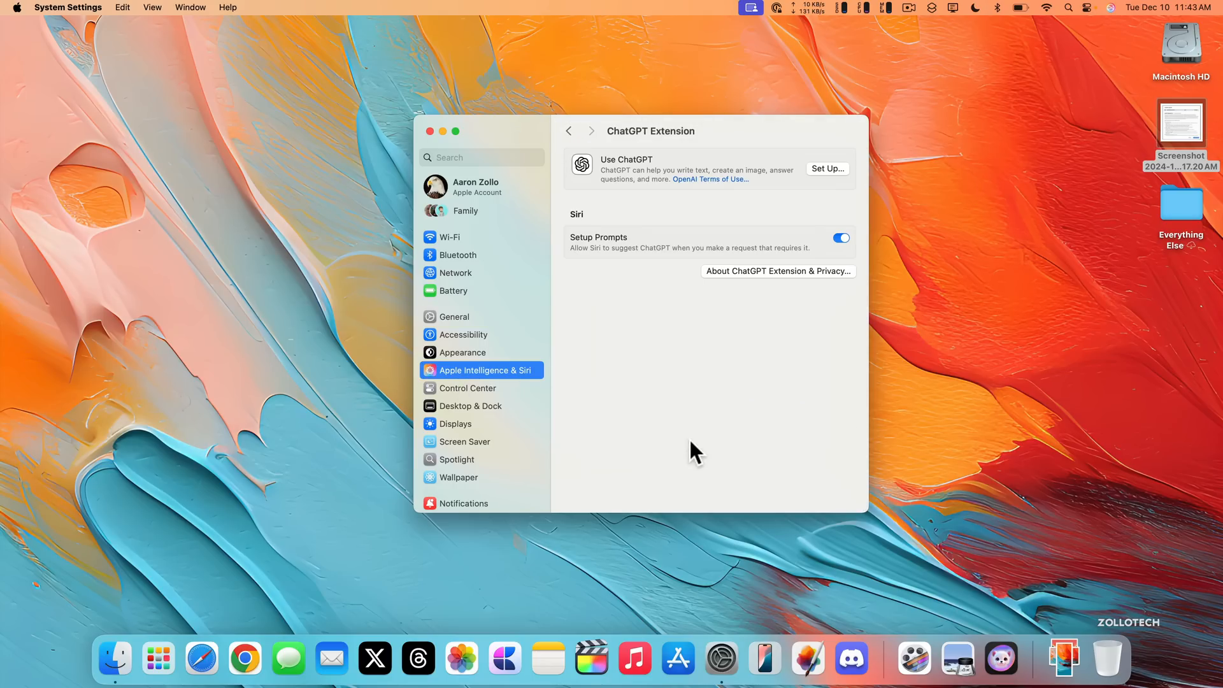
left_click(826, 168)
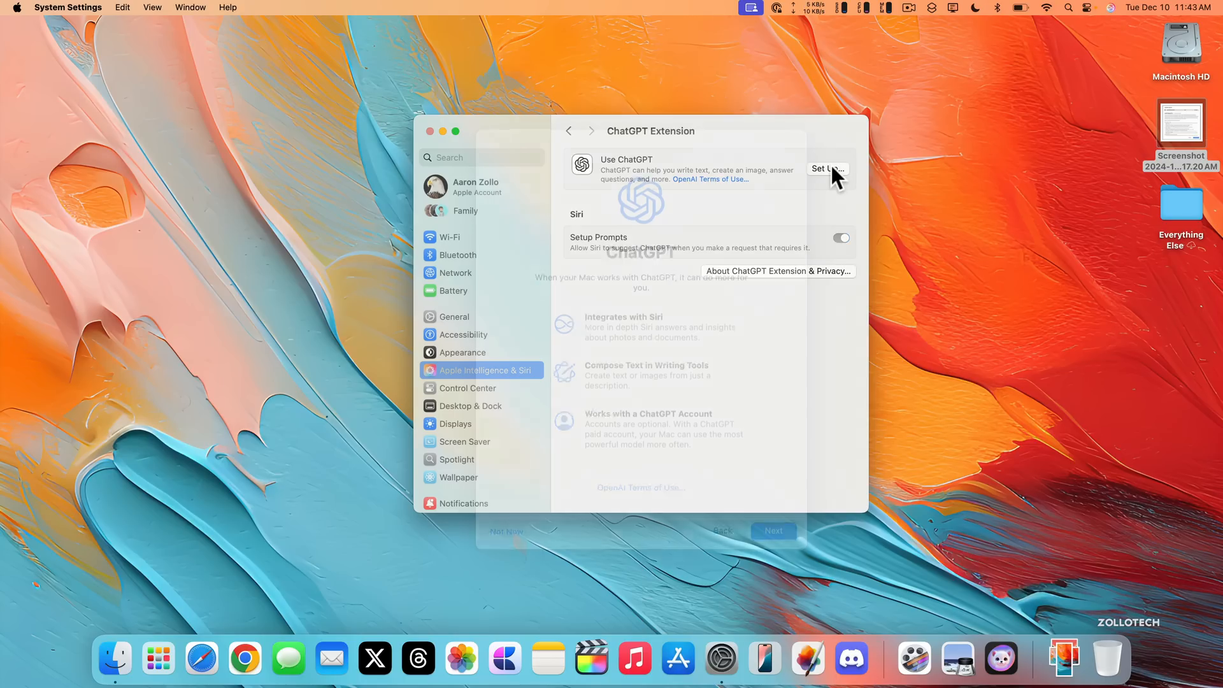
- Go through ChatGPT setup and enable ChatGPT without signing in
left_click(827, 168)
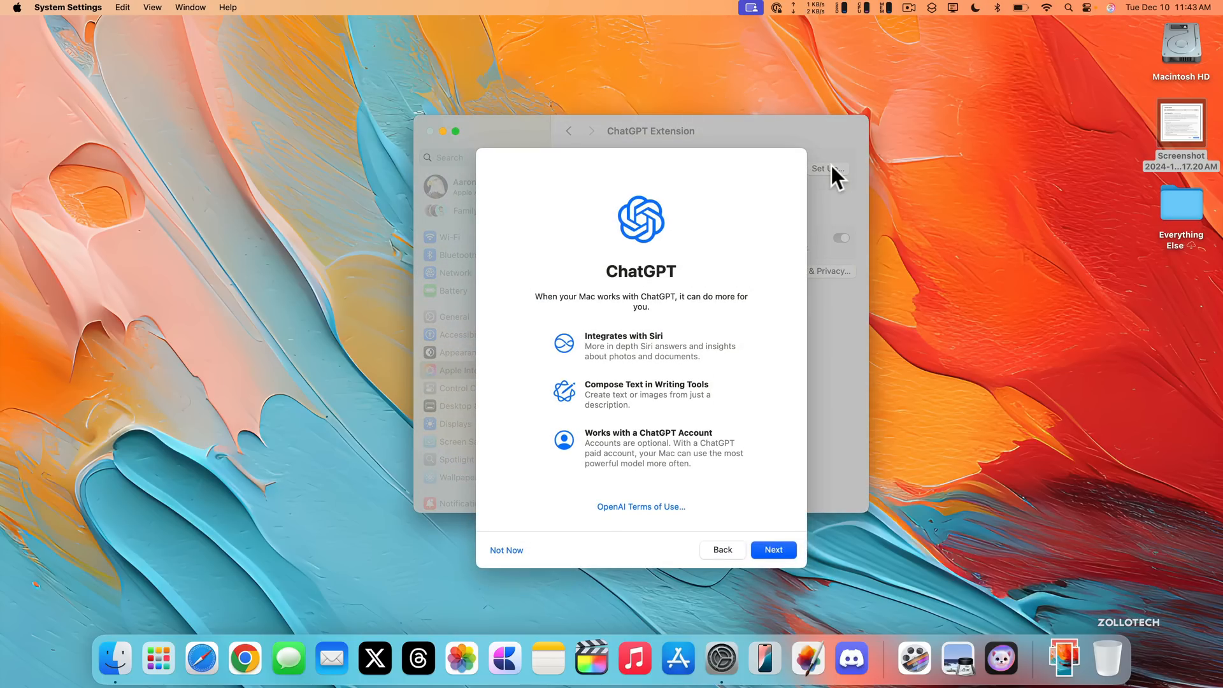
mouse_move(685, 365)
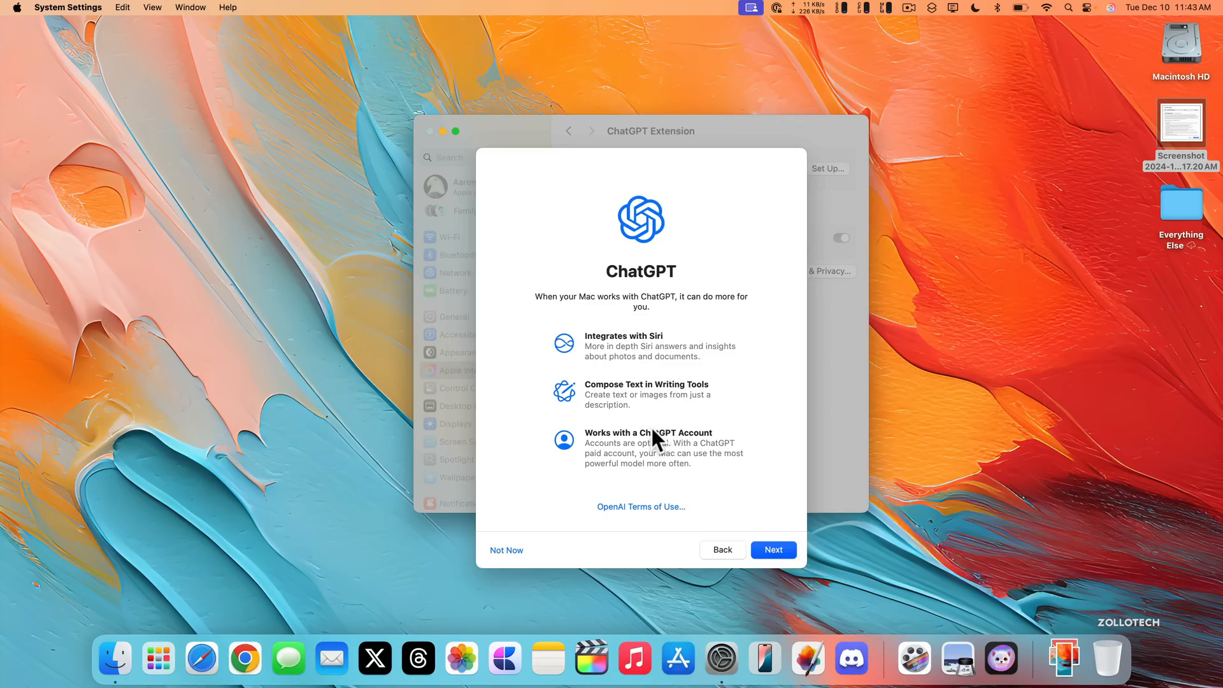
mouse_move(739, 483)
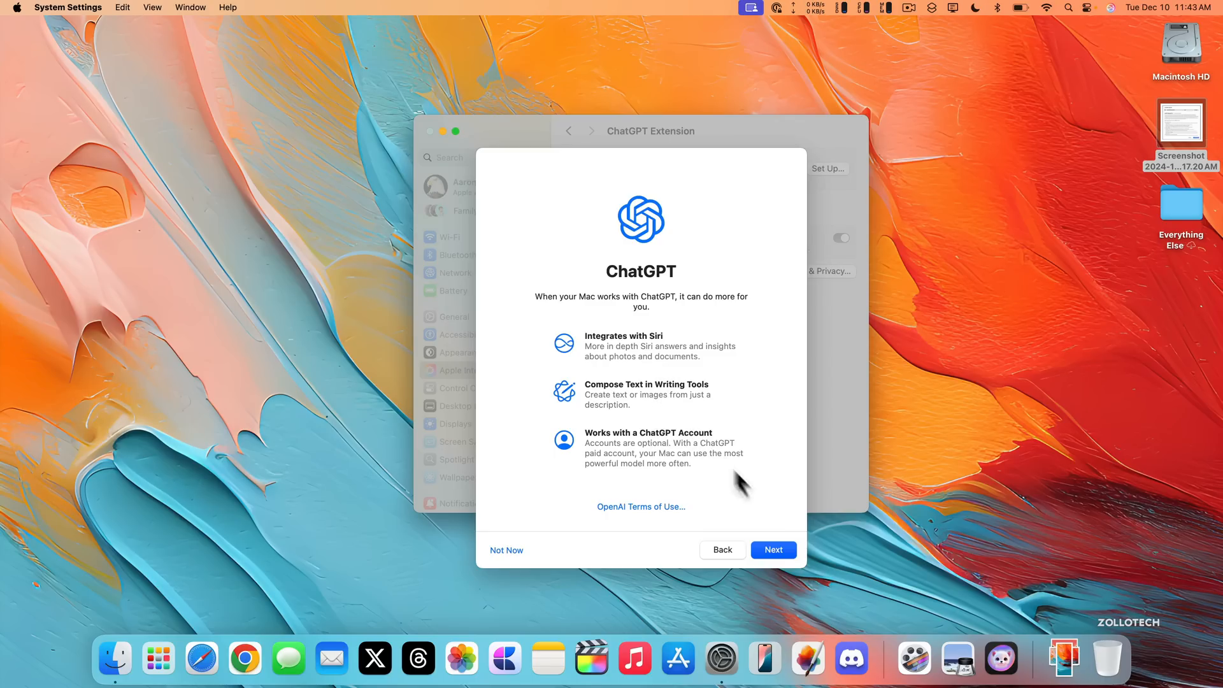
left_click(772, 550)
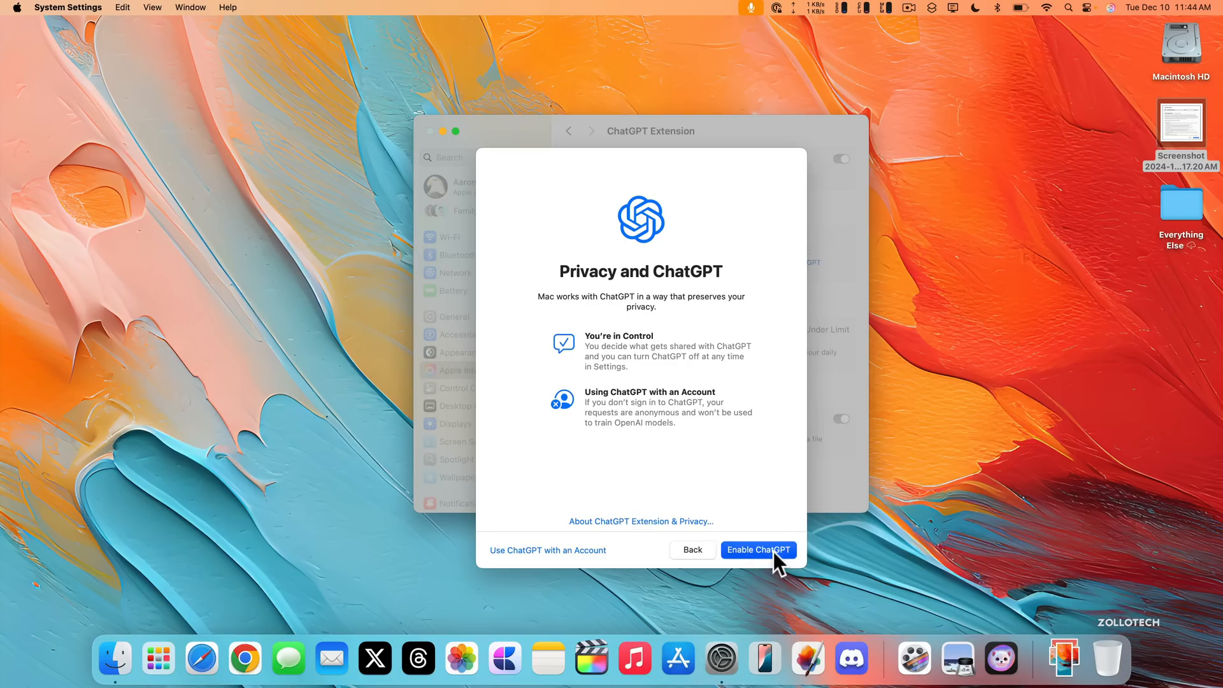
left_click(758, 550)
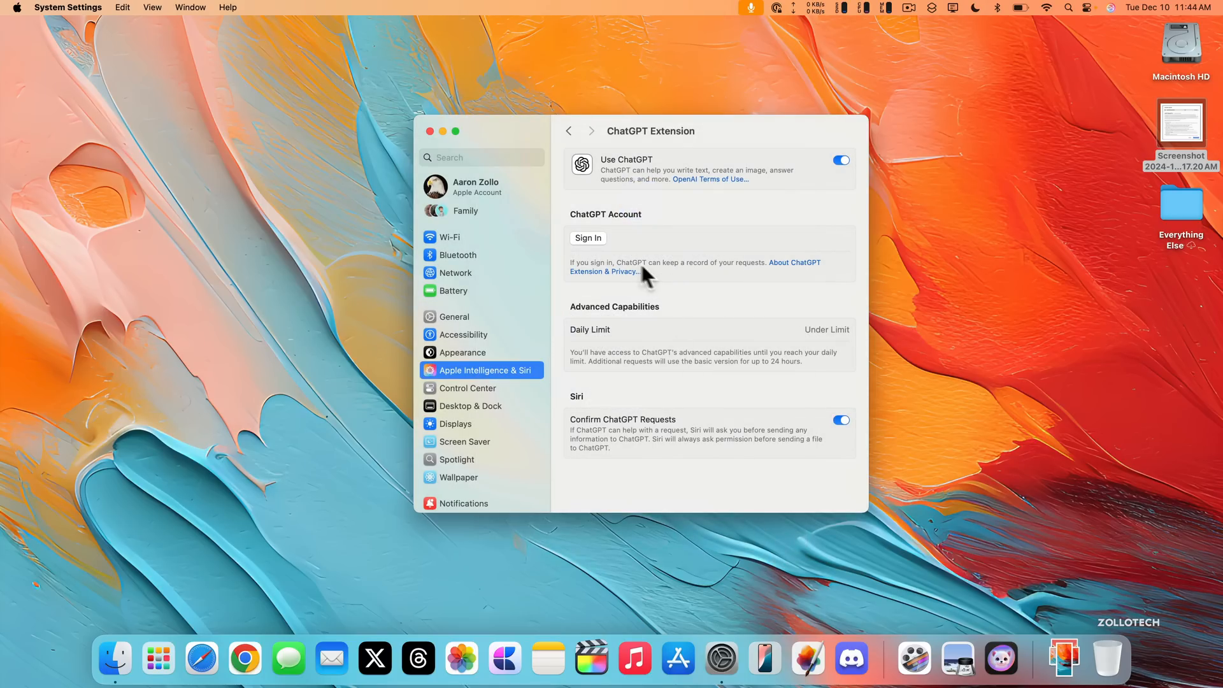
mouse_move(639, 281)
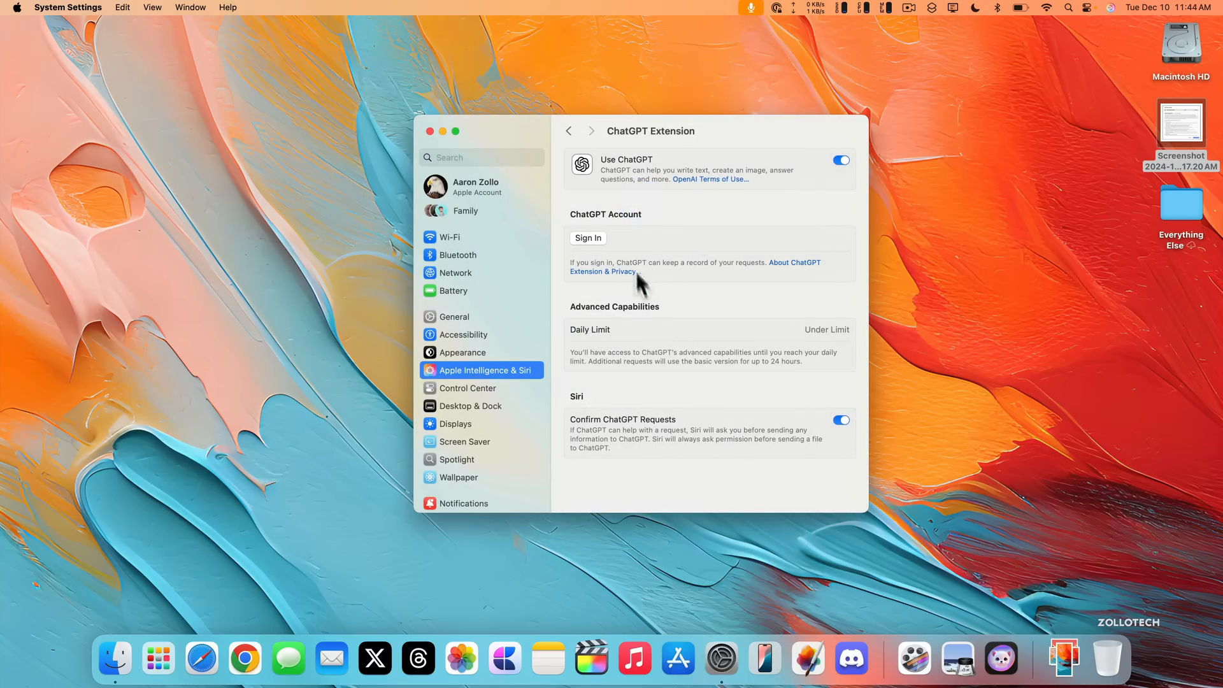
mouse_move(821, 356)
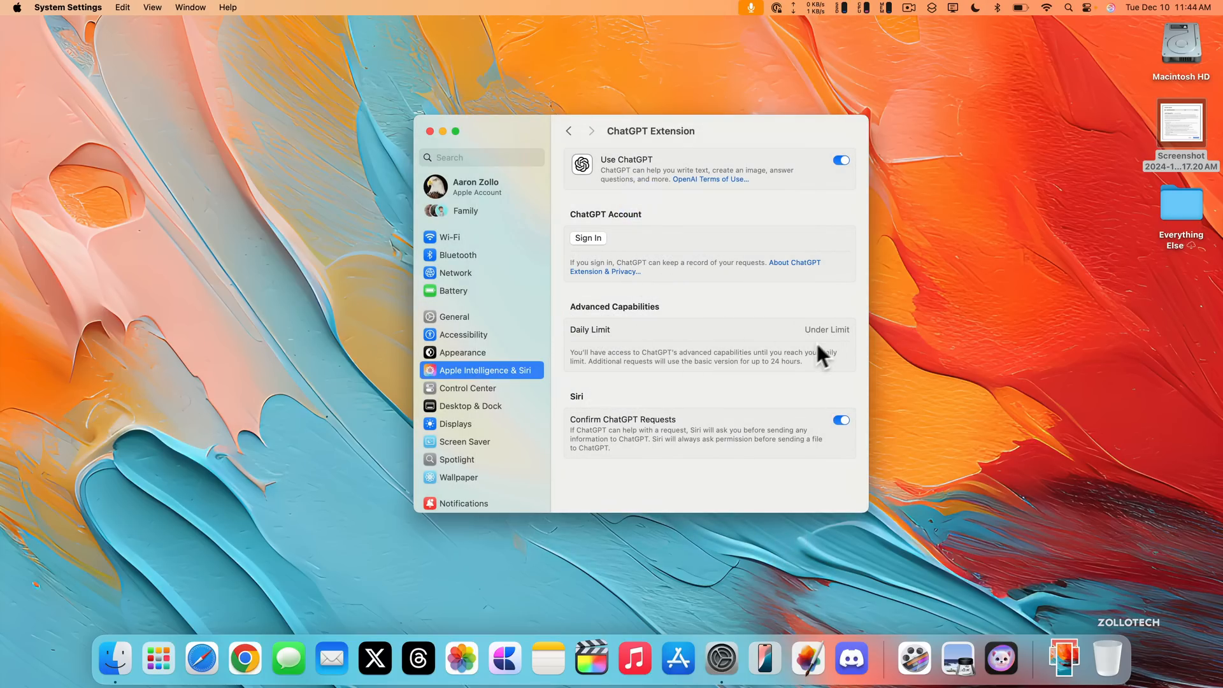
mouse_move(718, 224)
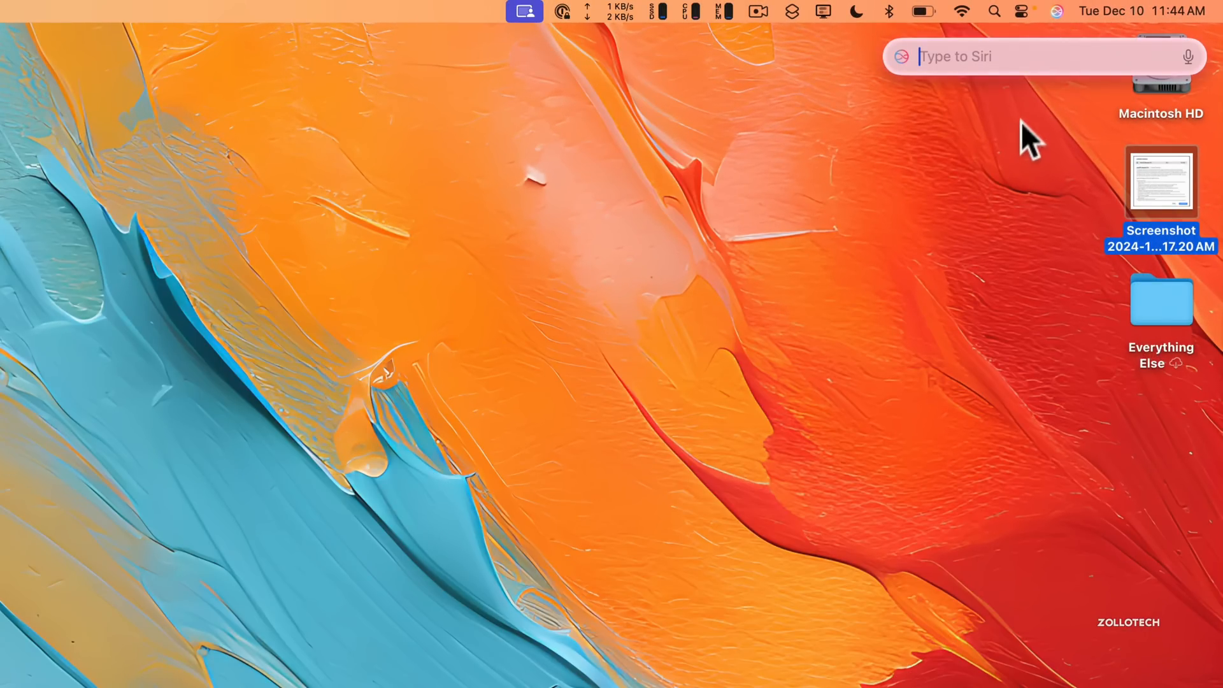
- Ask Siri for 'a pizza recipe from chat' and scroll through ChatGPT's answer
type("a pizza")
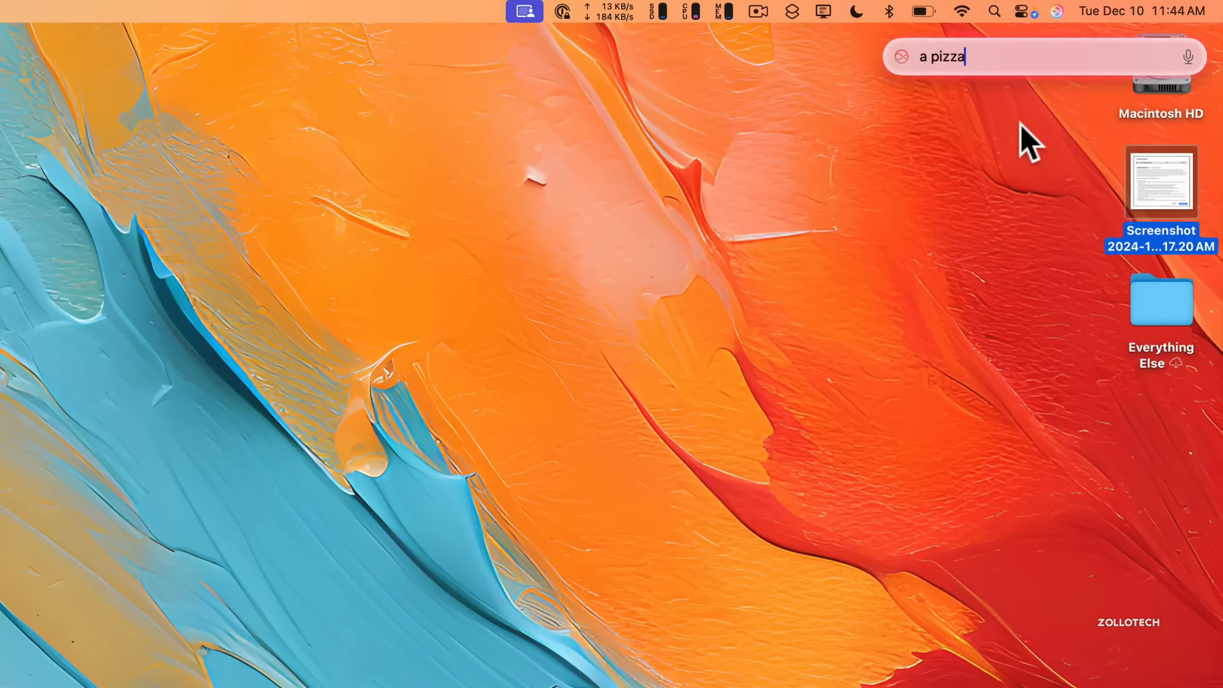
type("recipe from chat")
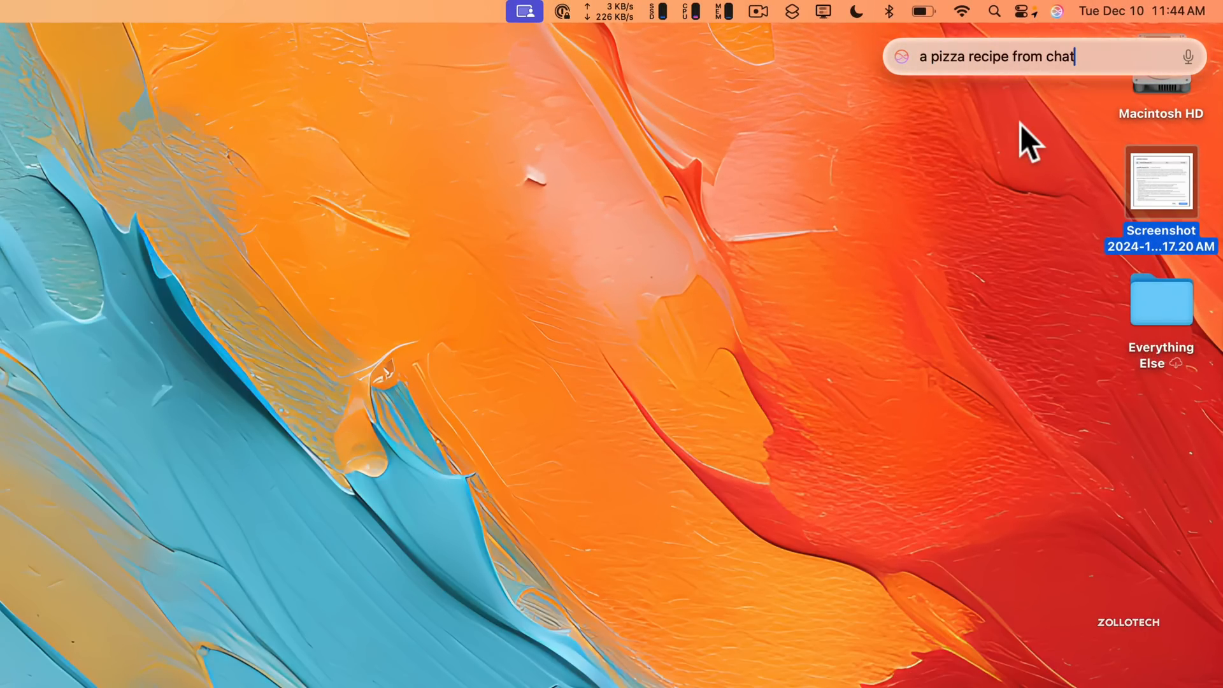
key("Return")
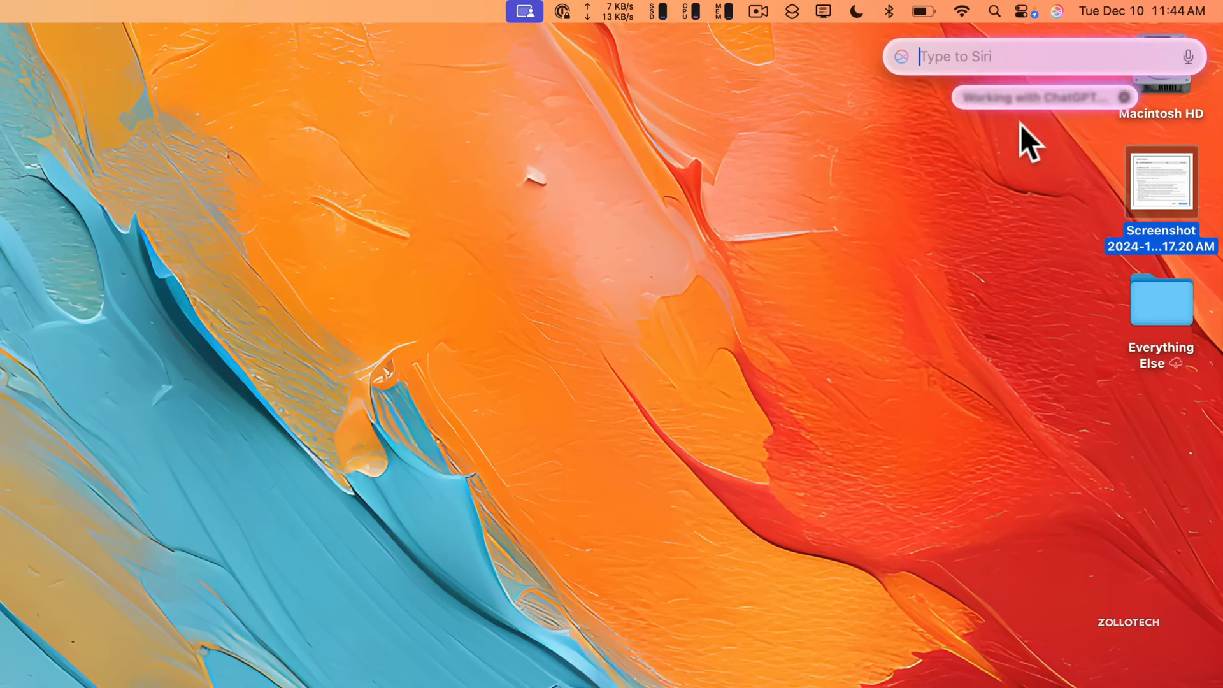
mouse_move(1062, 156)
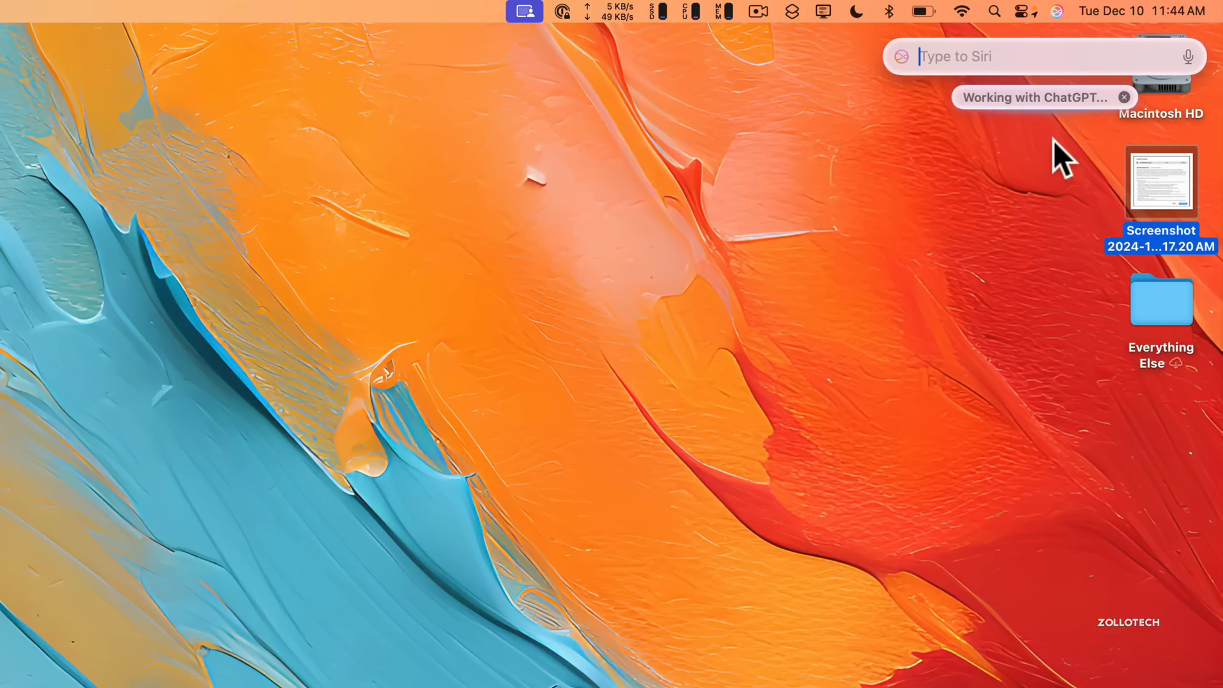
left_click(1033, 97)
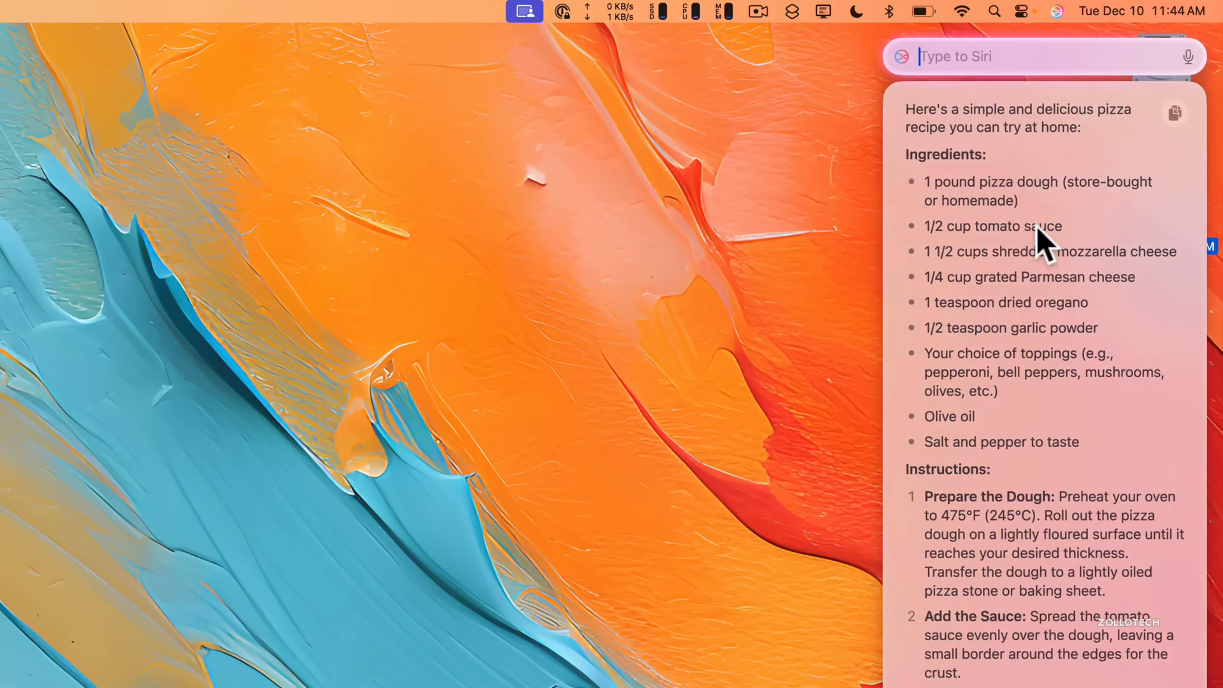
scroll("down", 3)
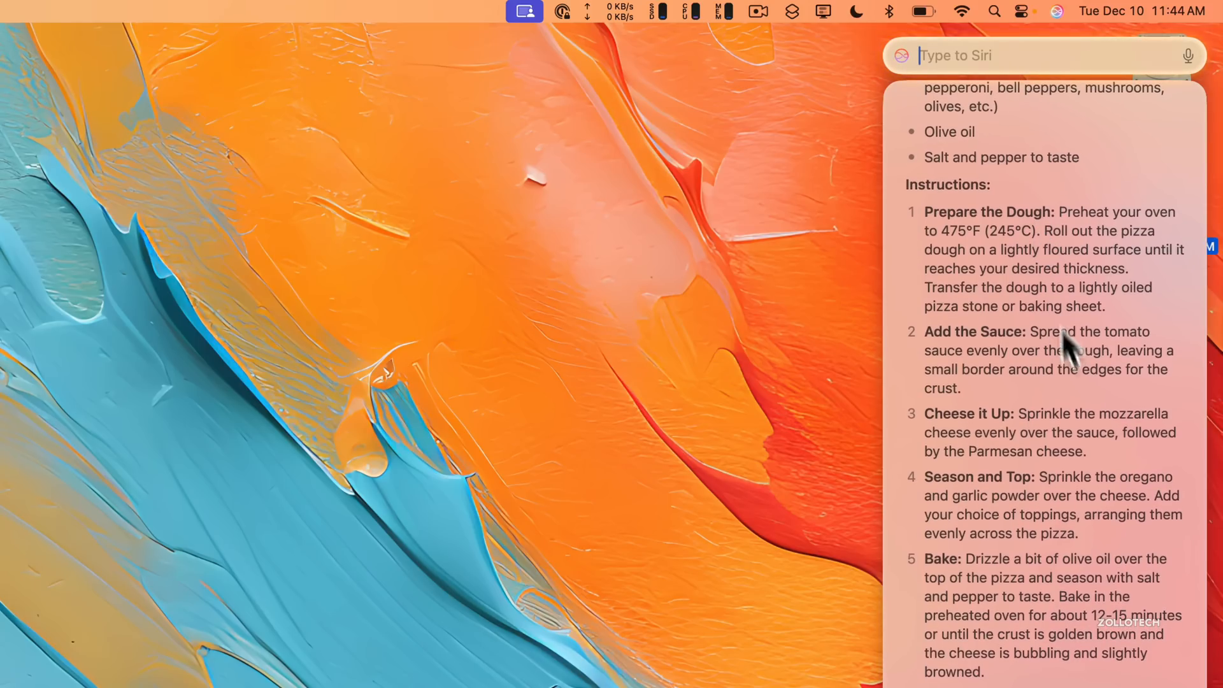
scroll("down", 3)
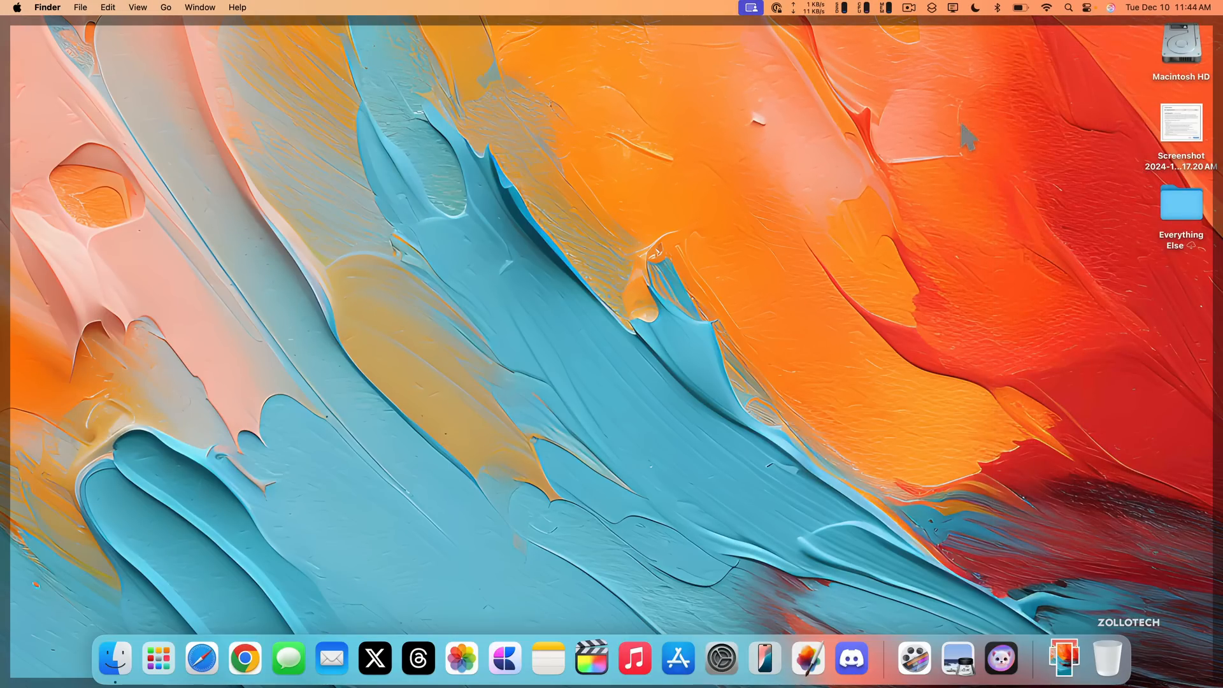
mouse_move(632, 519)
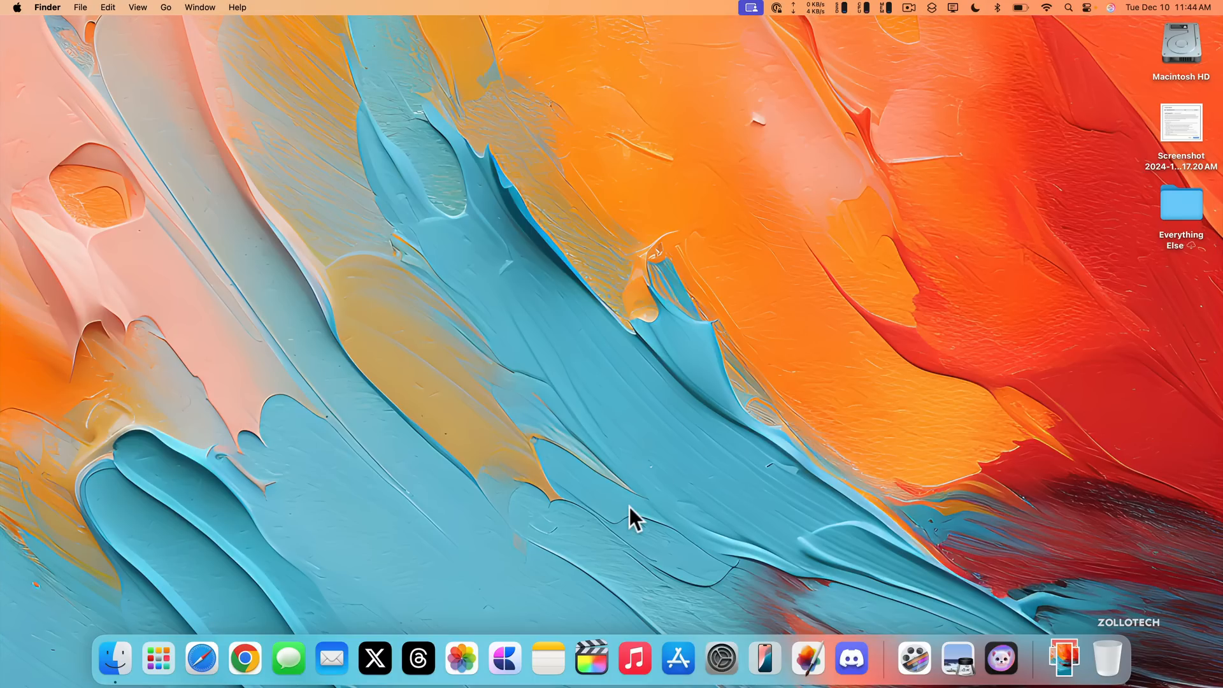
- Request a Writing Tools rewrite 'For iphone' on the Design and Build section, then dismiss the error
left_click(545, 658)
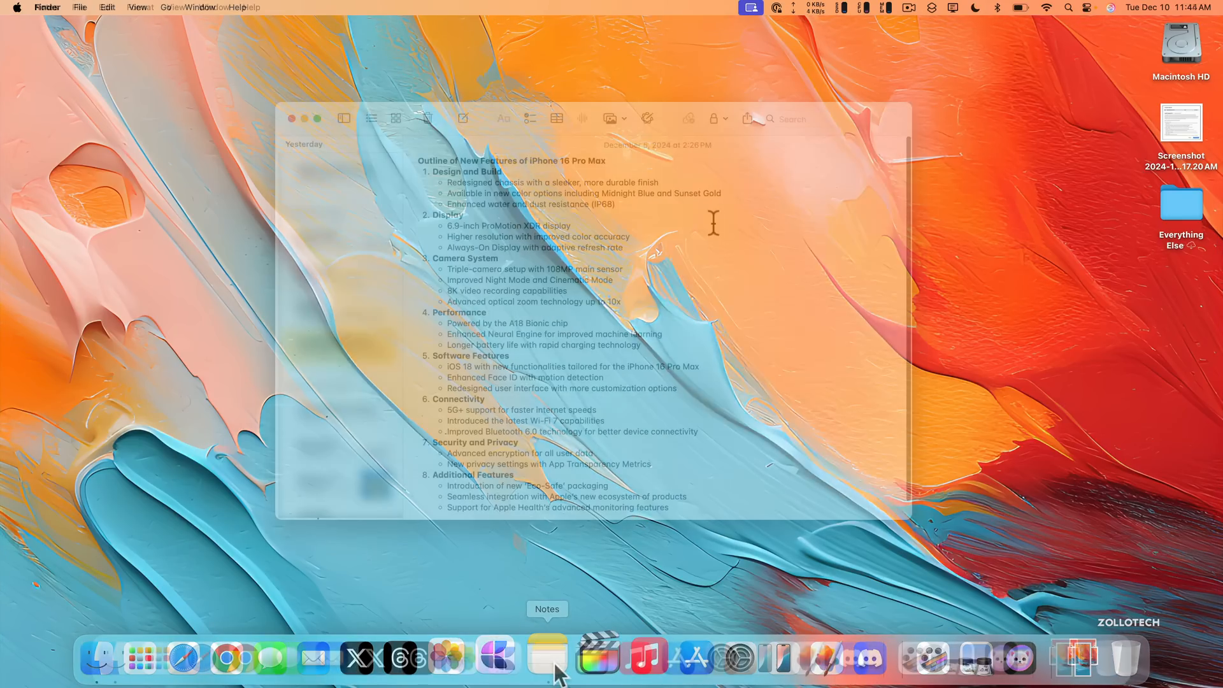
left_click(546, 657)
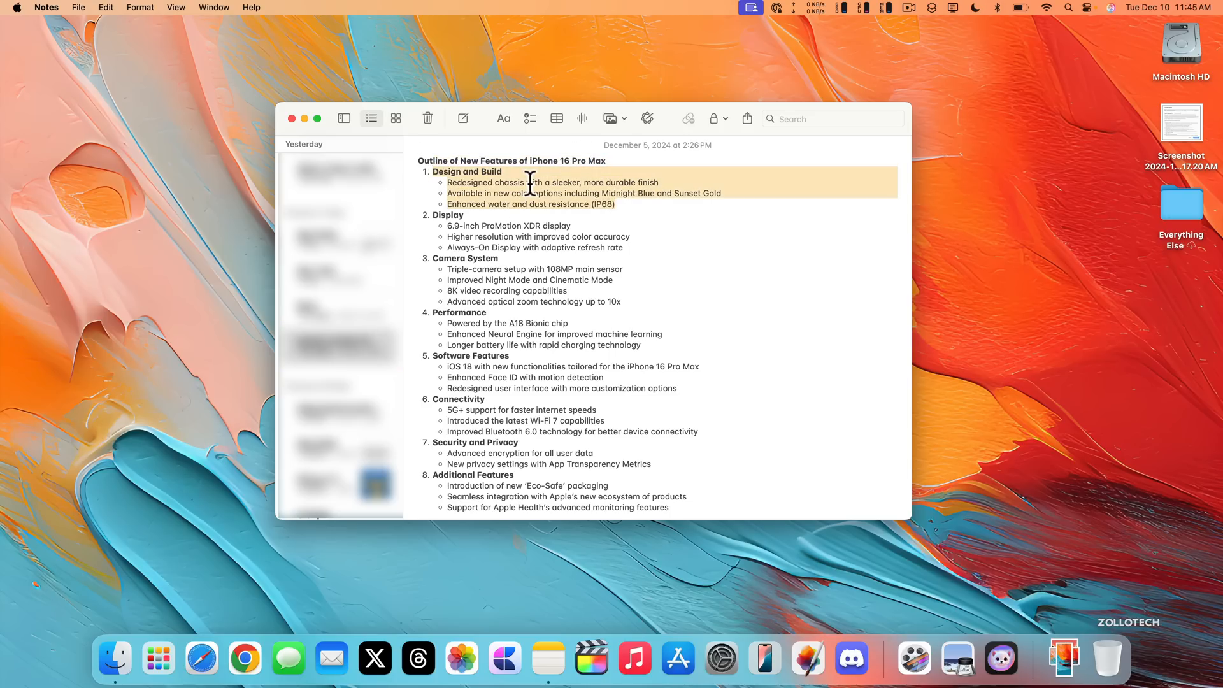
right_click(531, 184)
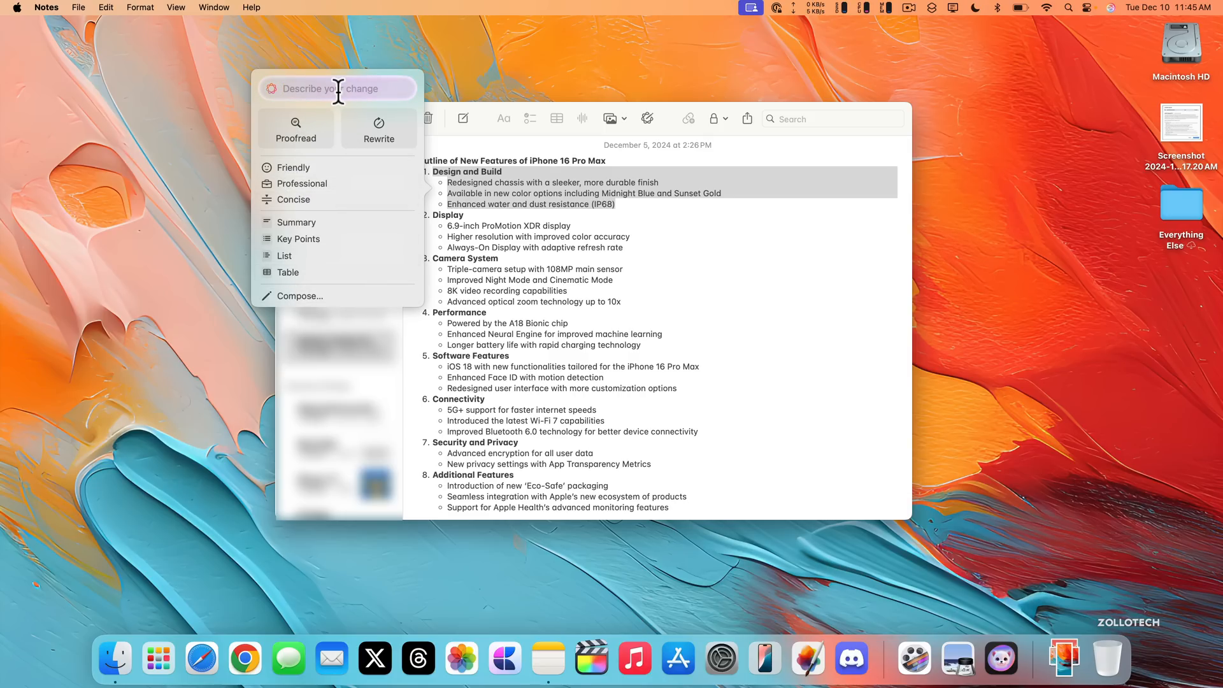
type("For iphone")
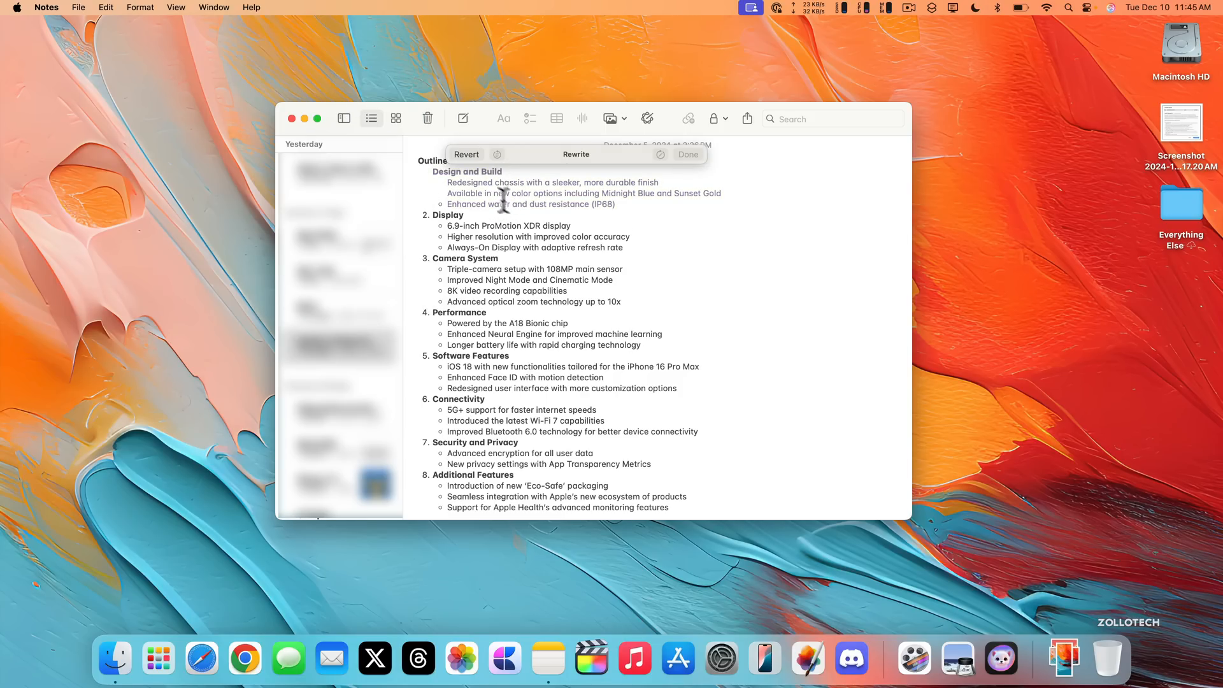
left_click(575, 153)
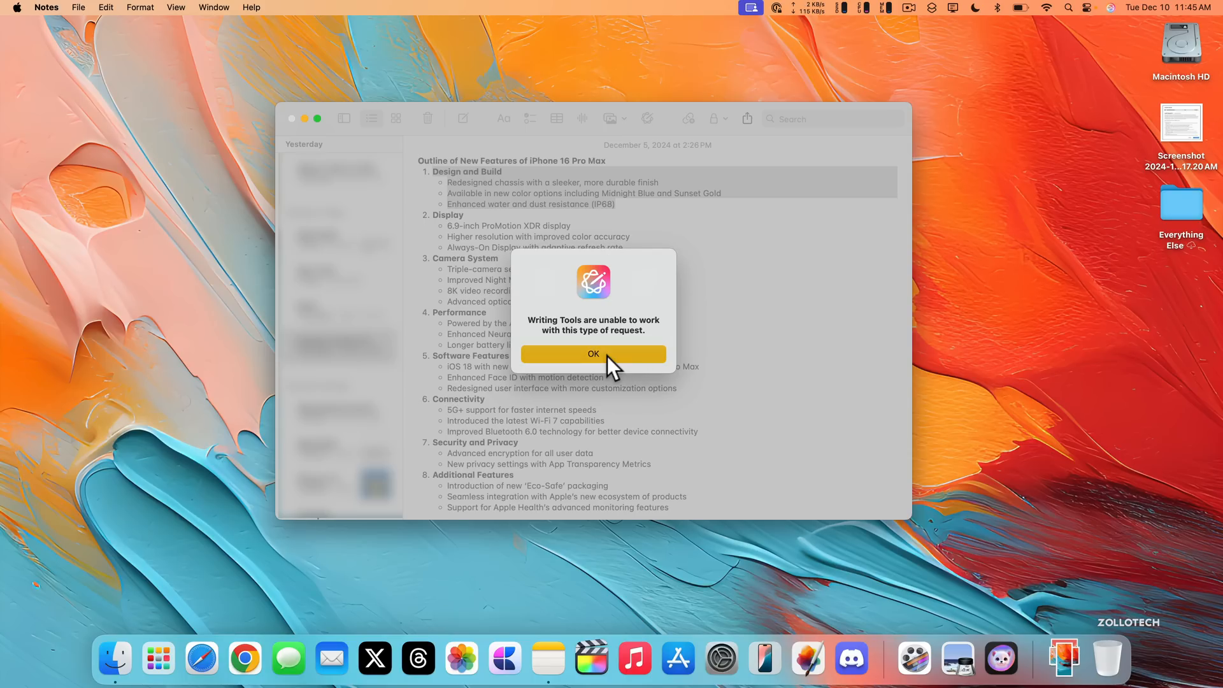
left_click(593, 353)
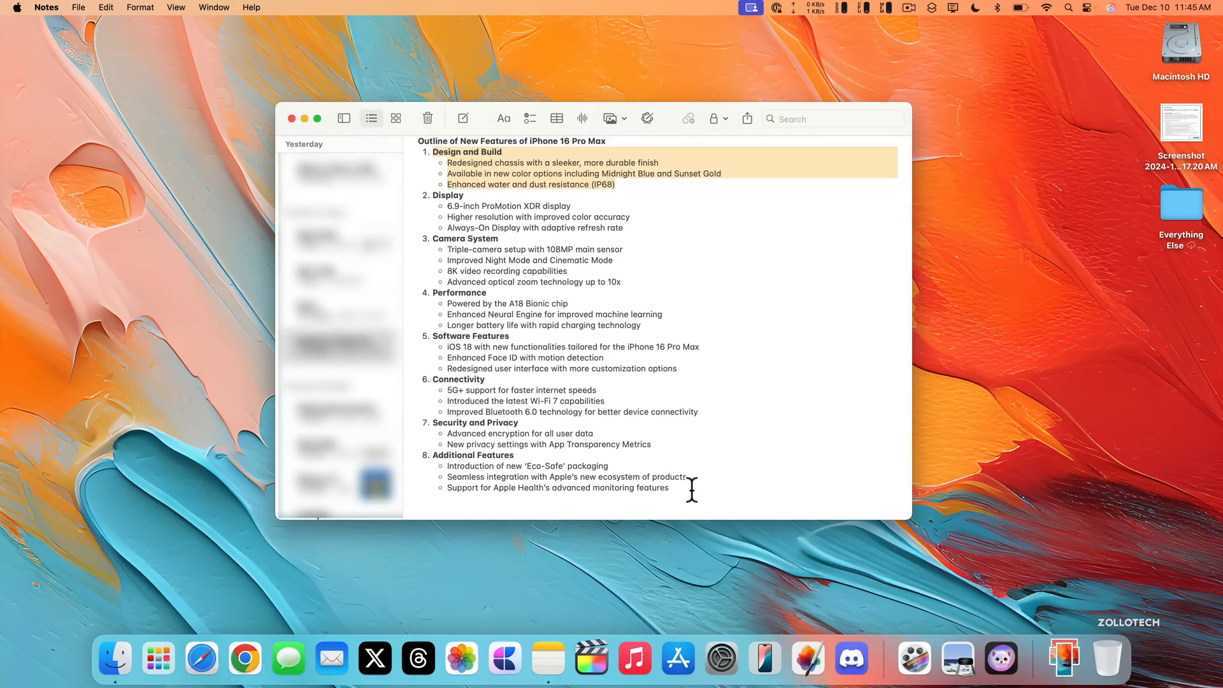
- In a new note, prompt ChatGPT Writing Tools to compare iPhone 14 and iPhone 16
left_click(462, 118)
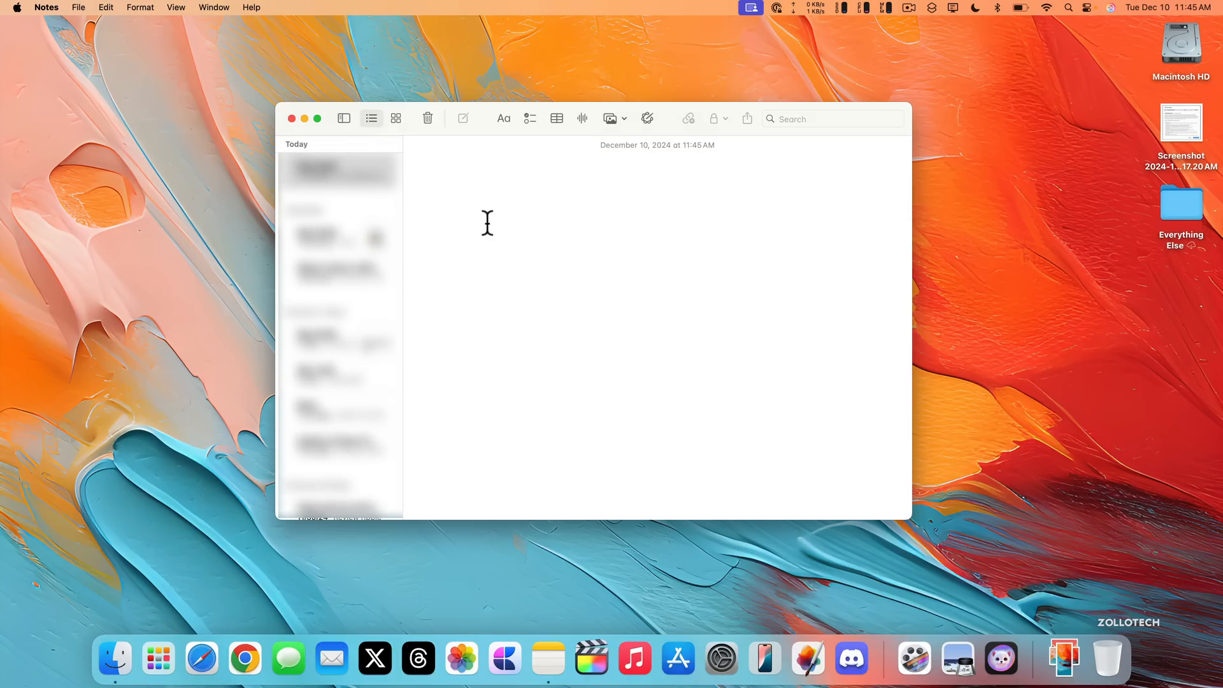
left_click(646, 118)
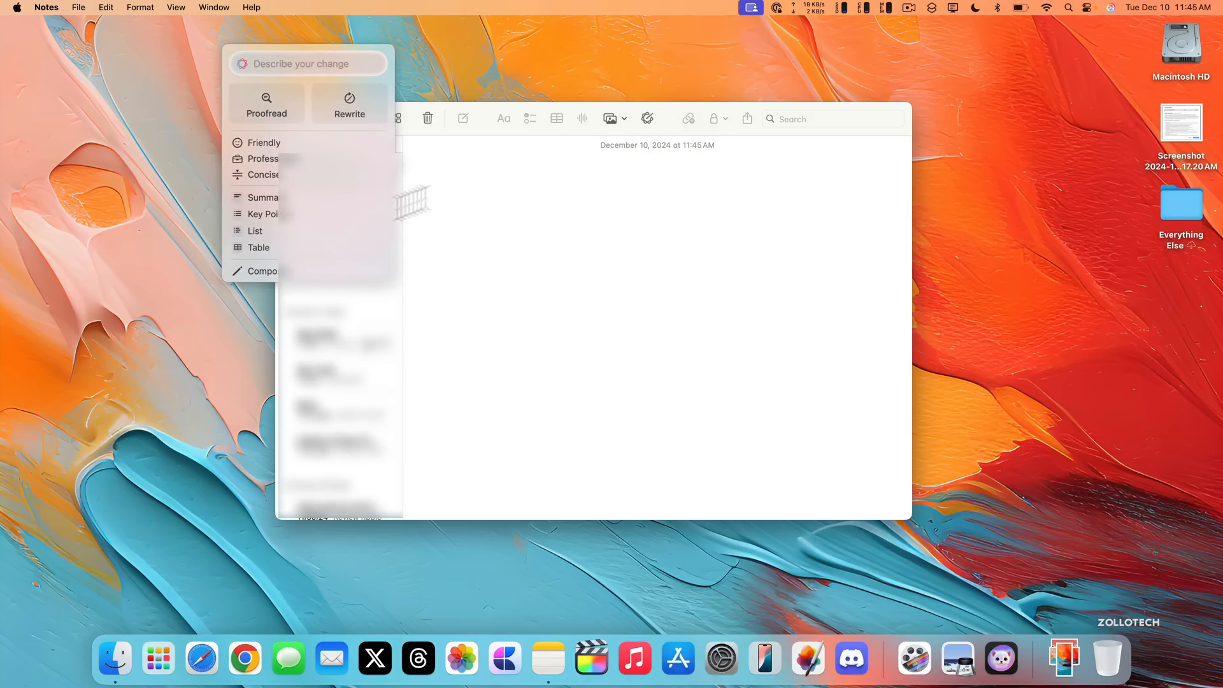
left_click(263, 271)
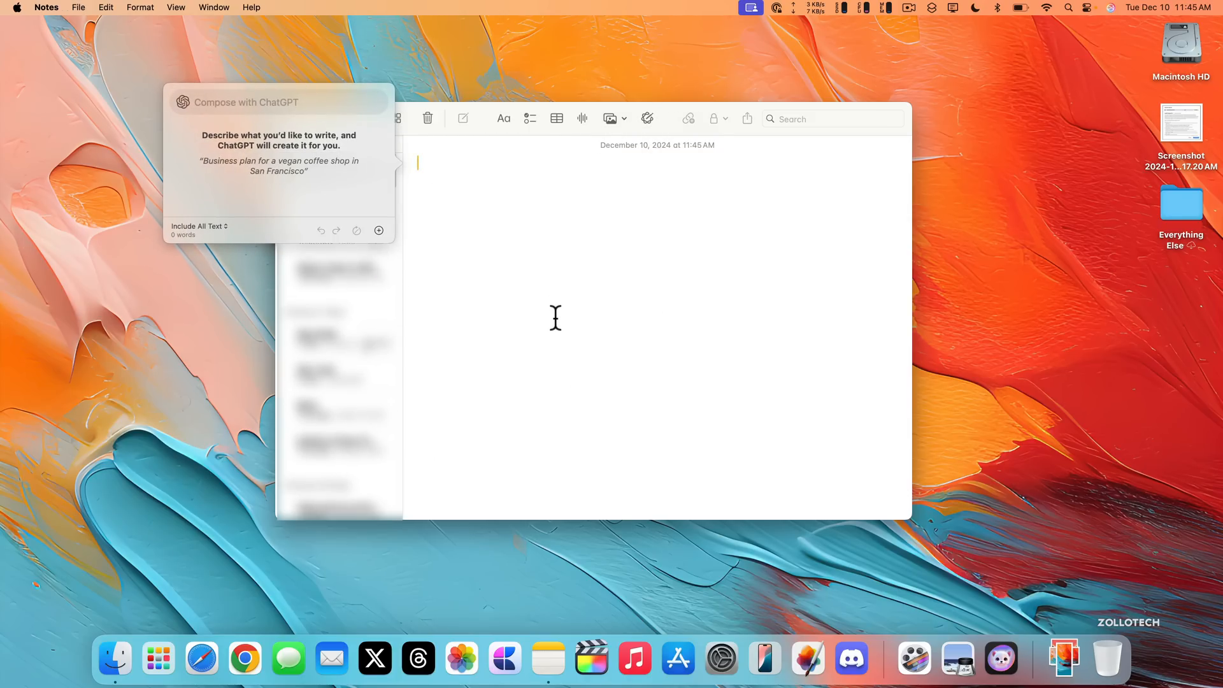
type("a")
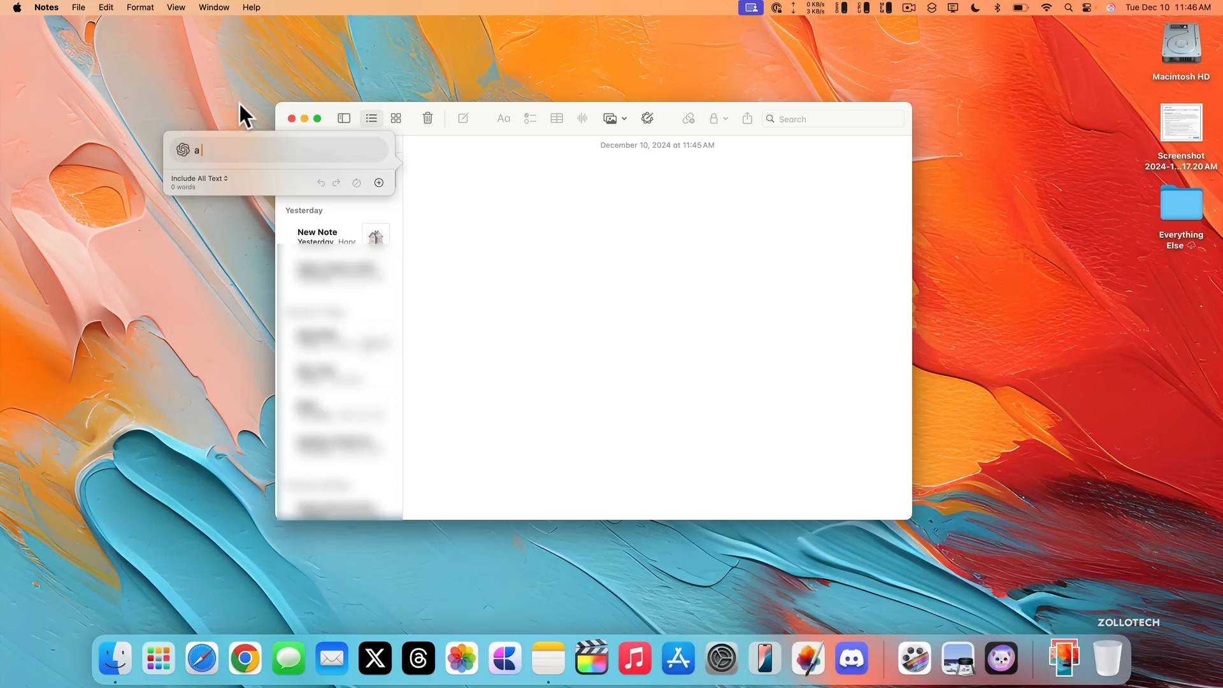
type("A comparison on between")
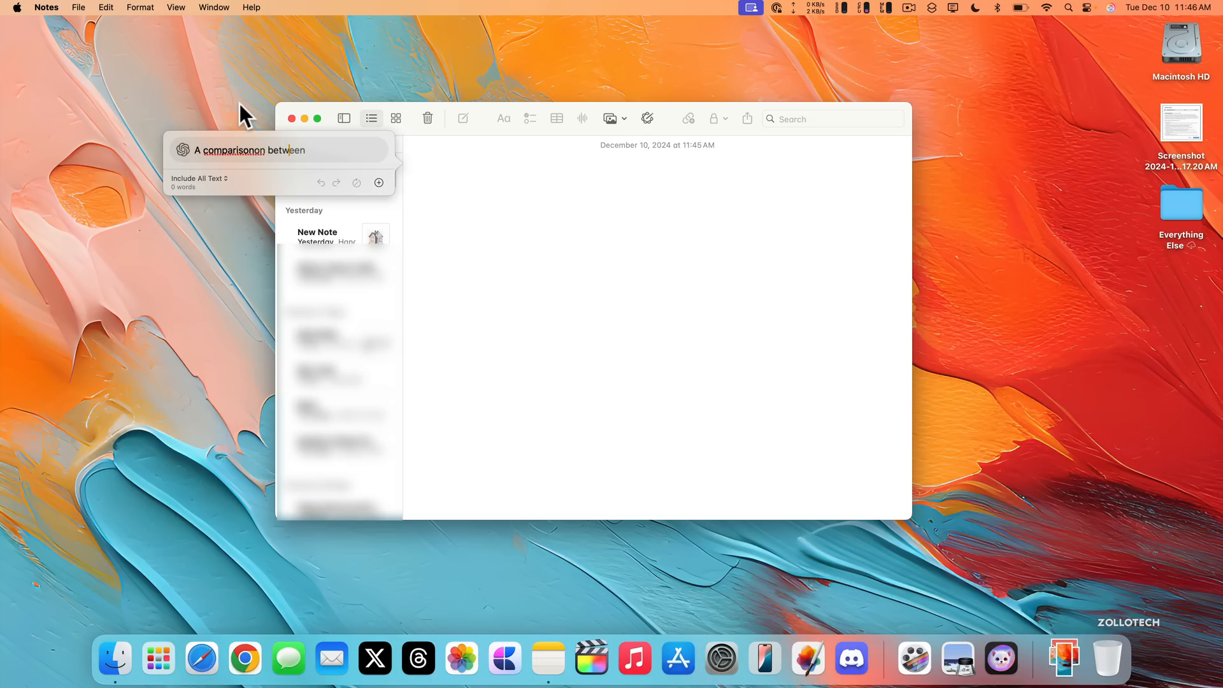
type("iPhone 14 a")
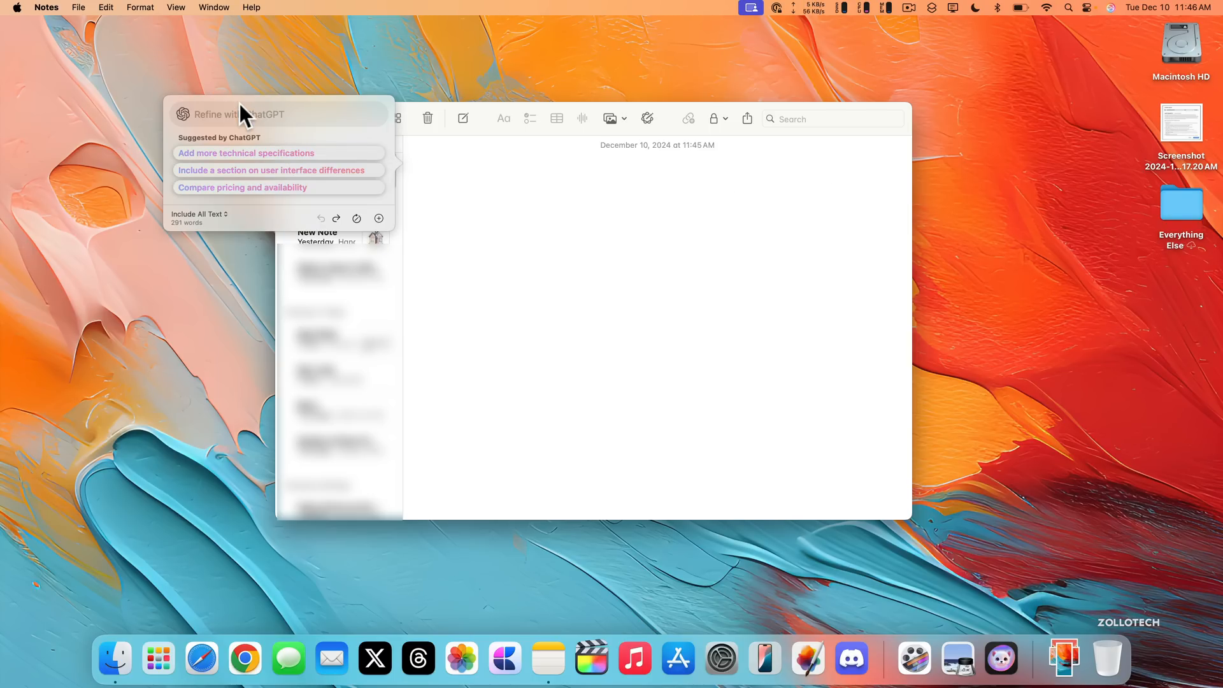
- Accept the generated iPhone comparison, review it, and close the Notes window
left_click(246, 152)
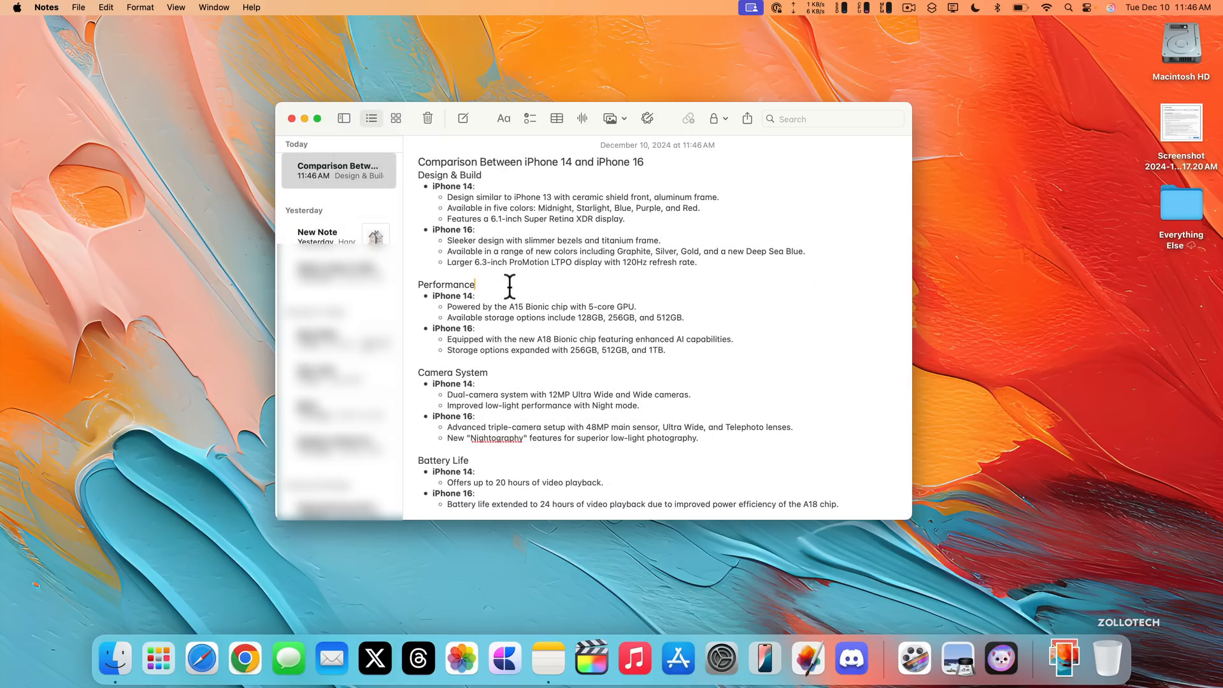
mouse_move(535, 479)
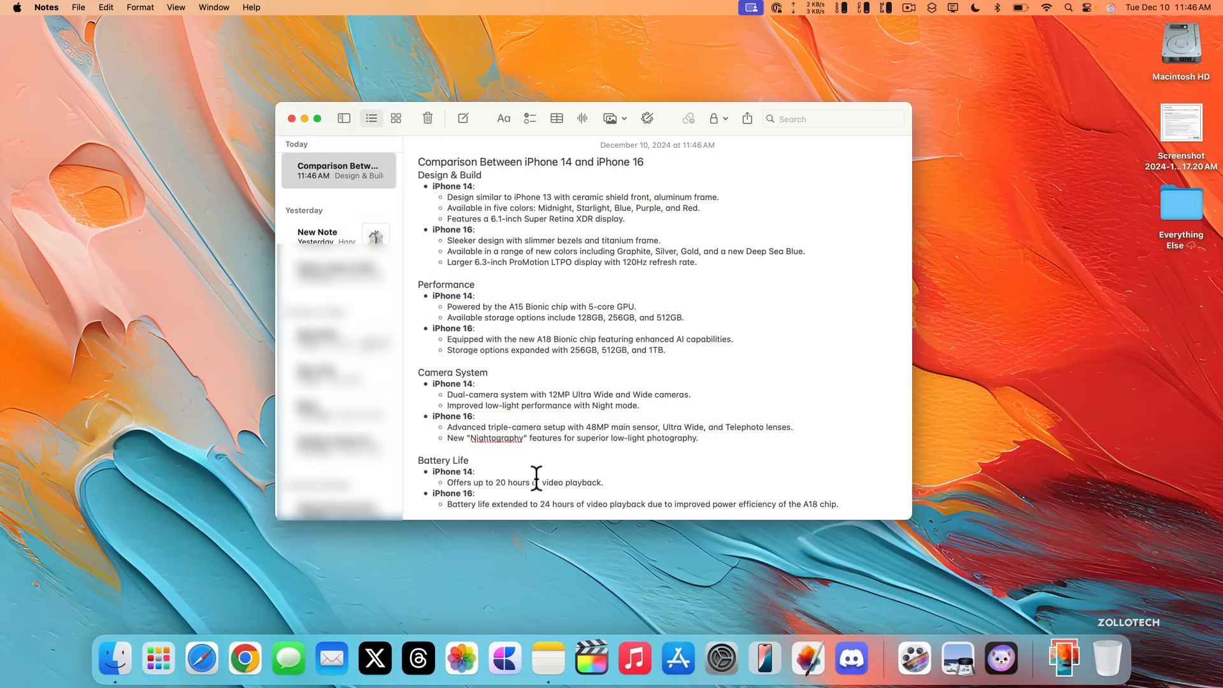
scroll("down", 3)
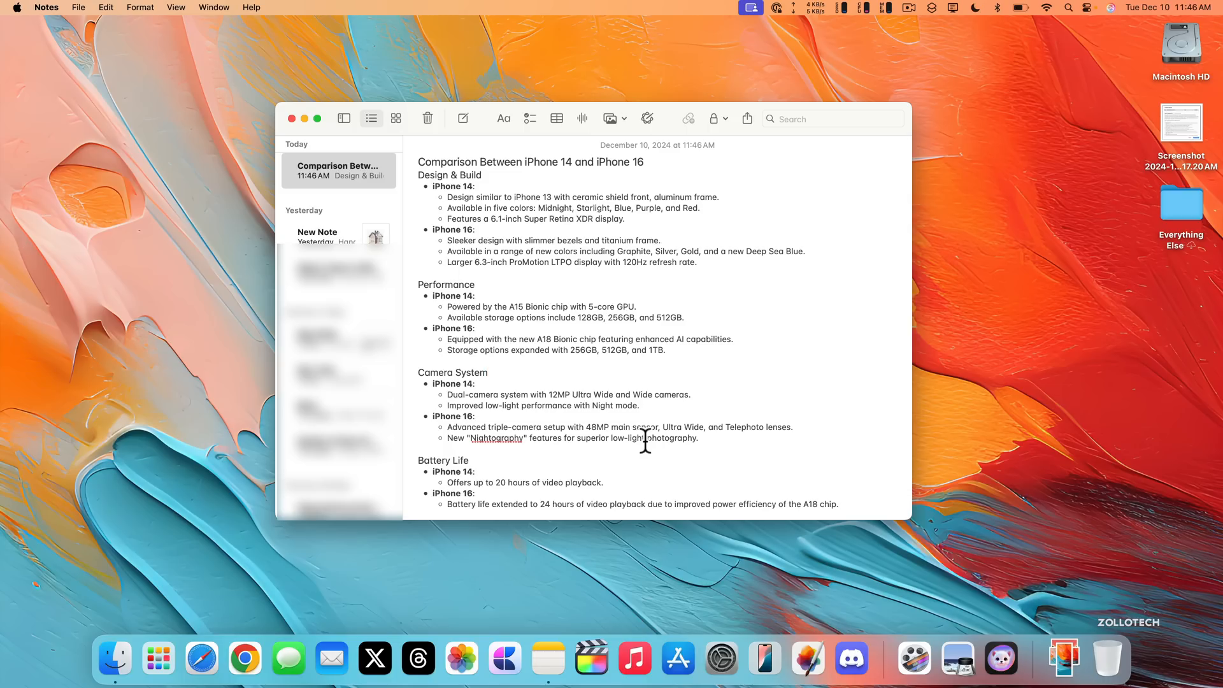
left_click(293, 119)
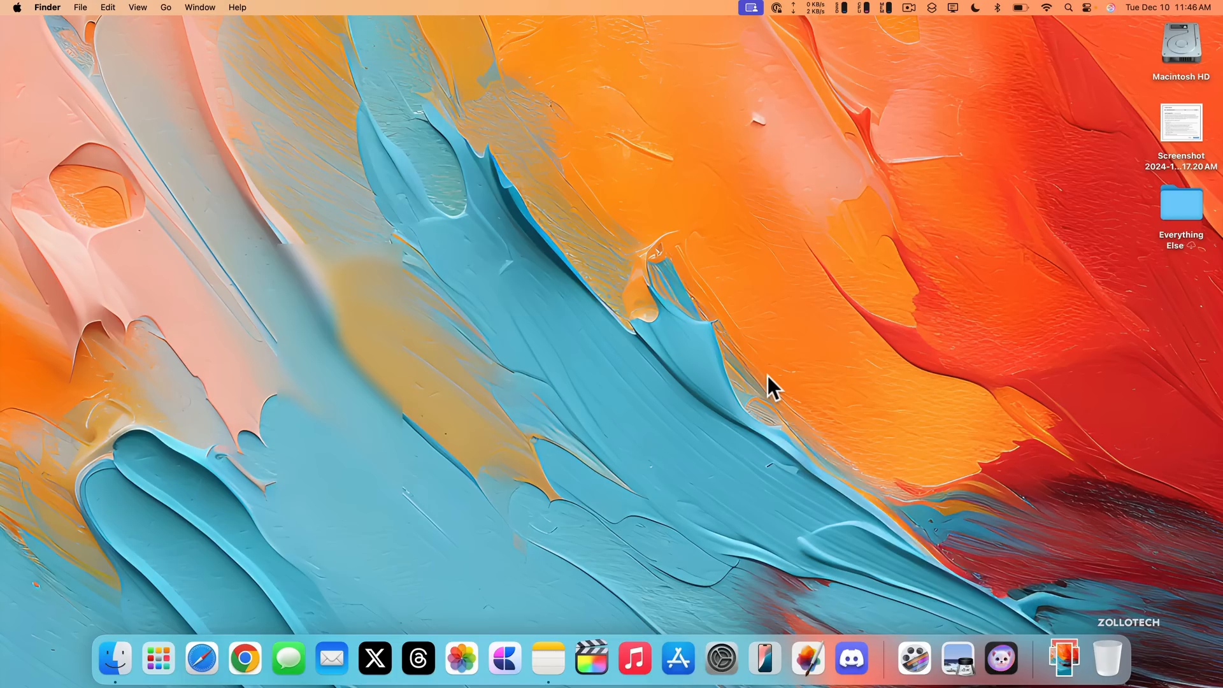
mouse_move(925, 94)
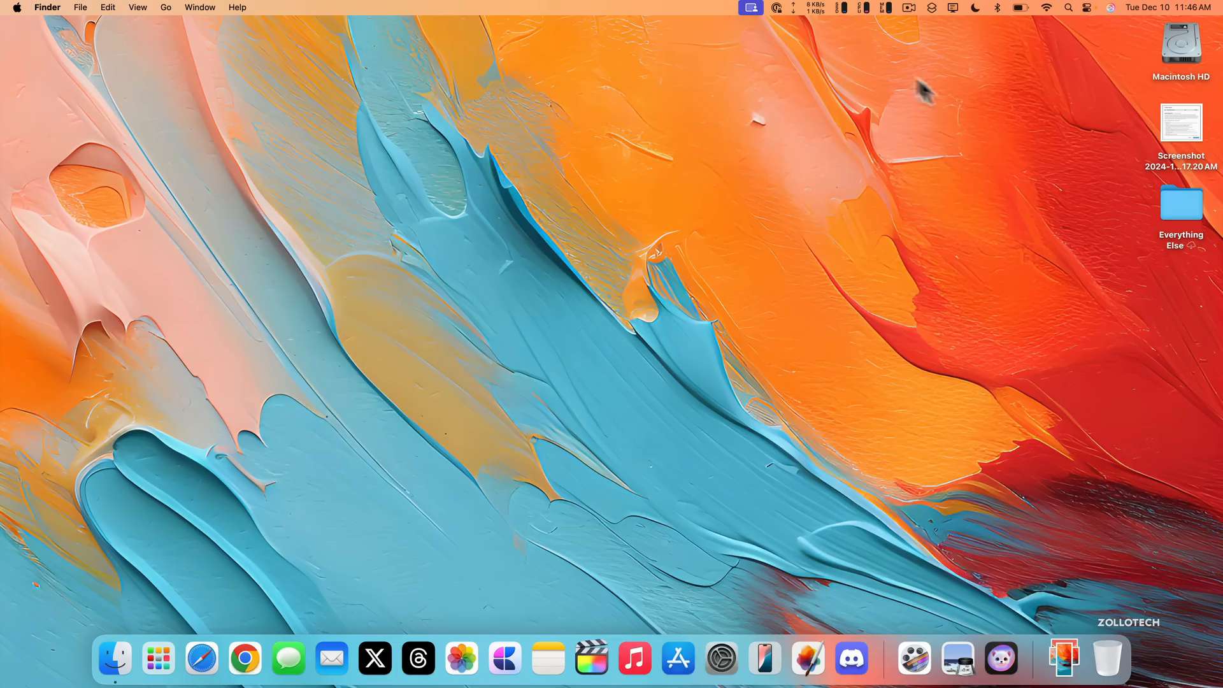
mouse_move(979, 74)
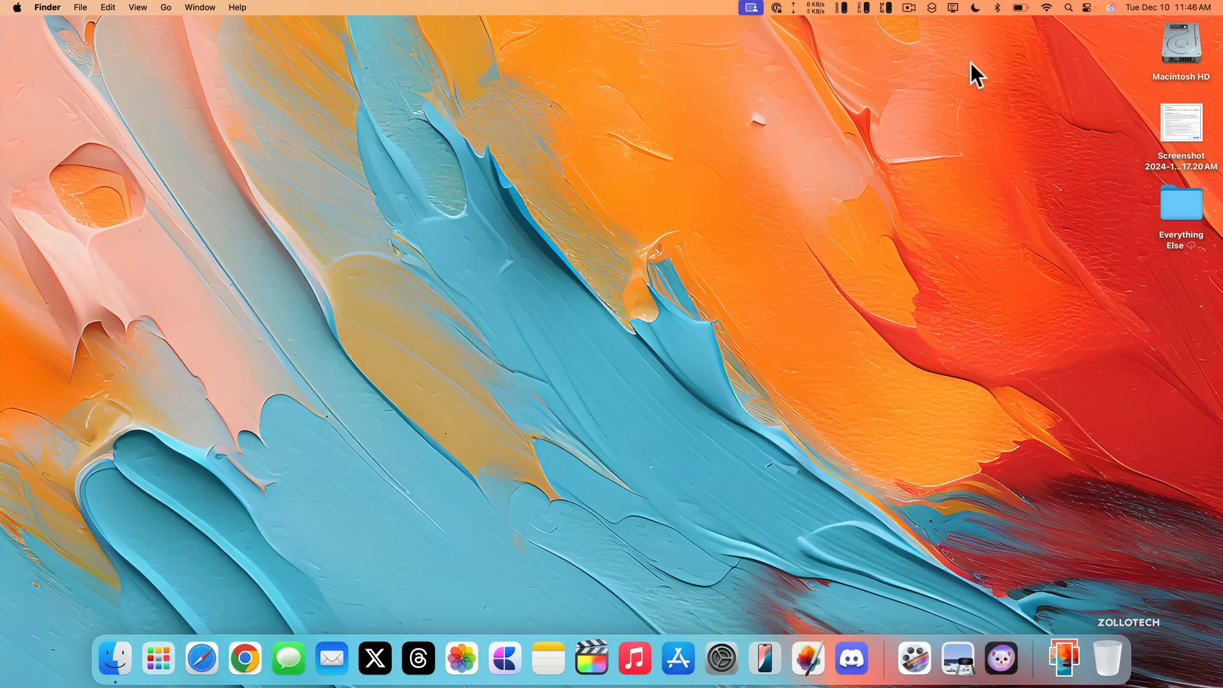
left_click(1017, 7)
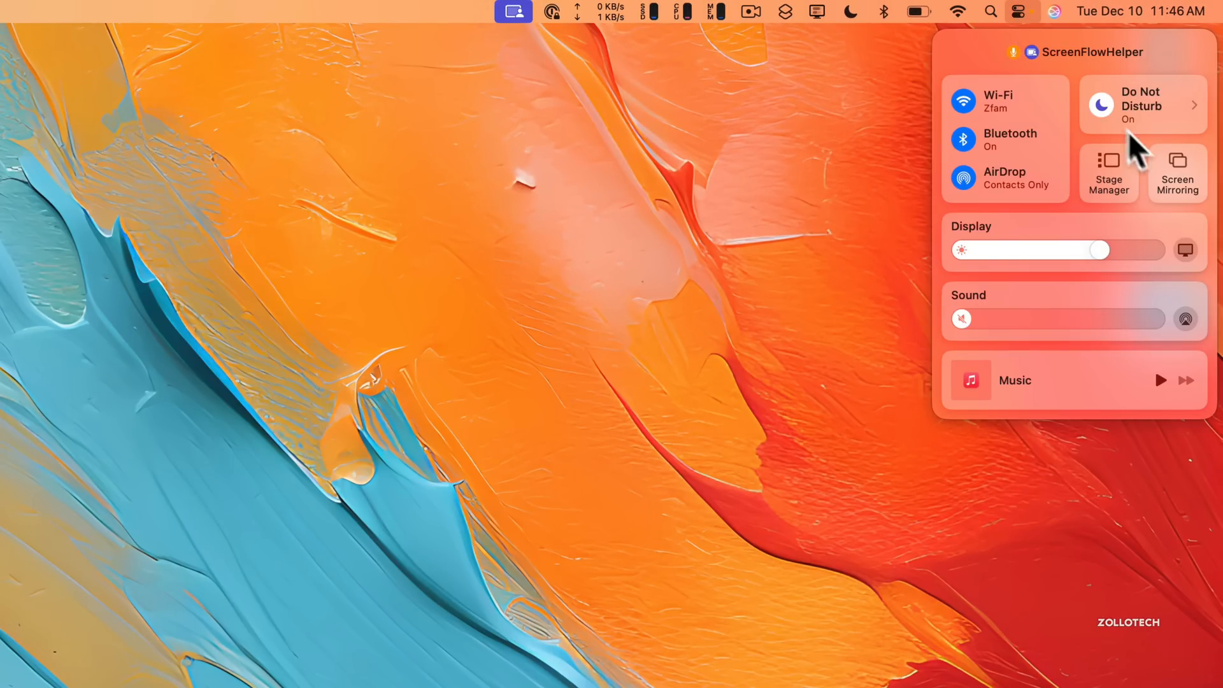
left_click(1177, 173)
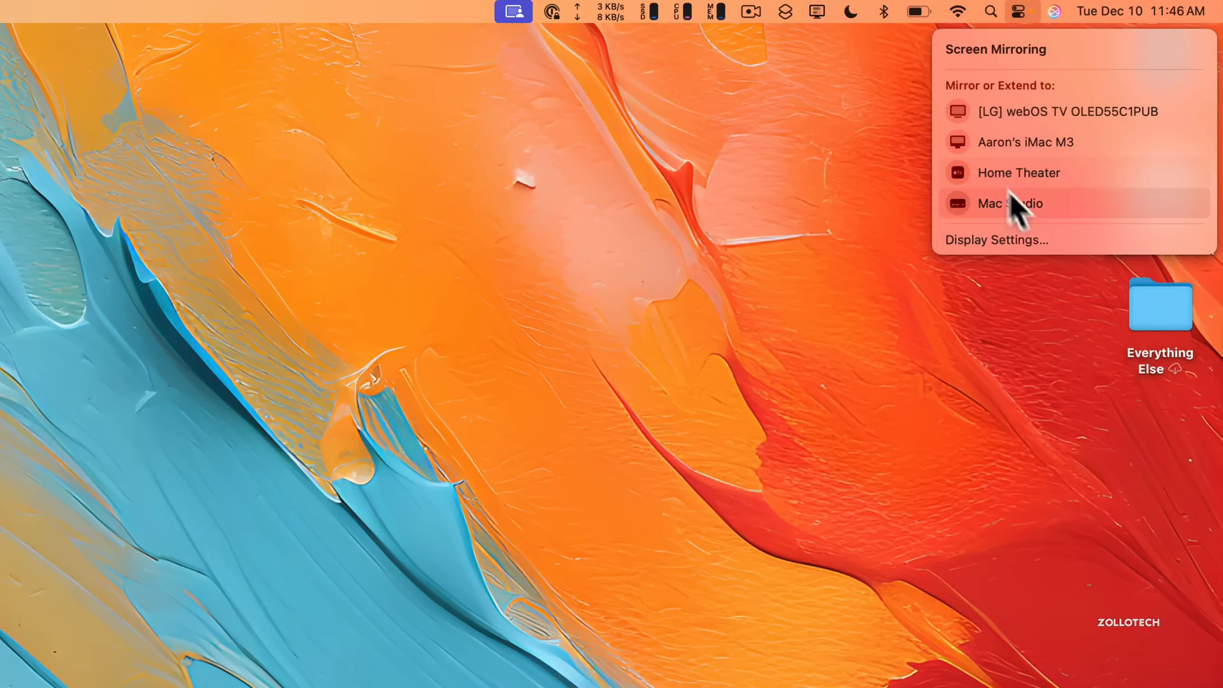
mouse_move(1014, 148)
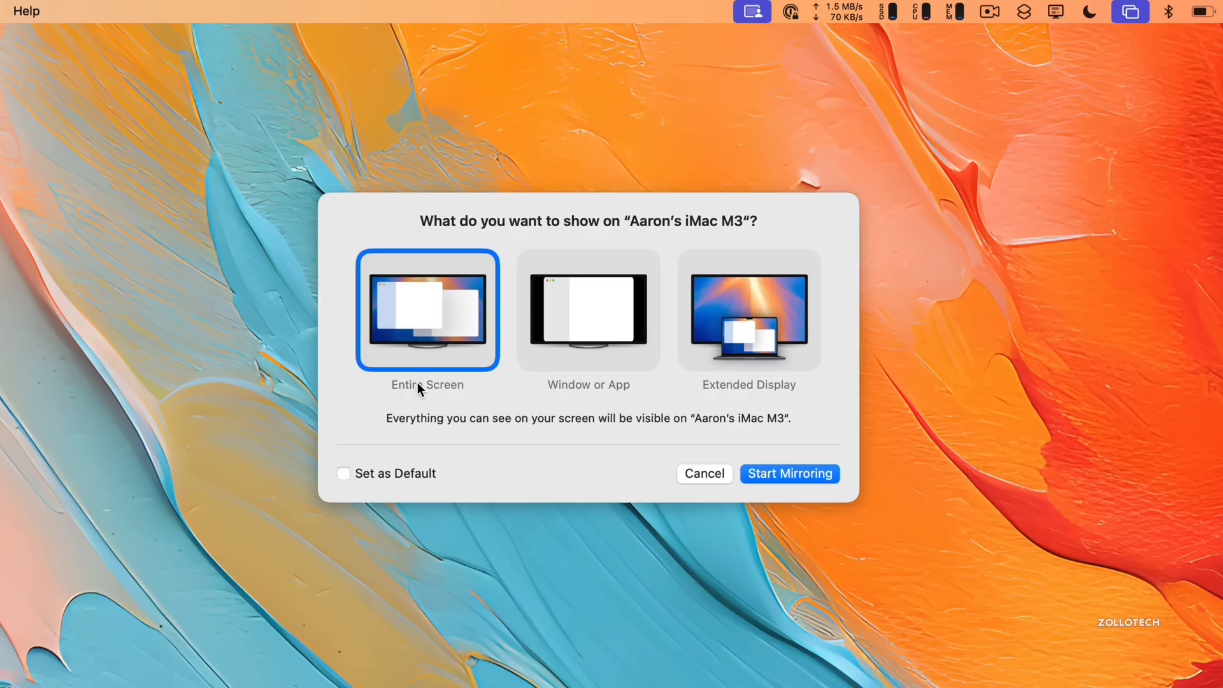
mouse_move(574, 355)
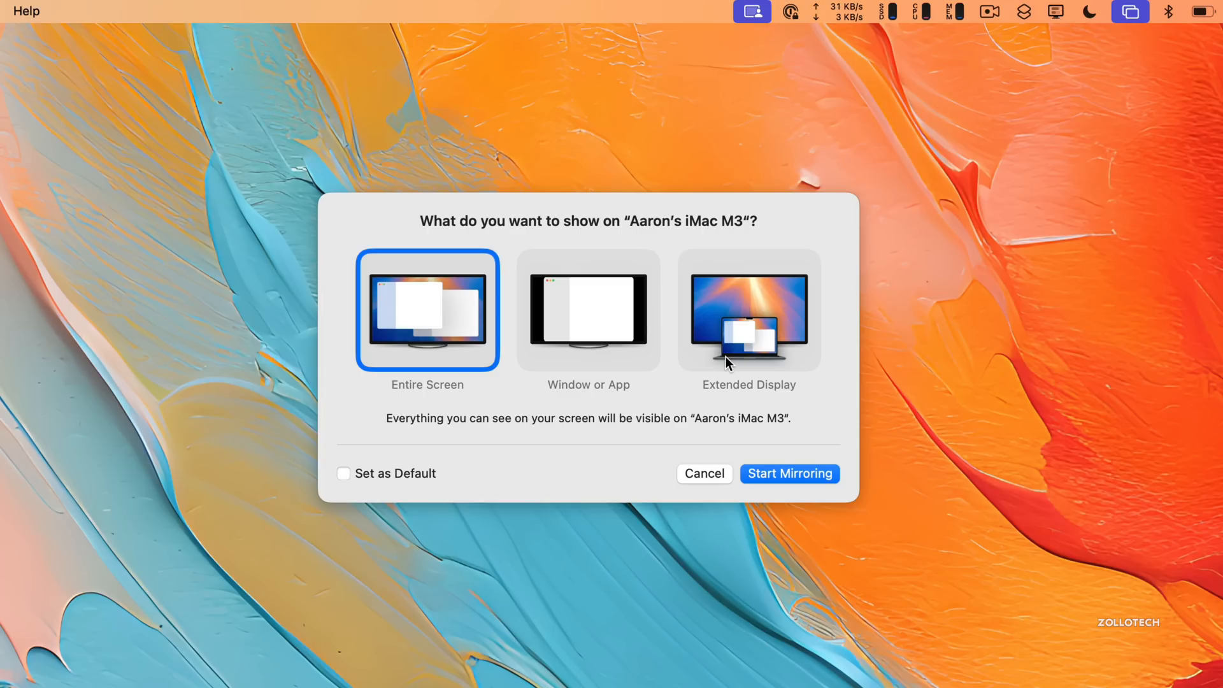
mouse_move(601, 337)
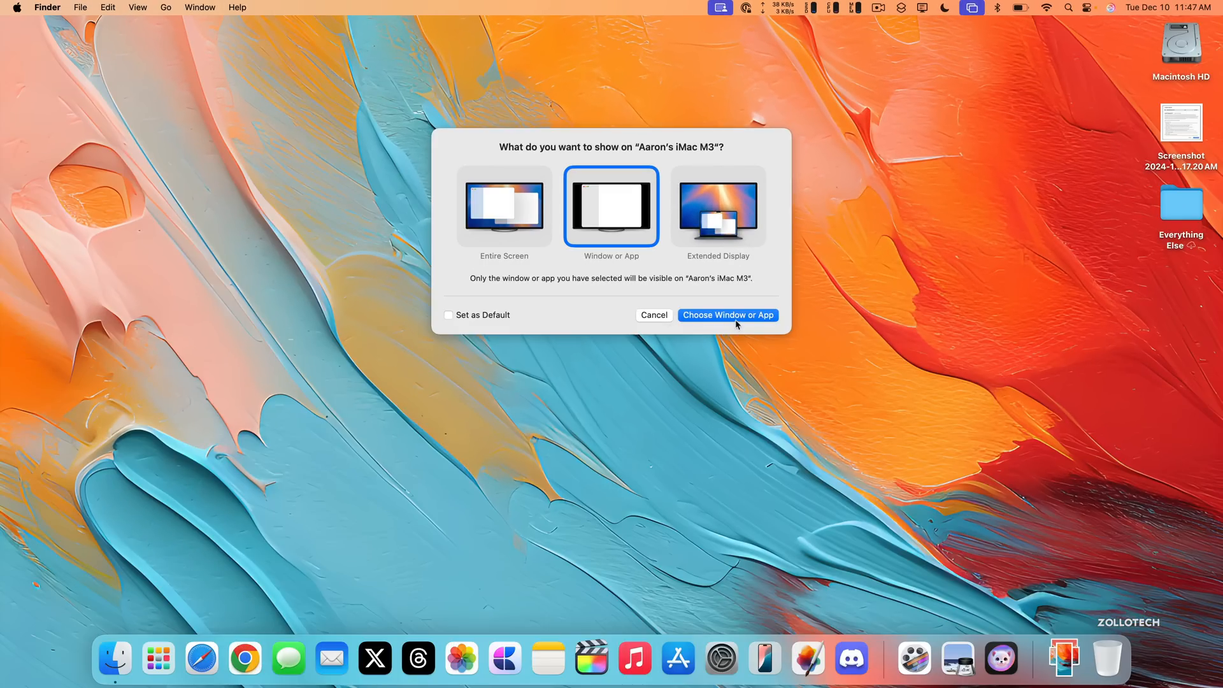
left_click(726, 314)
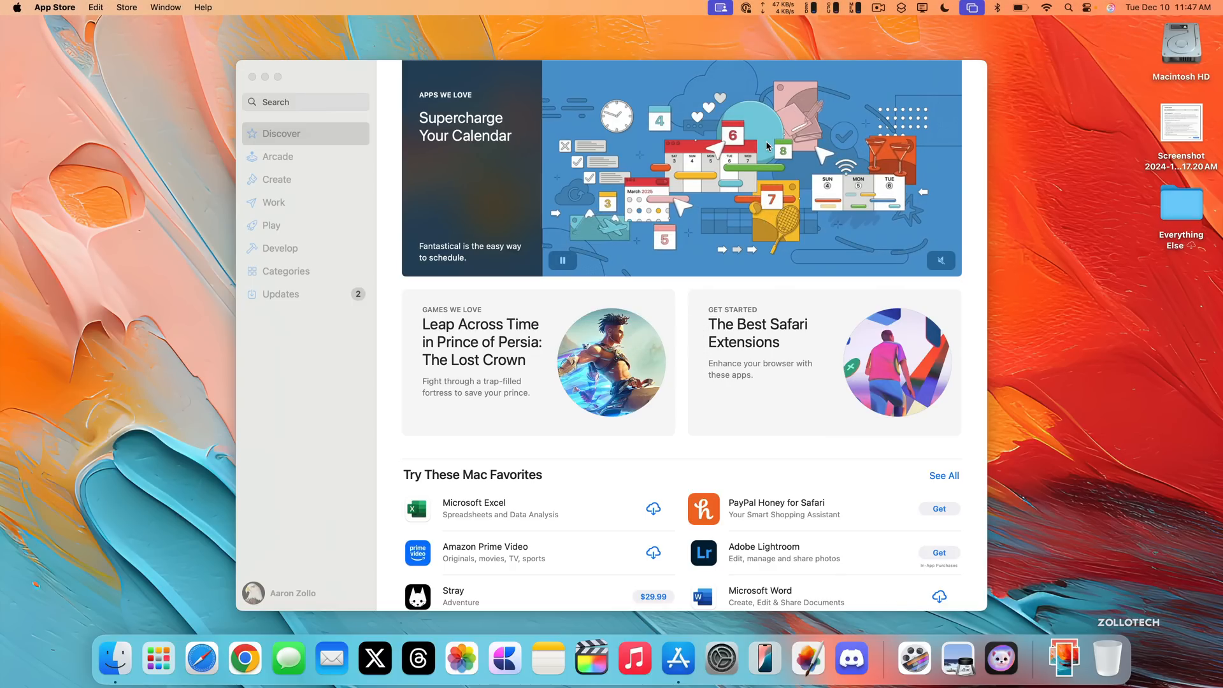
left_click(719, 7)
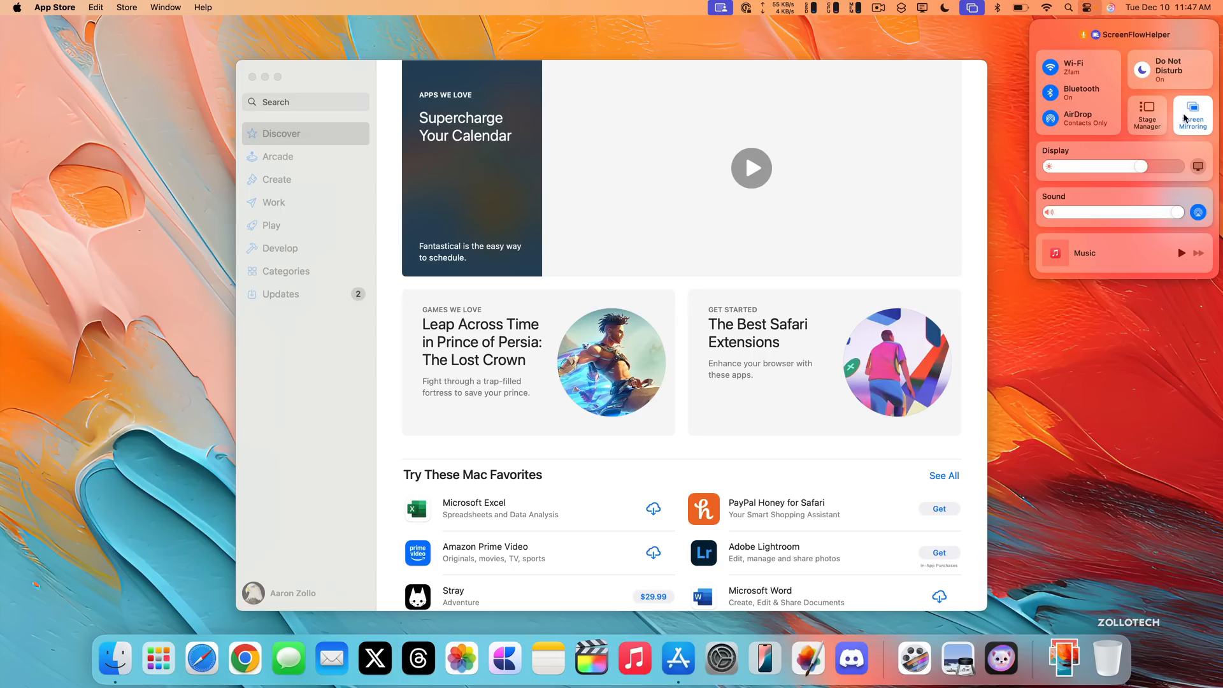
left_click(1192, 114)
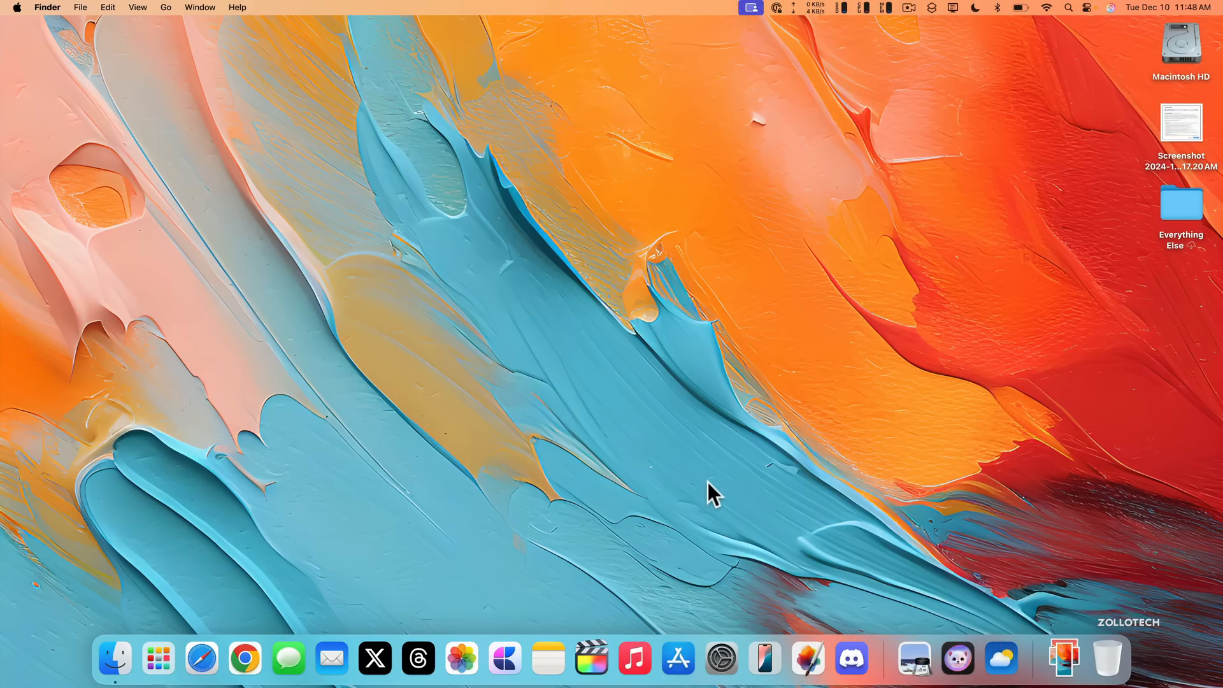
- Show Weather in the menu bar from Control Center settings and check its 65°F forecast
left_click(720, 657)
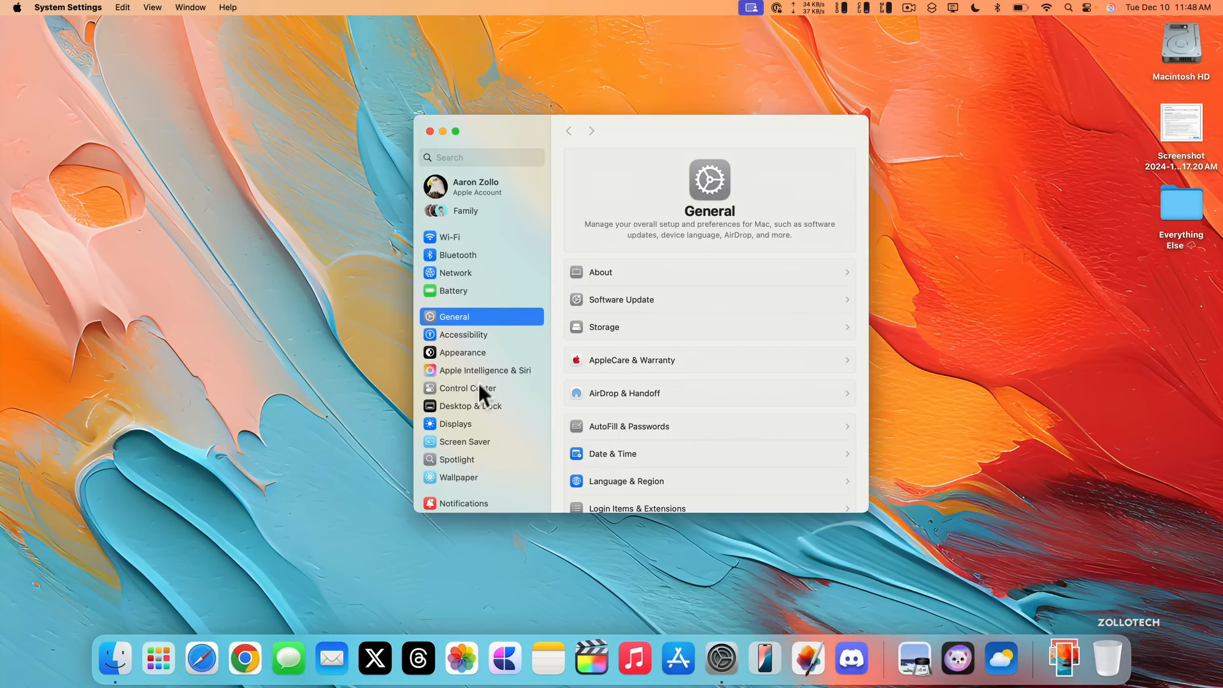
left_click(467, 388)
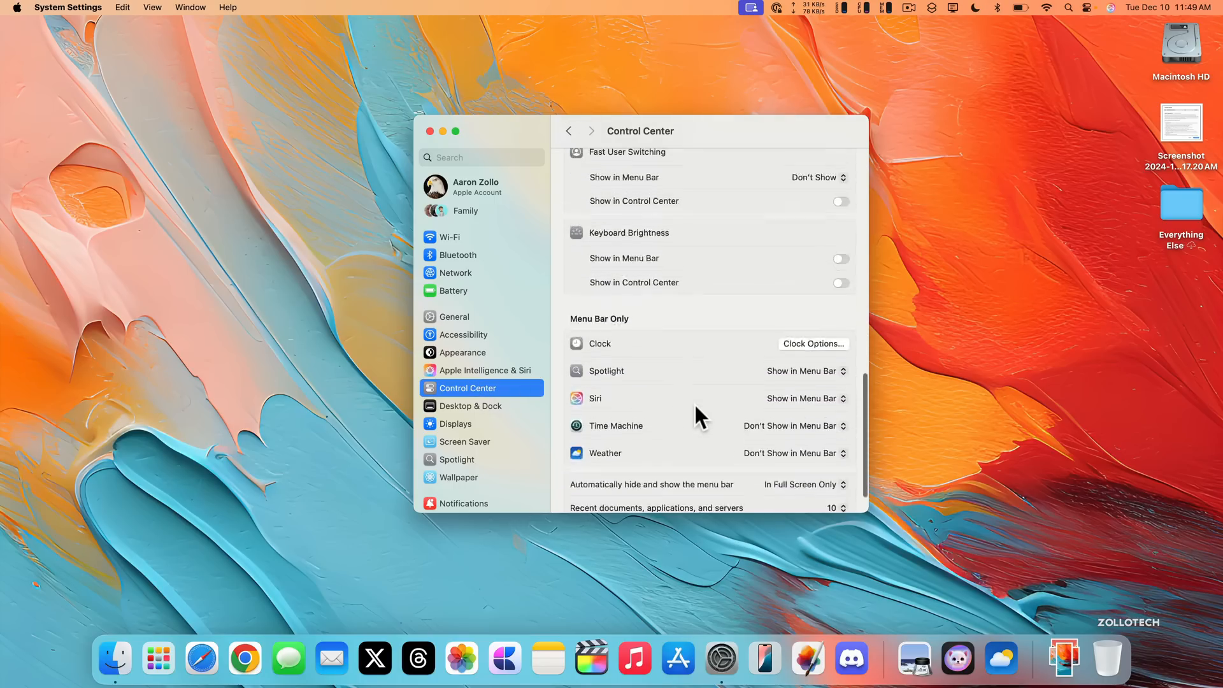
scroll("down", 3)
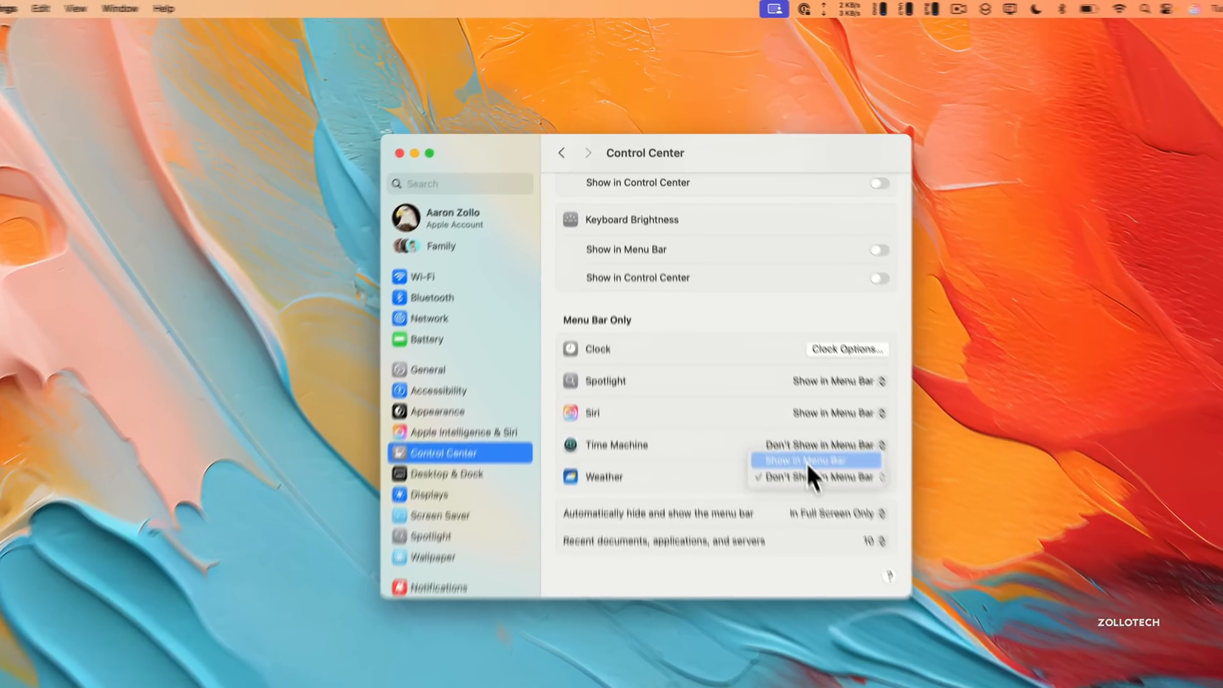
left_click(815, 459)
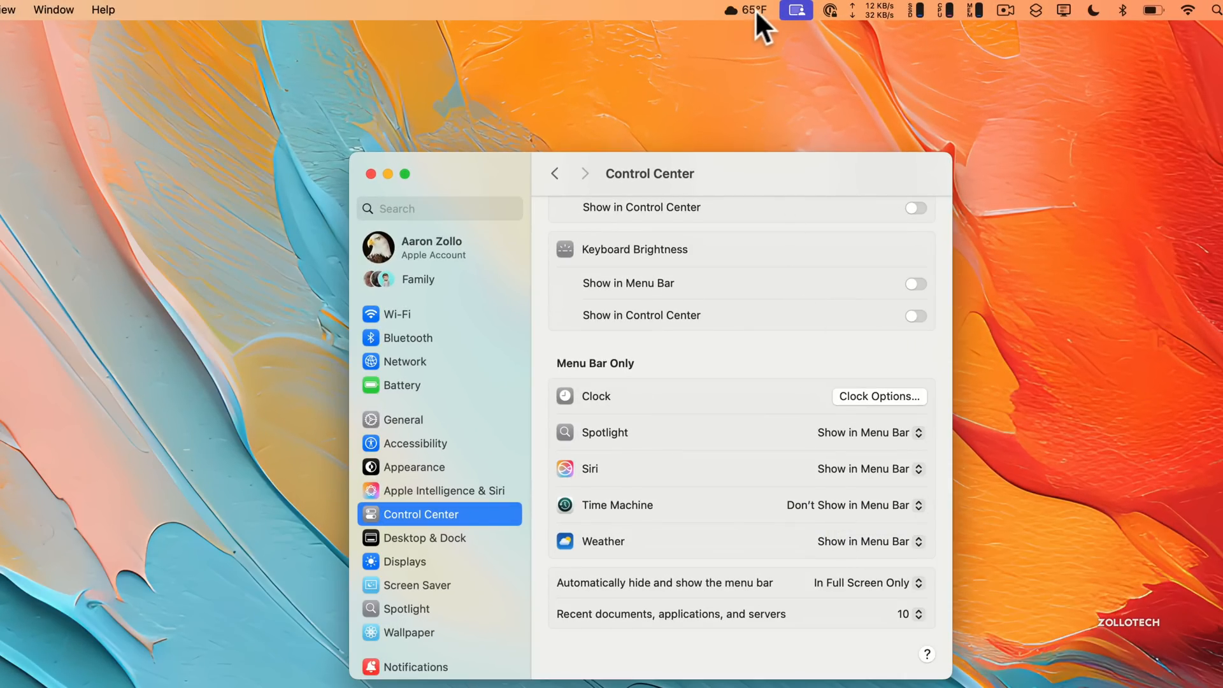
left_click(749, 10)
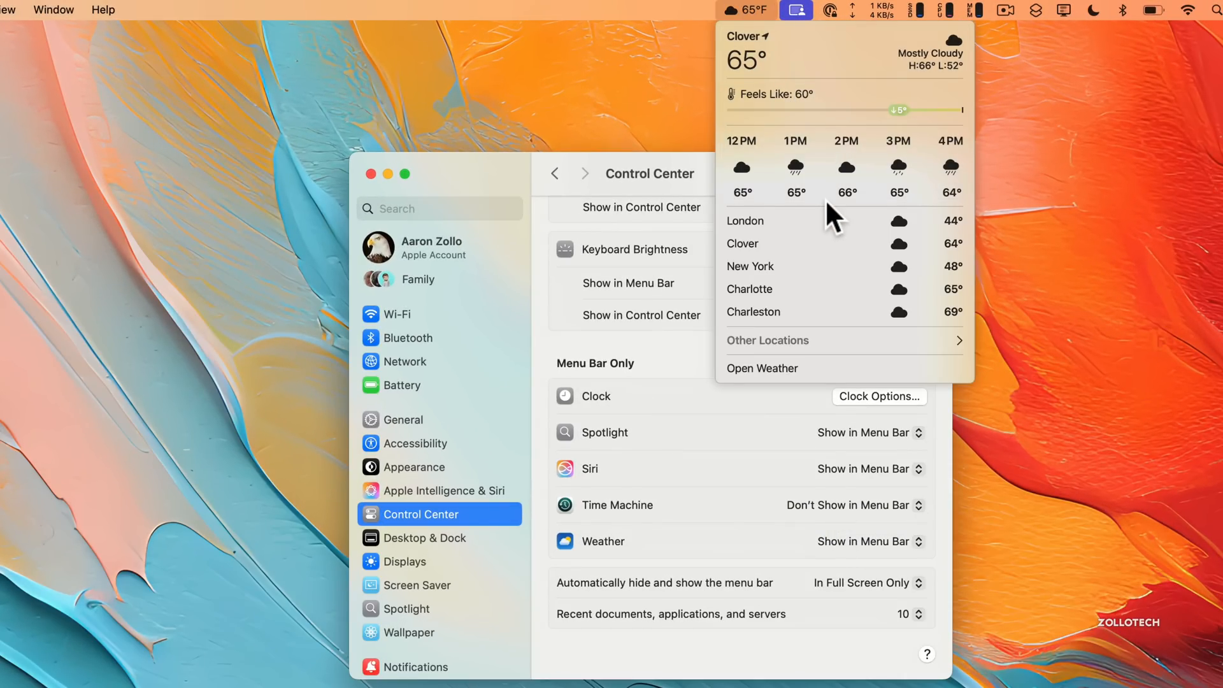
mouse_move(779, 267)
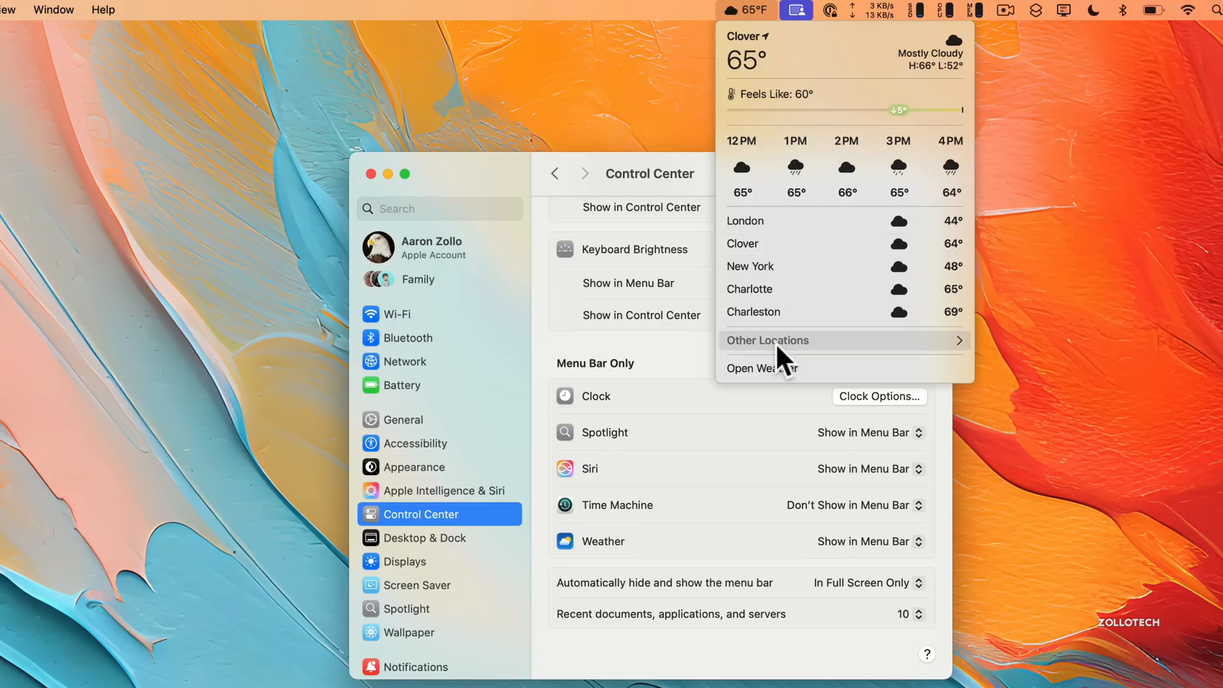
mouse_move(850, 367)
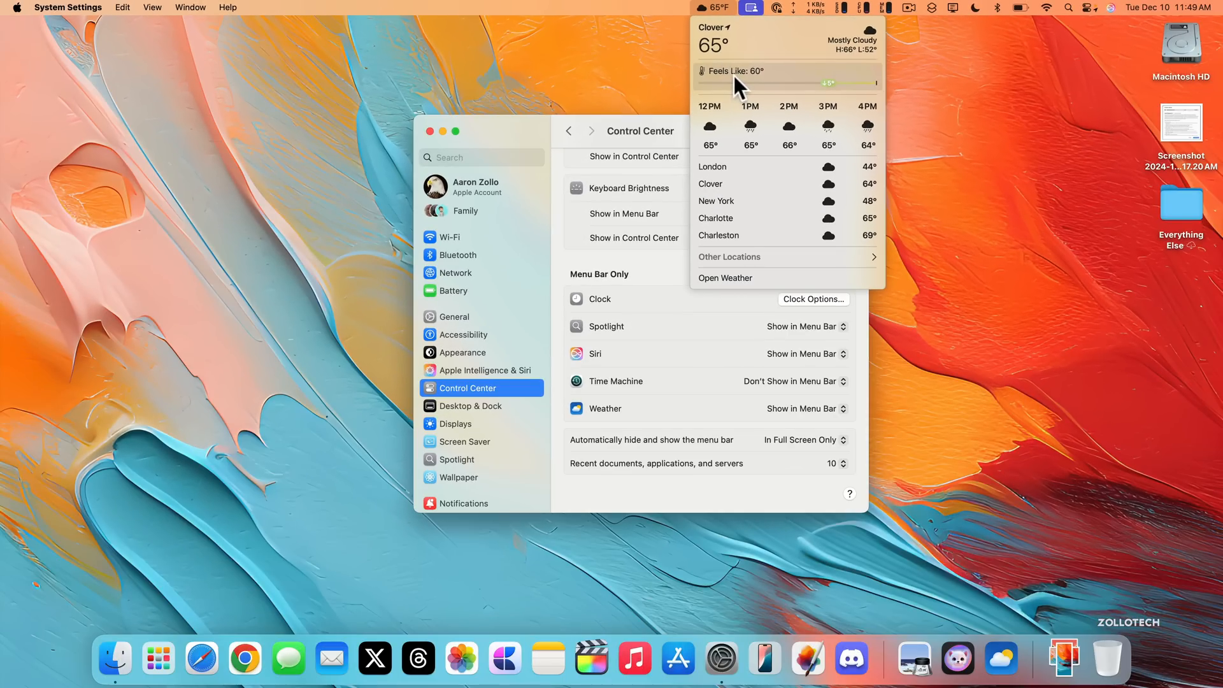
mouse_move(690, 19)
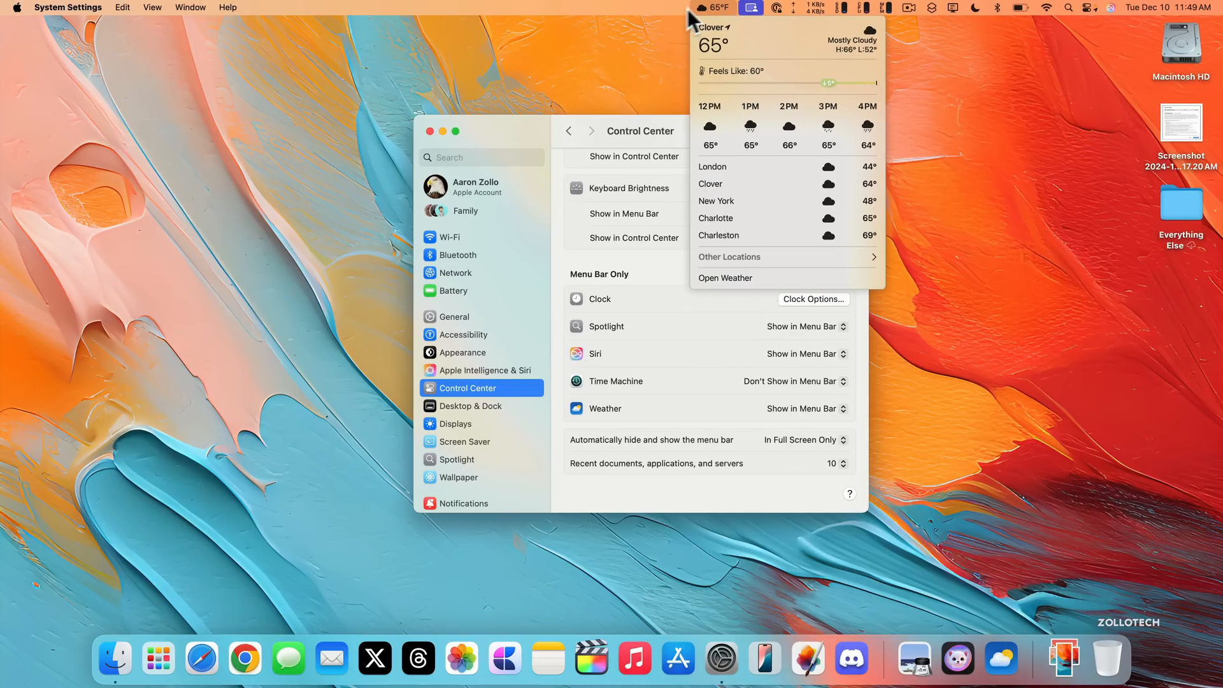
left_click(437, 132)
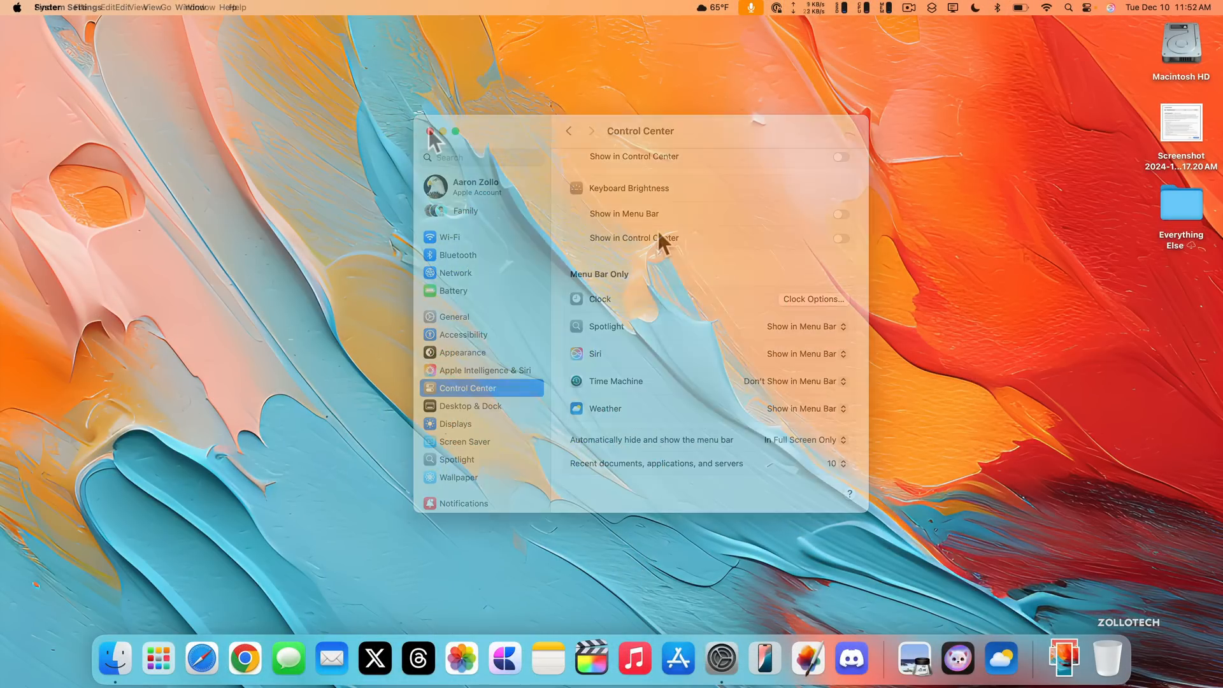
- Close the System Settings window, leaving Weather in the menu bar
left_click(428, 130)
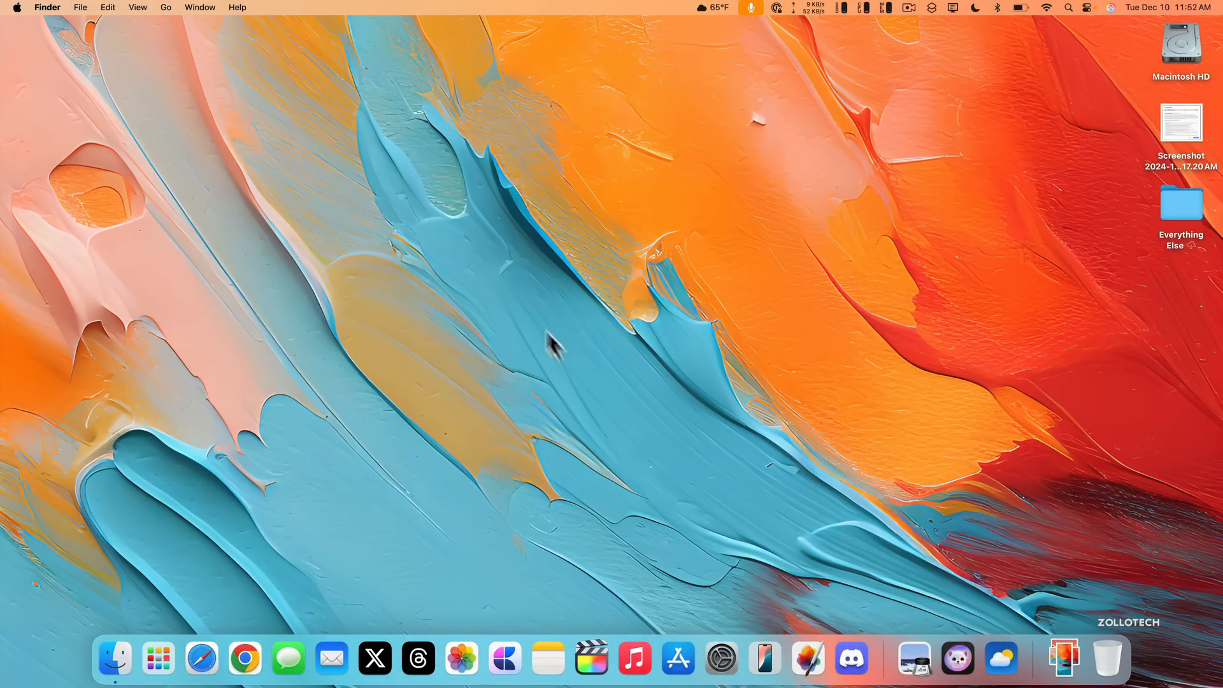
mouse_move(578, 382)
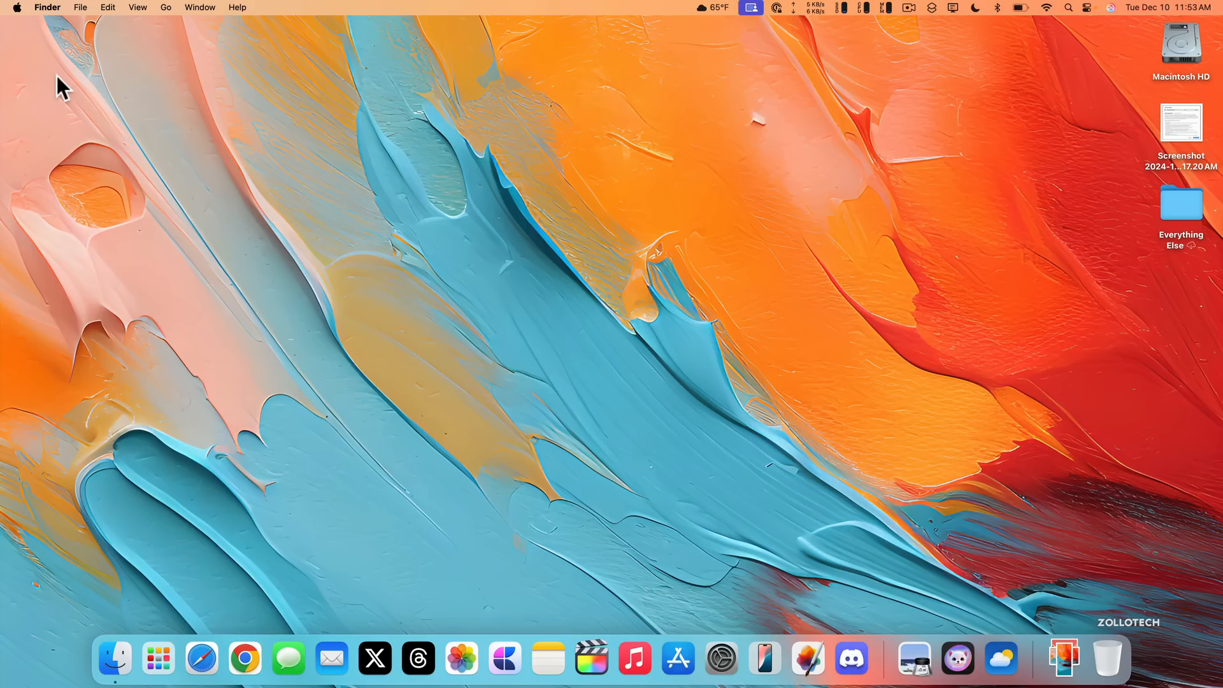
mouse_move(8, 183)
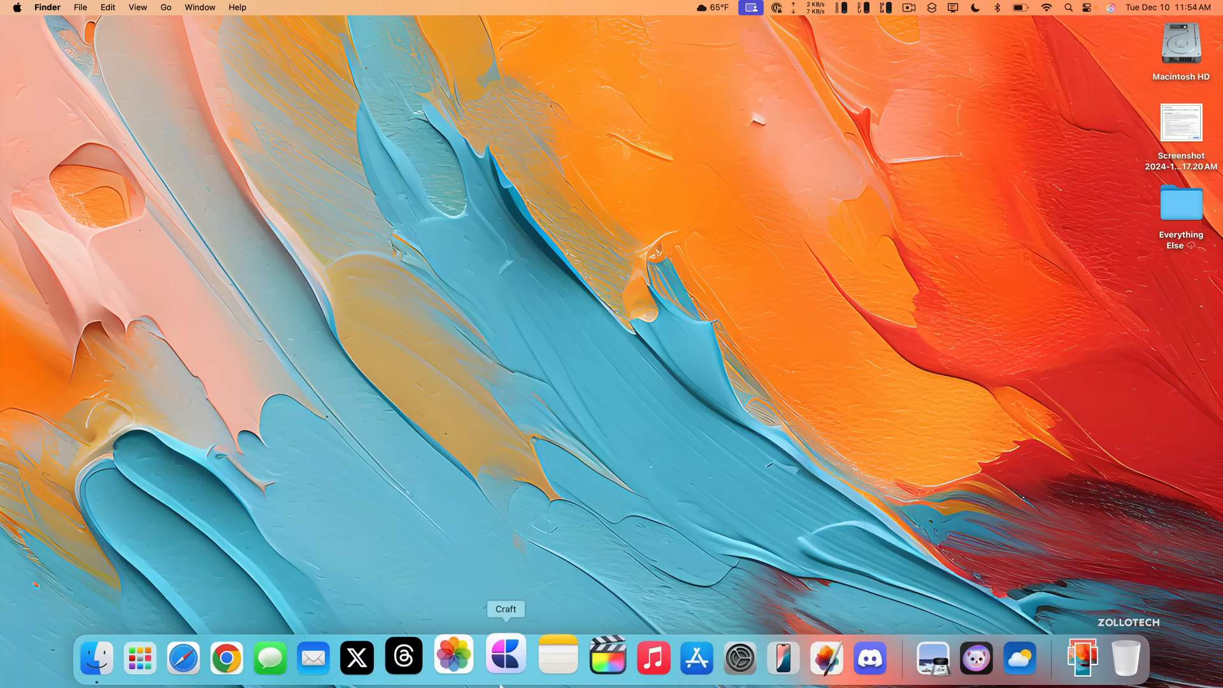
mouse_move(635, 657)
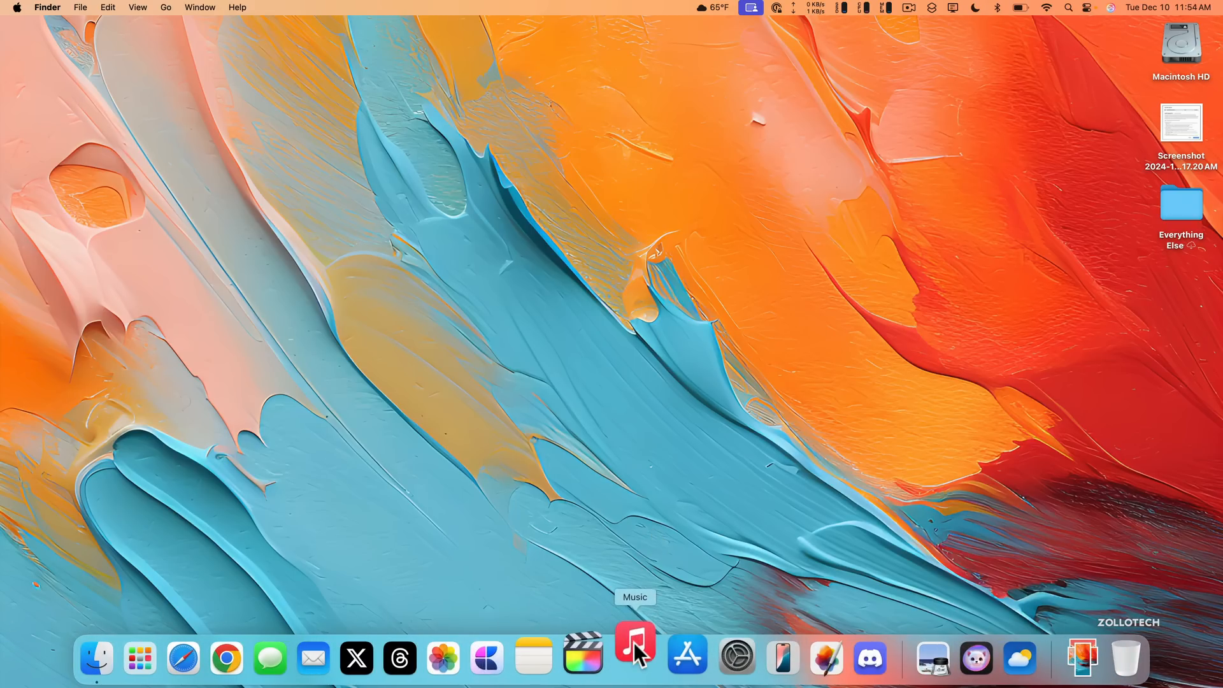
- Open Music and run a natural-language search for music from 2002
left_click(635, 657)
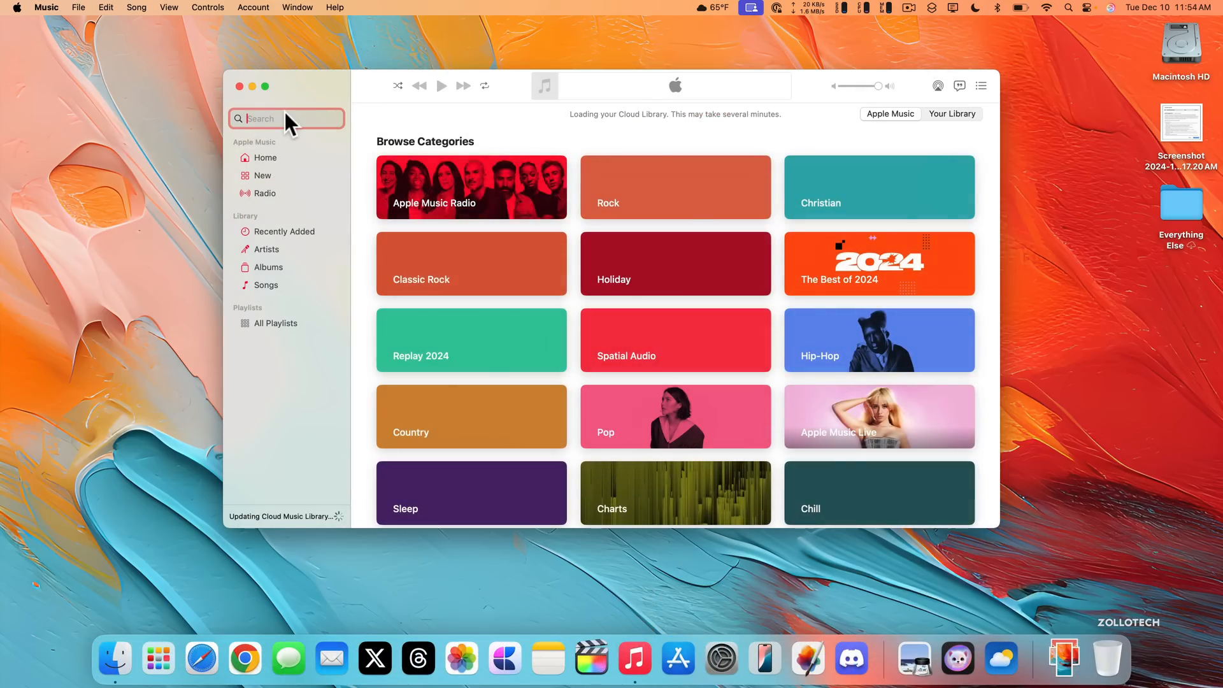
type("calmin")
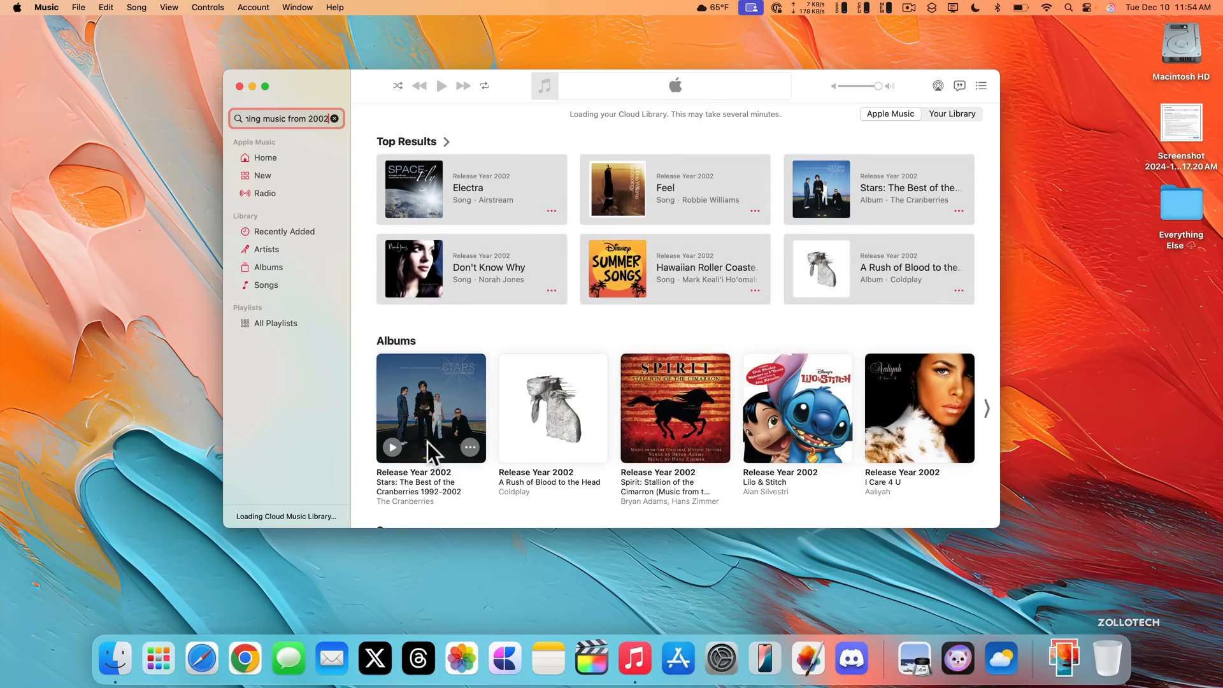
mouse_move(553, 447)
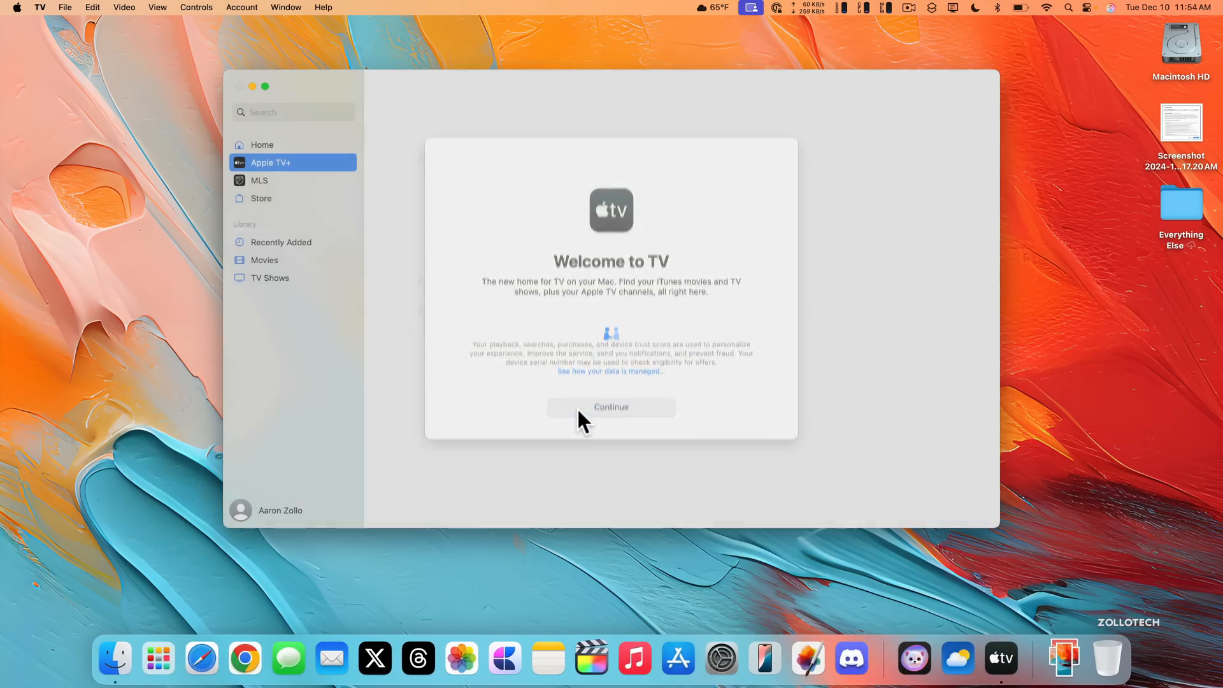
- Search the TV app for the best movies of 2003
type("best movies of 2003")
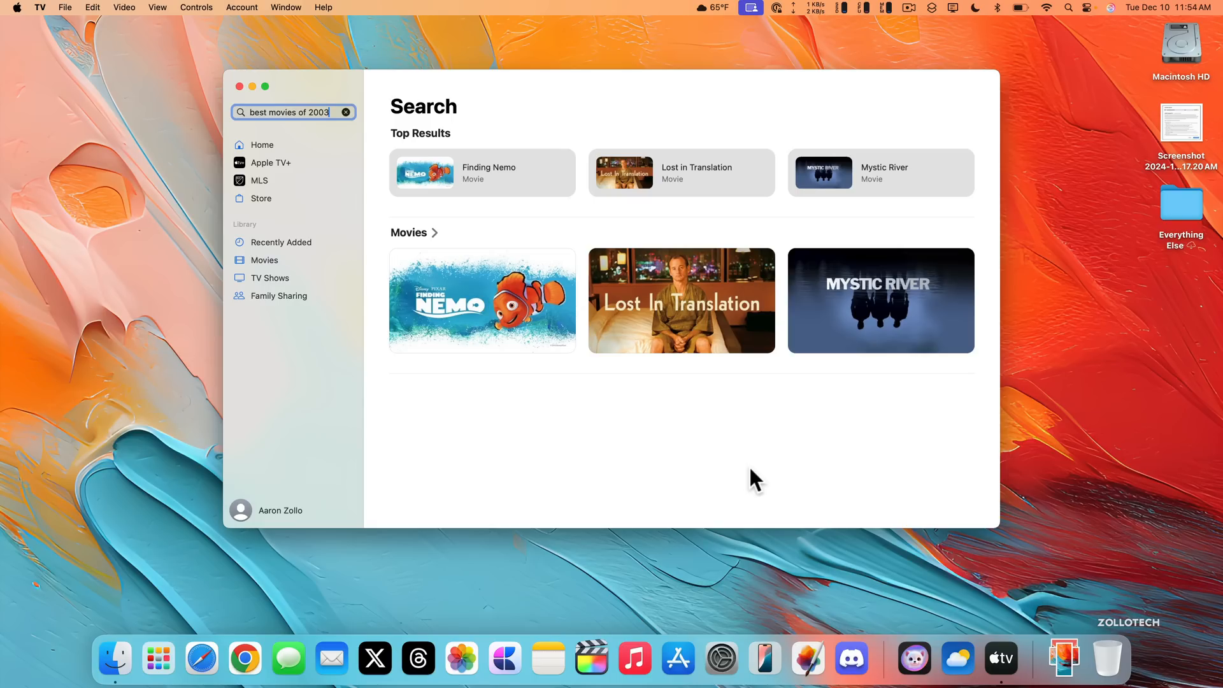
mouse_move(597, 136)
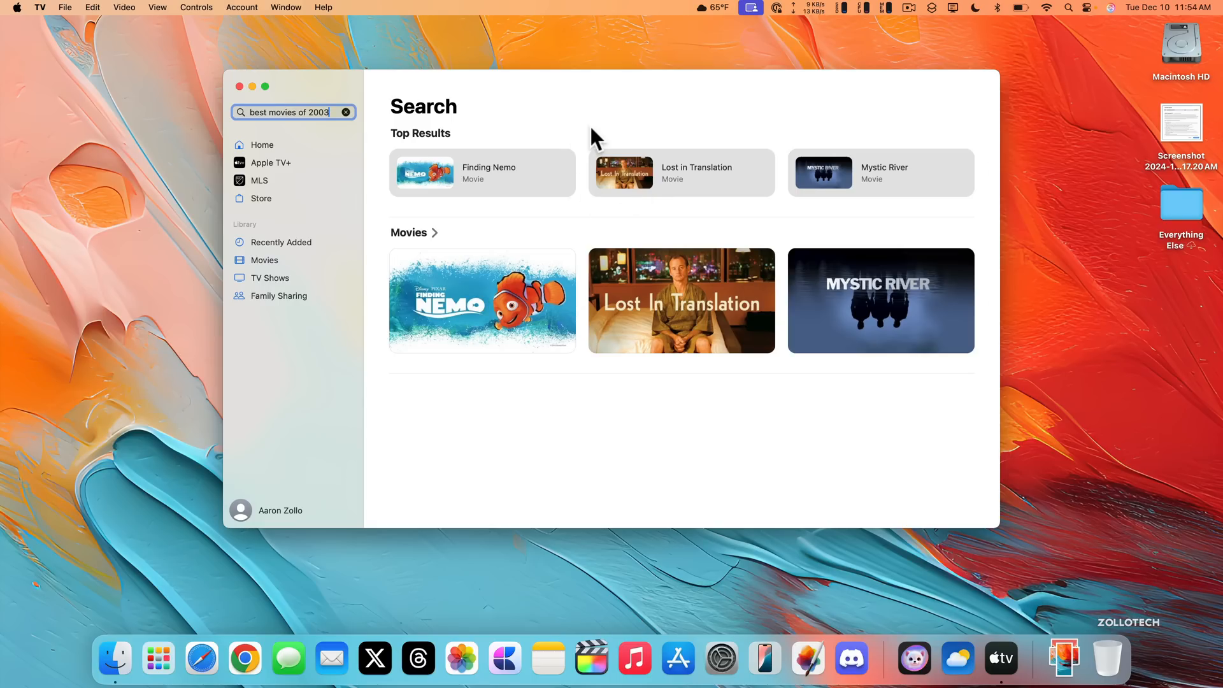
mouse_move(593, 104)
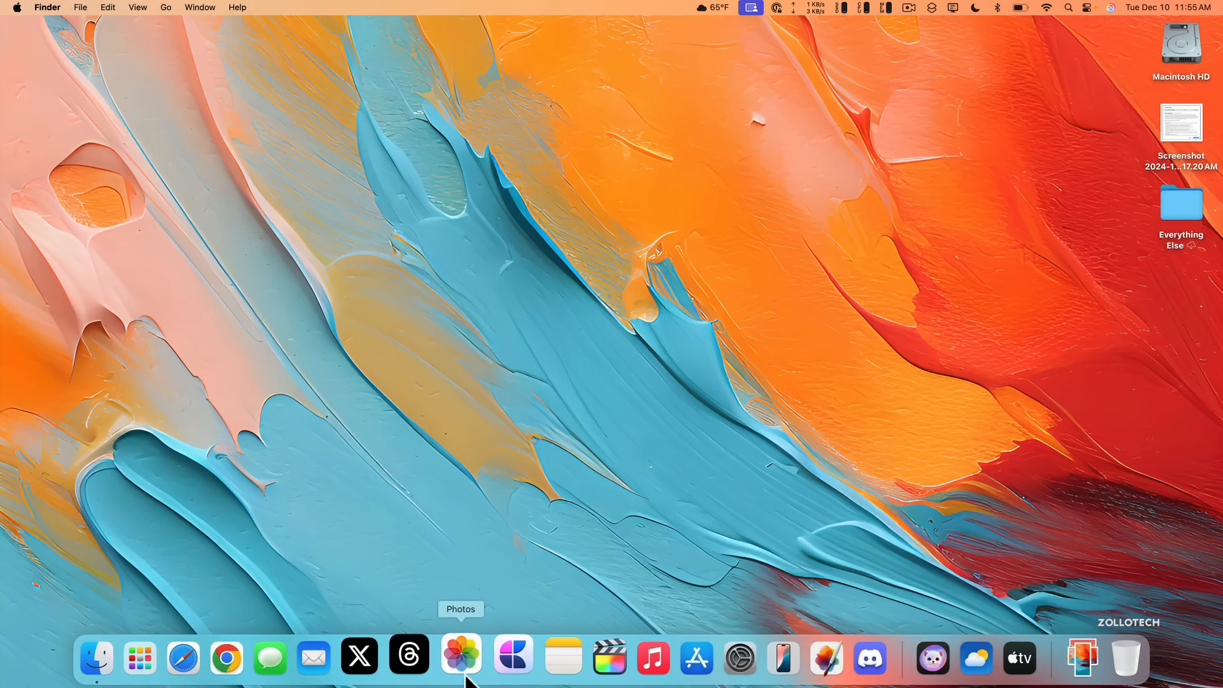
- Open Photos on the Utilities collection and view Recently Viewed's context menu
left_click(460, 658)
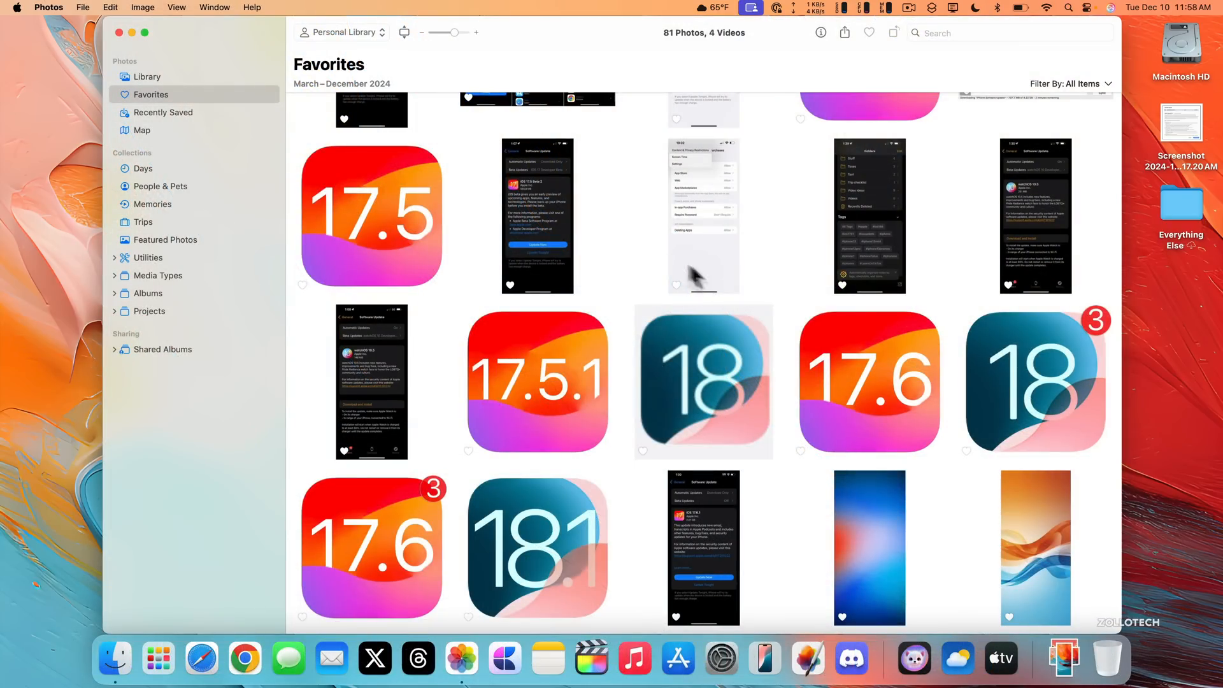
left_click(114, 258)
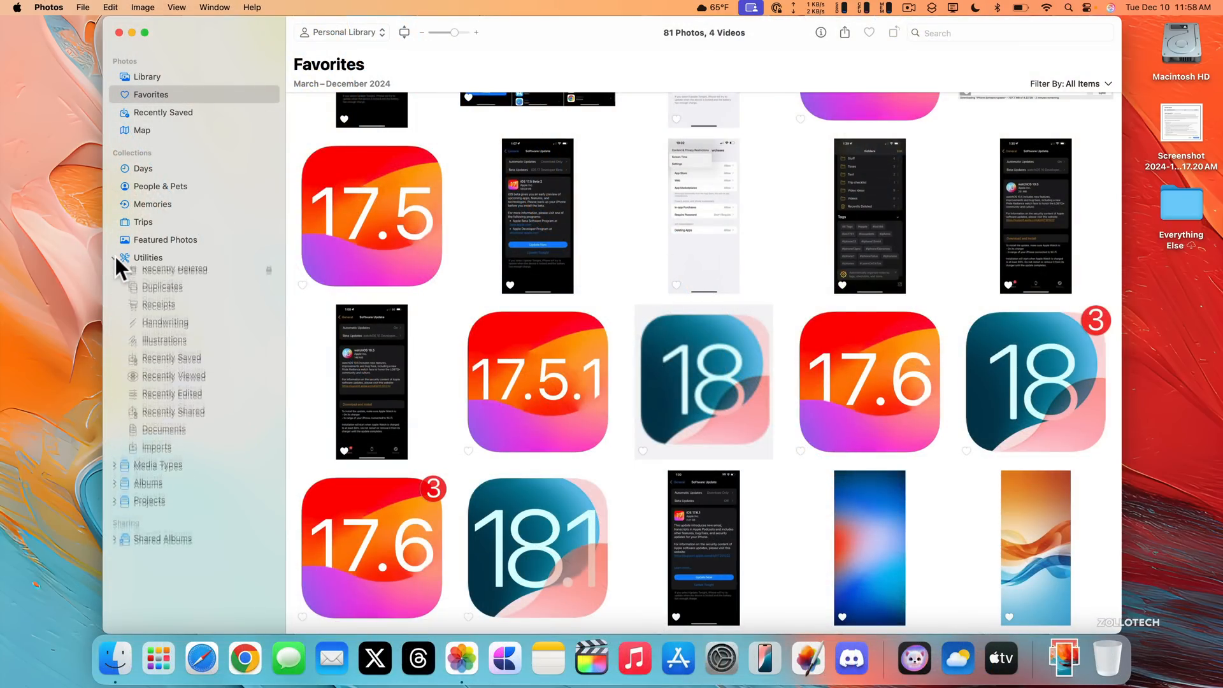
left_click(147, 257)
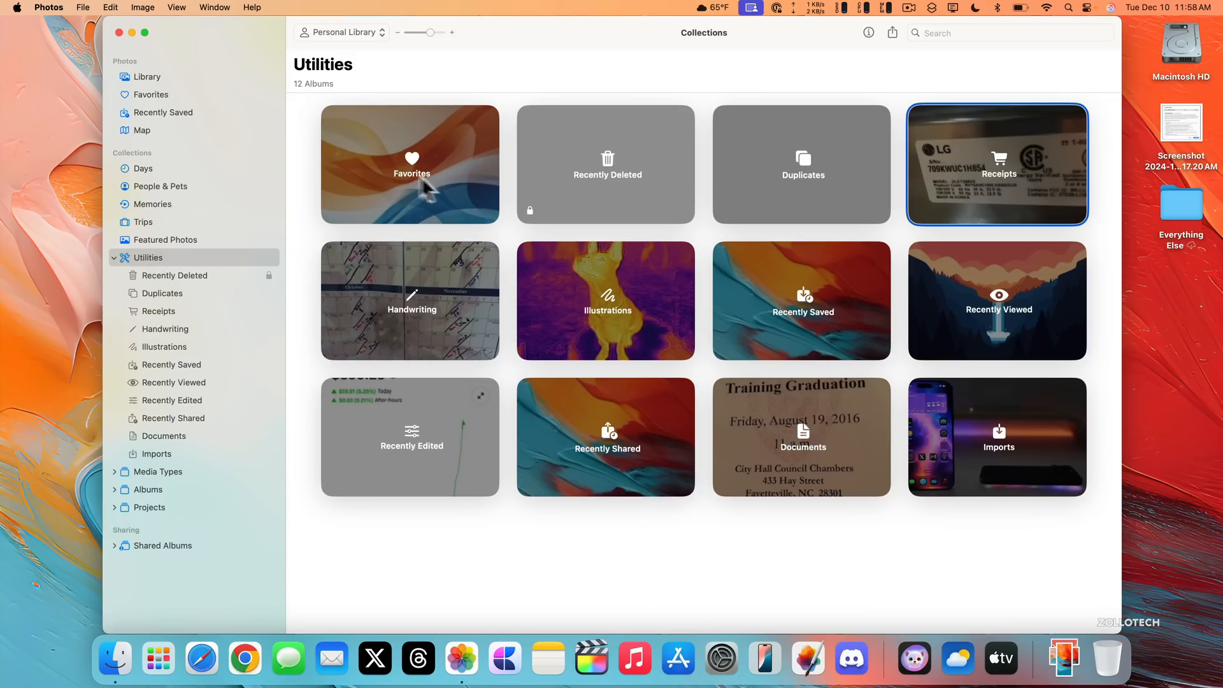
mouse_move(475, 176)
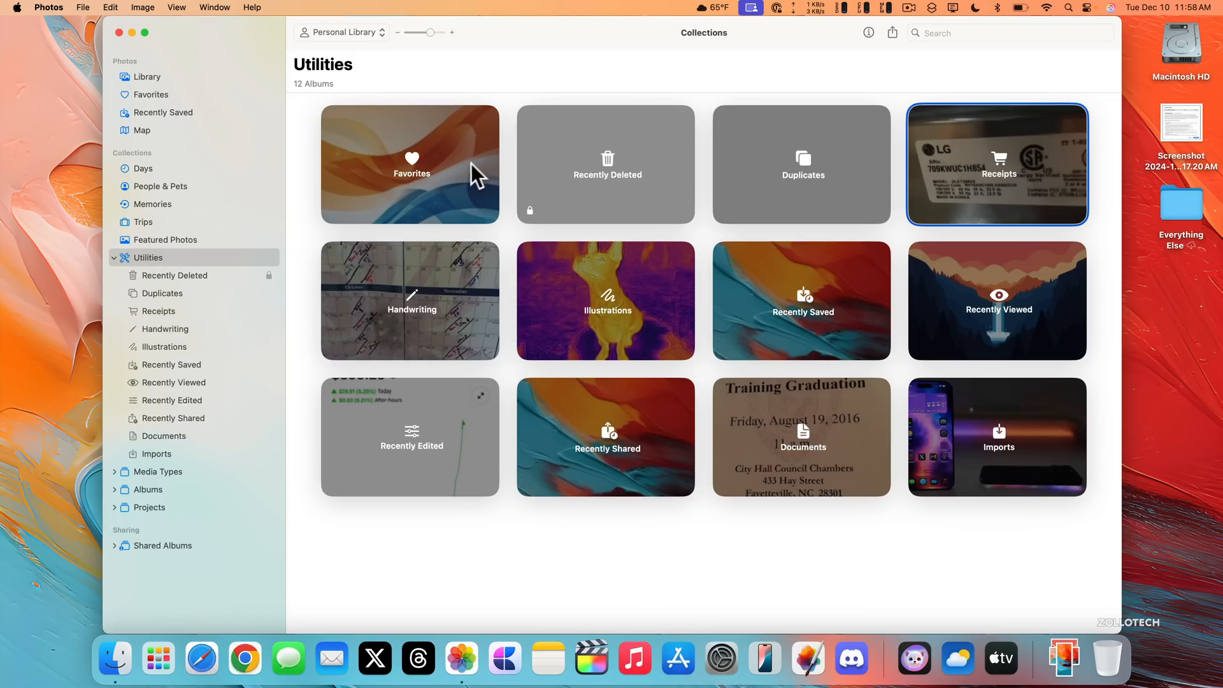
mouse_move(300, 368)
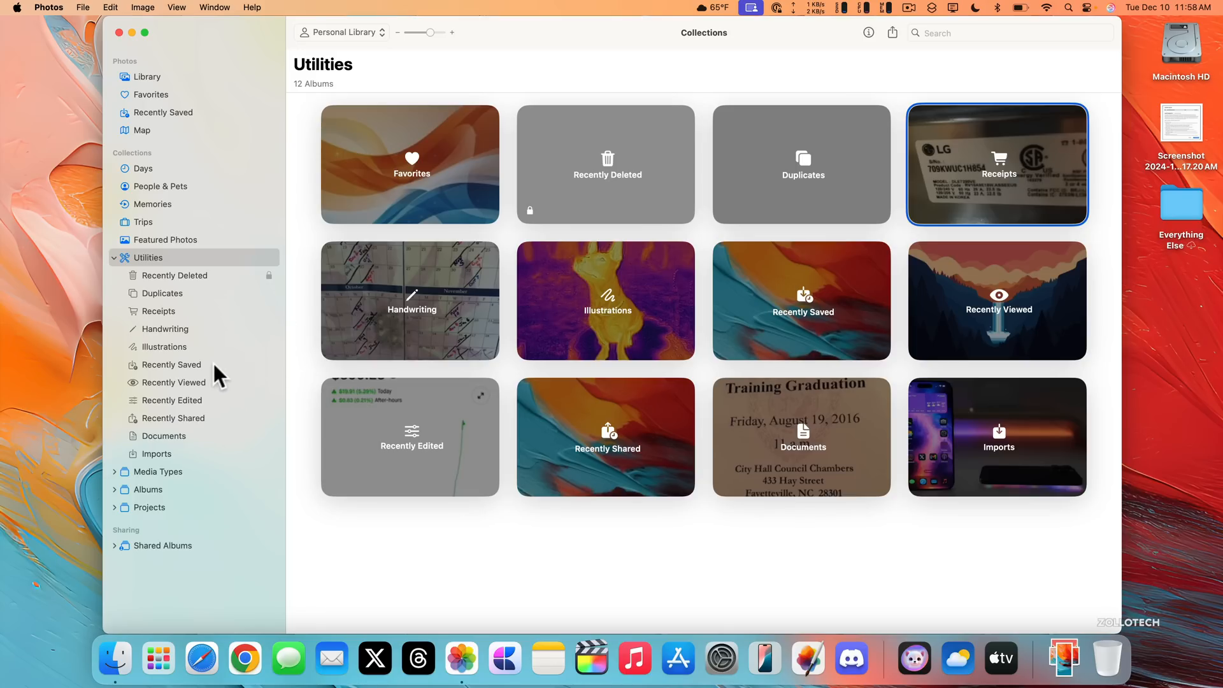
right_click(172, 382)
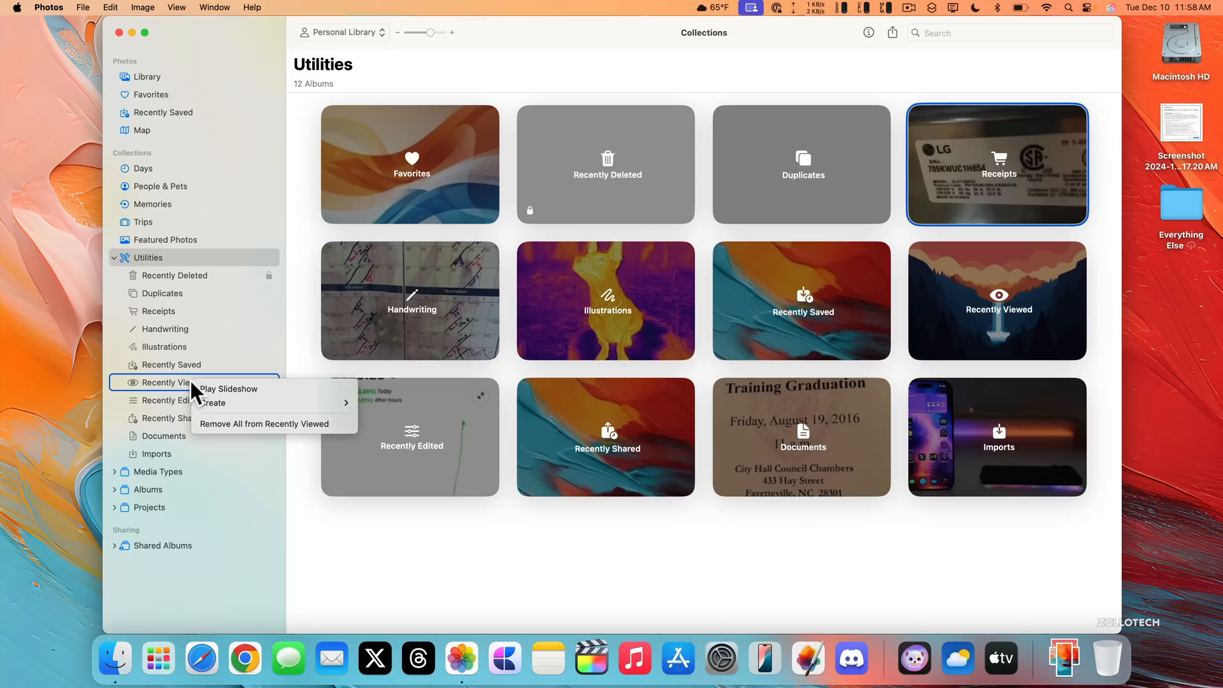
mouse_move(236, 428)
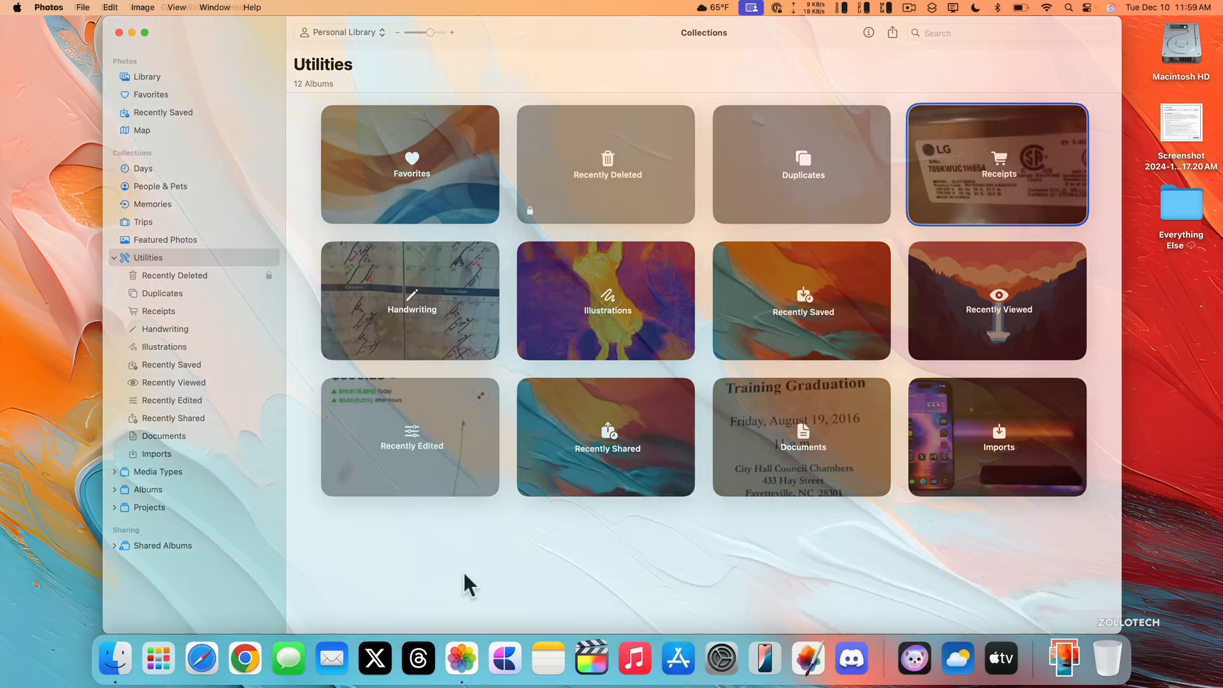
left_click(244, 658)
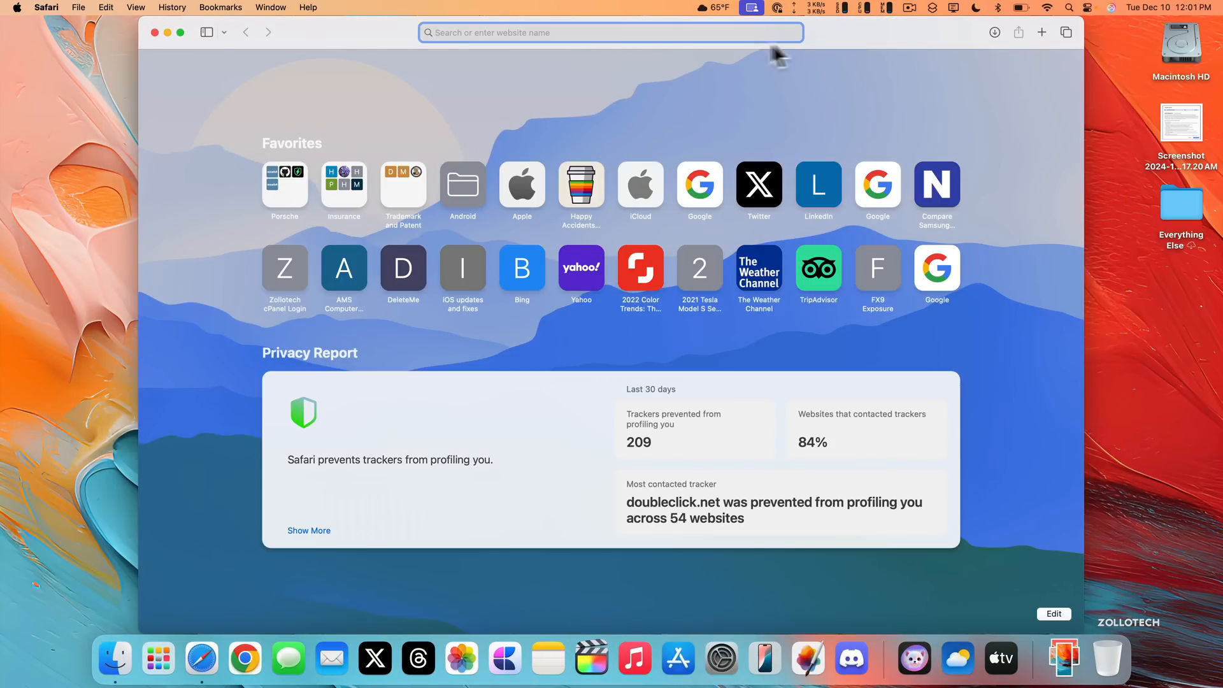
mouse_move(1057, 620)
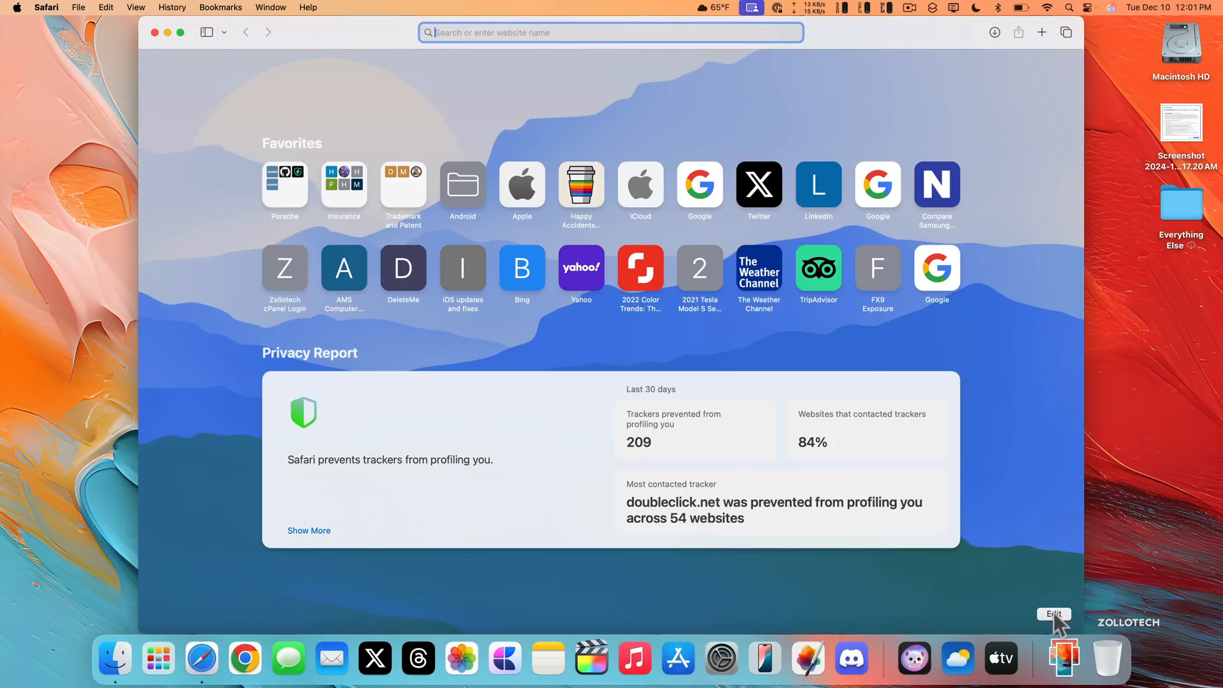
left_click(1054, 614)
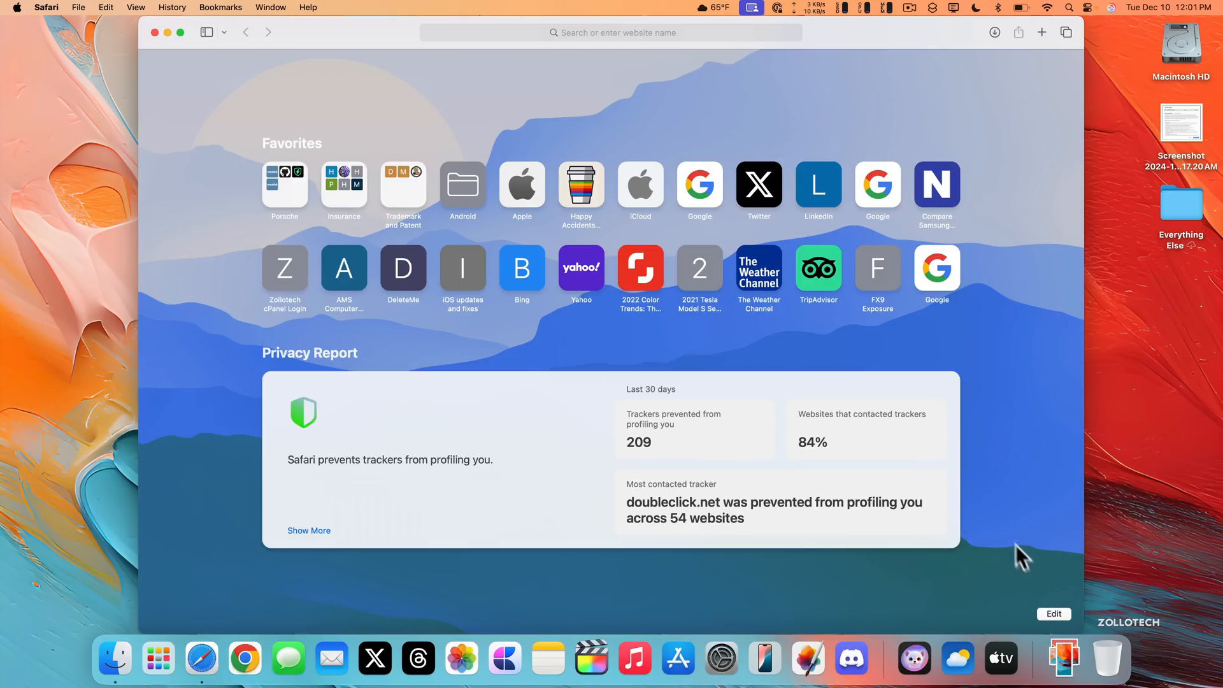
mouse_move(1014, 546)
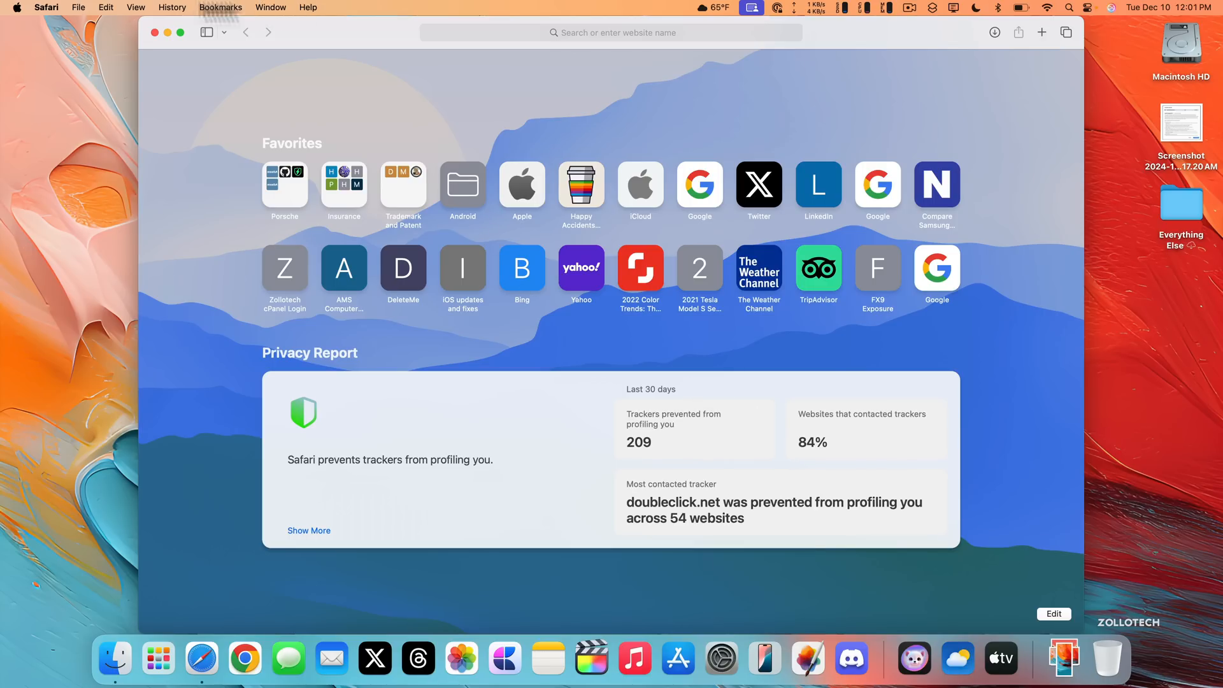
left_click(78, 7)
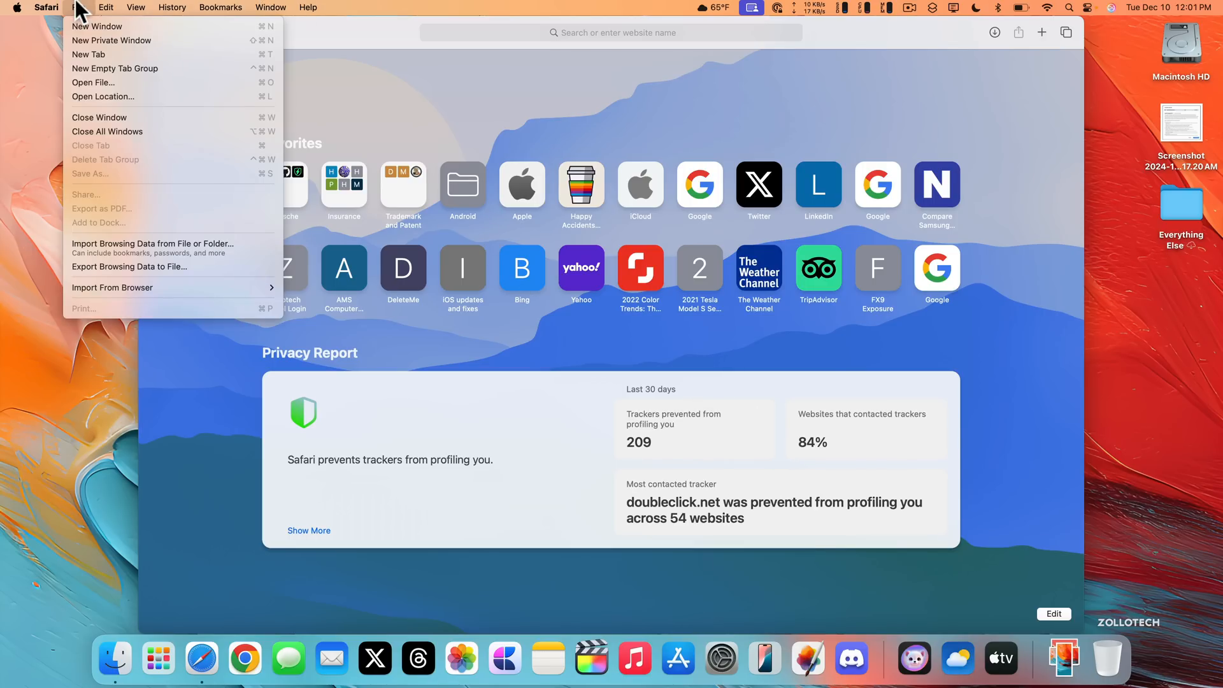
mouse_move(170, 248)
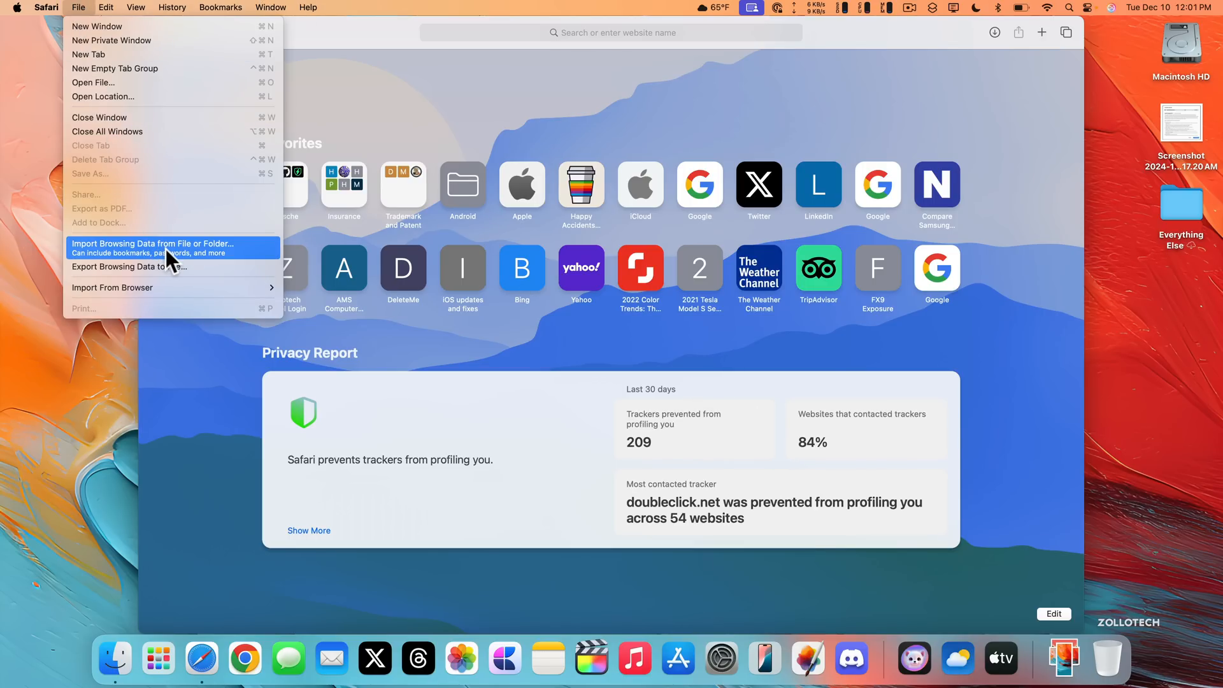
mouse_move(130, 266)
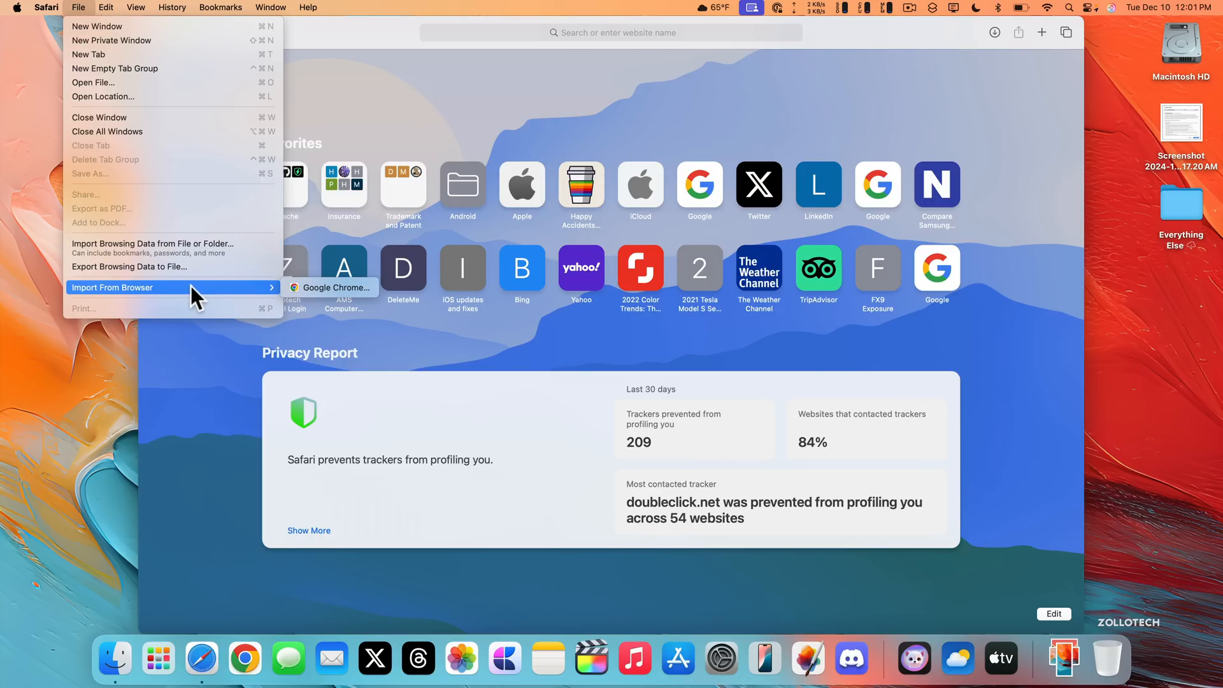
left_click(333, 288)
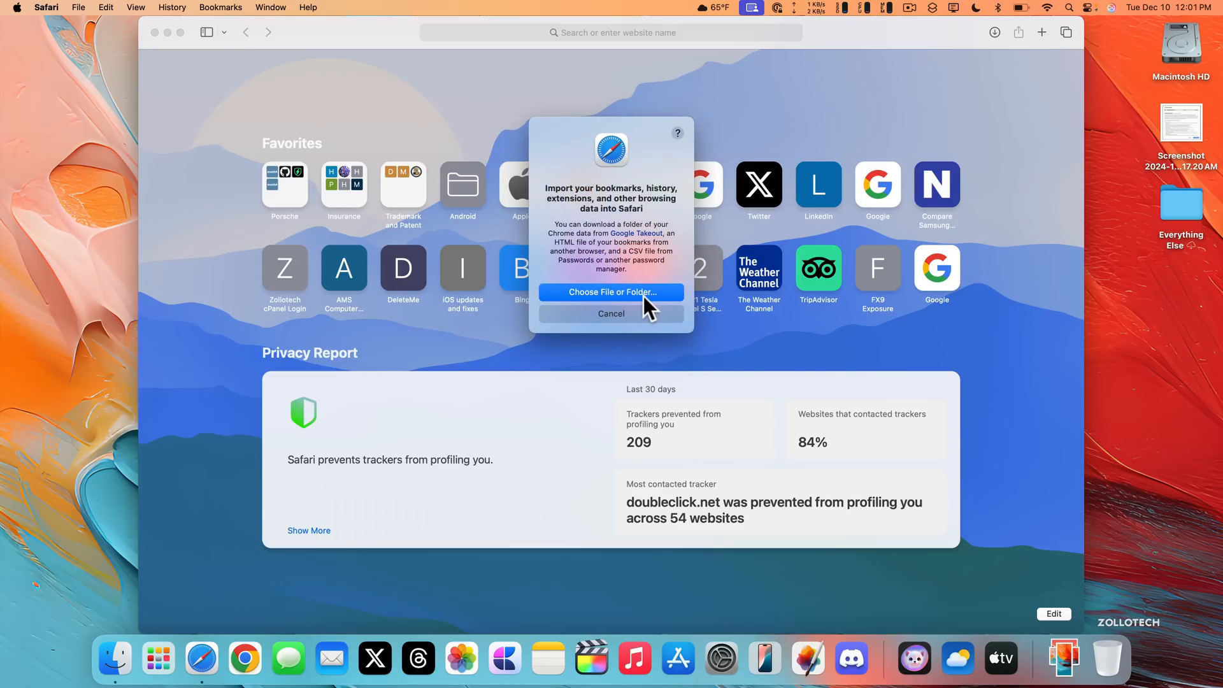
left_click(611, 314)
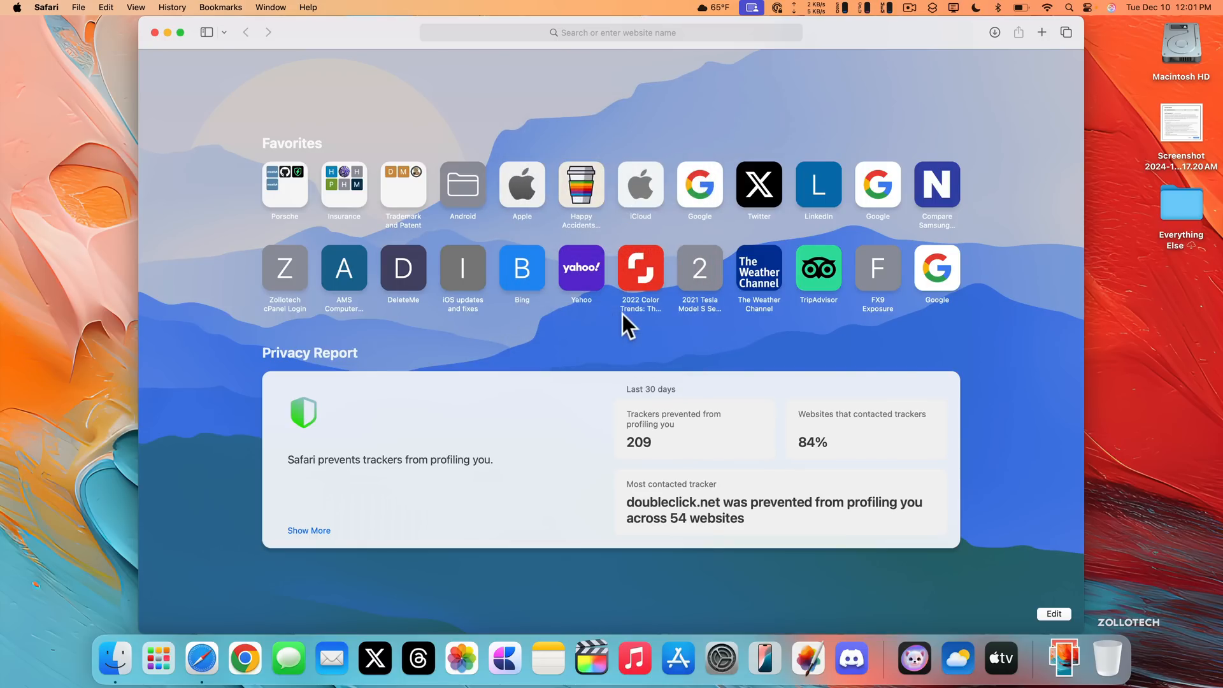
left_click(720, 657)
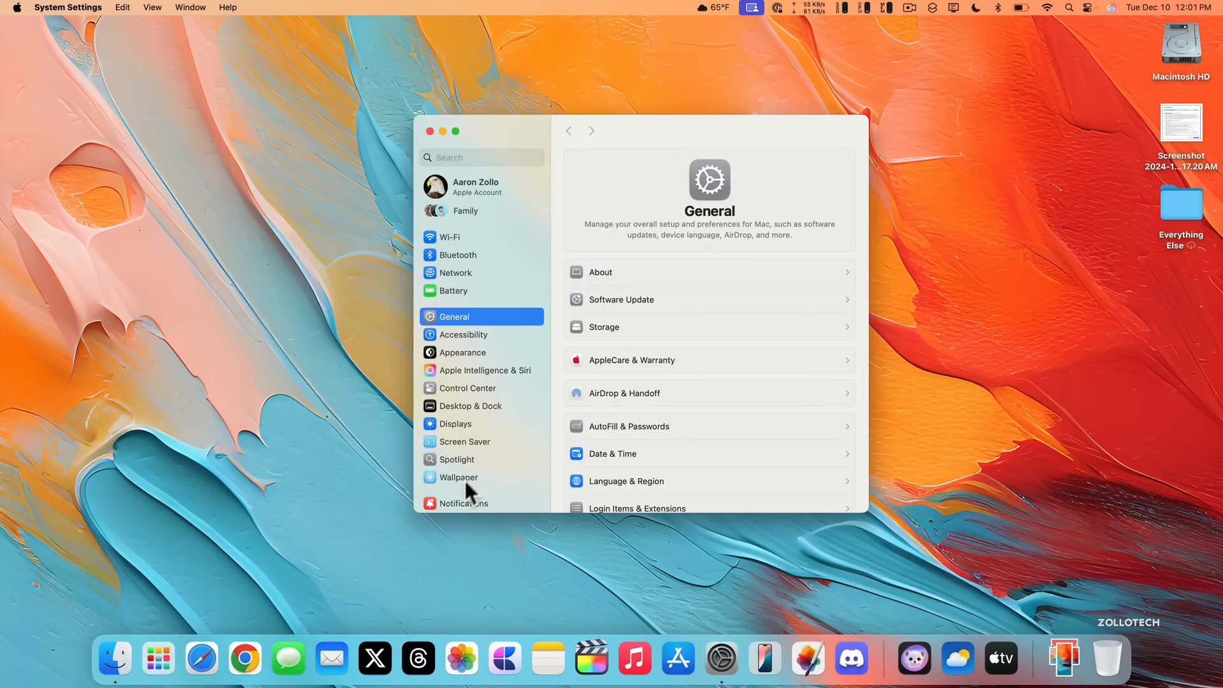
- Open Wallpaper settings and scroll down to the Pictures wallpaper collection
left_click(458, 476)
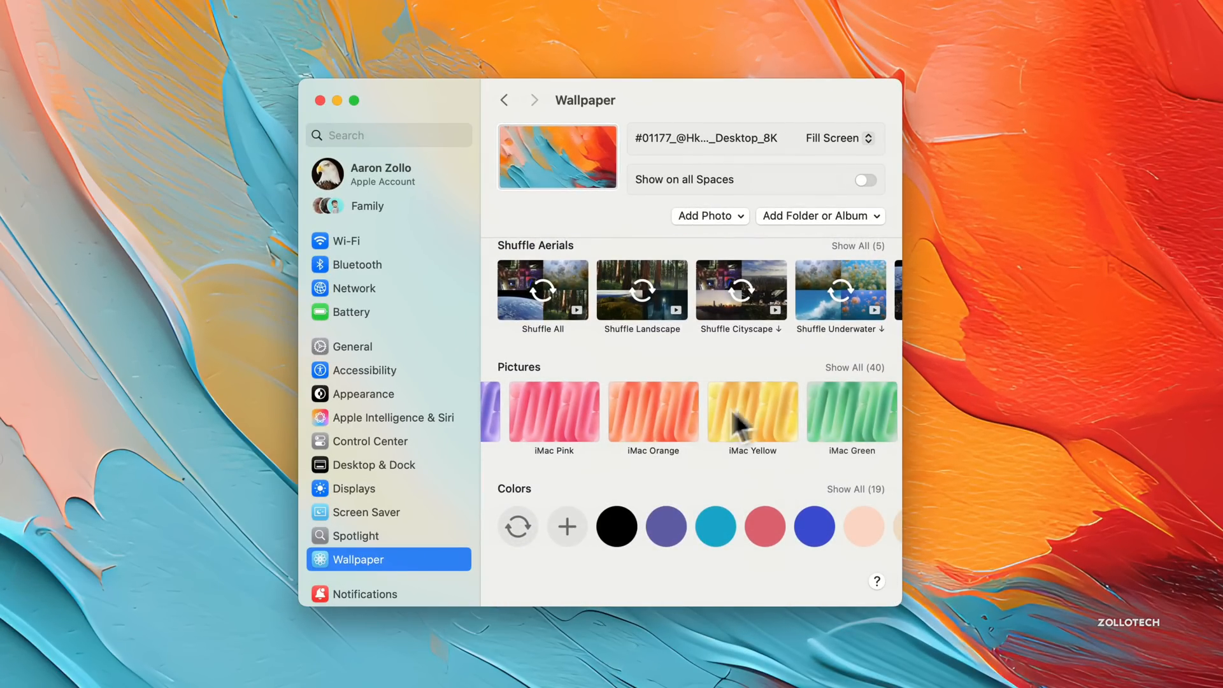
scroll("down", 3)
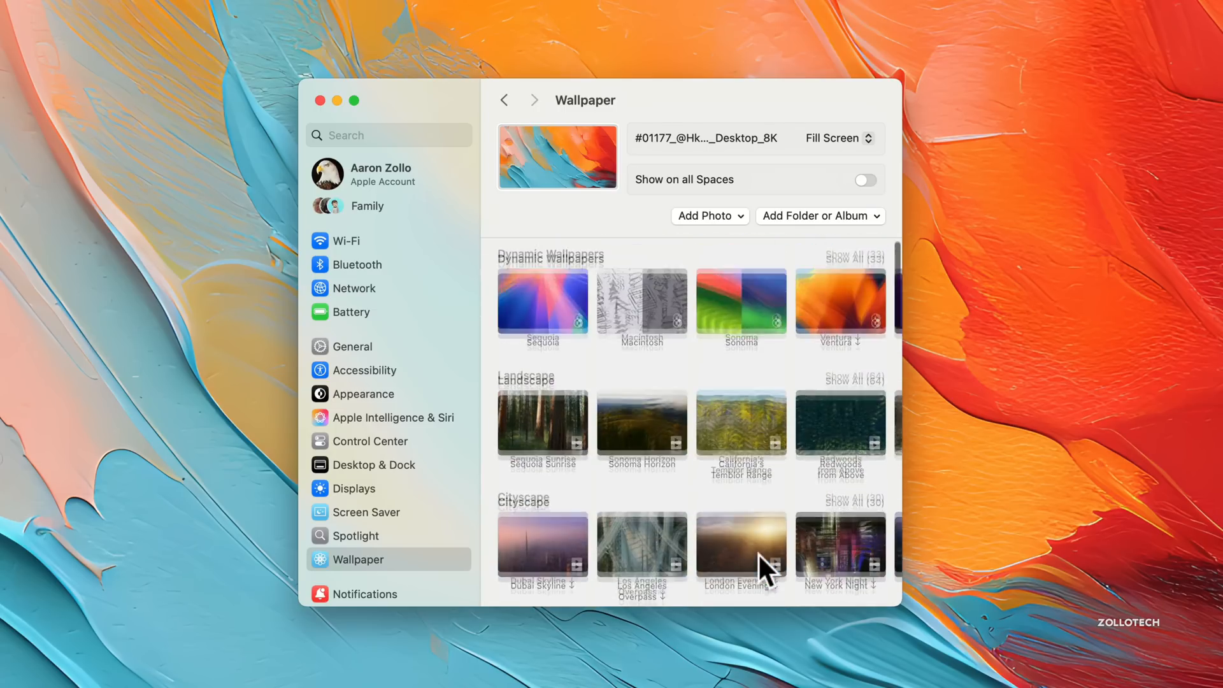
scroll("down", 3)
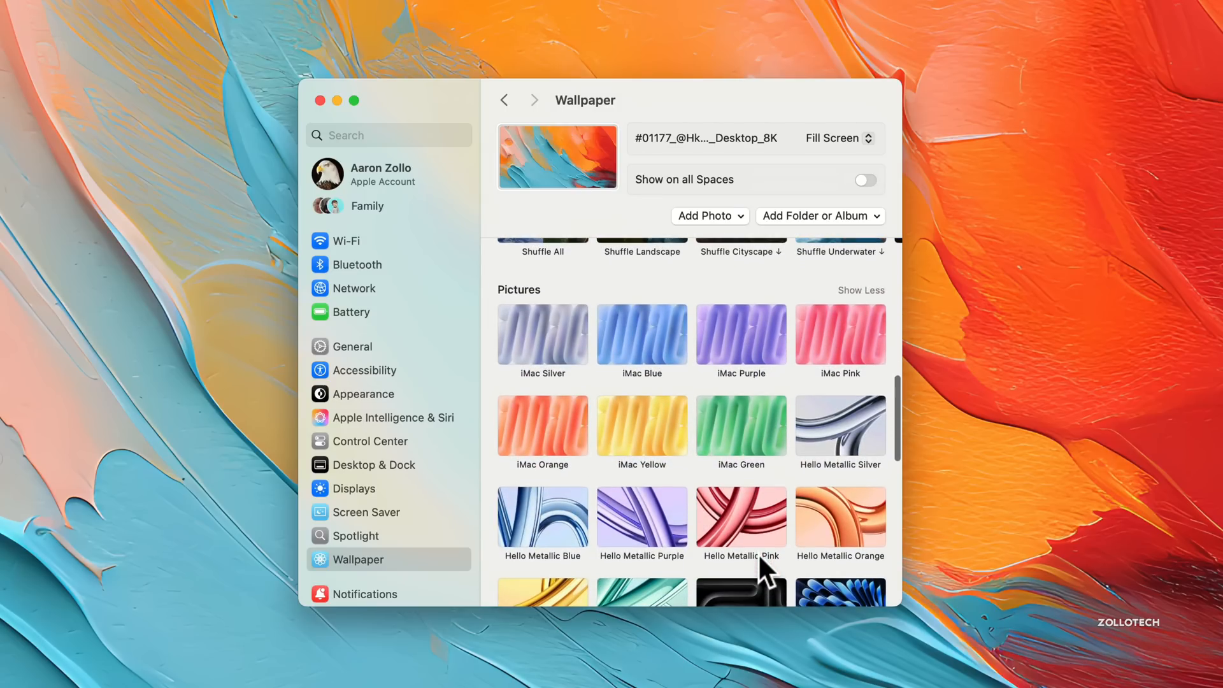
scroll("down", 3)
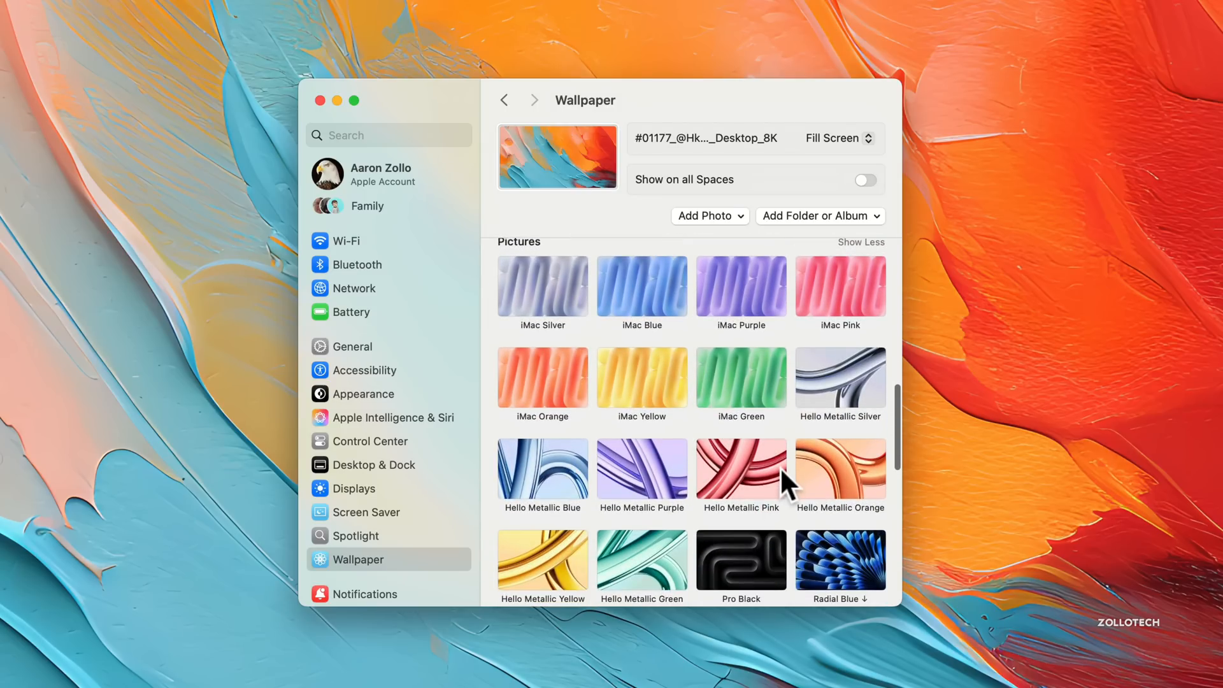
mouse_move(768, 577)
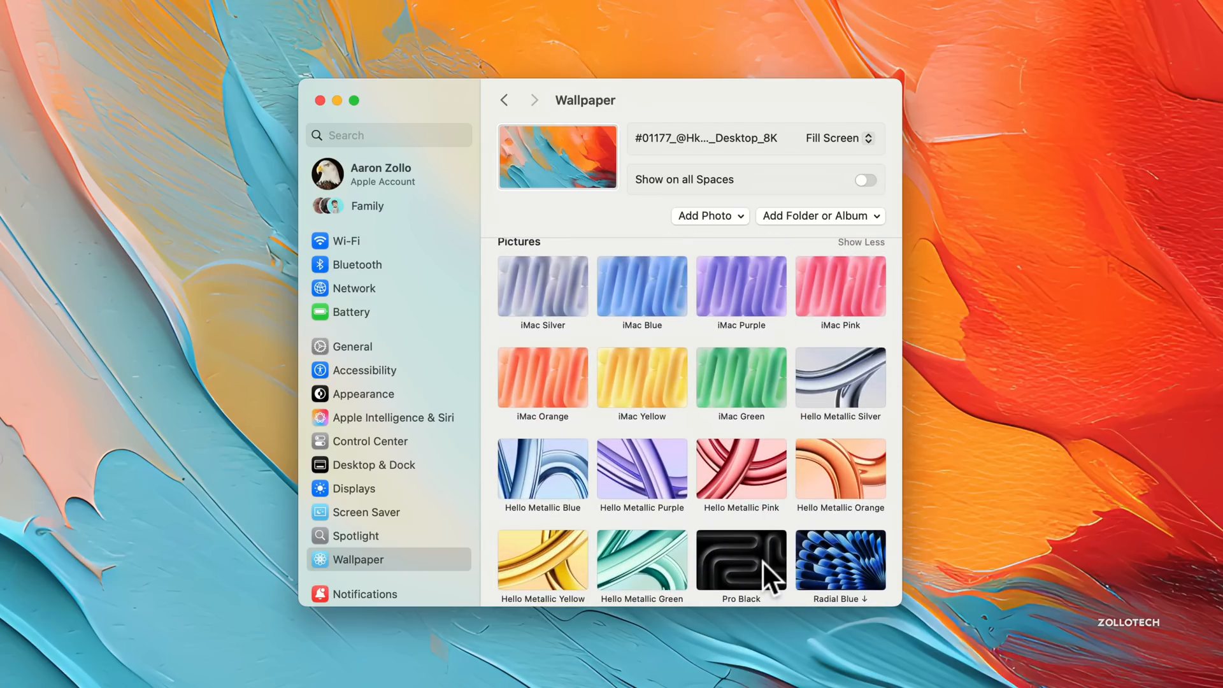
mouse_move(831, 312)
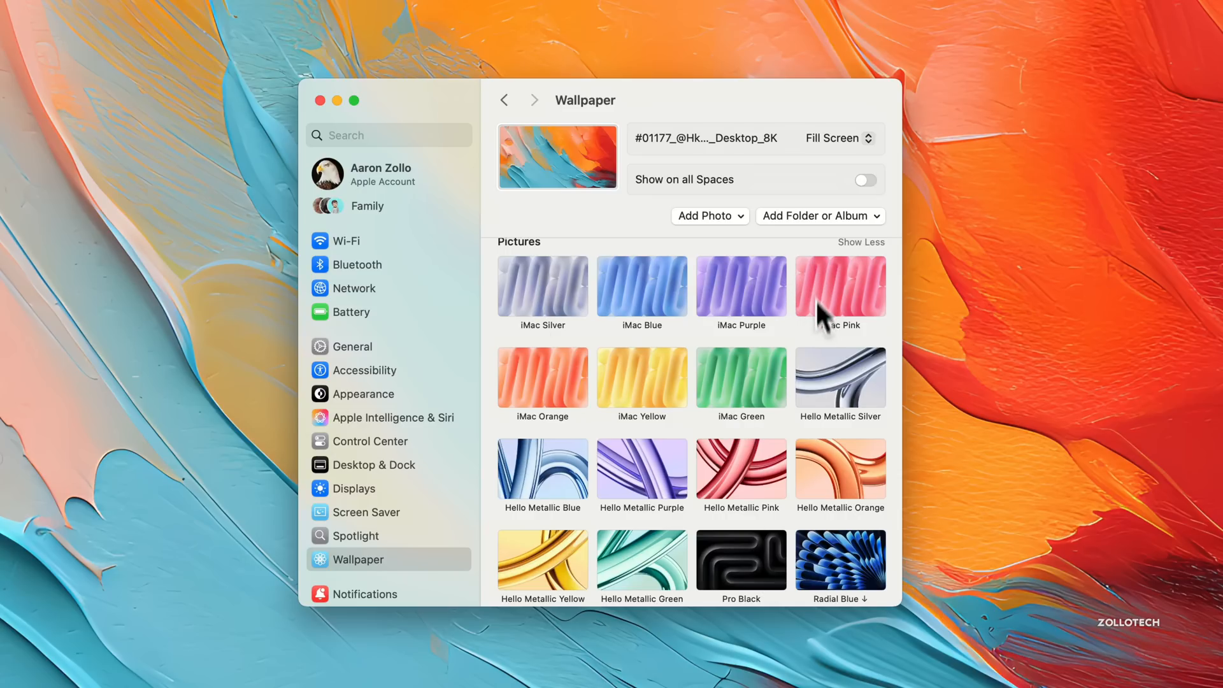
mouse_move(885, 347)
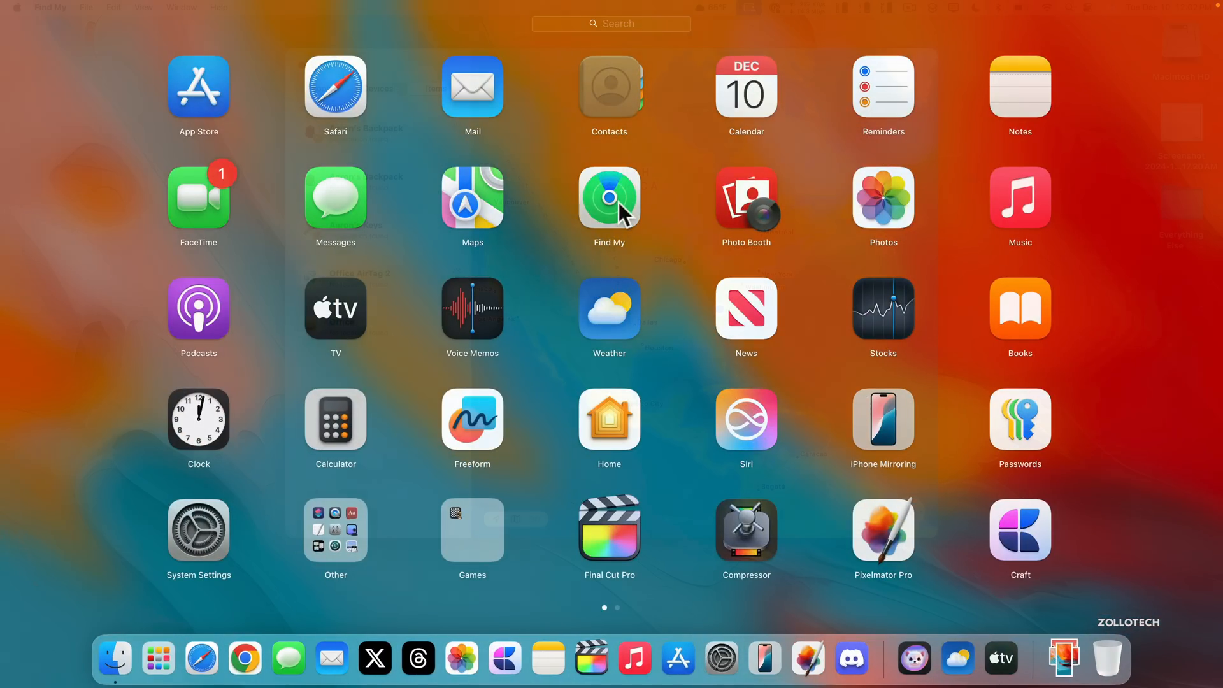
- Open Find My and show details for Aaron's Backpack AirTag
left_click(608, 197)
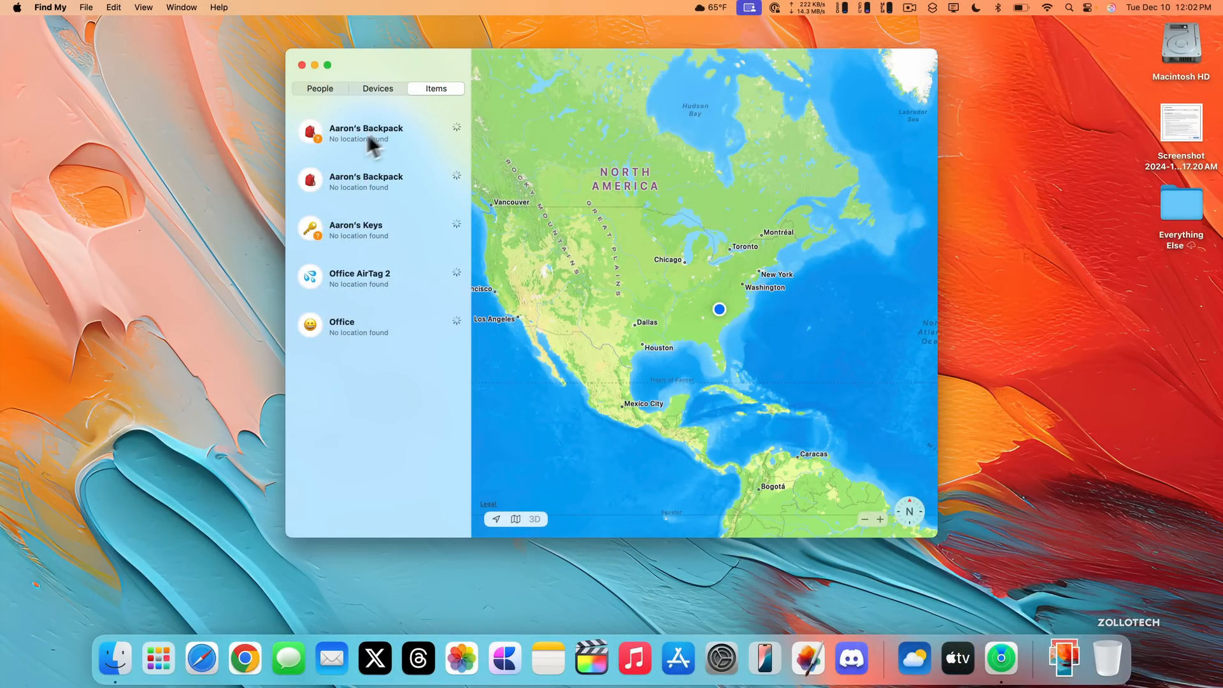
left_click(365, 133)
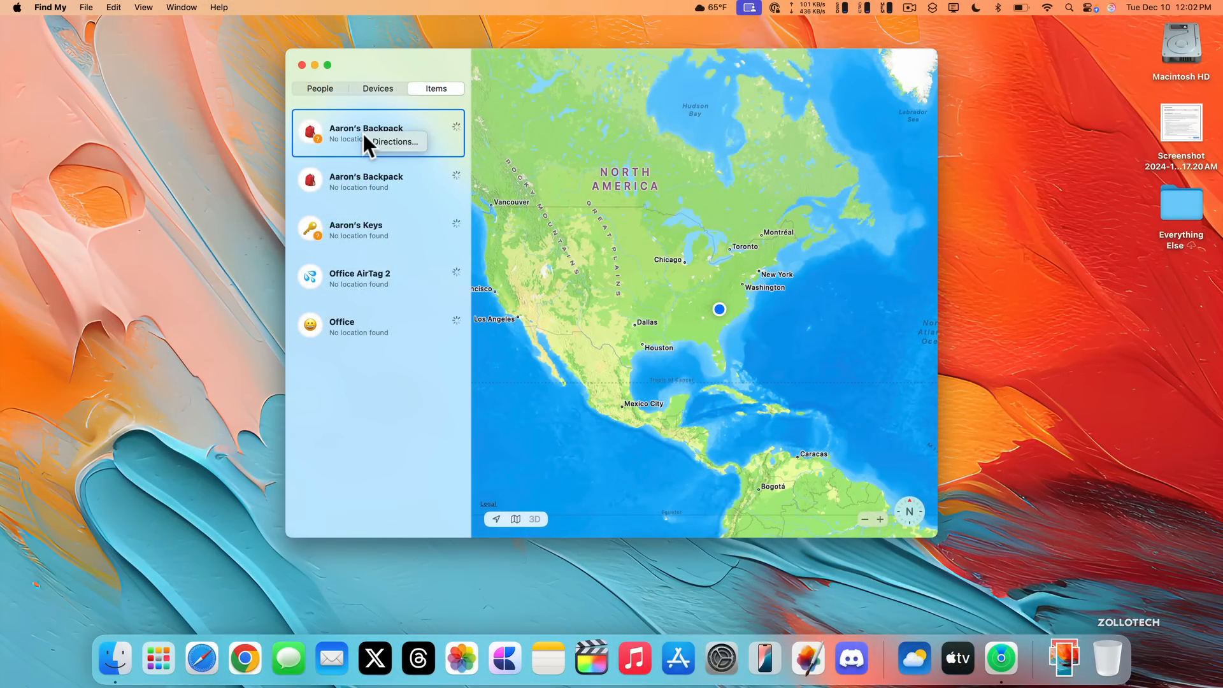
left_click(378, 133)
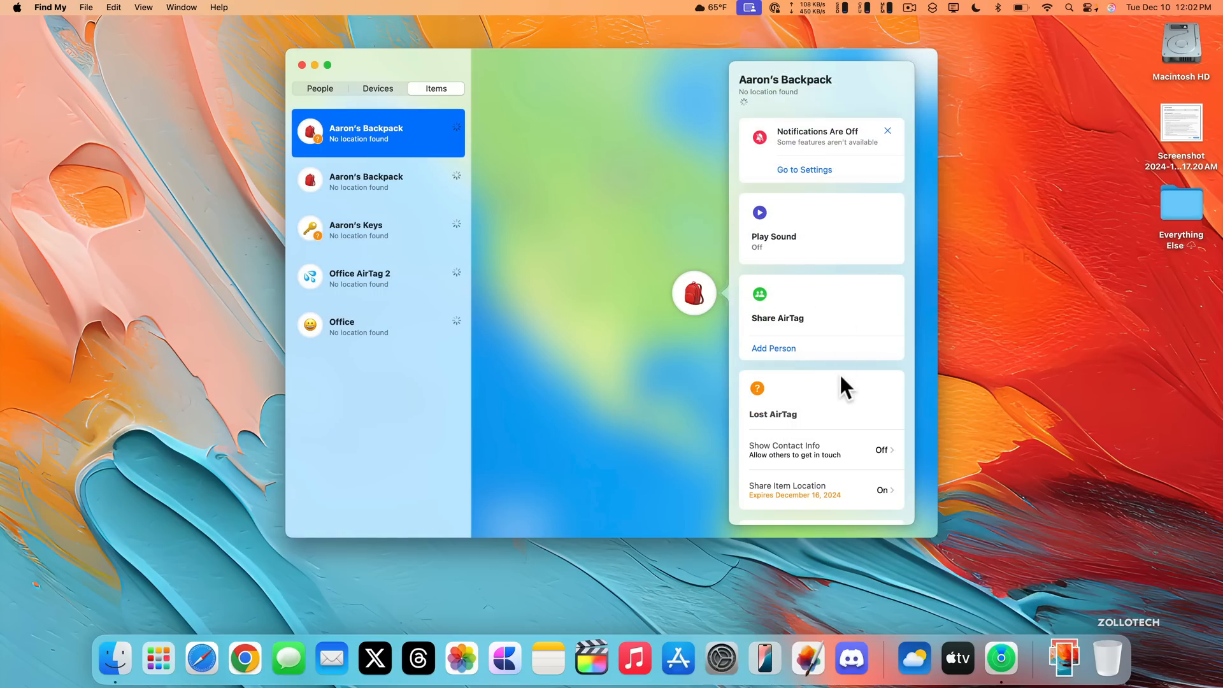
mouse_move(882, 511)
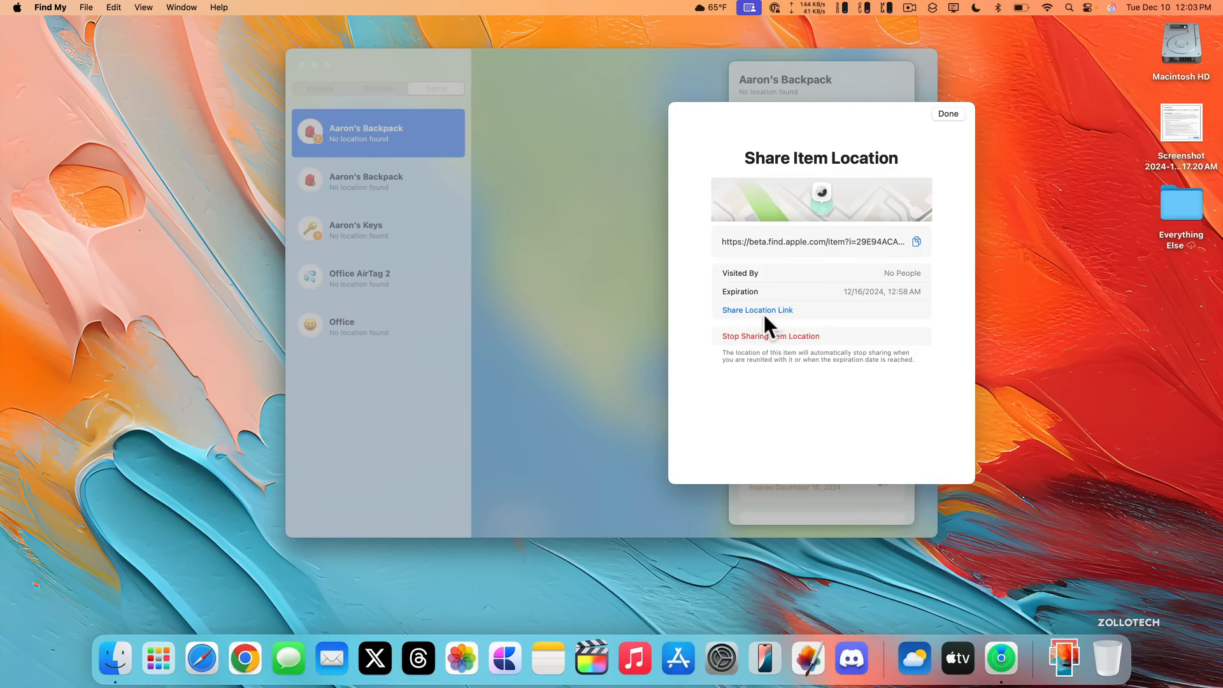
- Turn Share Item Location off for Aaron's Backpack AirTag
left_click(770, 335)
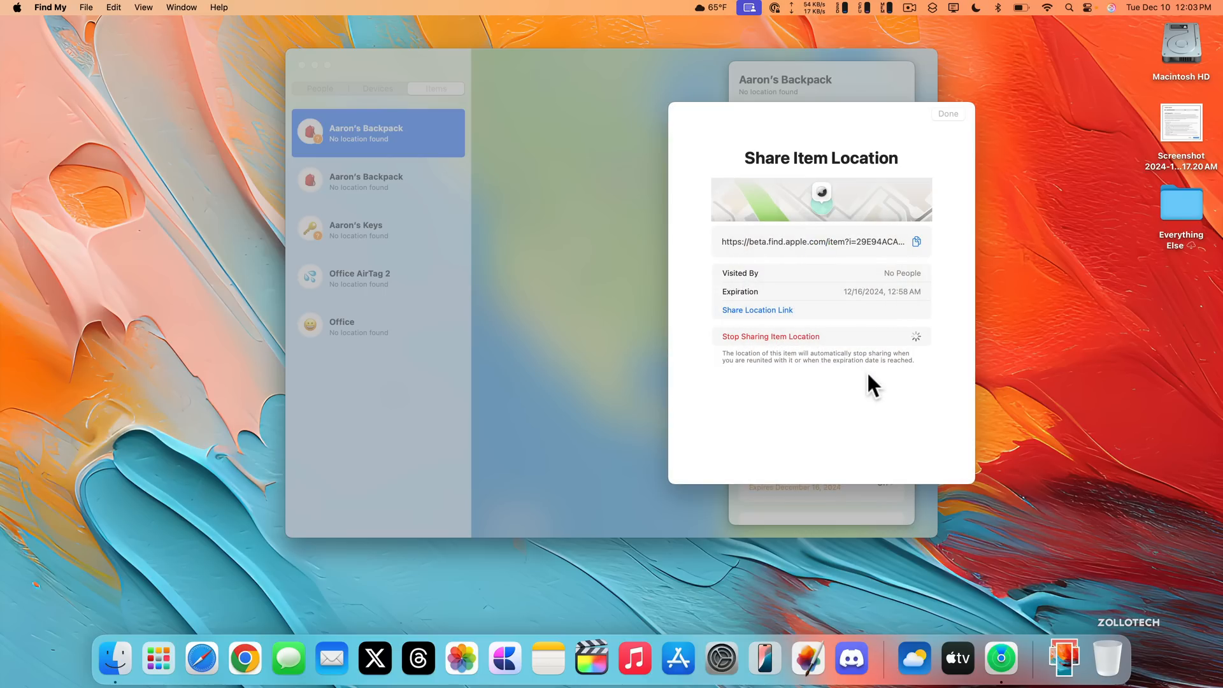
left_click(948, 113)
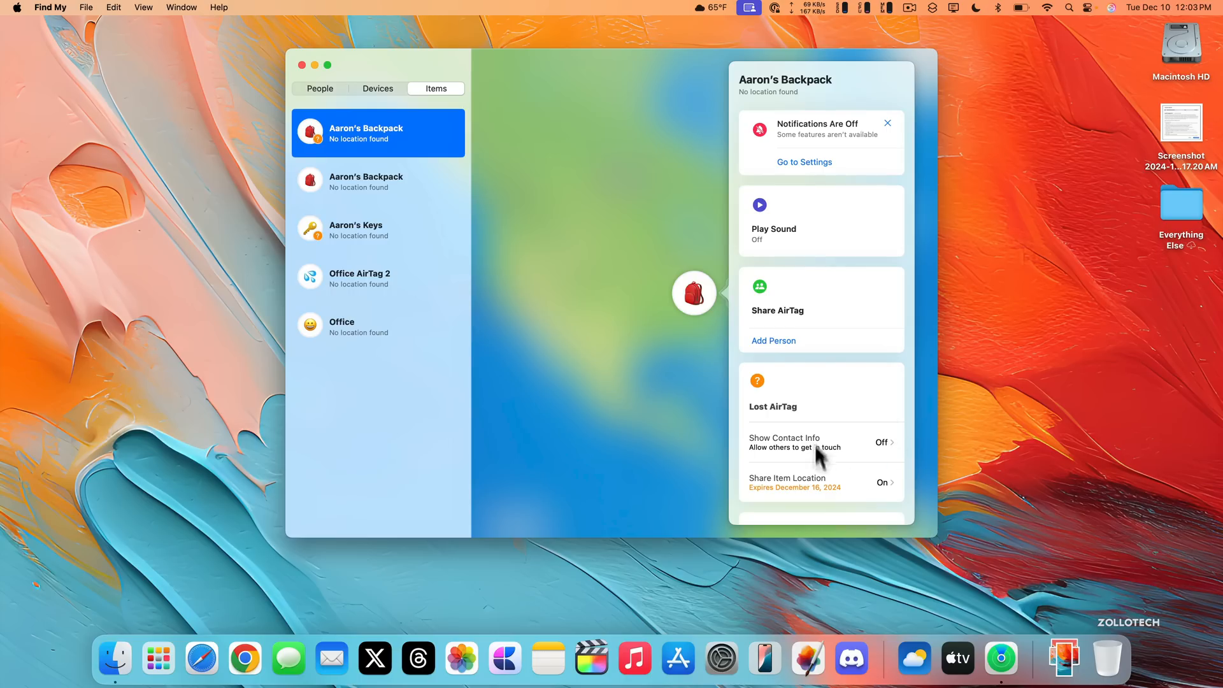
left_click(882, 482)
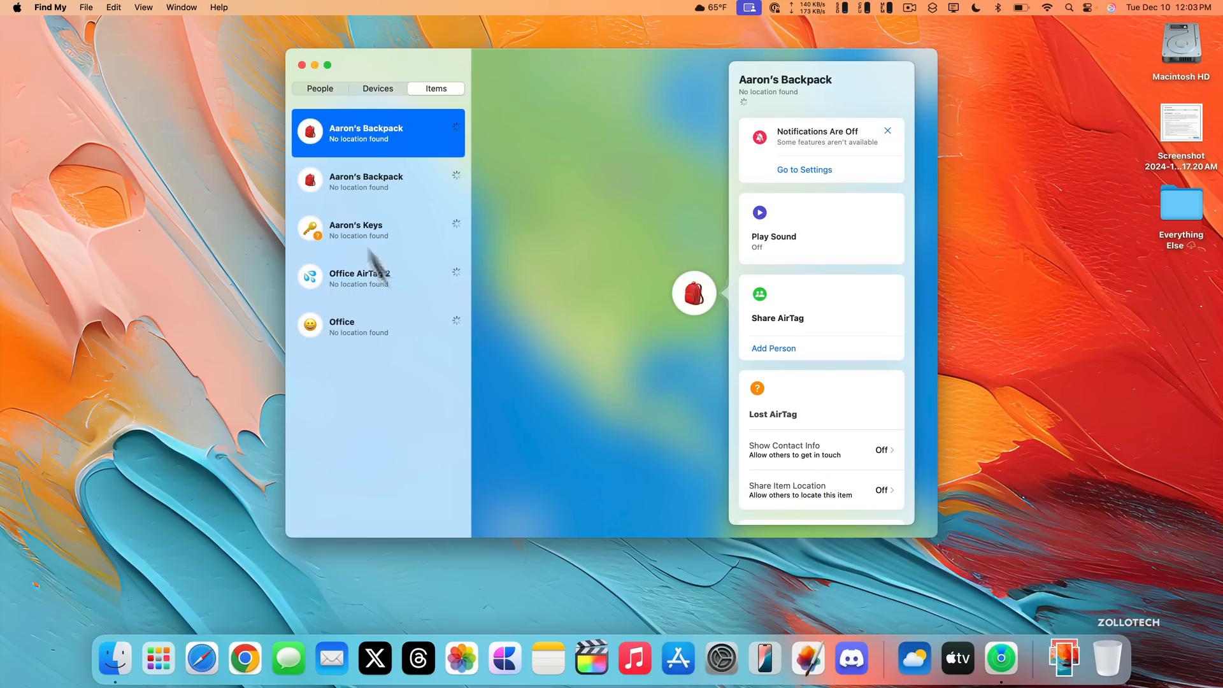
mouse_move(541, 437)
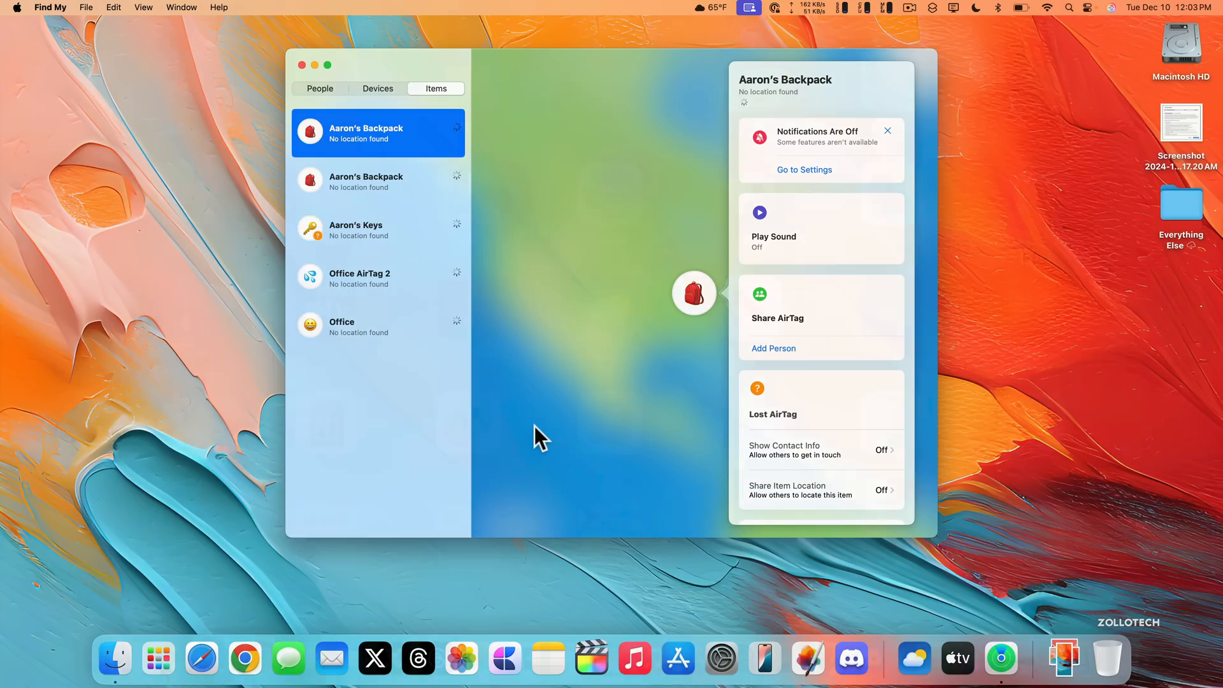
- Browse Podcasts to the Technology category featuring Shell Game and Hard Fork
left_click(957, 658)
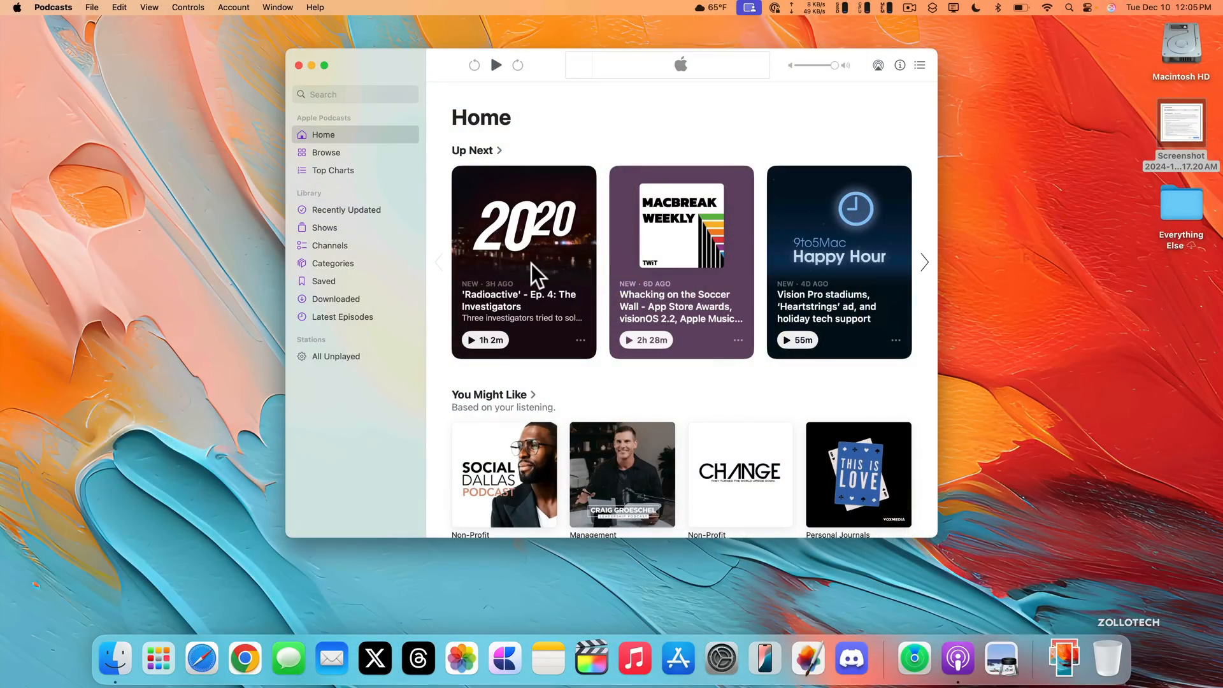
mouse_move(537, 277)
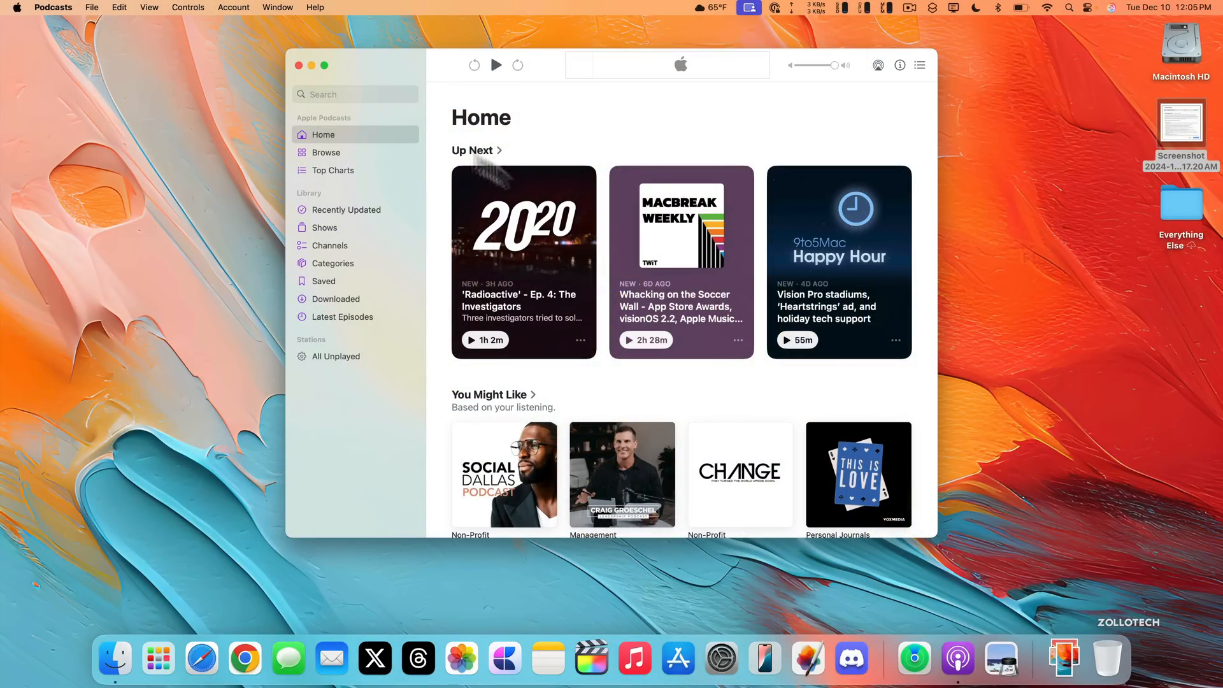
scroll("down", 3)
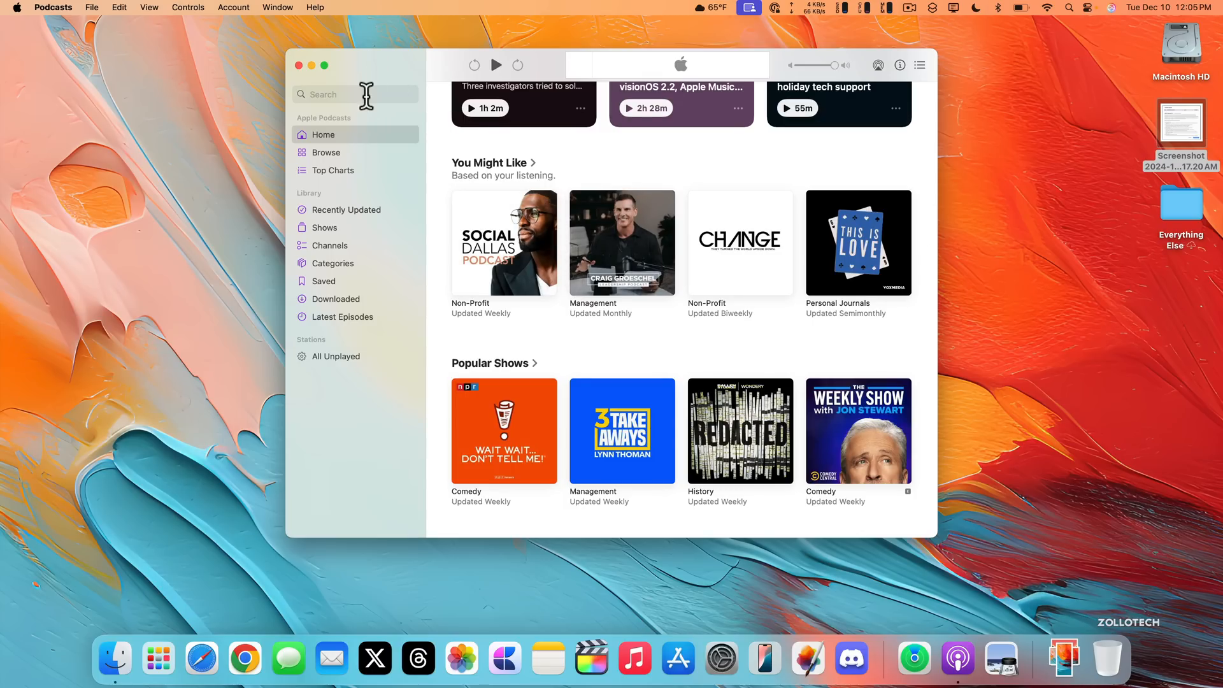
left_click(326, 152)
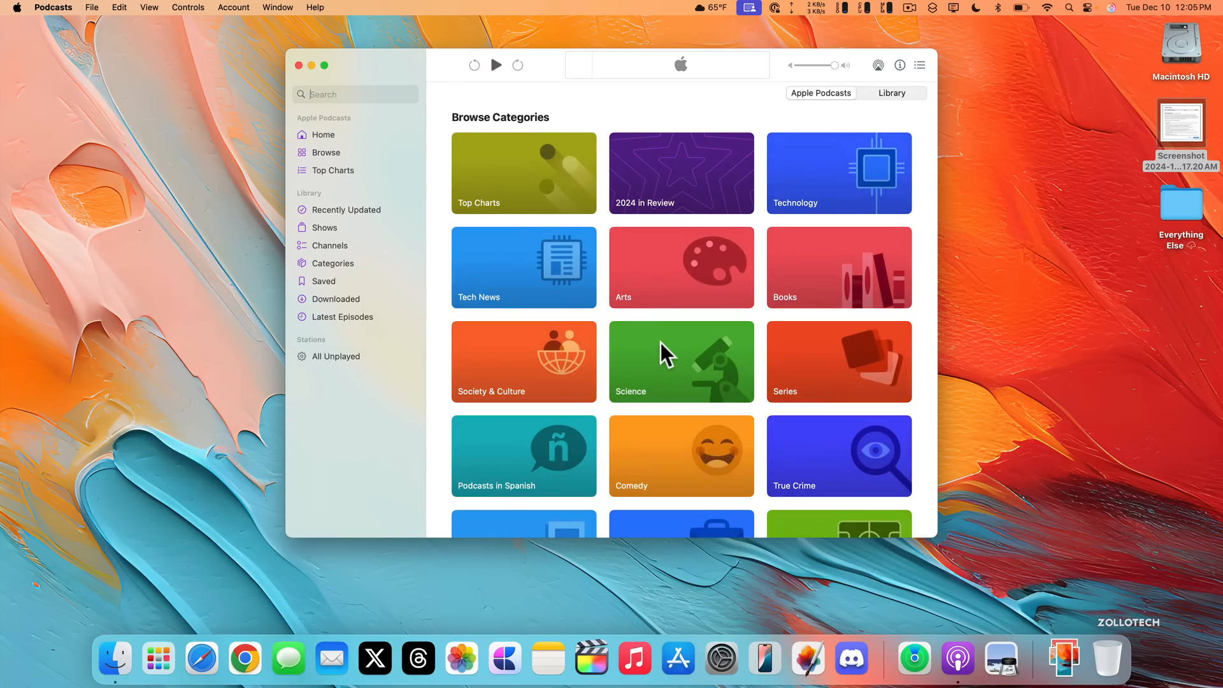
left_click(838, 173)
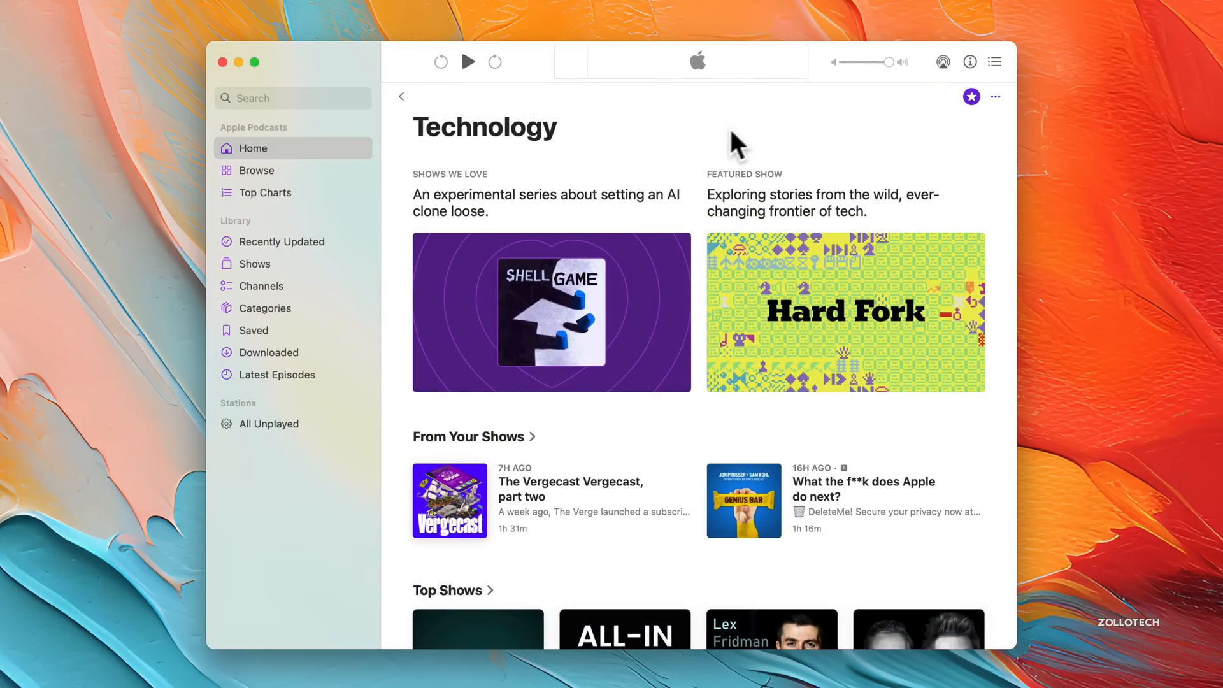
left_click(265, 307)
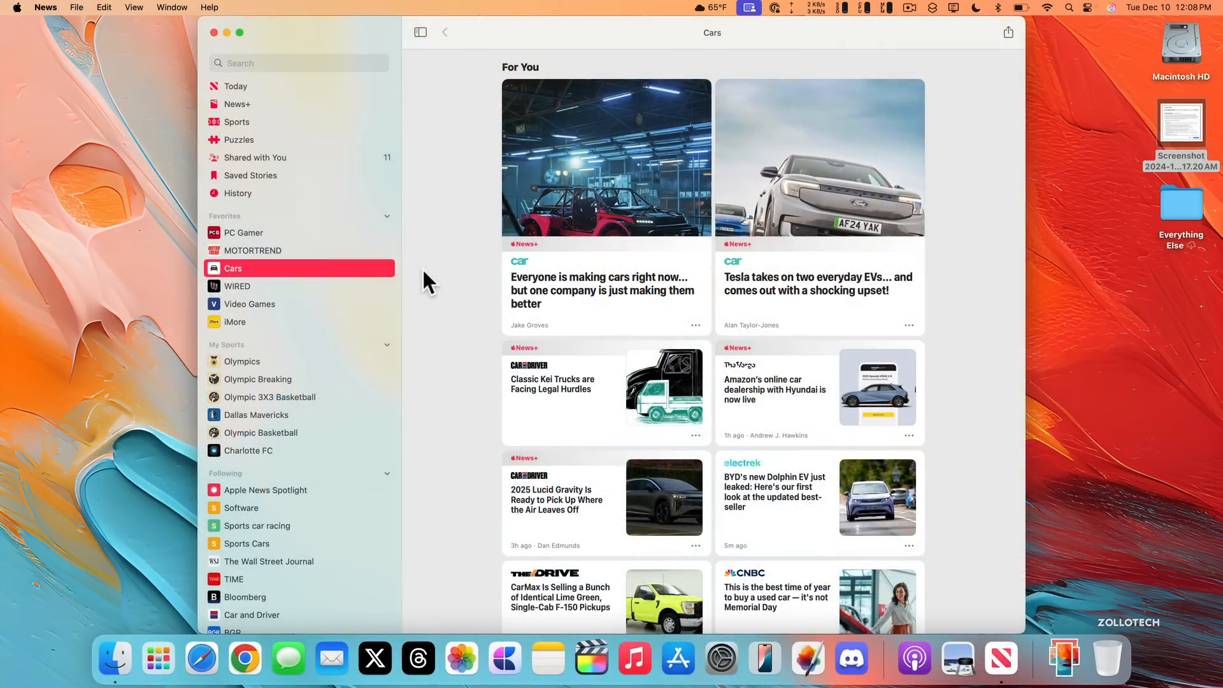
- Browse News+ Sudoku puzzles and their archive, then bring up the Launchpad app grid
left_click(239, 140)
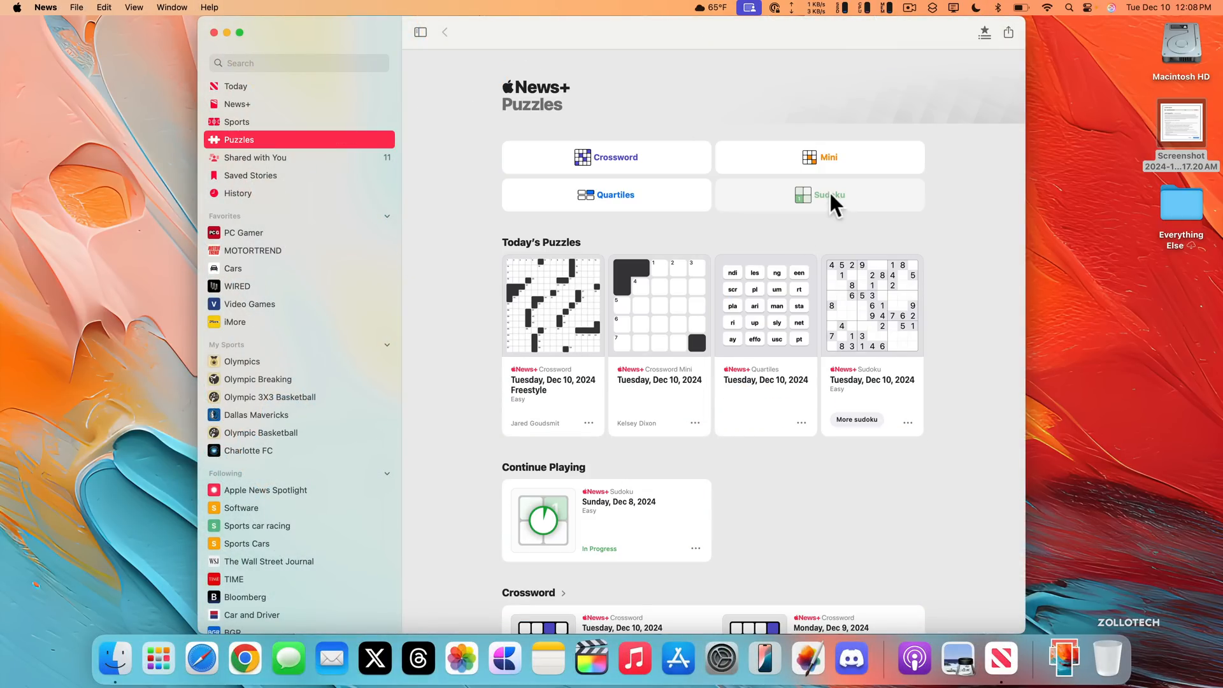
left_click(819, 194)
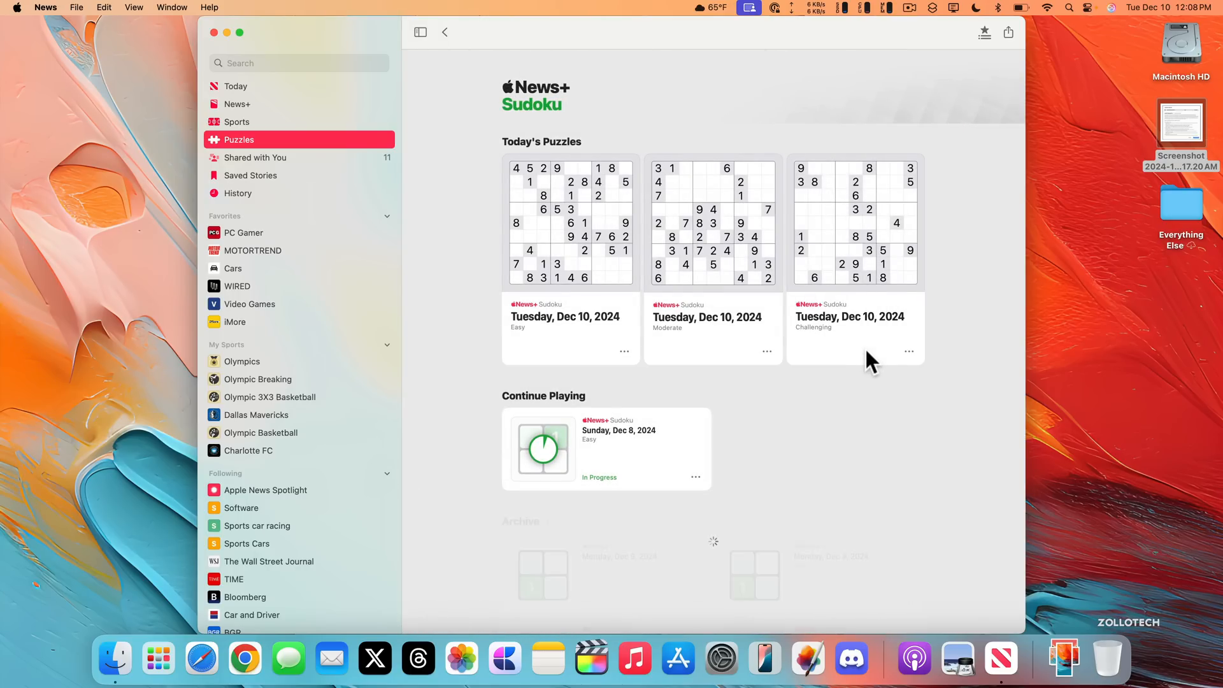
scroll("down", 3)
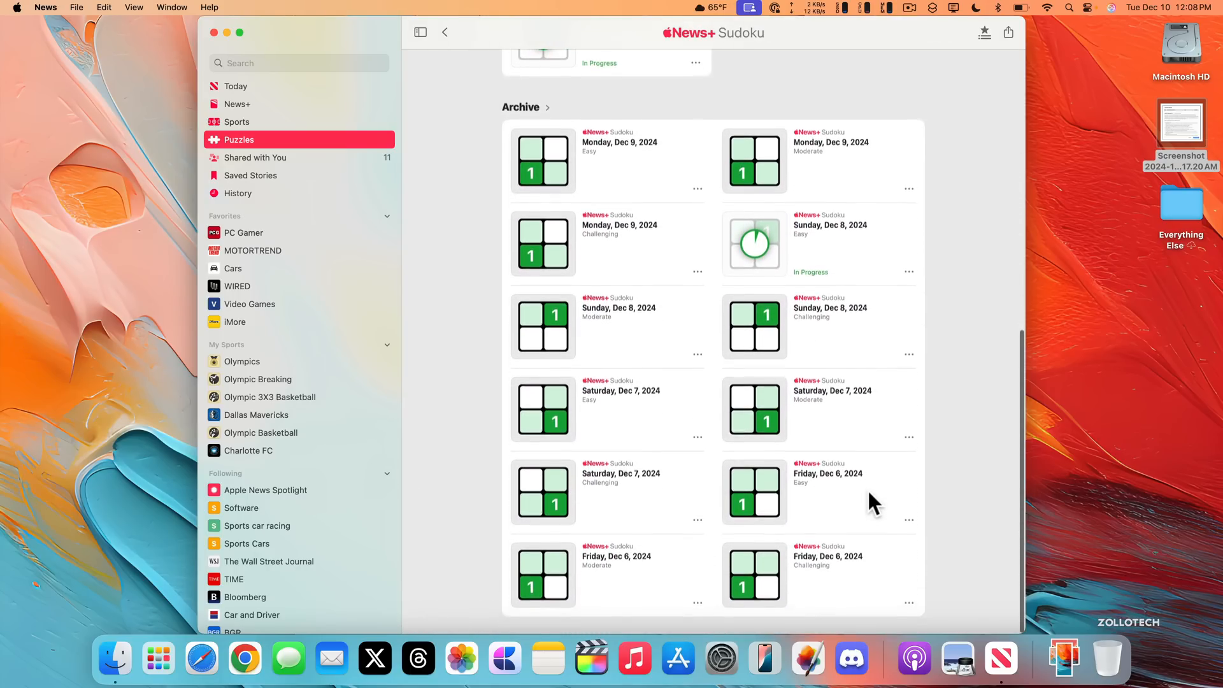
left_click(177, 658)
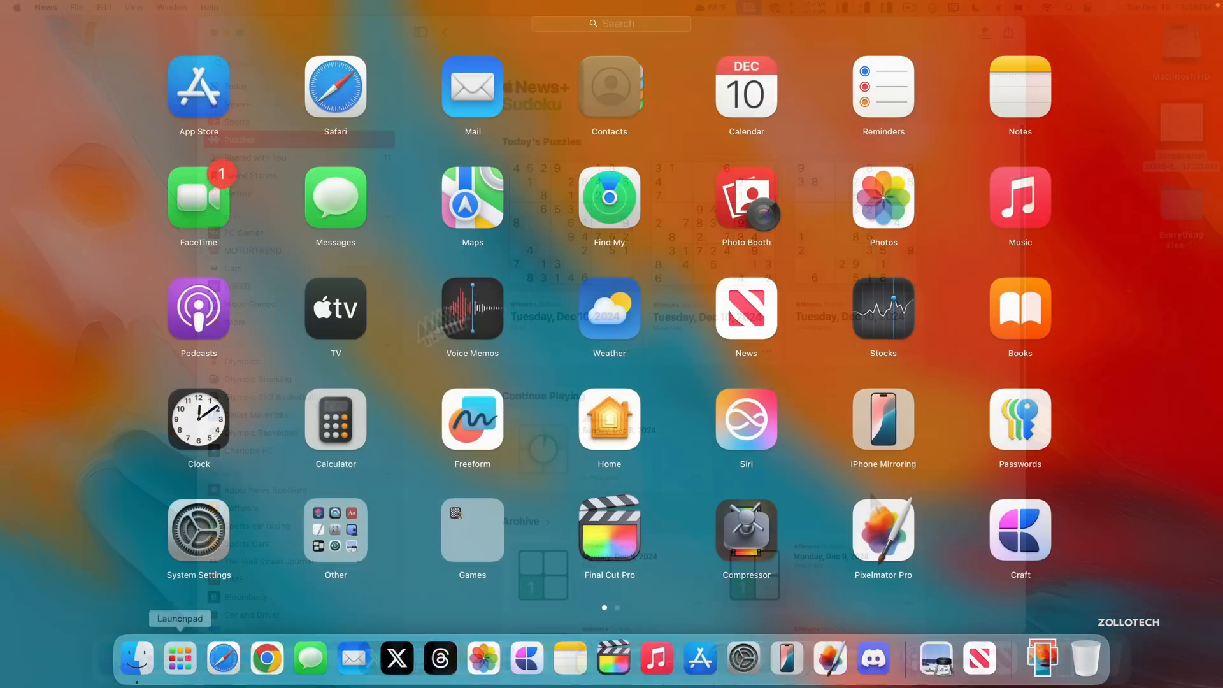
- Launch Stocks from Launchpad, showing Tesla (TSLA) at 404.77 with its daily chart
left_click(882, 308)
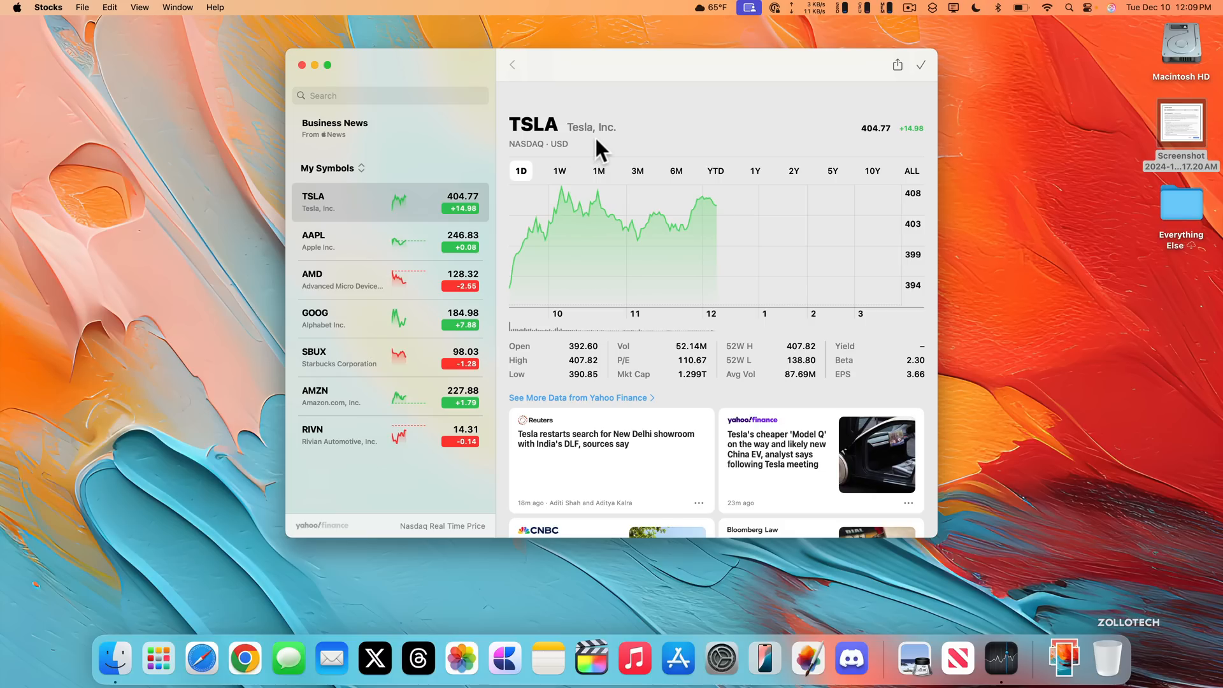
mouse_move(718, 164)
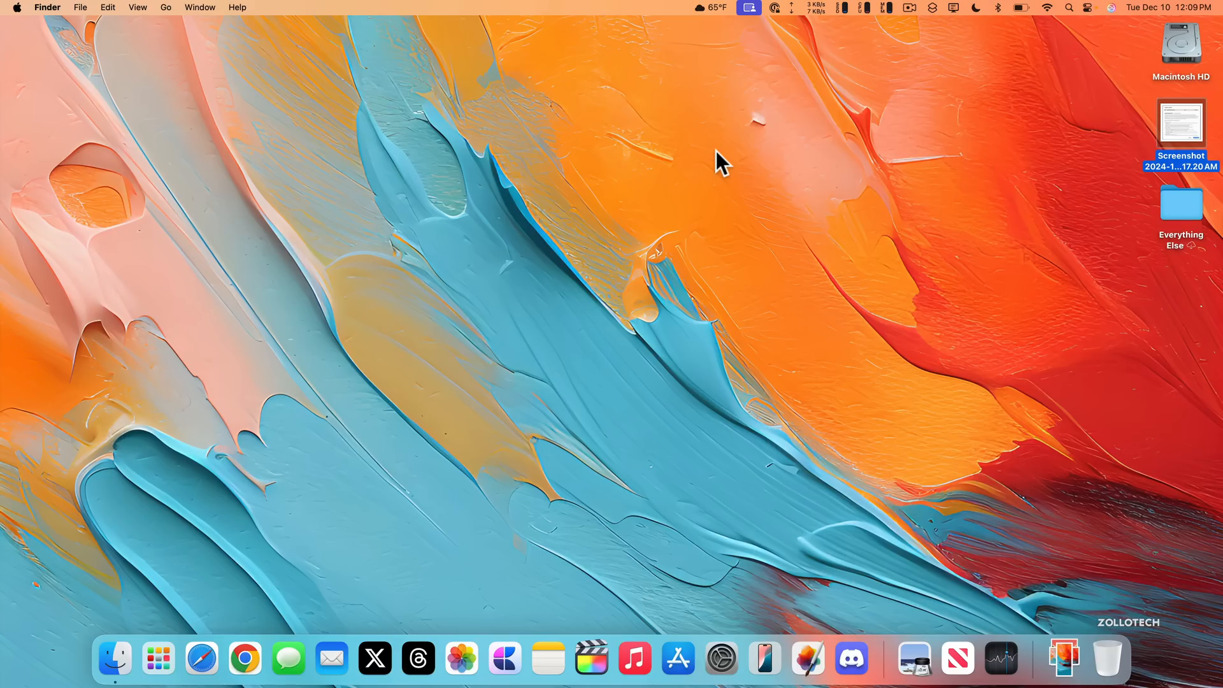
mouse_move(566, 268)
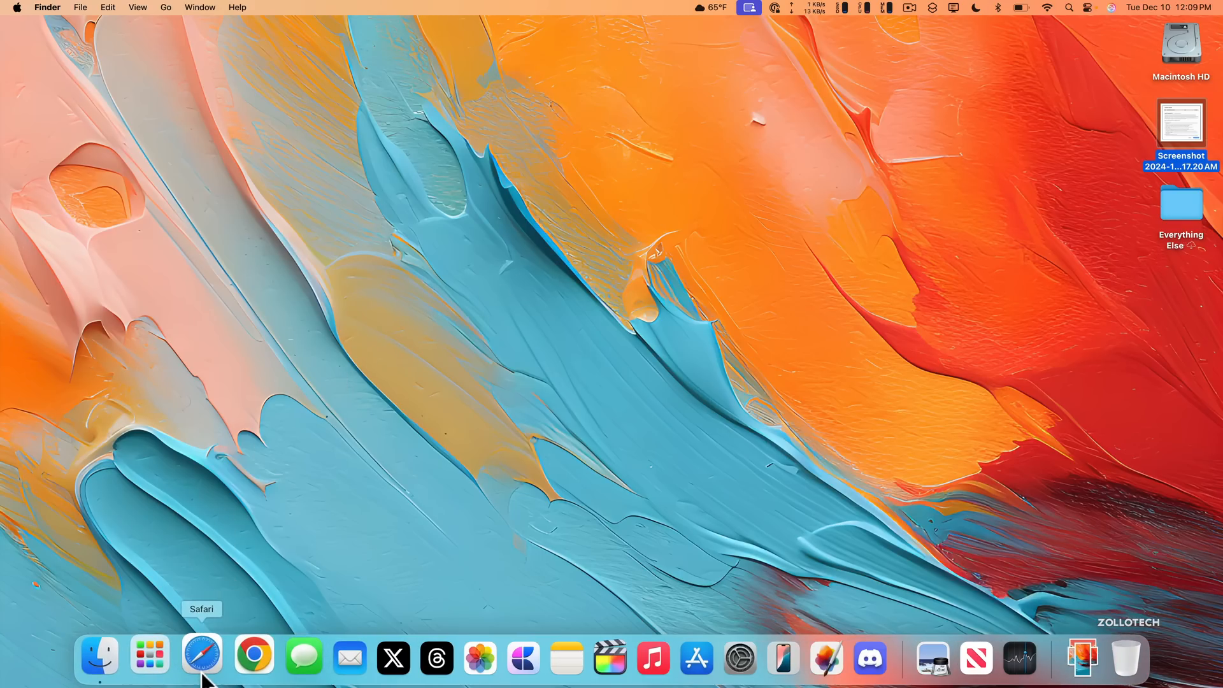
- Open Safari and scroll through the macOS Sequoia 15.2 RC 2 resolved-issue sections
left_click(201, 656)
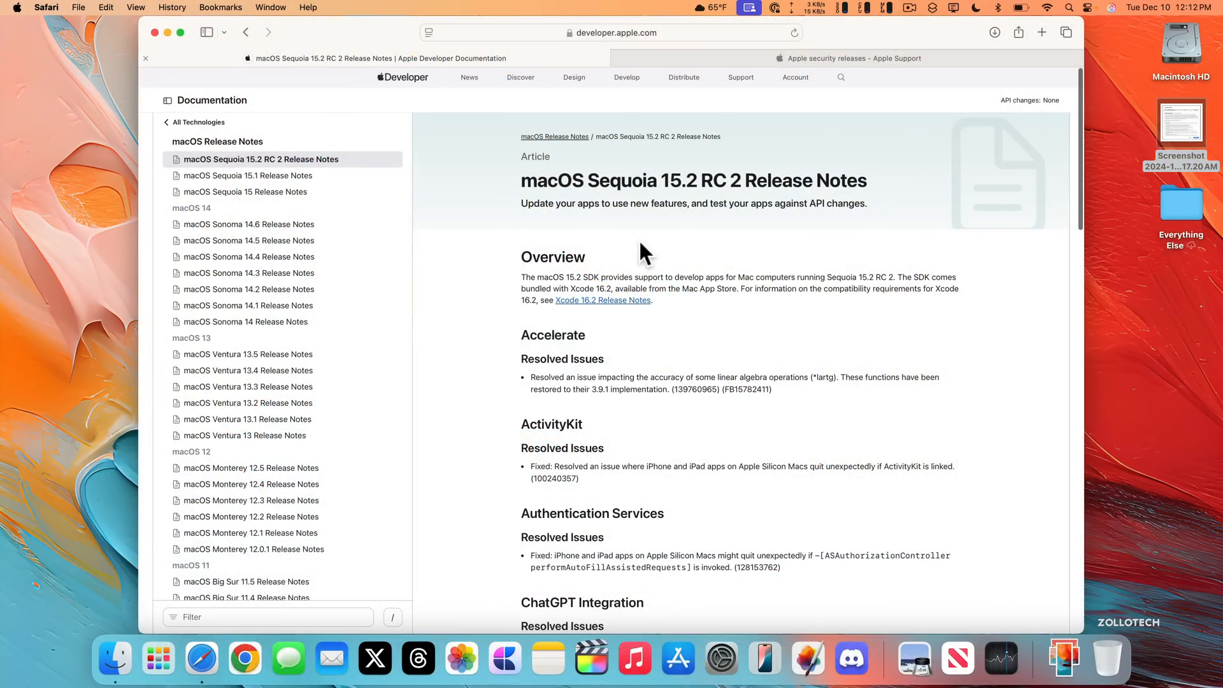
mouse_move(698, 240)
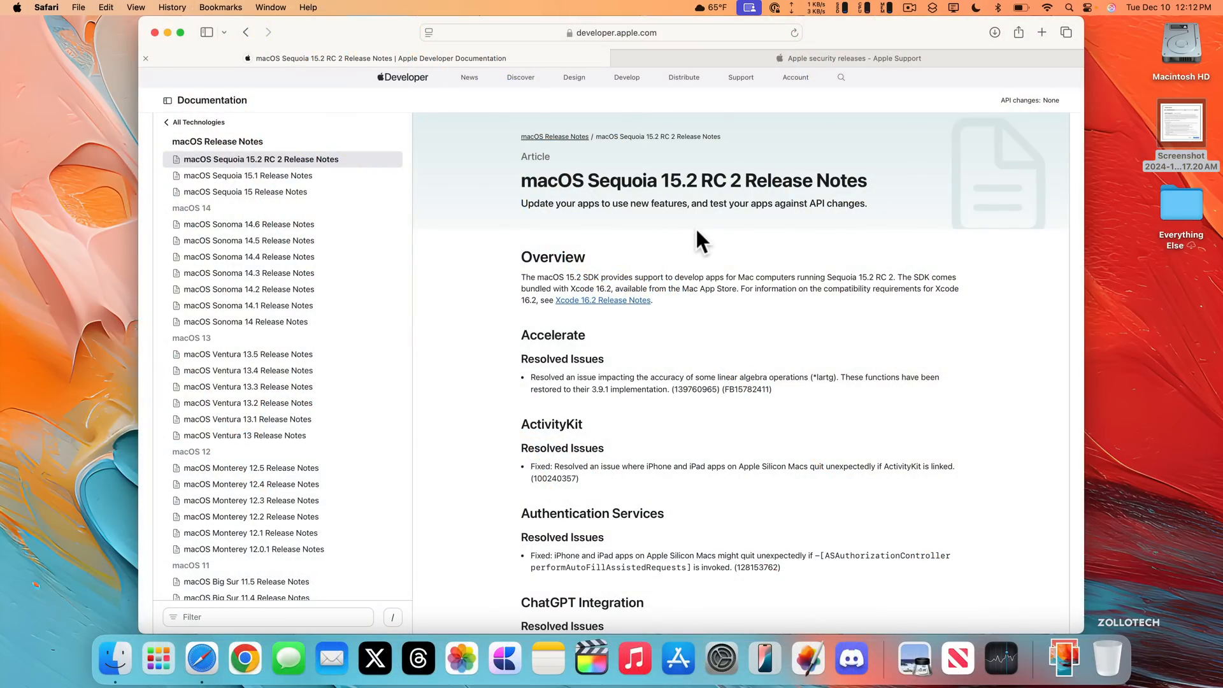
scroll("down", 3)
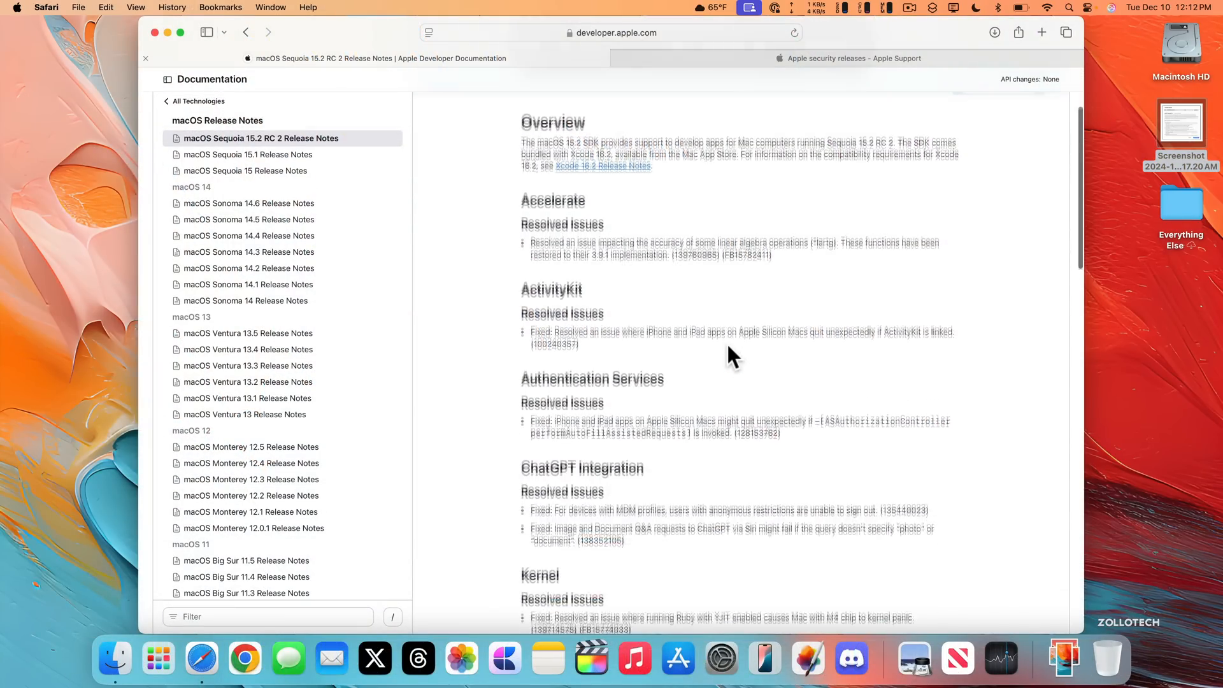
scroll("down", 3)
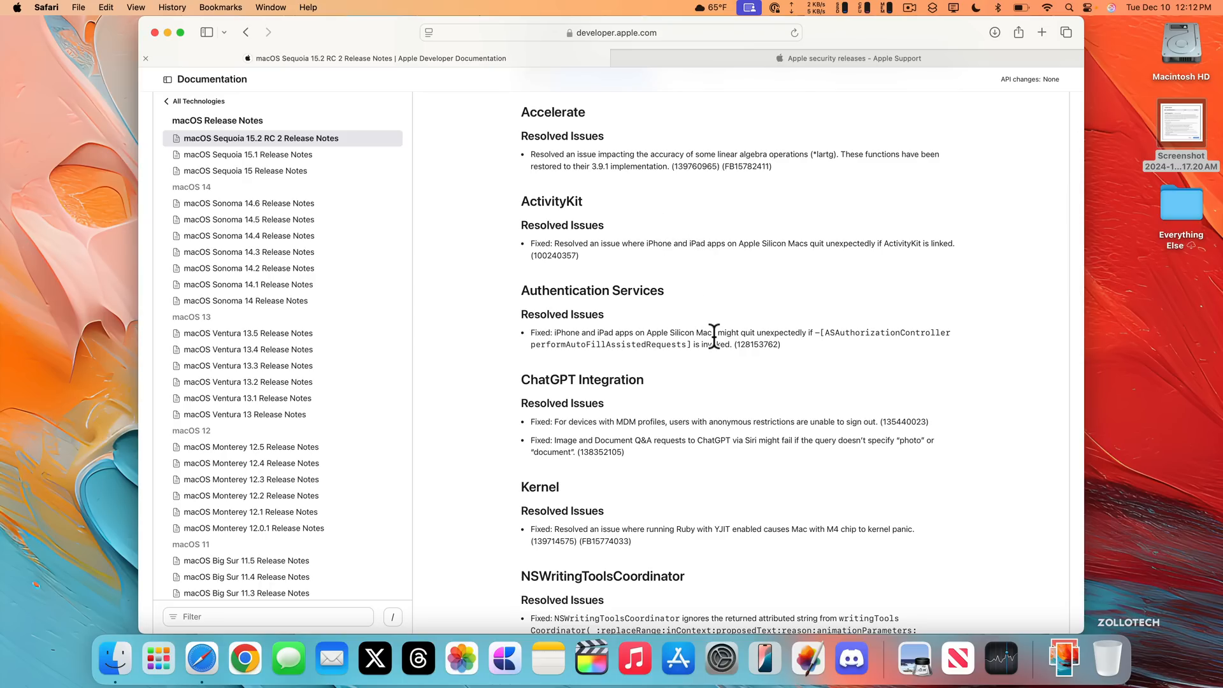
scroll("down", 3)
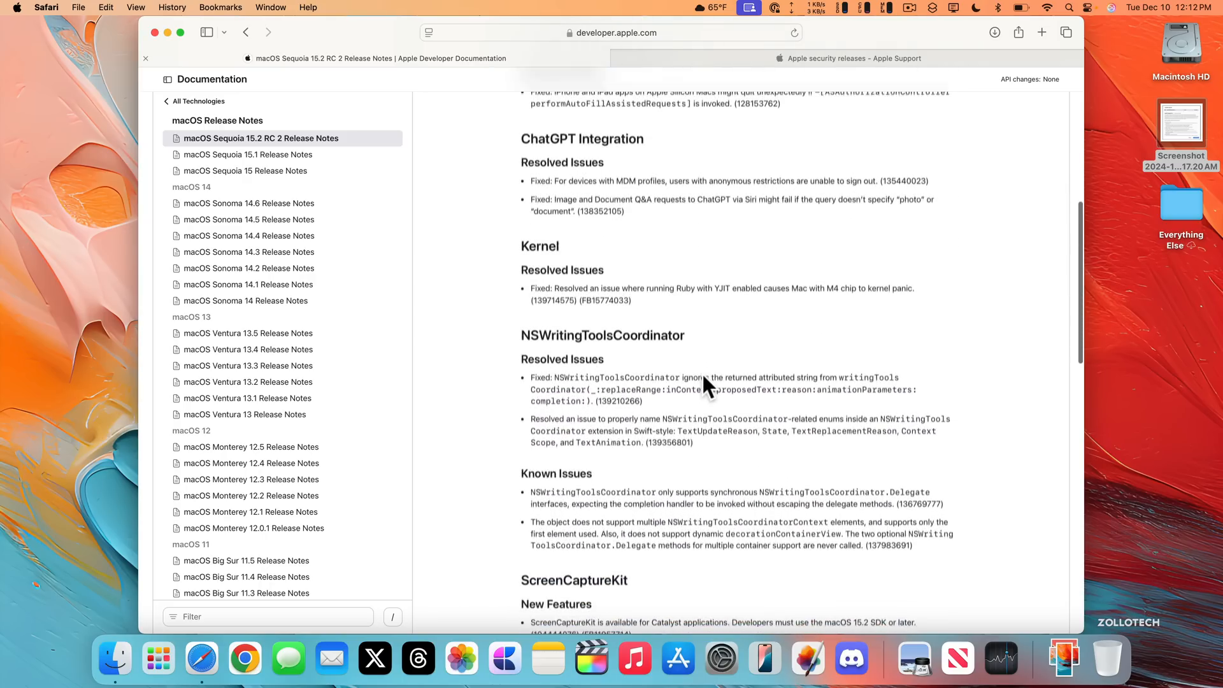
scroll("down", 3)
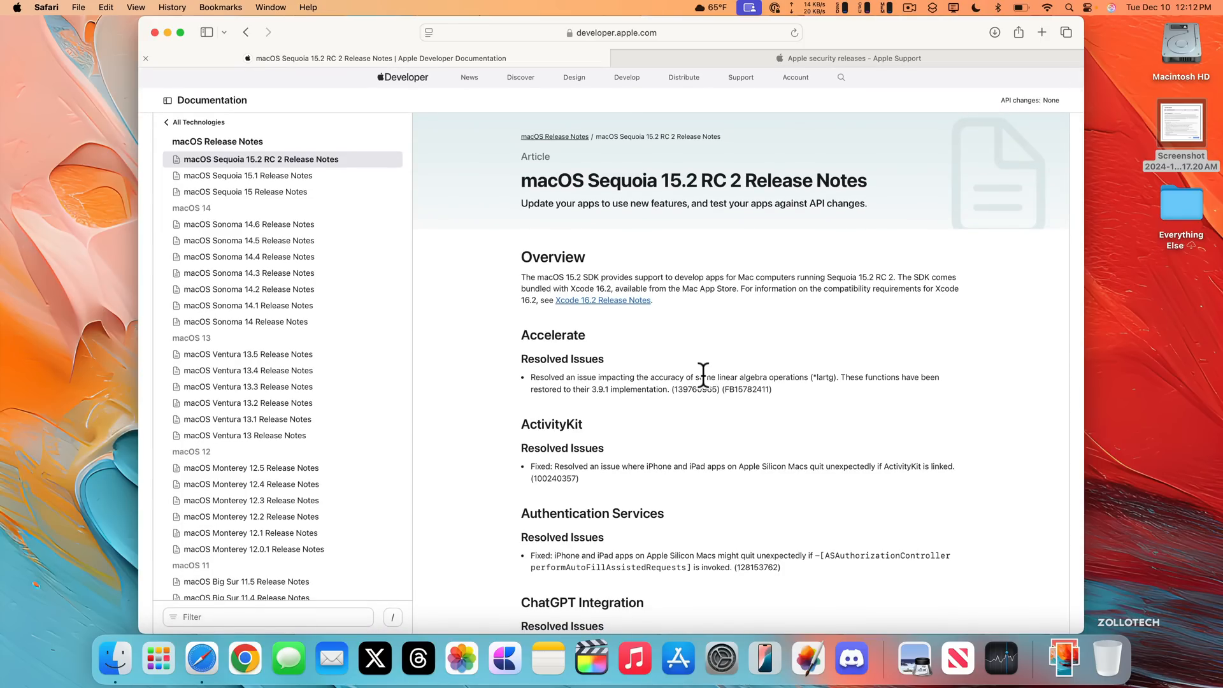
mouse_move(684, 331)
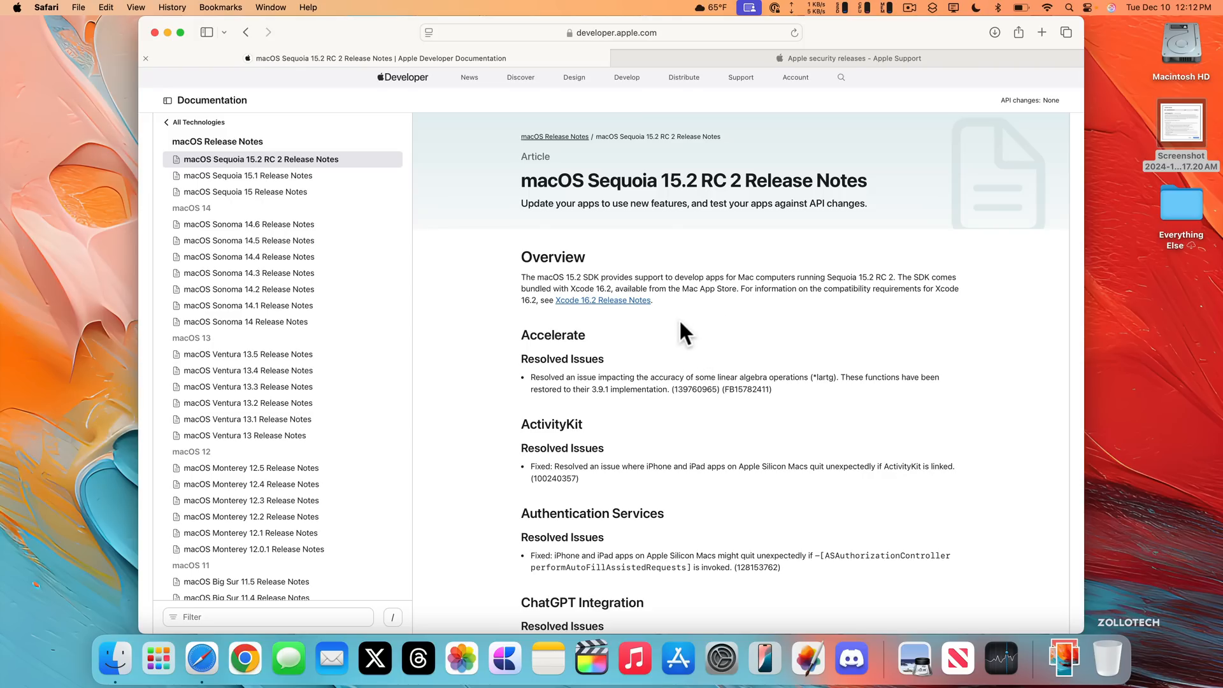
mouse_move(684, 331)
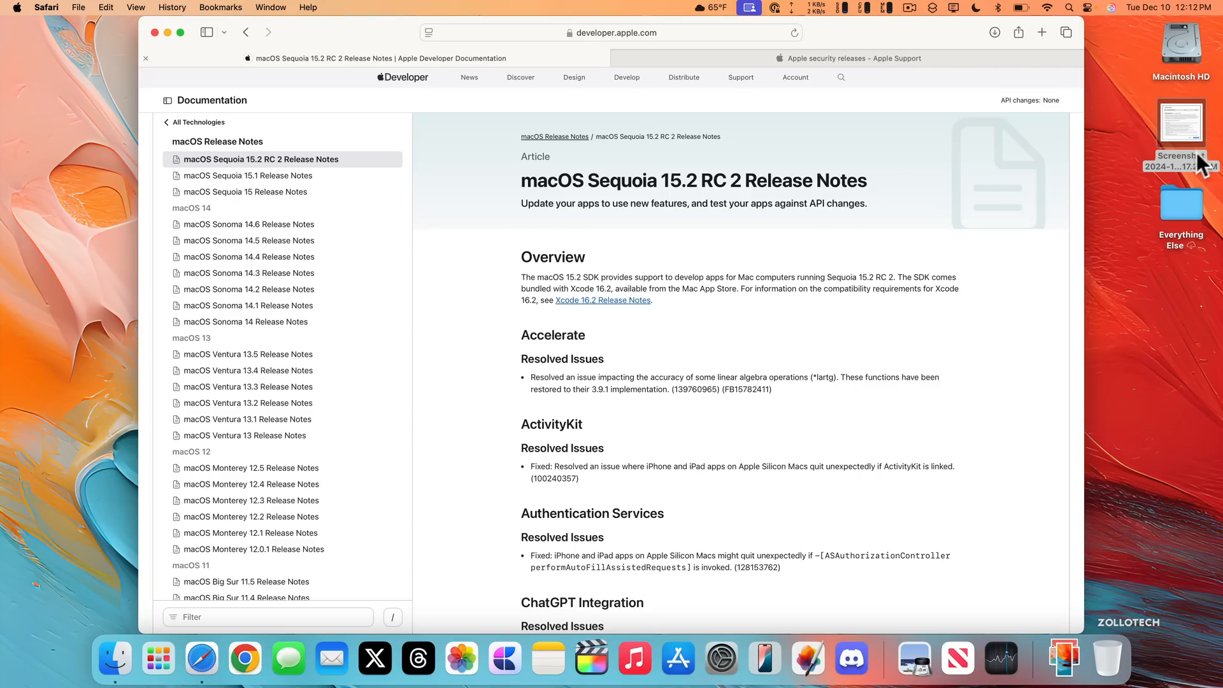
mouse_move(689, 281)
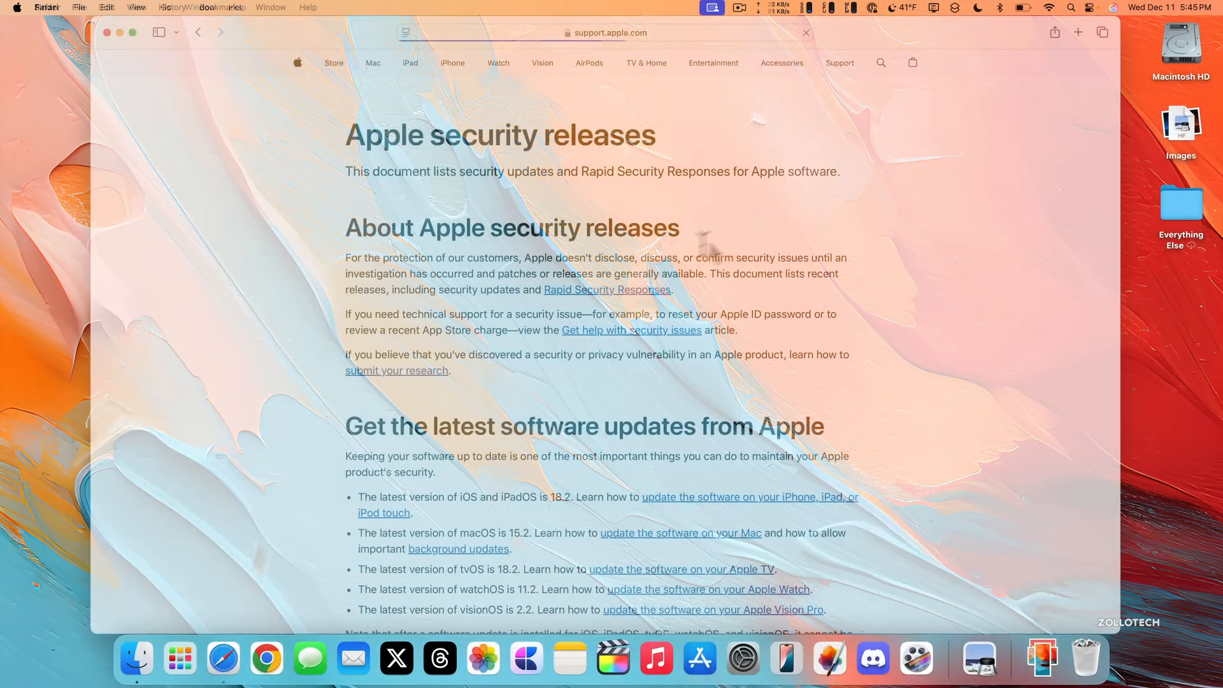
- Scroll down and open the macOS Sequoia 15.2 security content page
scroll("down", 3)
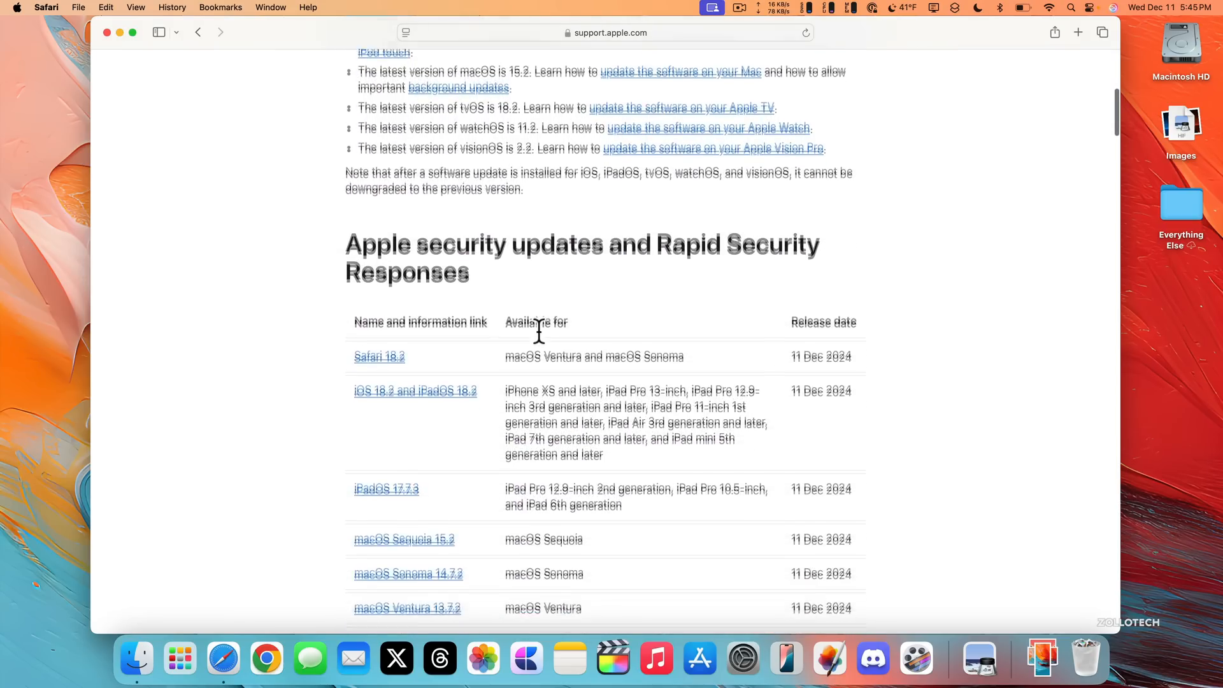
scroll("down", 3)
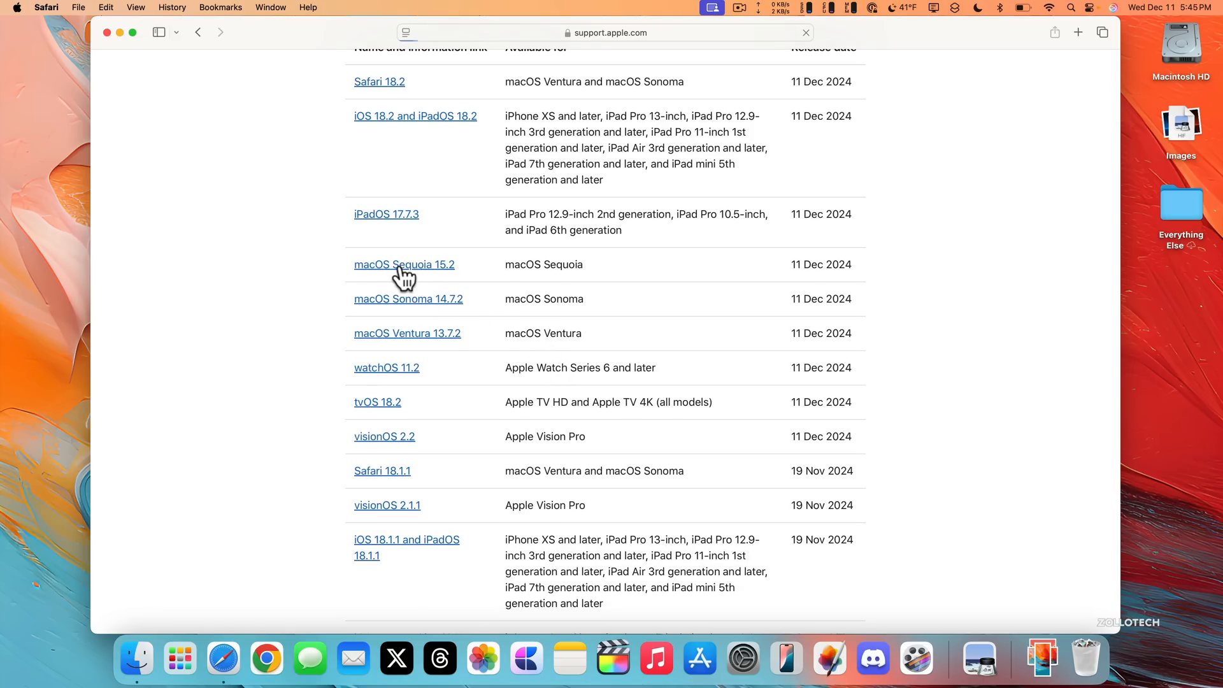
left_click(404, 264)
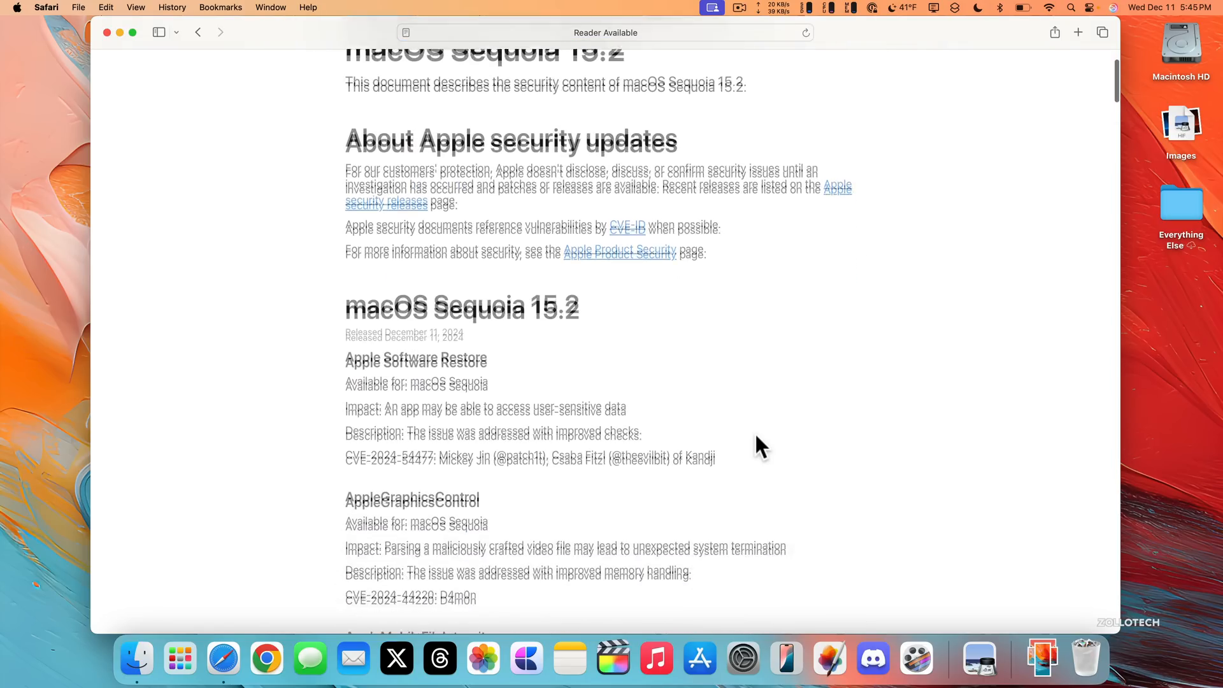
- Scroll past the Passwords and Perl entries to the StorageKit, Swift and WebKit fixes
scroll("down", 3)
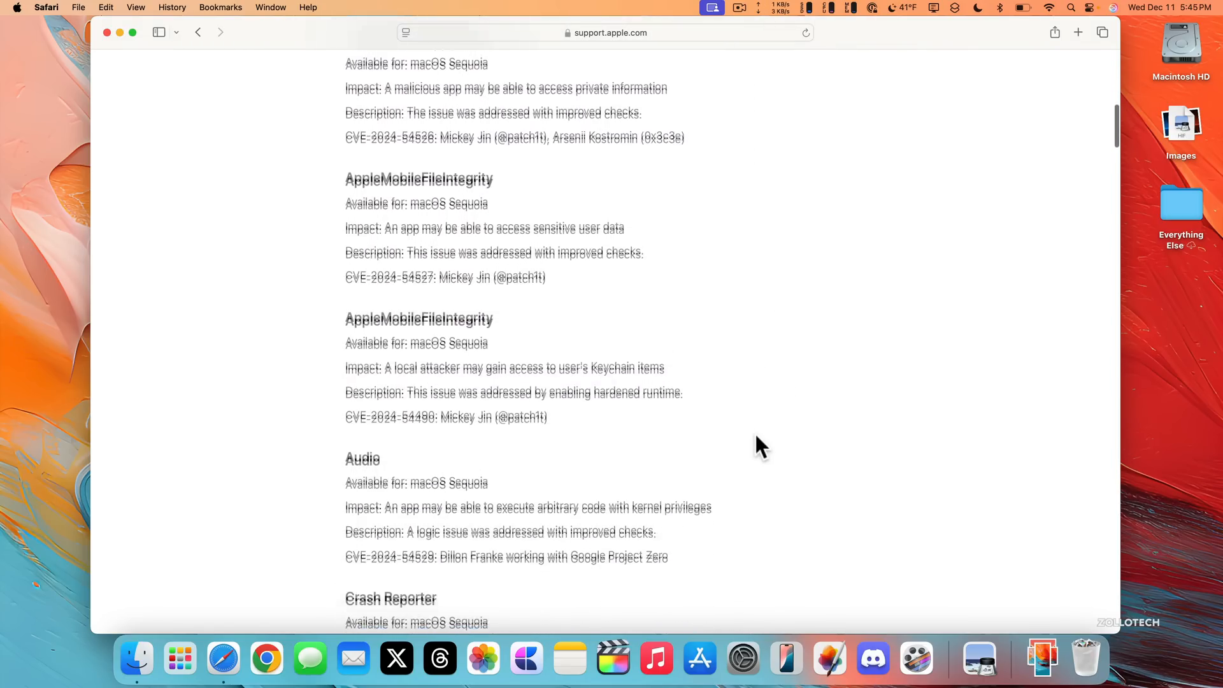
scroll("down", 3)
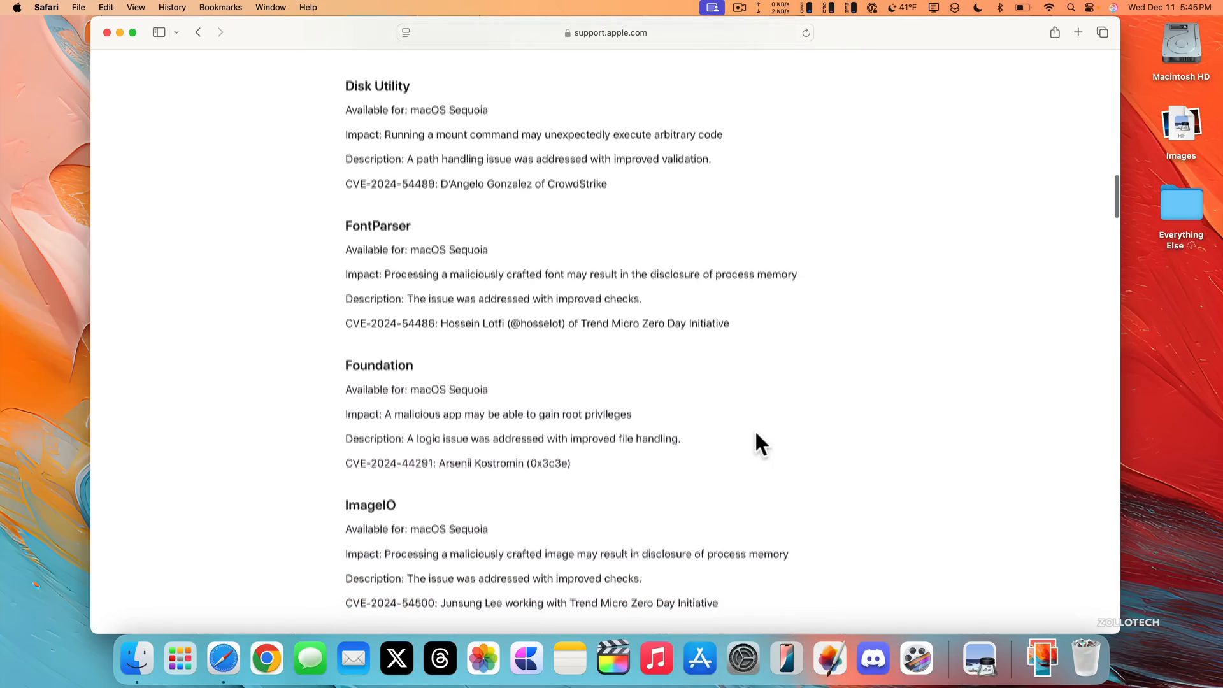
scroll("down", 3)
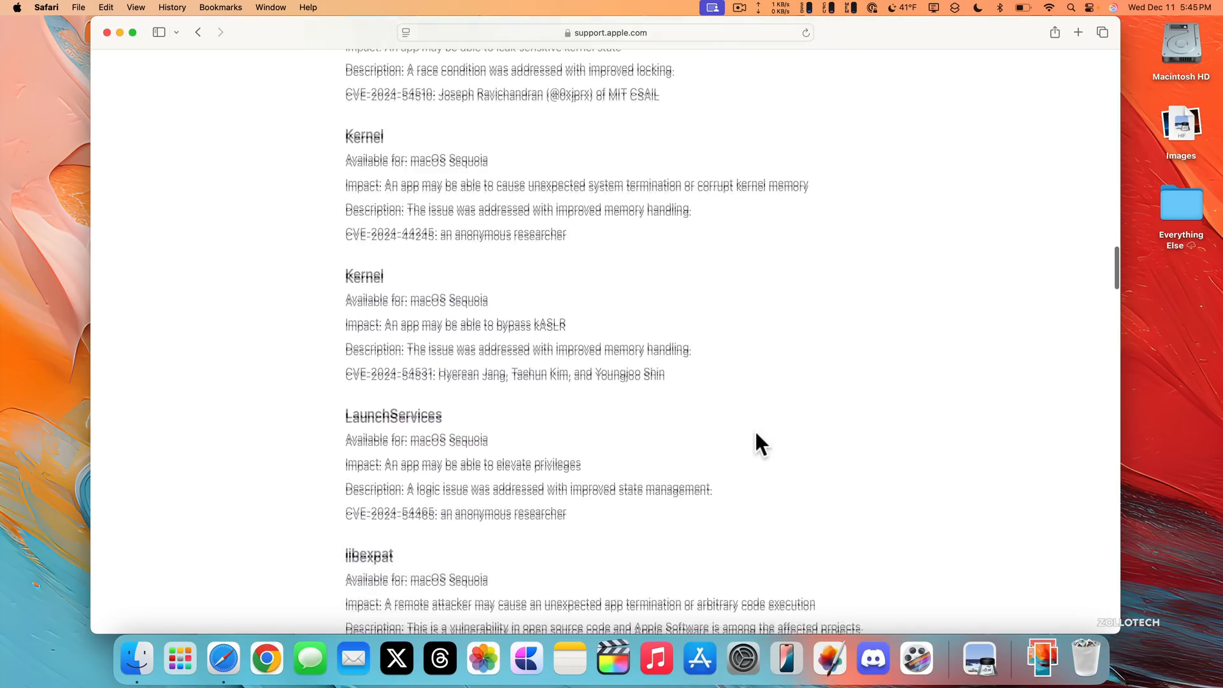
scroll("down", 3)
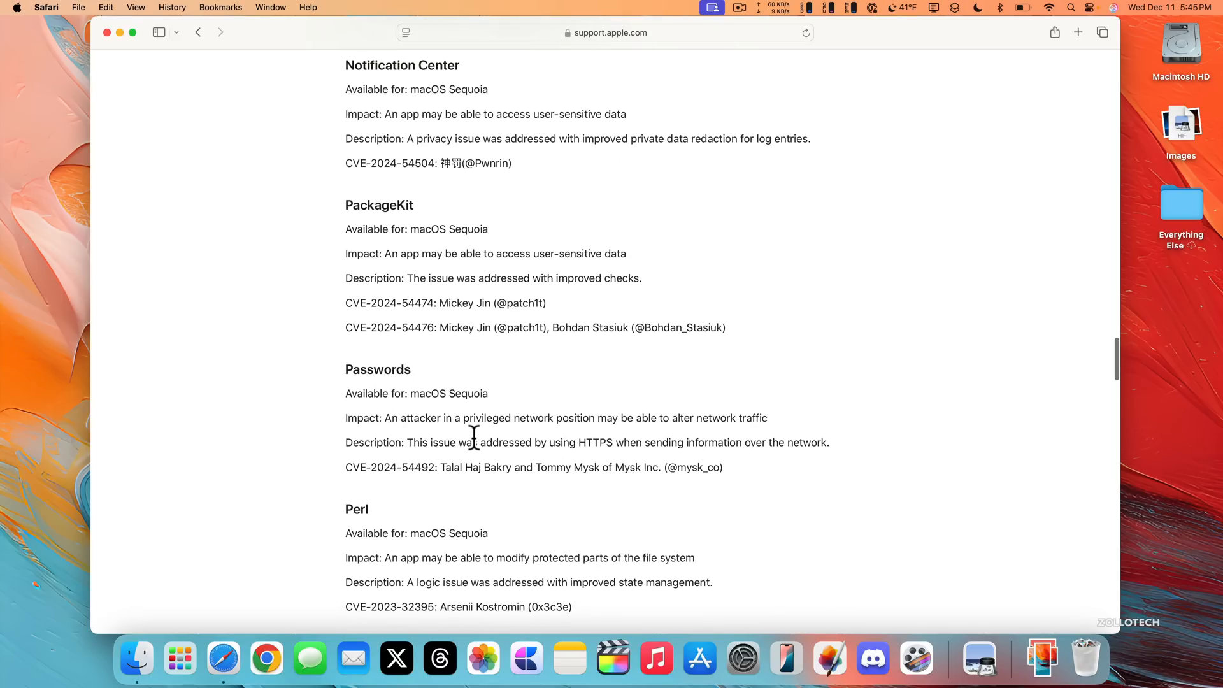
mouse_move(612, 439)
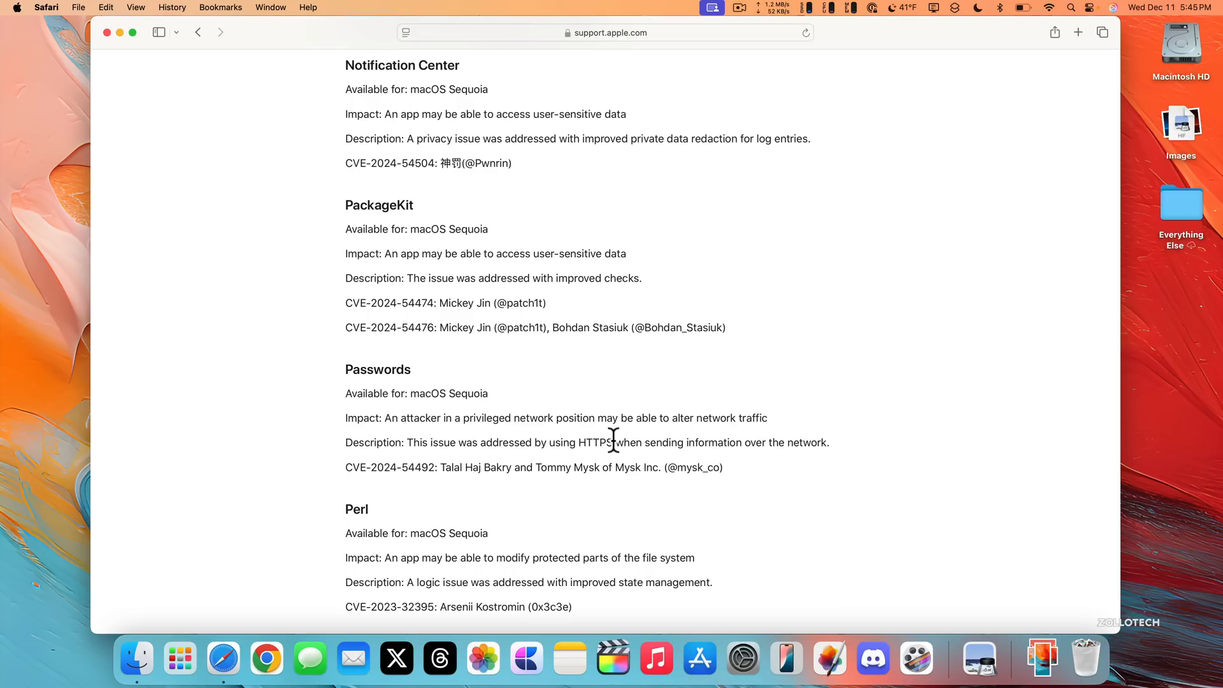
mouse_move(423, 465)
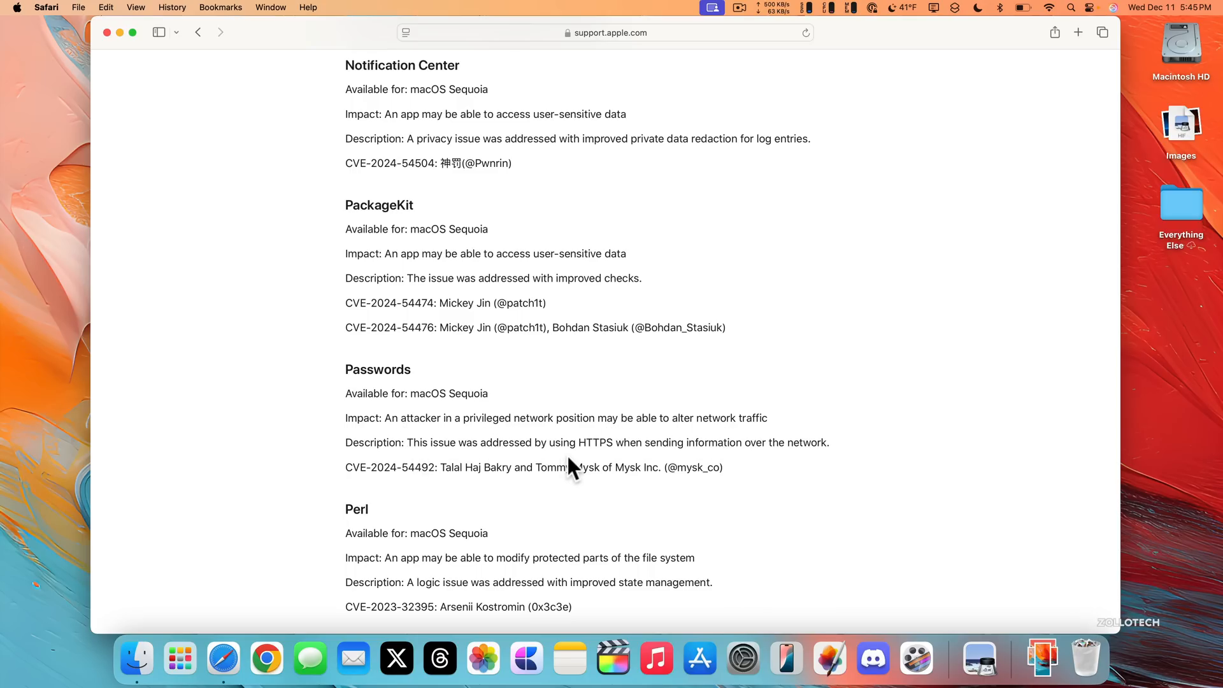
mouse_move(785, 467)
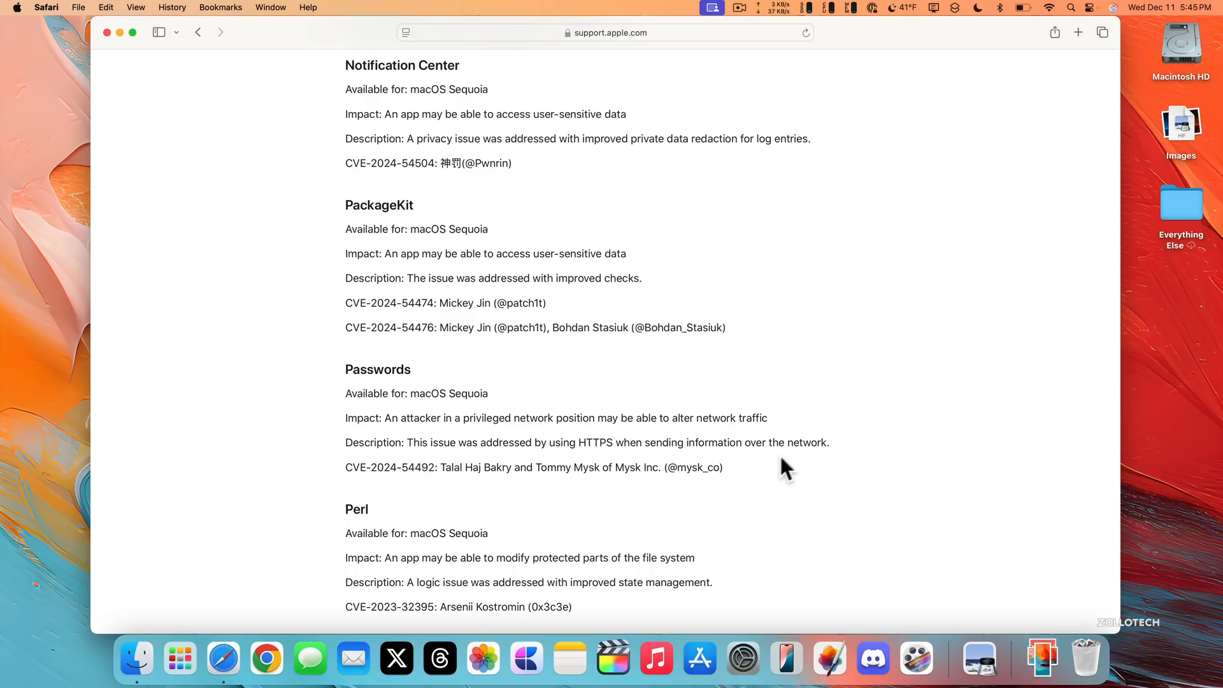
mouse_move(413, 491)
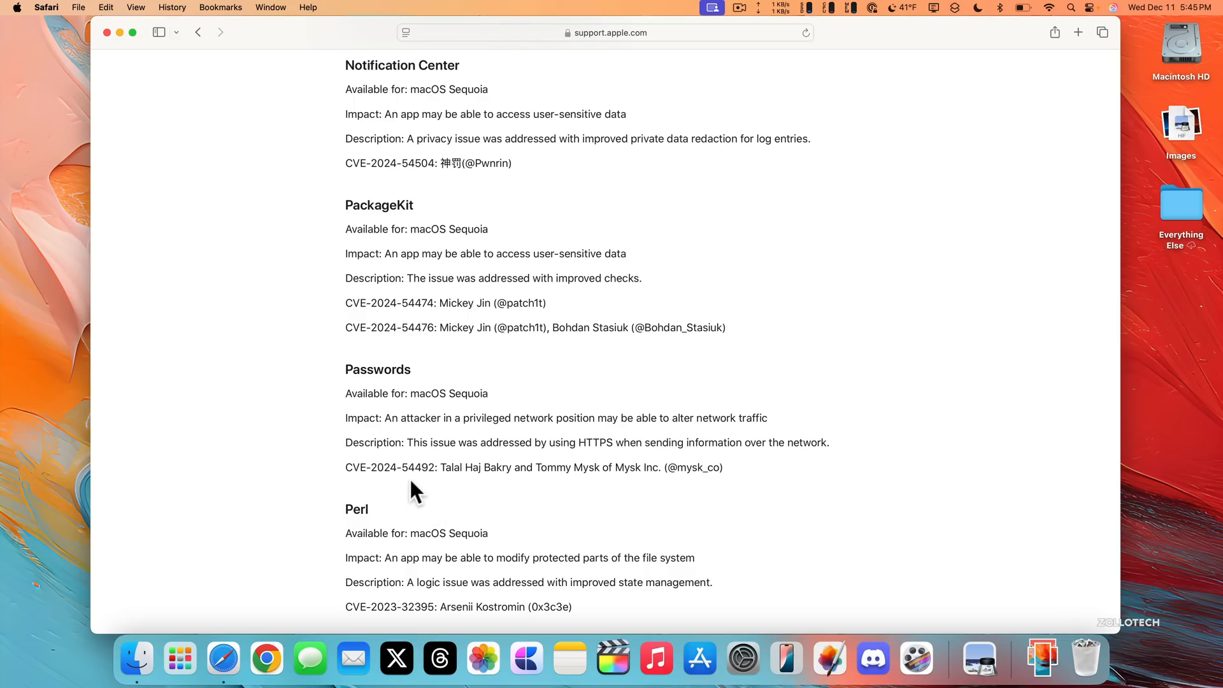
mouse_move(540, 501)
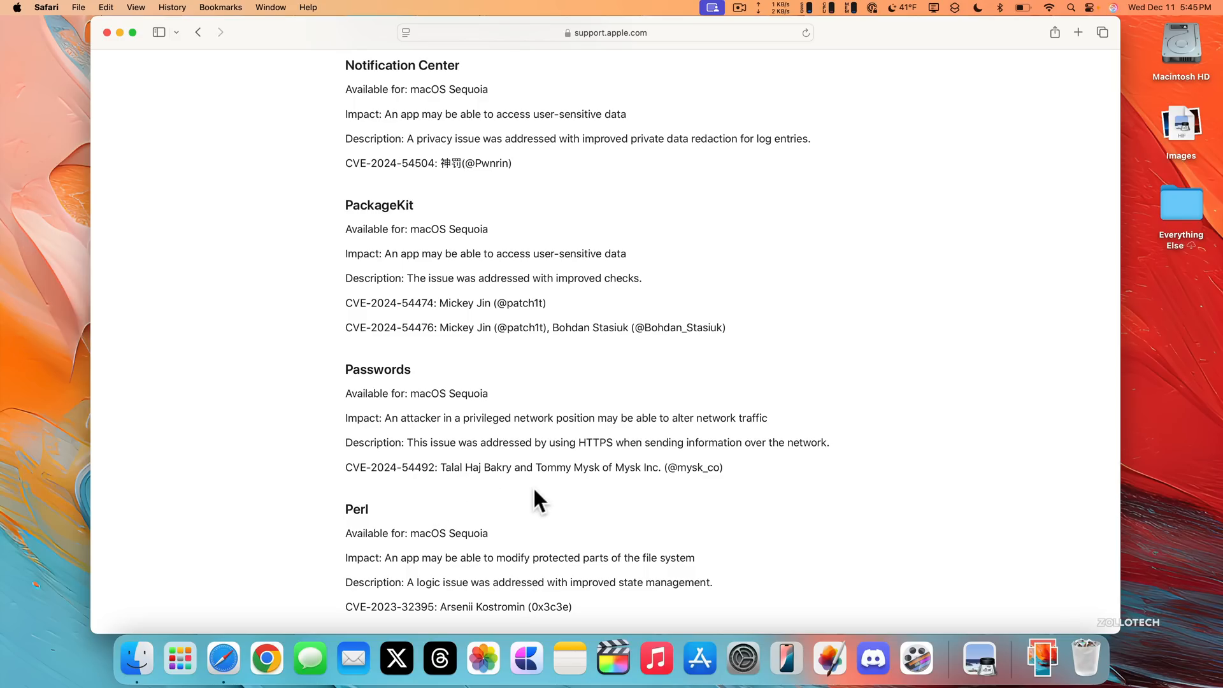
scroll("down", 3)
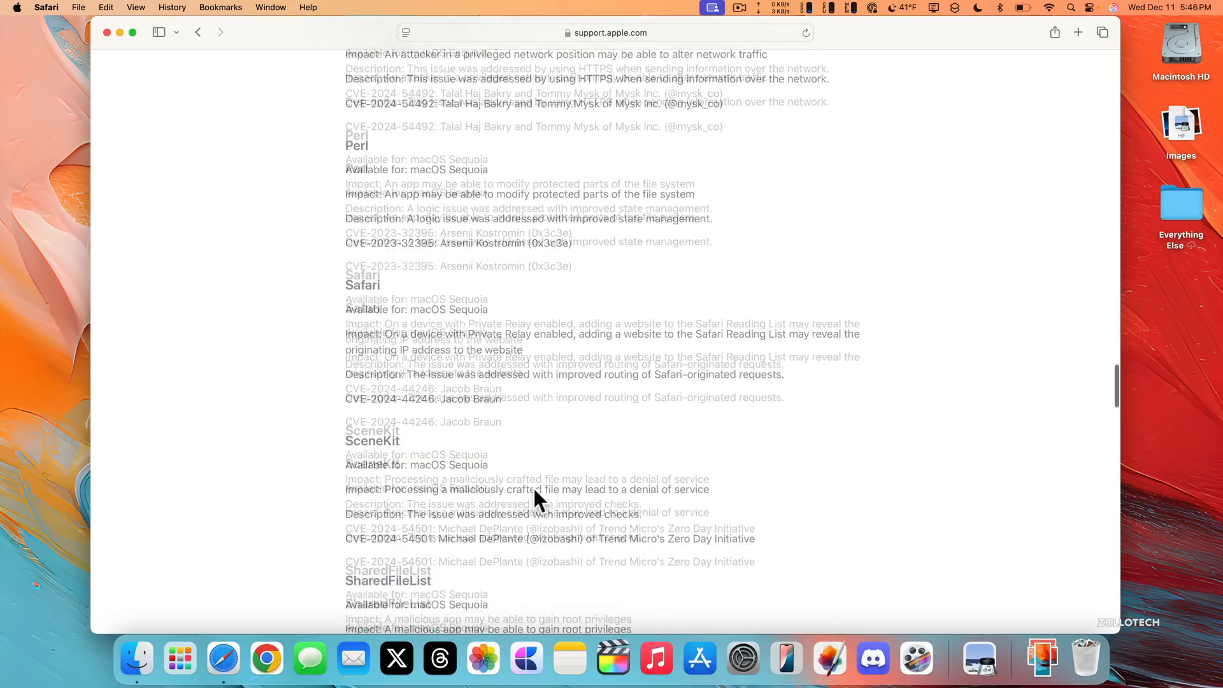
scroll("down", 3)
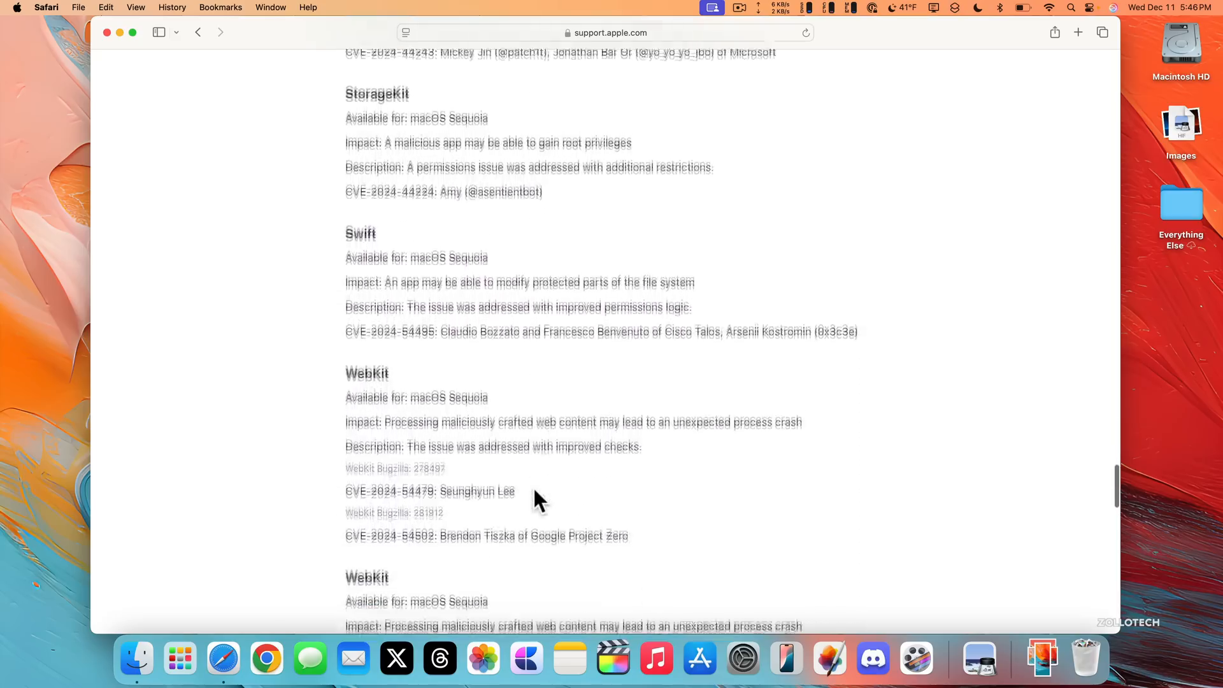
scroll("up", 3)
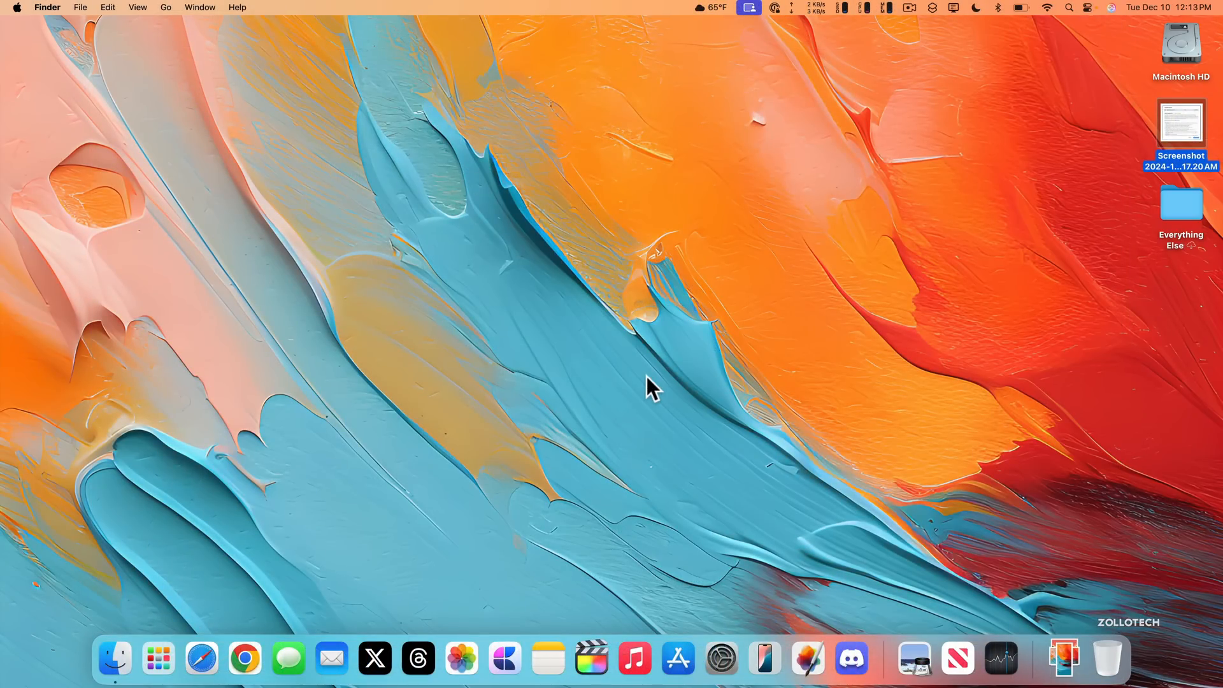
mouse_move(753, 347)
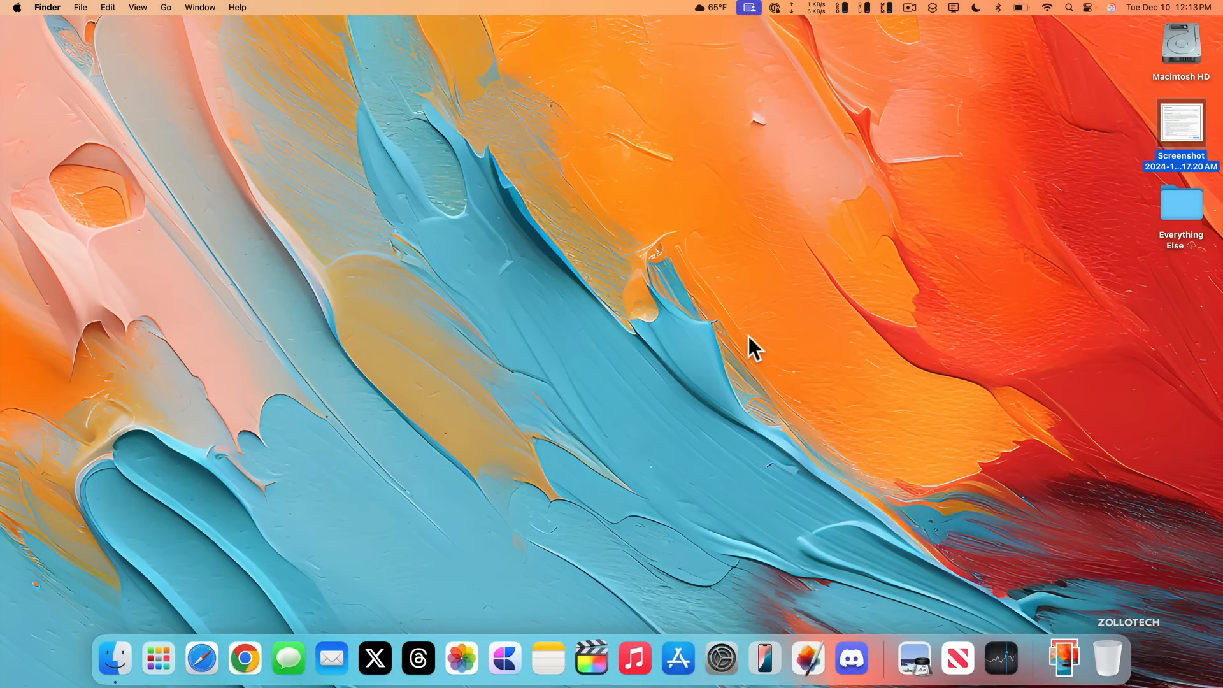
mouse_move(693, 350)
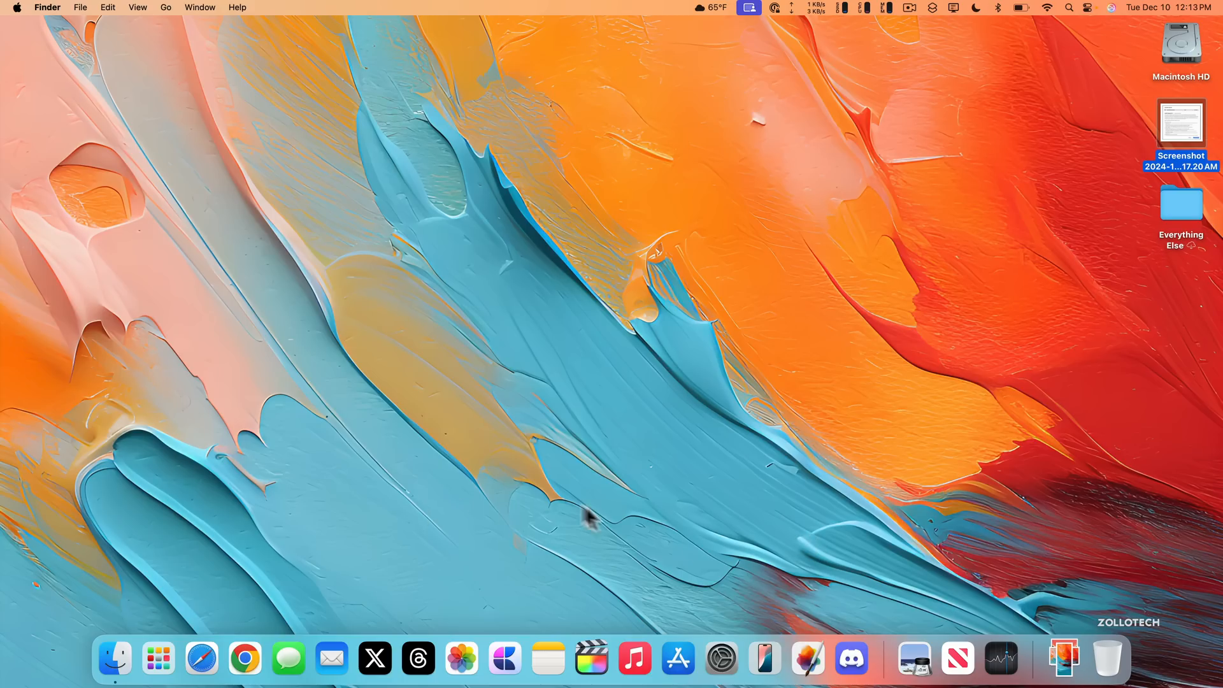
mouse_move(149, 636)
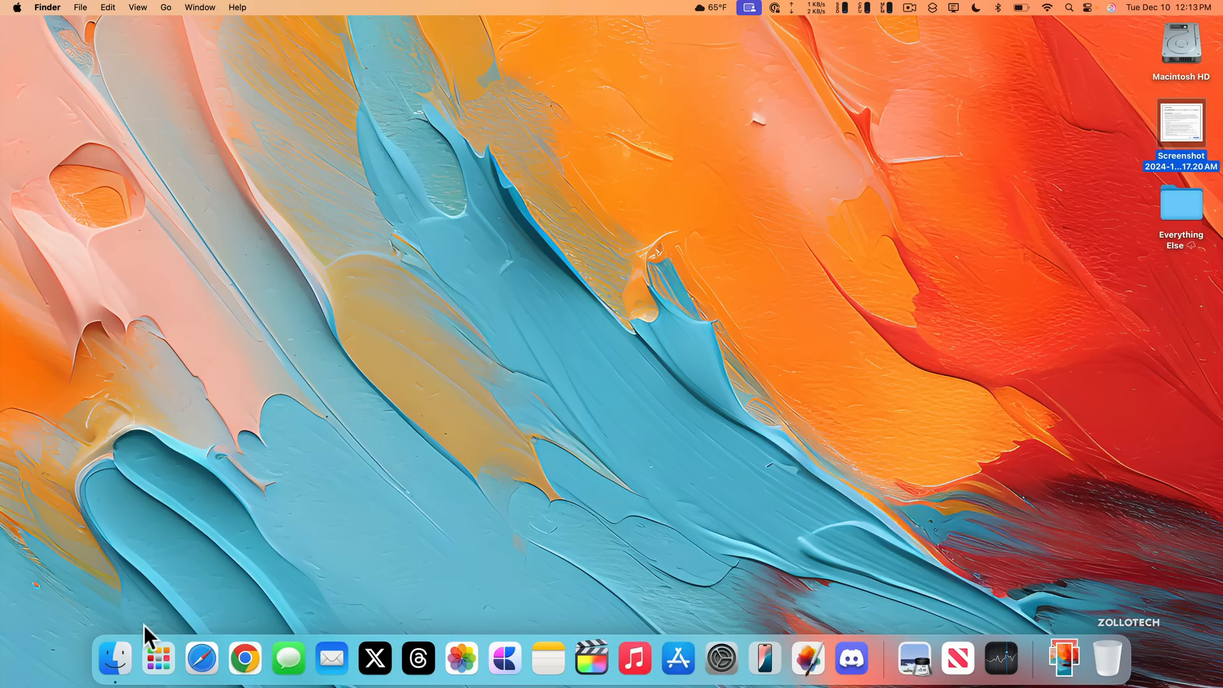
left_click(157, 657)
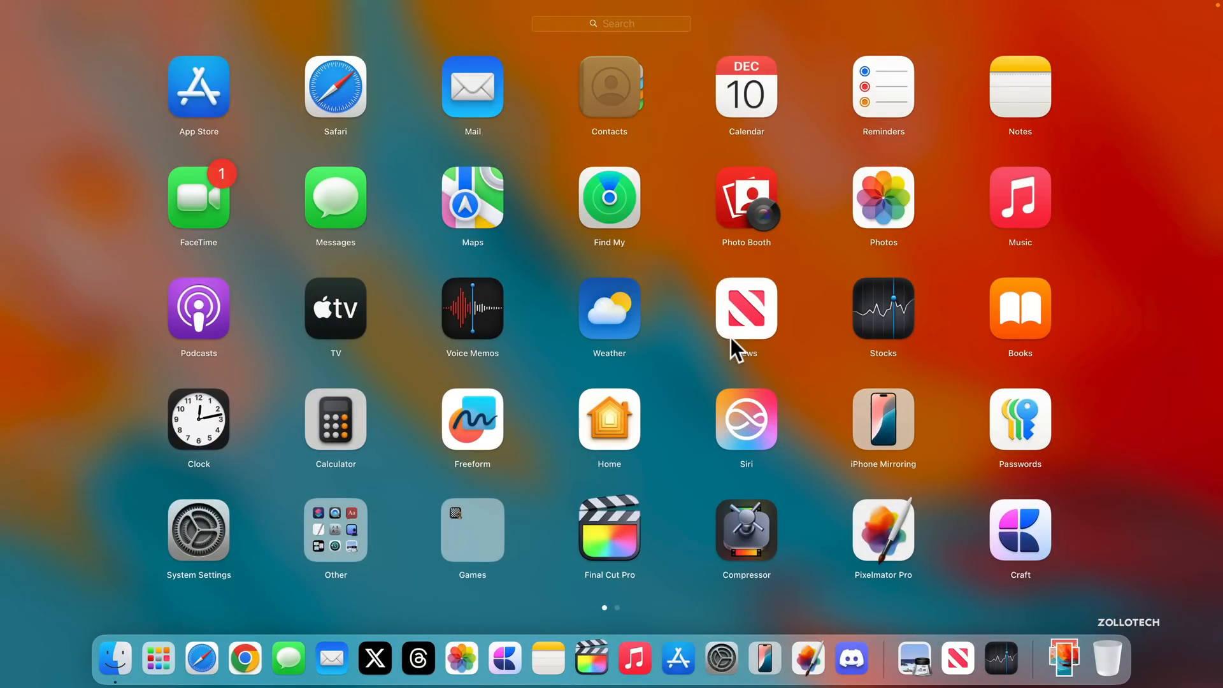
mouse_move(616, 531)
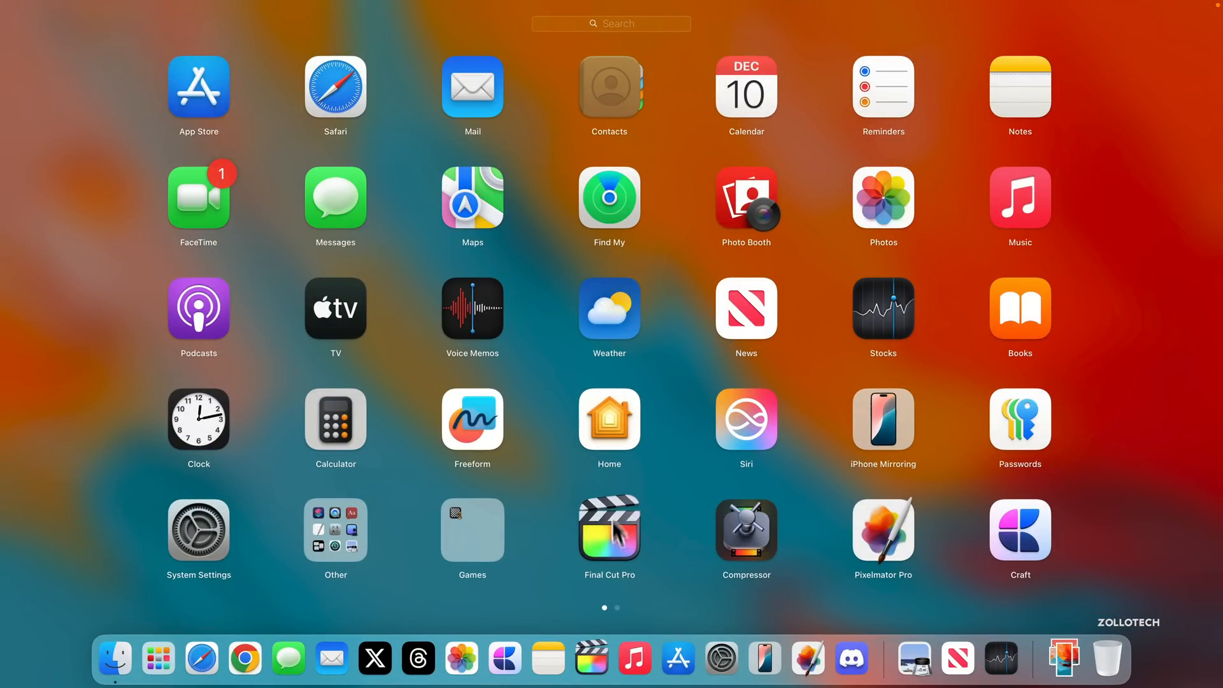
mouse_move(633, 541)
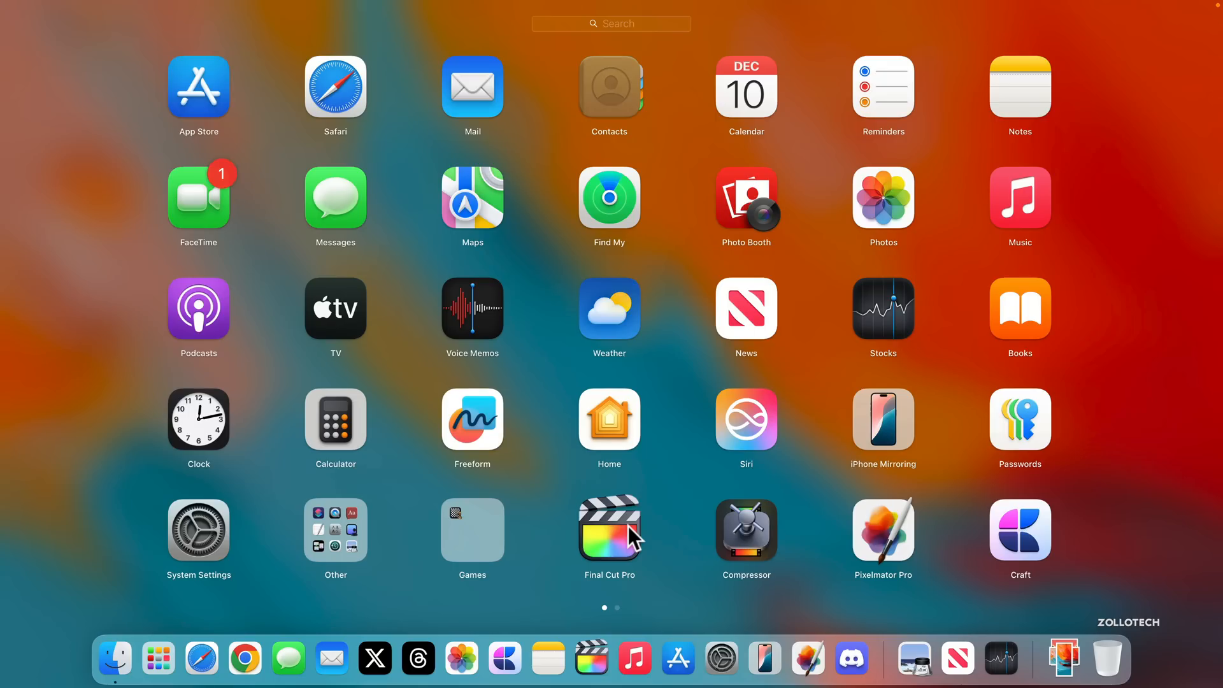
mouse_move(673, 497)
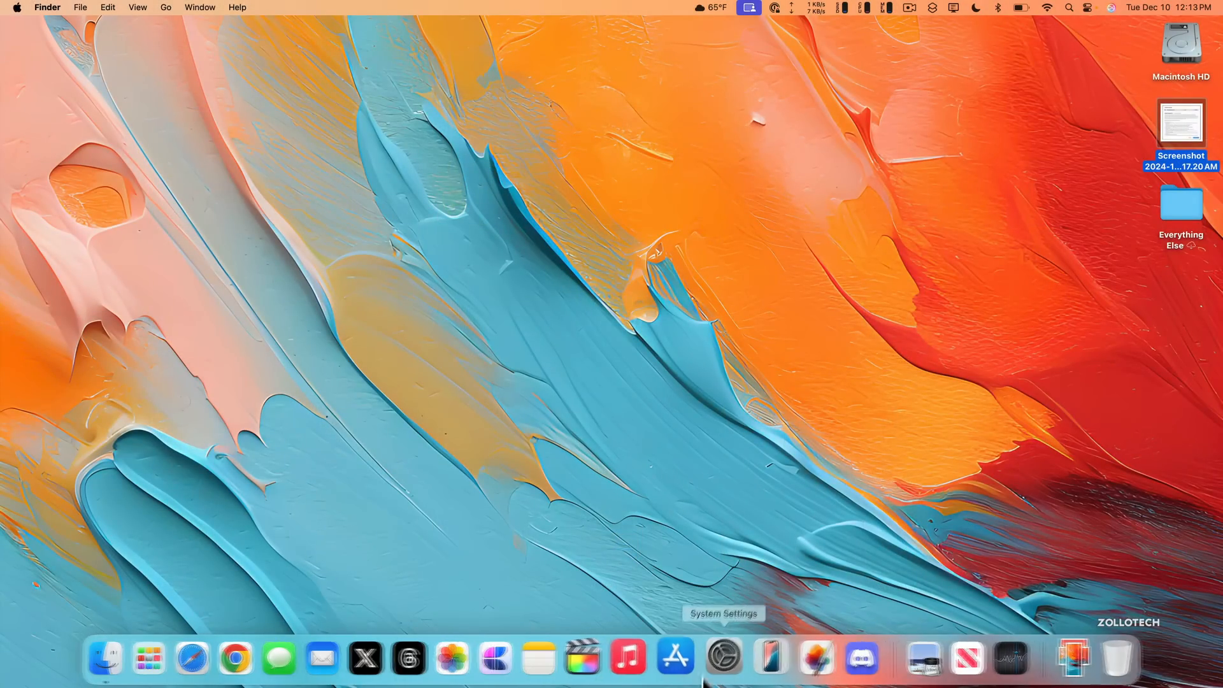
left_click(720, 657)
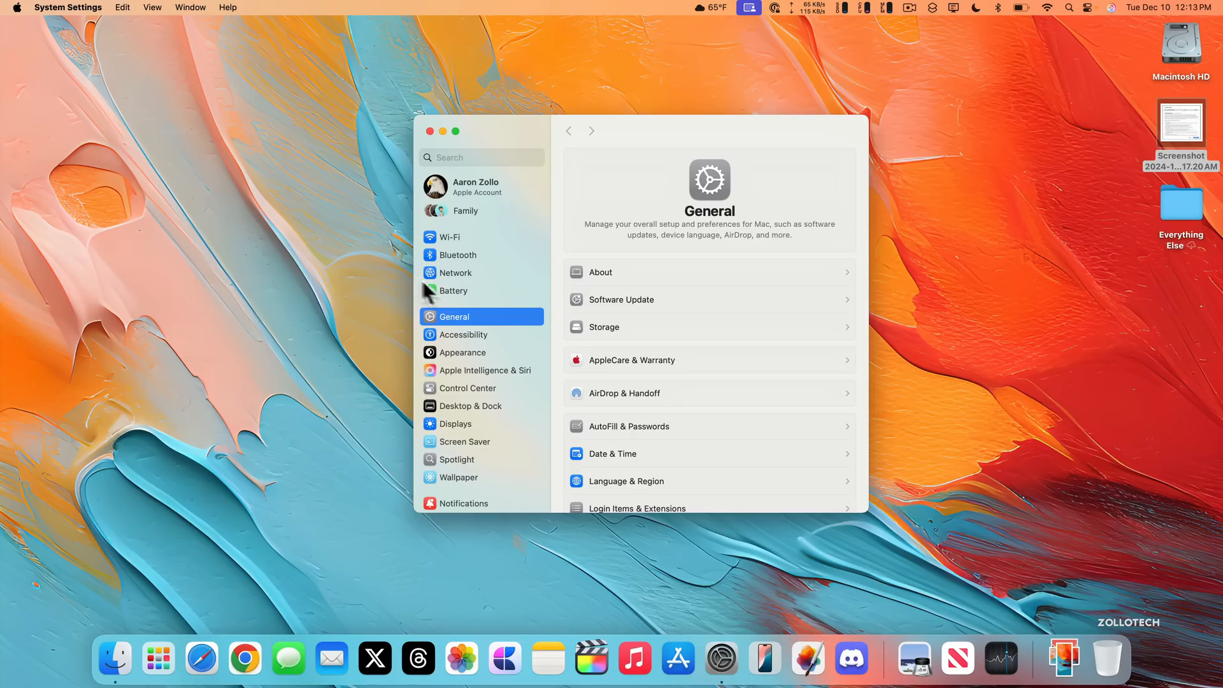
left_click(452, 291)
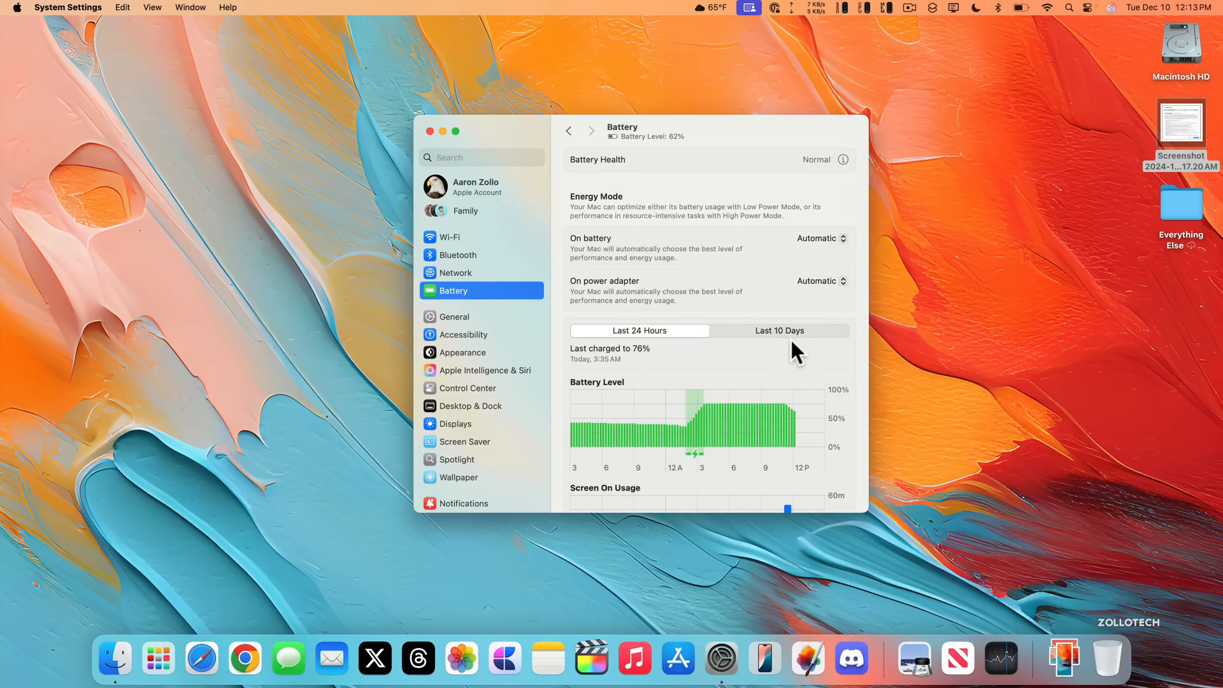
mouse_move(795, 223)
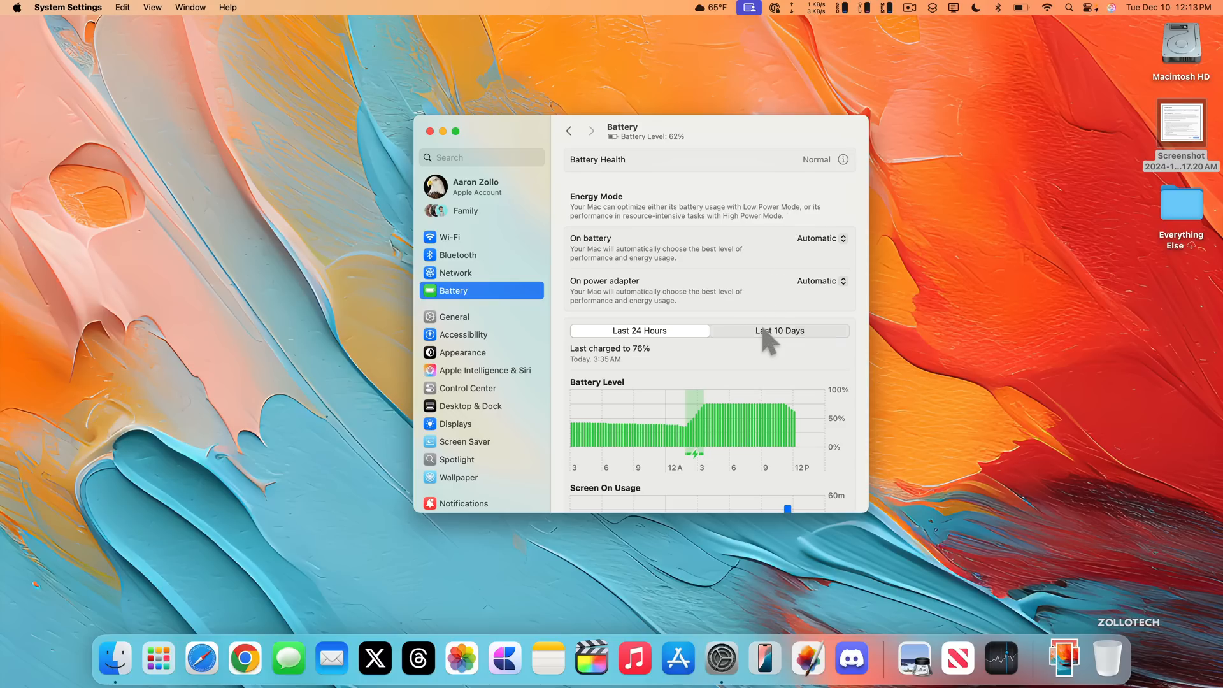
left_click(777, 330)
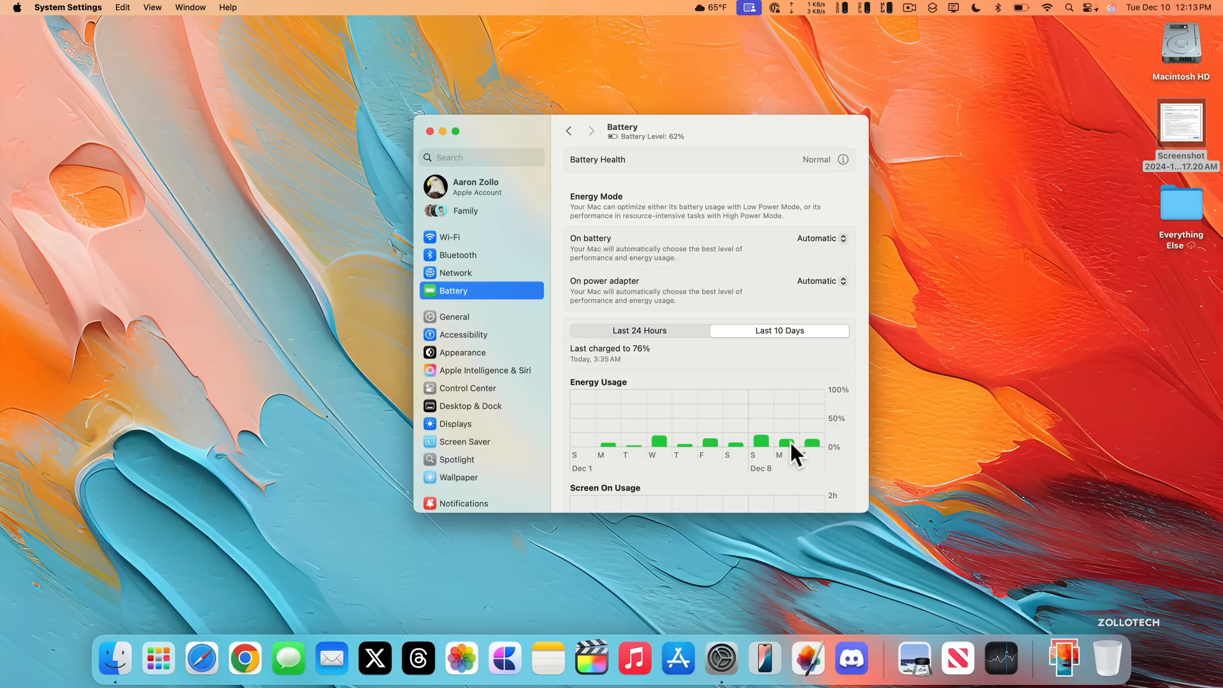
scroll("down", 3)
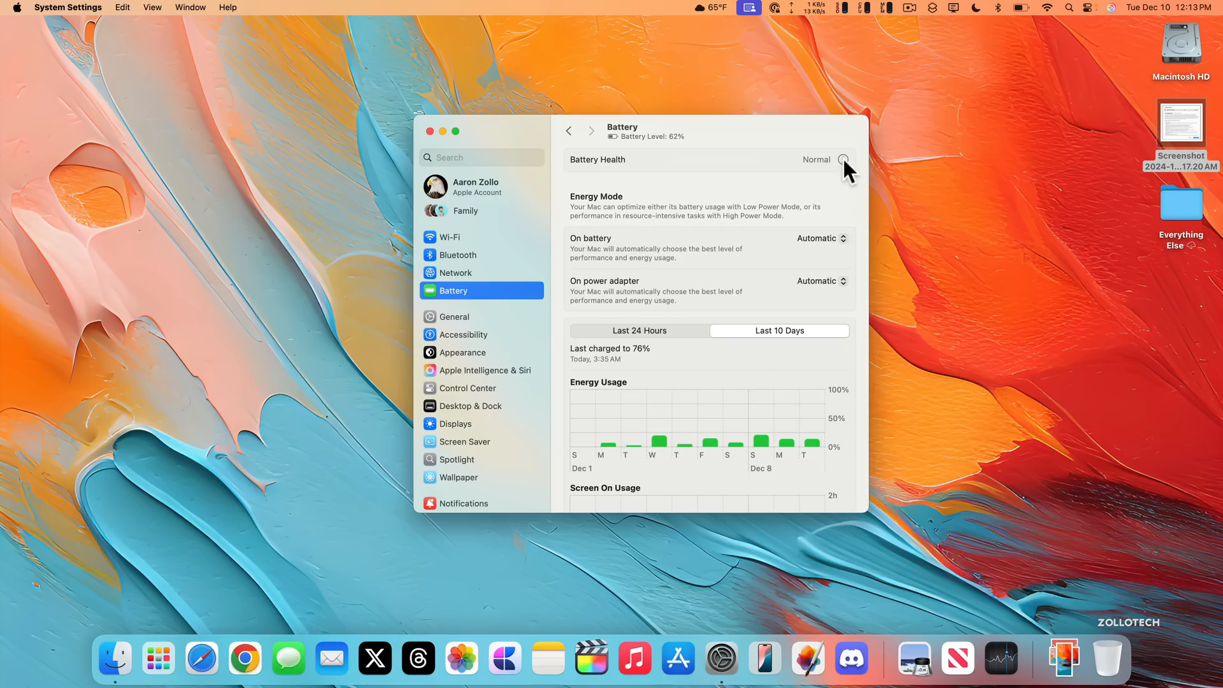
left_click(843, 159)
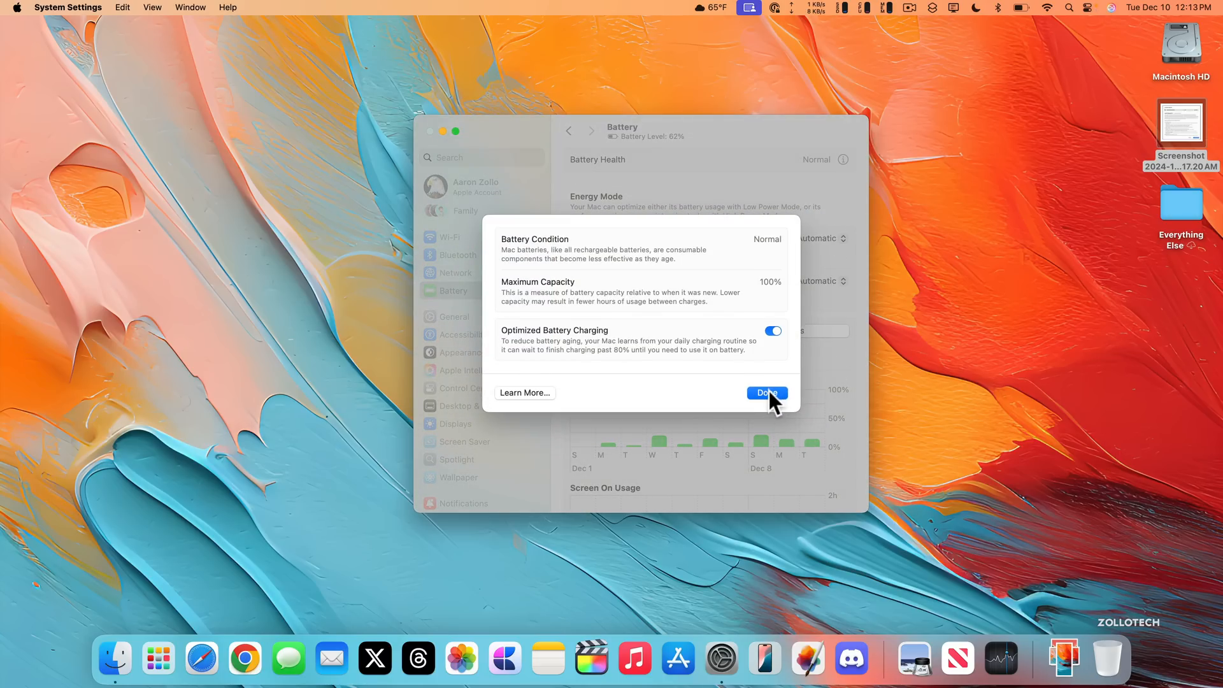
left_click(765, 392)
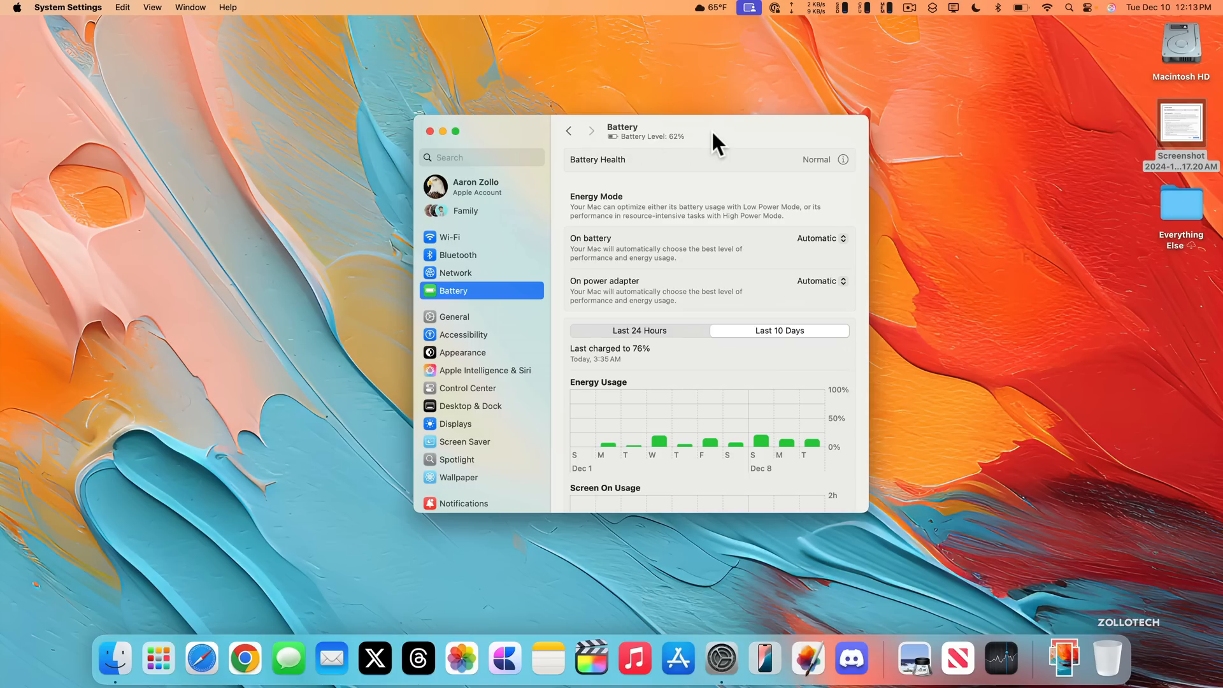
left_click(429, 131)
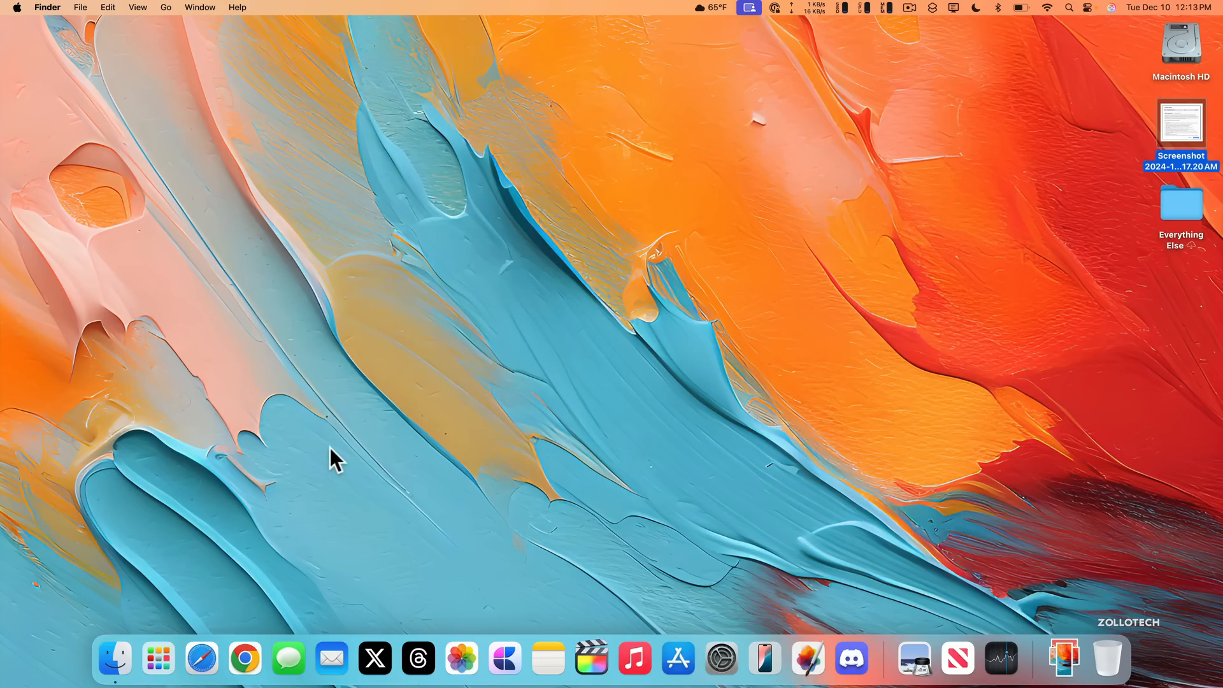
mouse_move(445, 433)
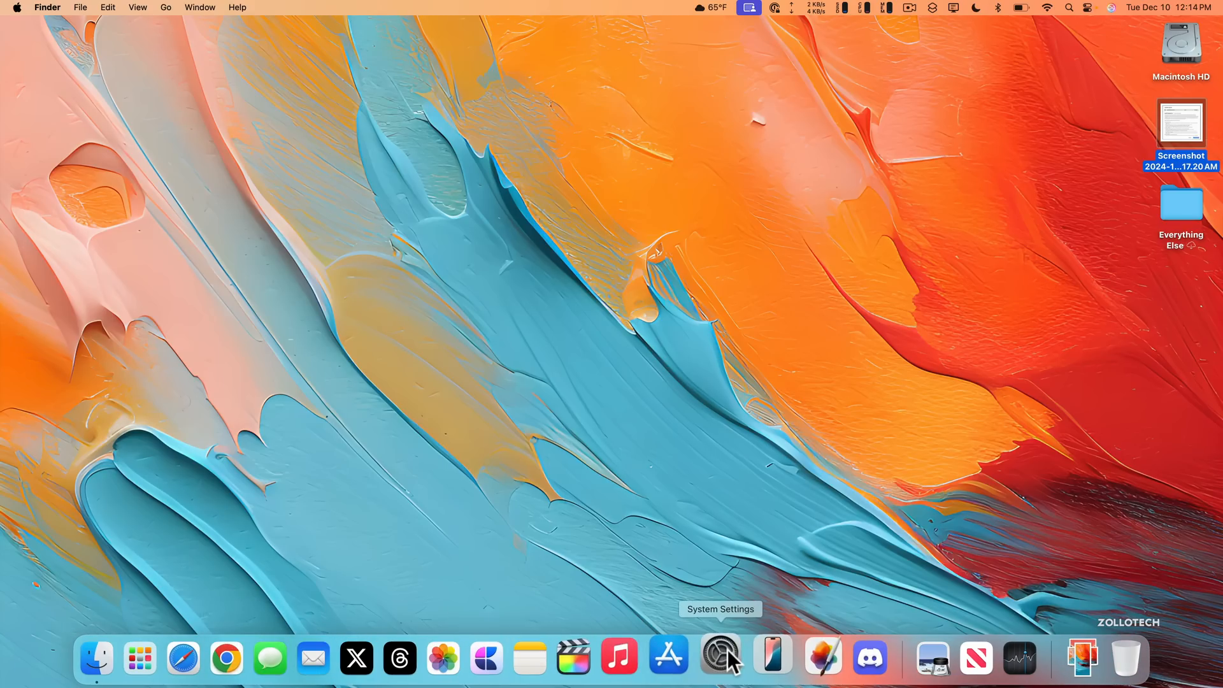
mouse_move(729, 663)
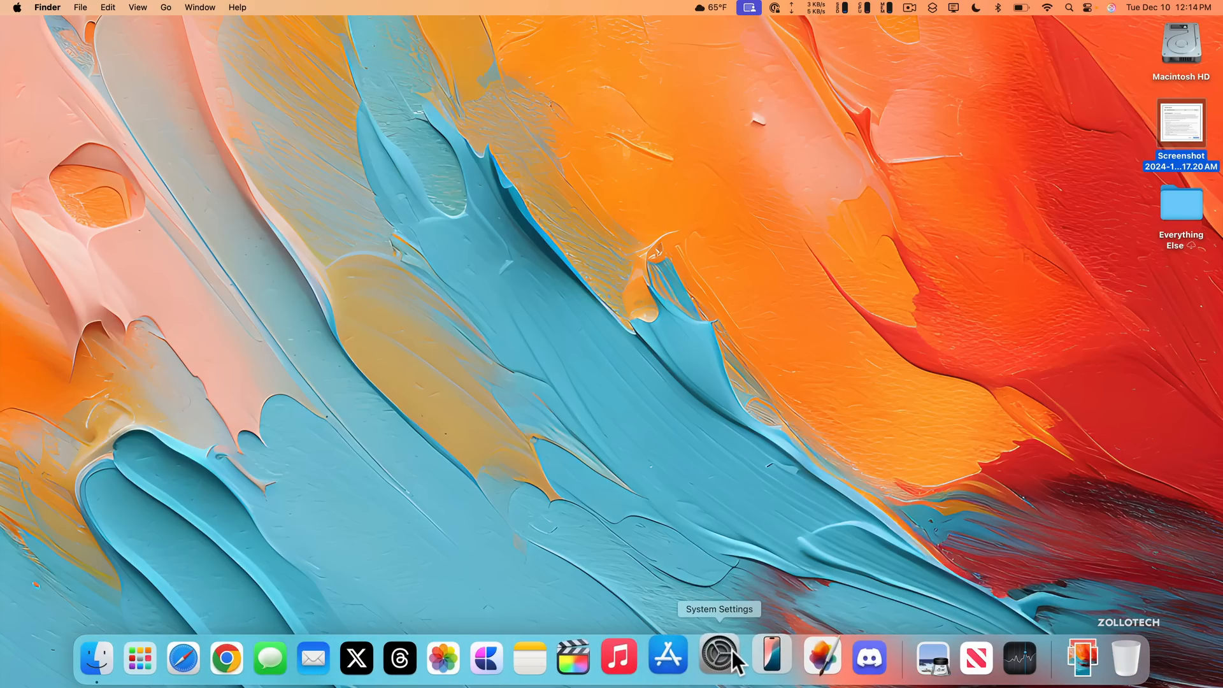
mouse_move(768, 657)
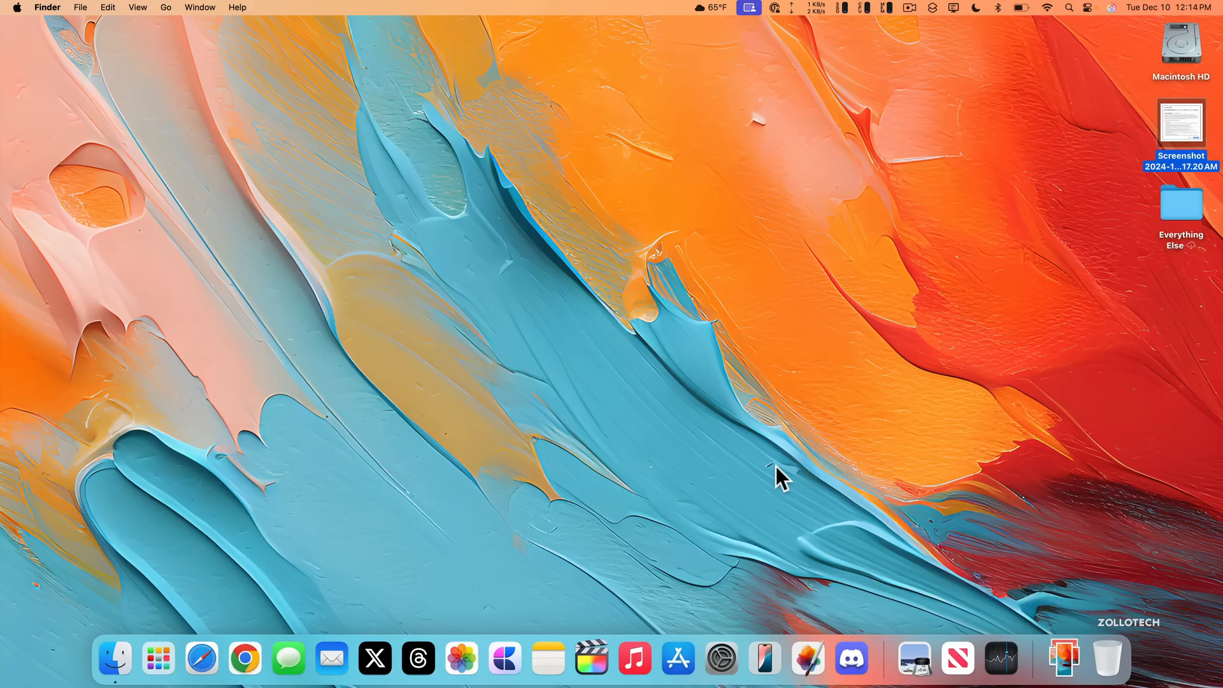
mouse_move(685, 365)
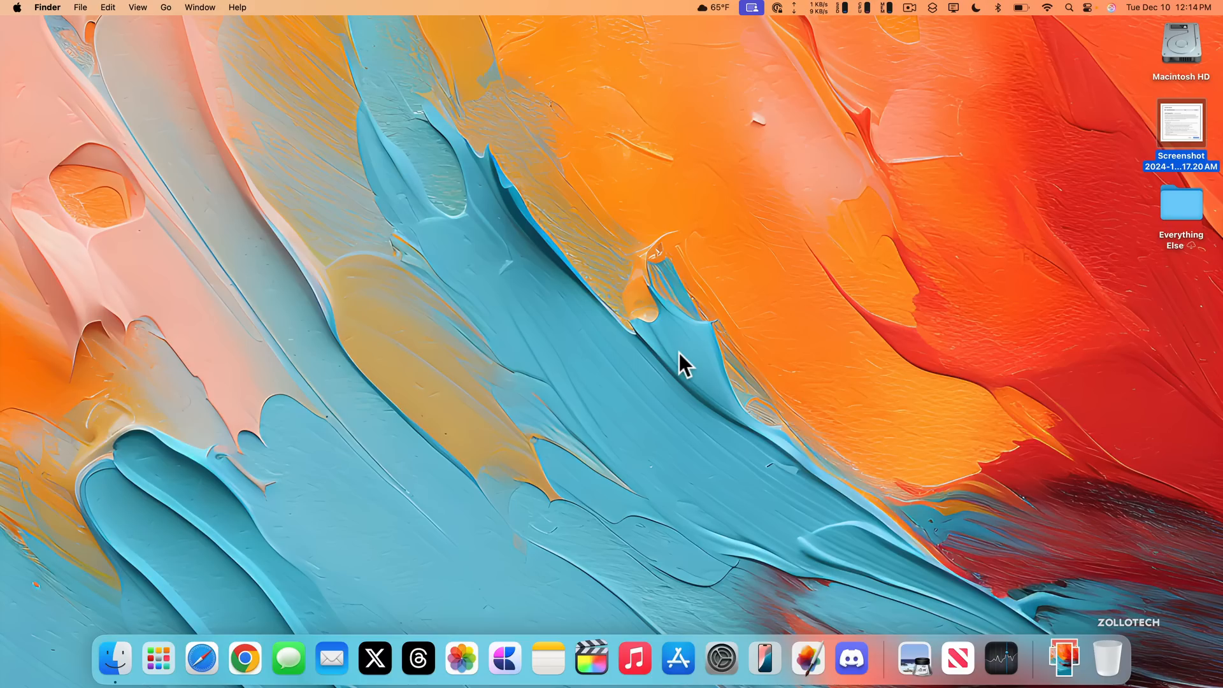
mouse_move(612, 367)
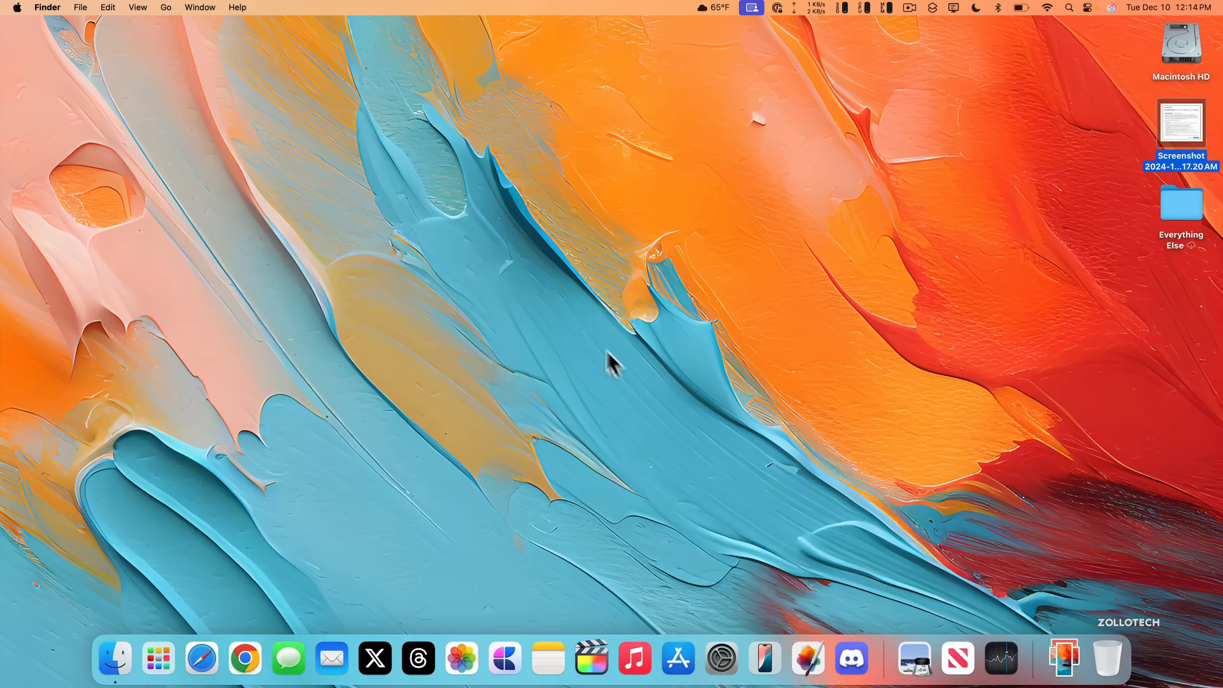
mouse_move(667, 343)
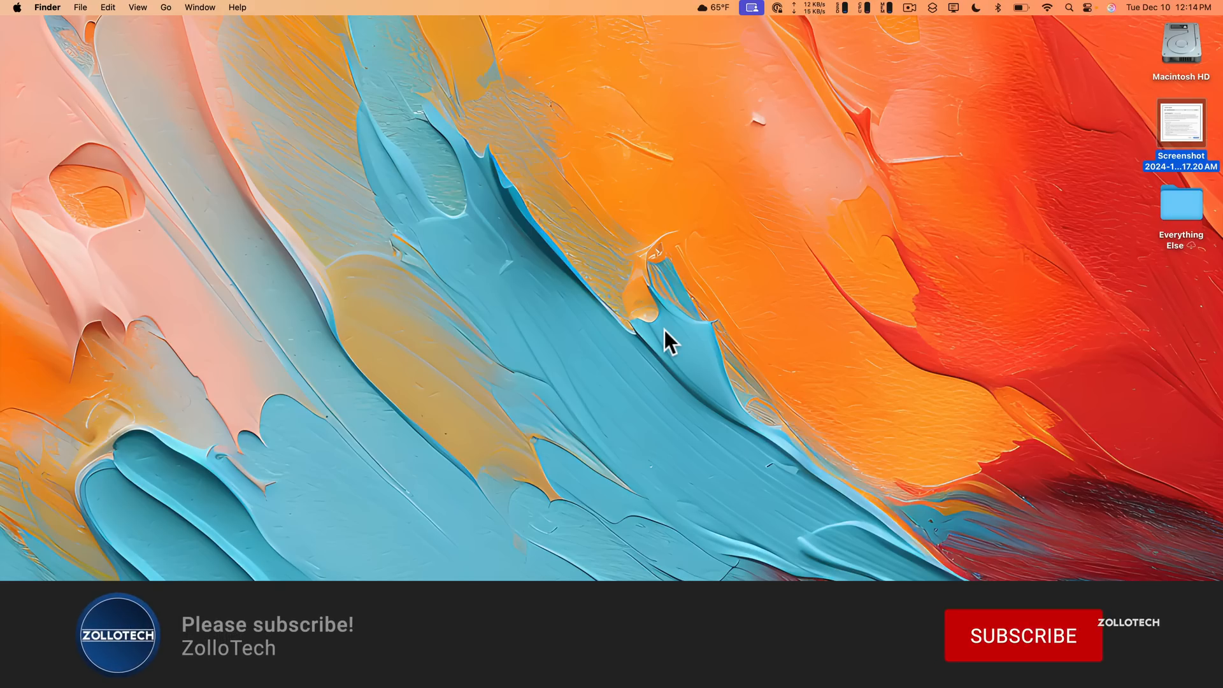
left_click(1022, 635)
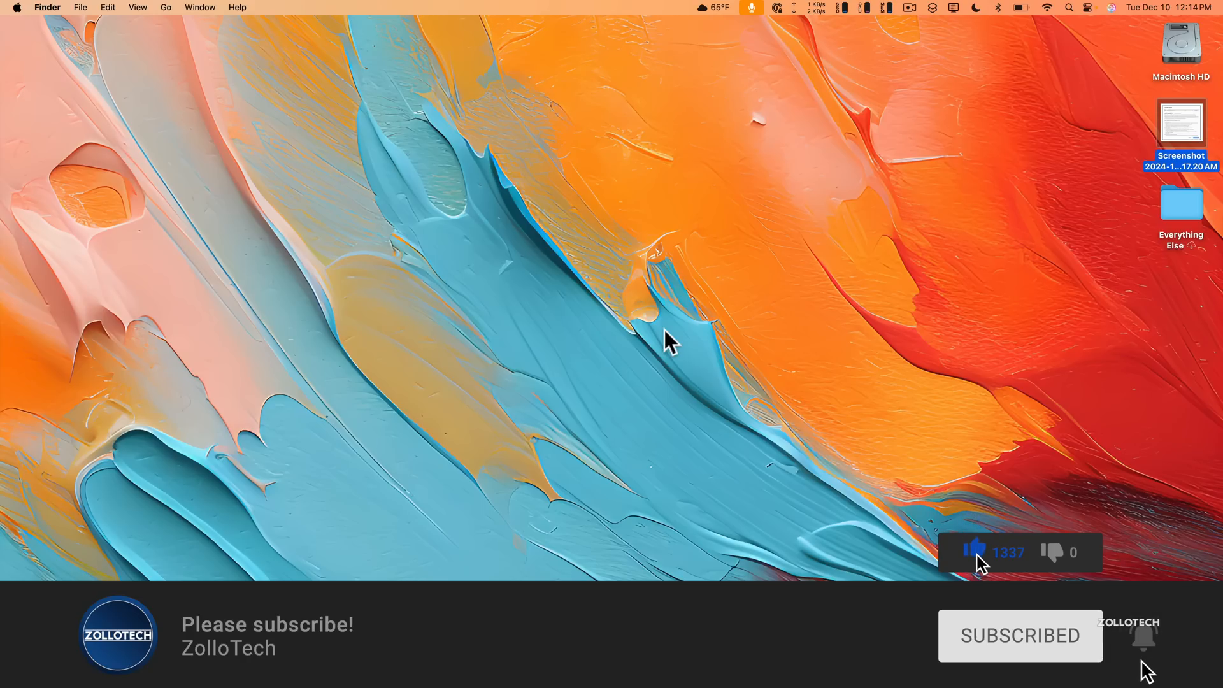
mouse_move(772, 222)
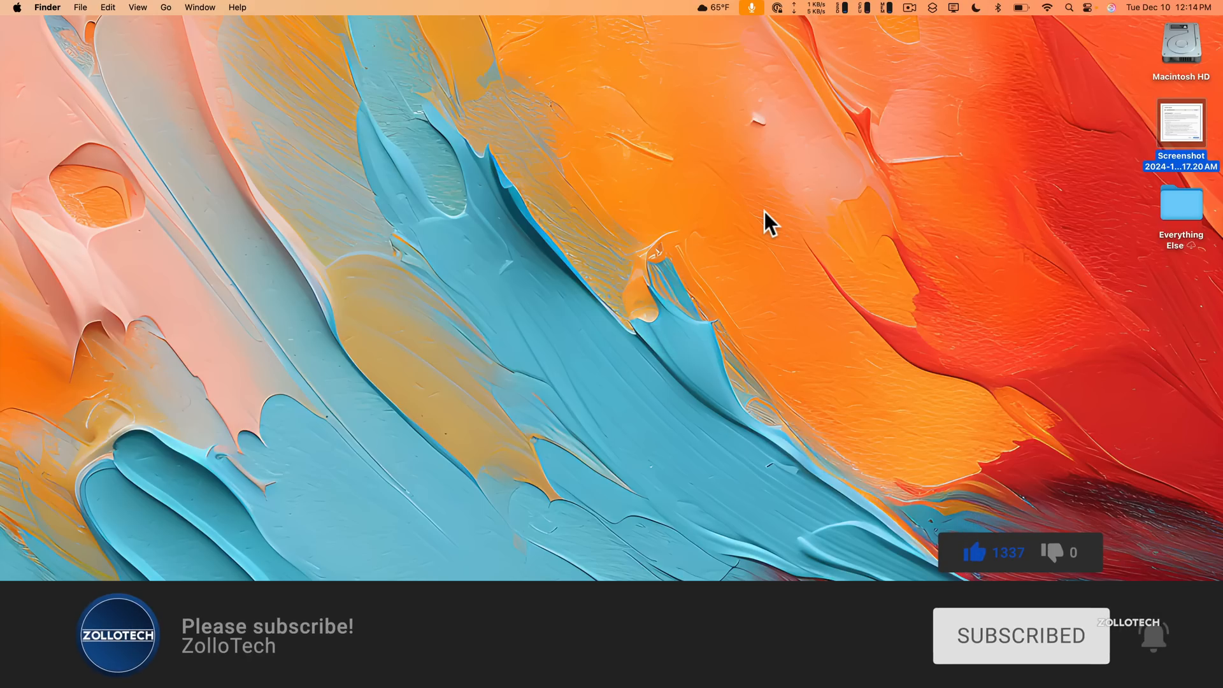